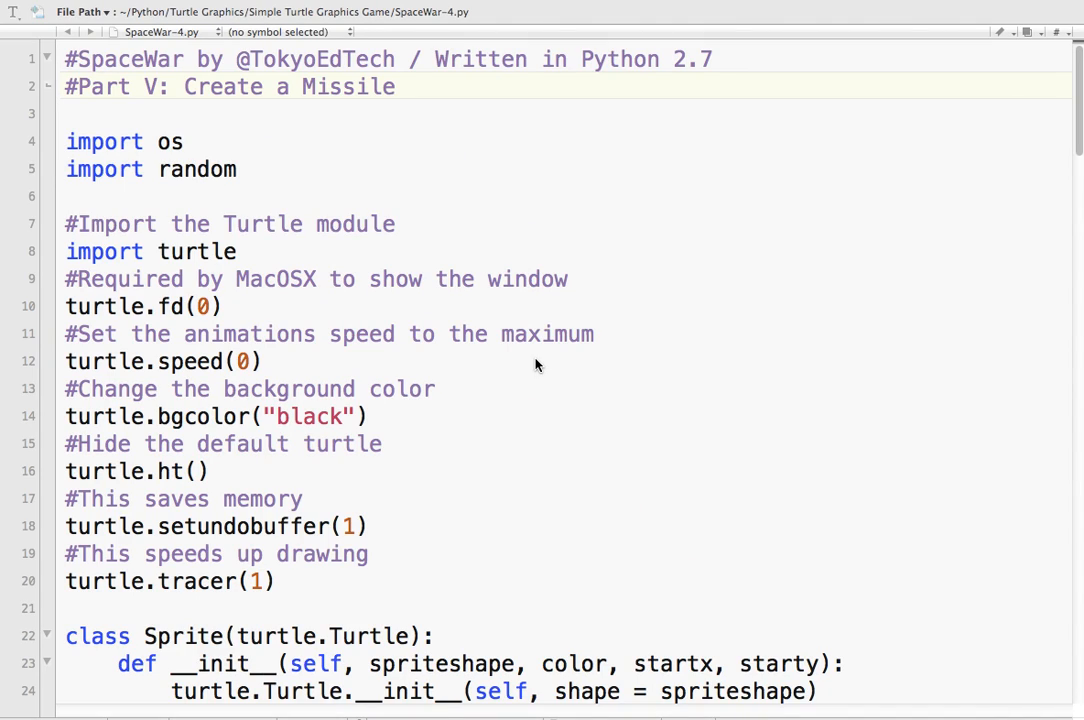
mouse_move(550, 361)
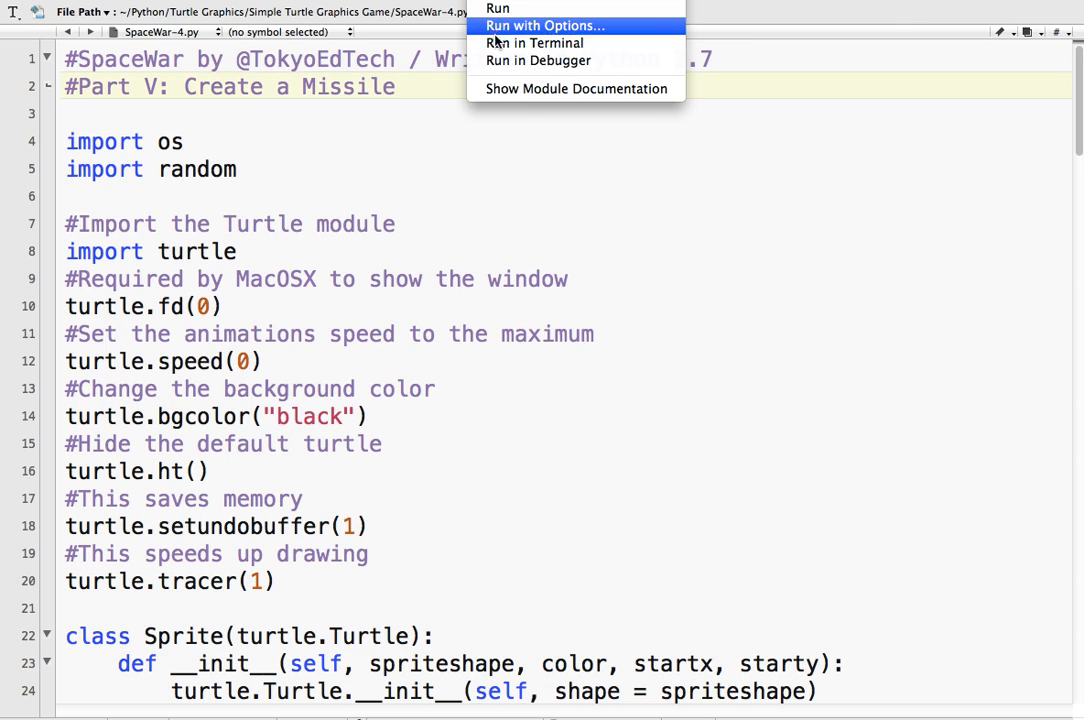
mouse_move(534, 42)
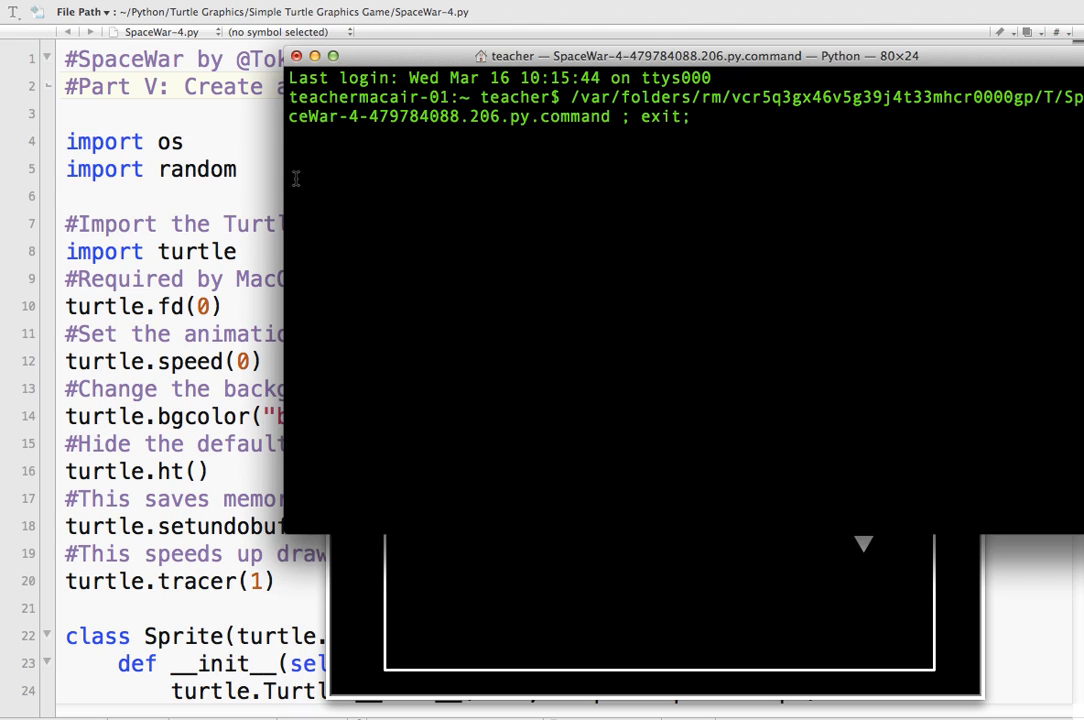
- Close the running game and scroll down to below the Enemy class
key("ctrl+z")
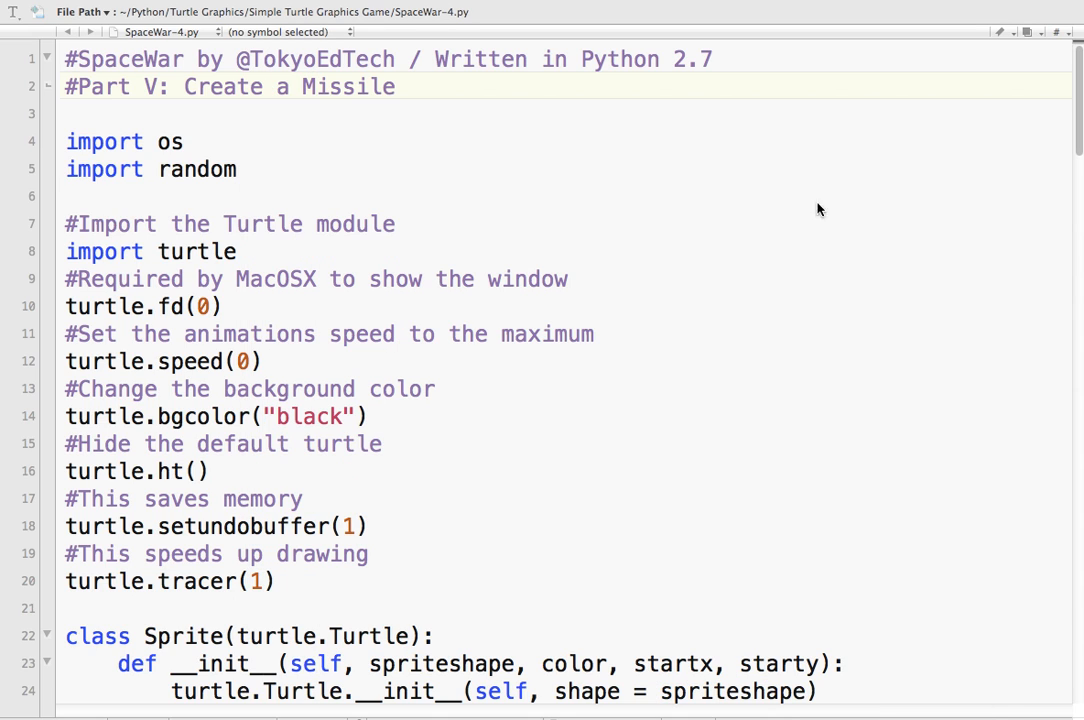
scroll("down", 3)
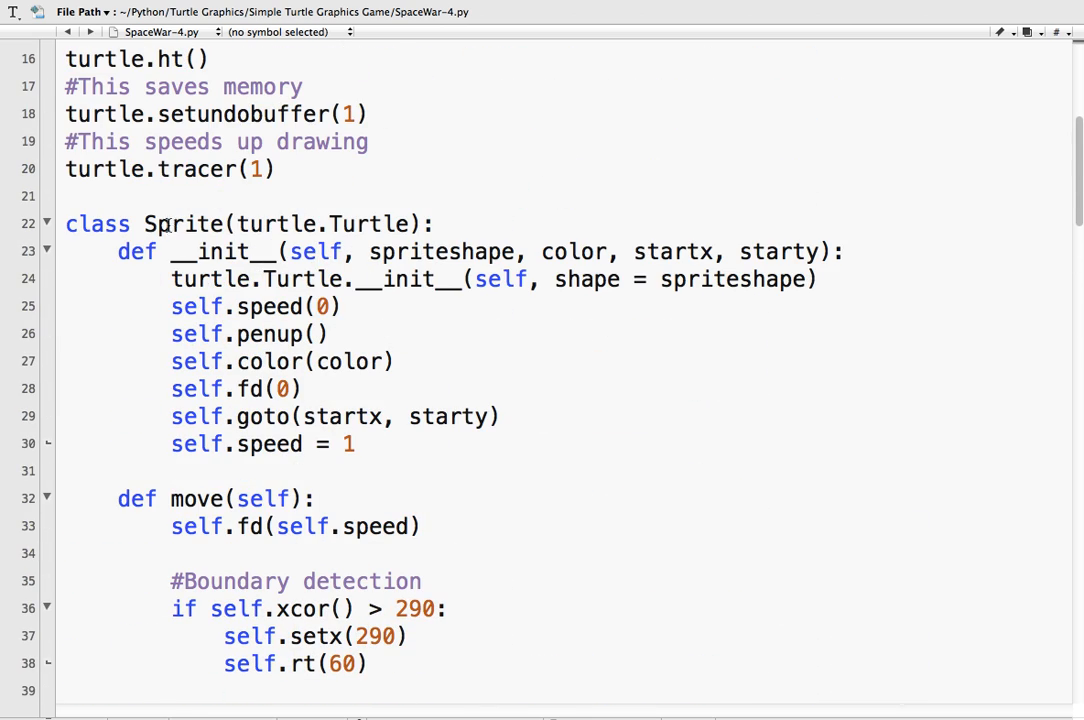
scroll("down", 3)
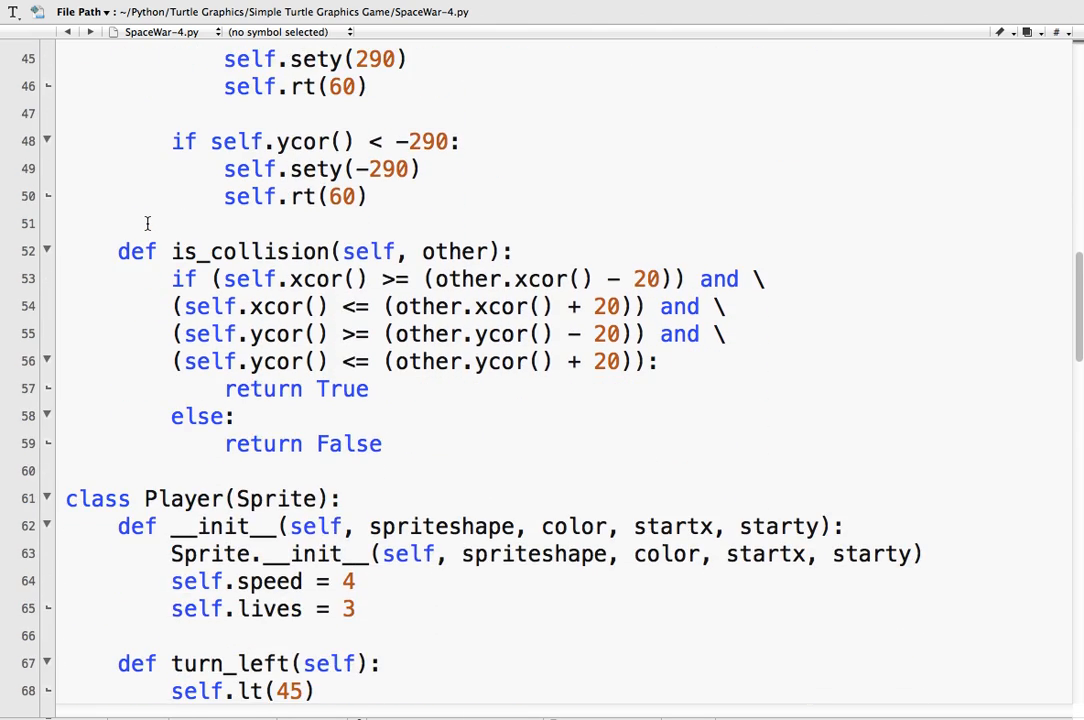
scroll("down", 3)
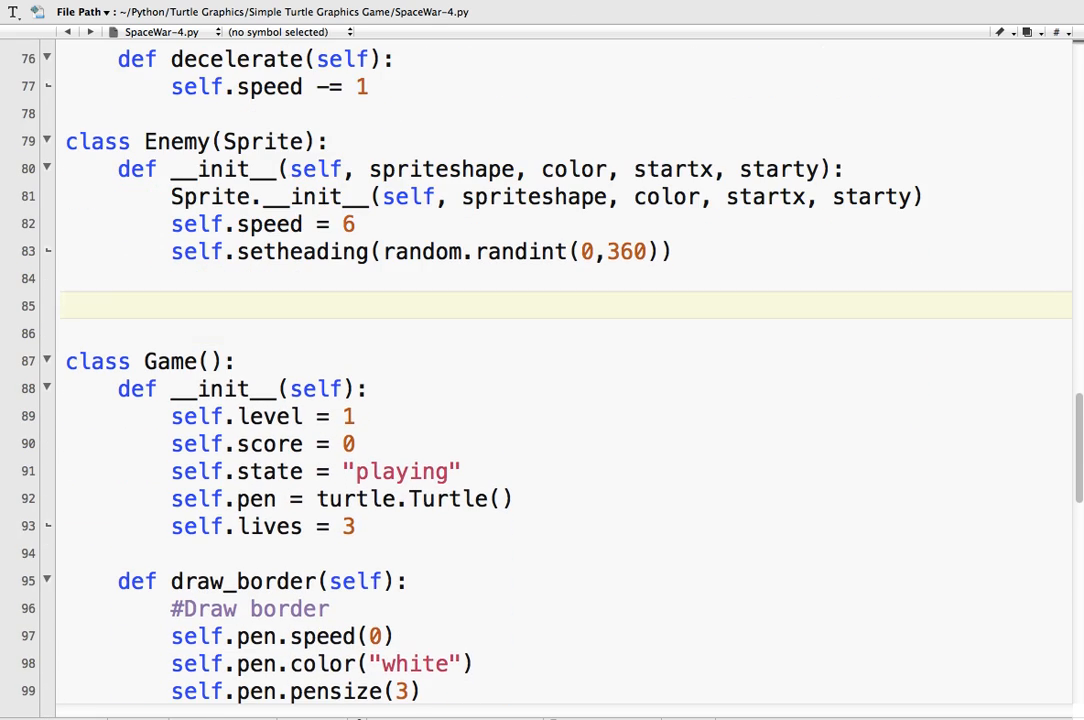
- Add class Missile(Sprite) with an __init__ copied from Enemy, renaming Enemy to Missile
type("class")
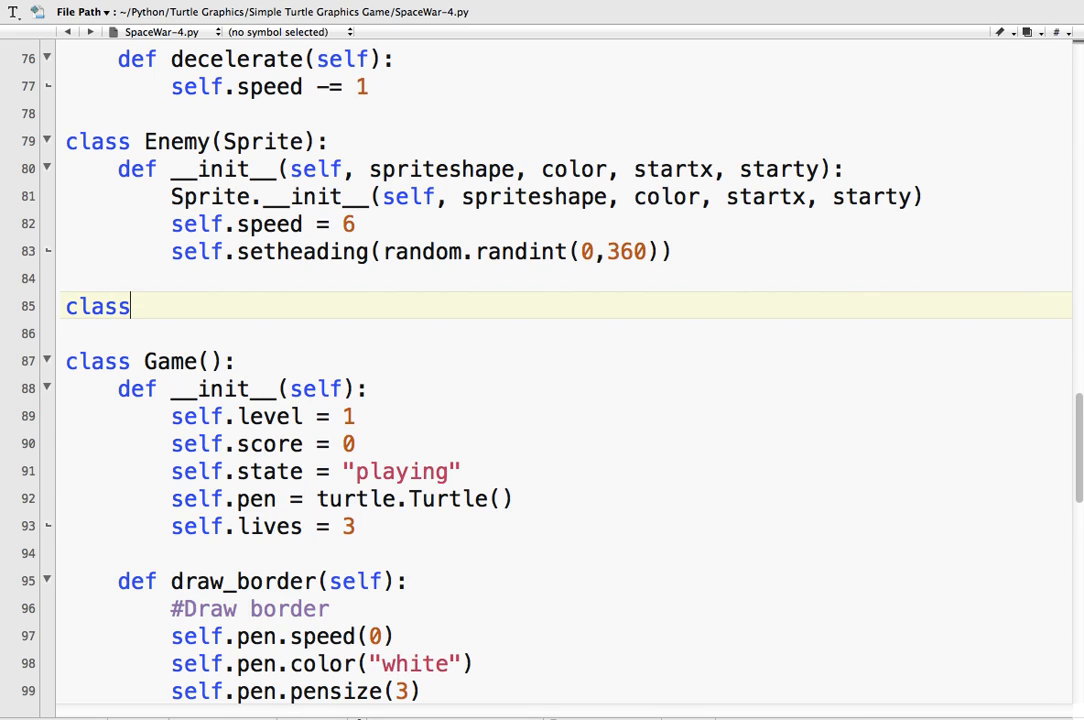
type("M")
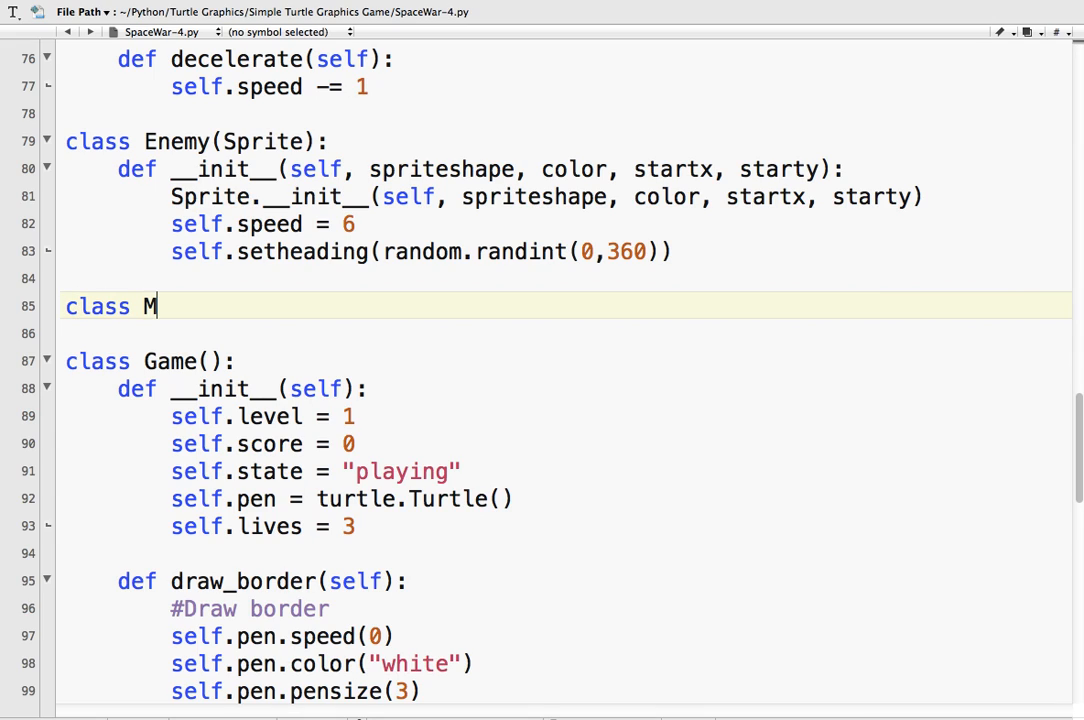
type("issile(")
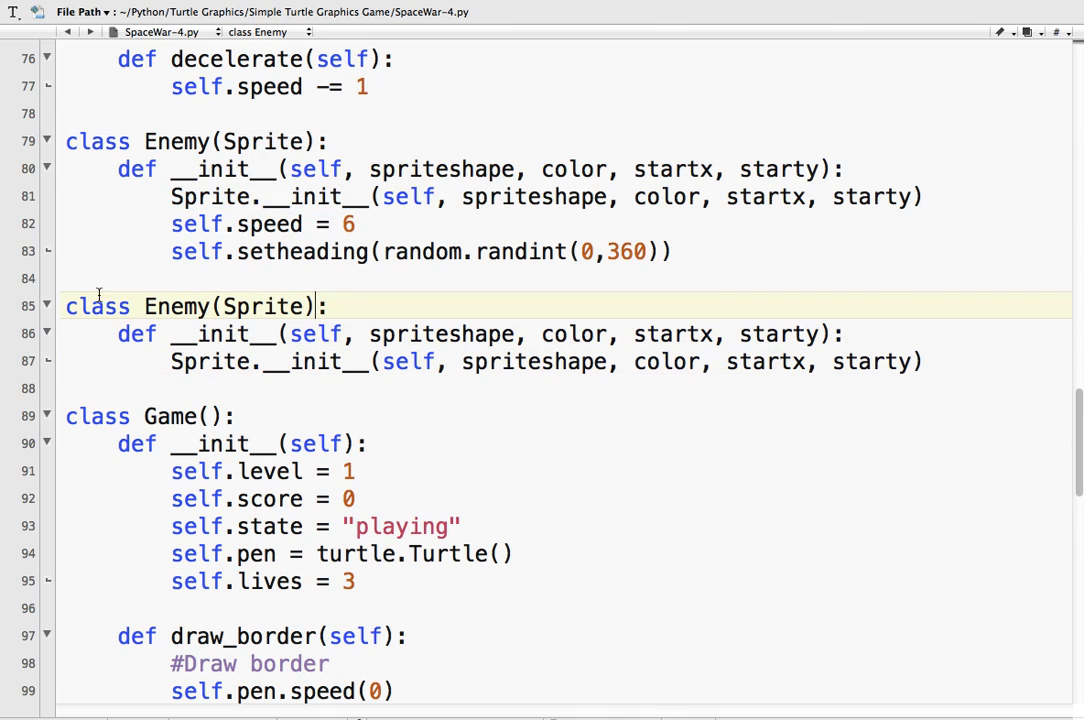
double_click(176, 306)
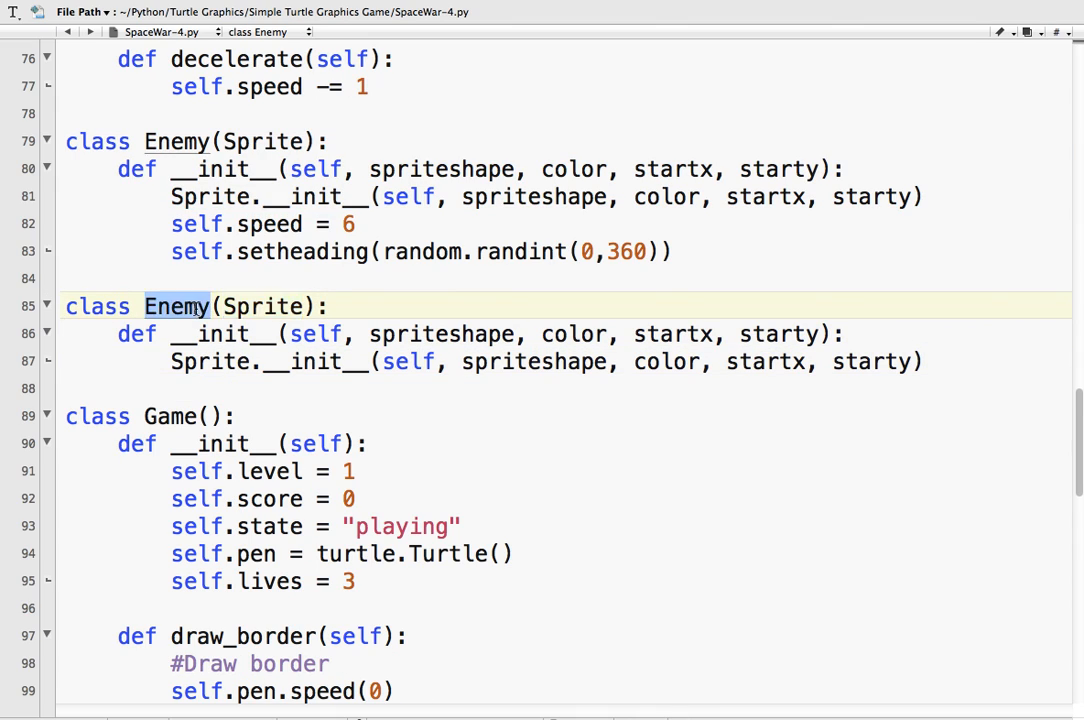
type("Missil")
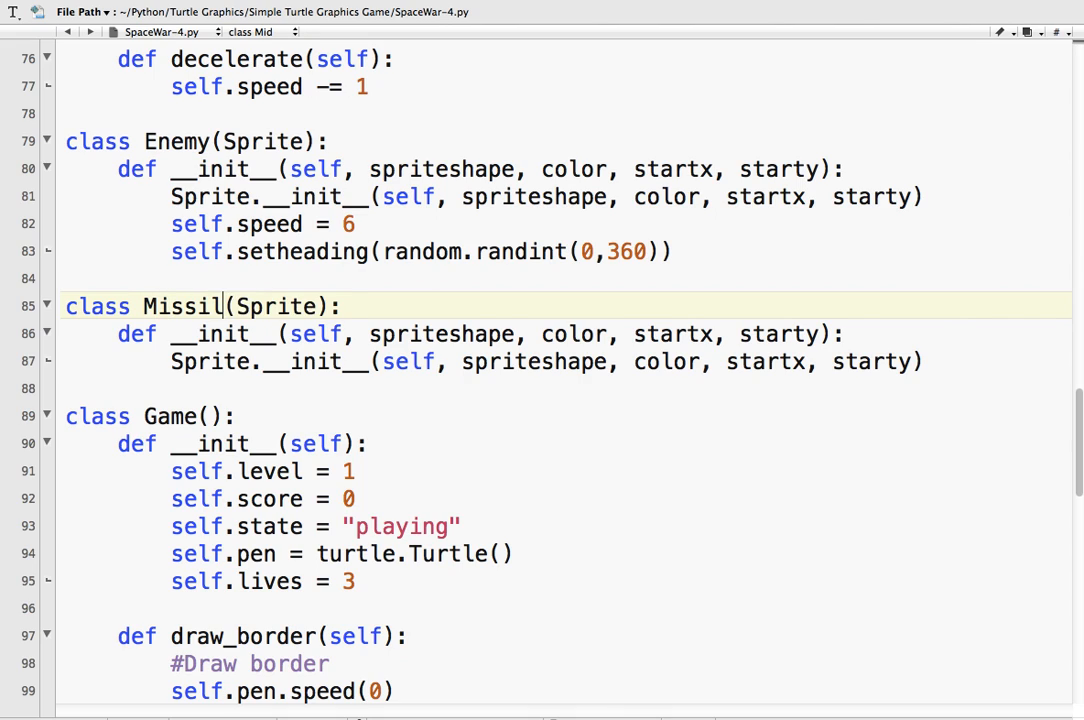
type("e")
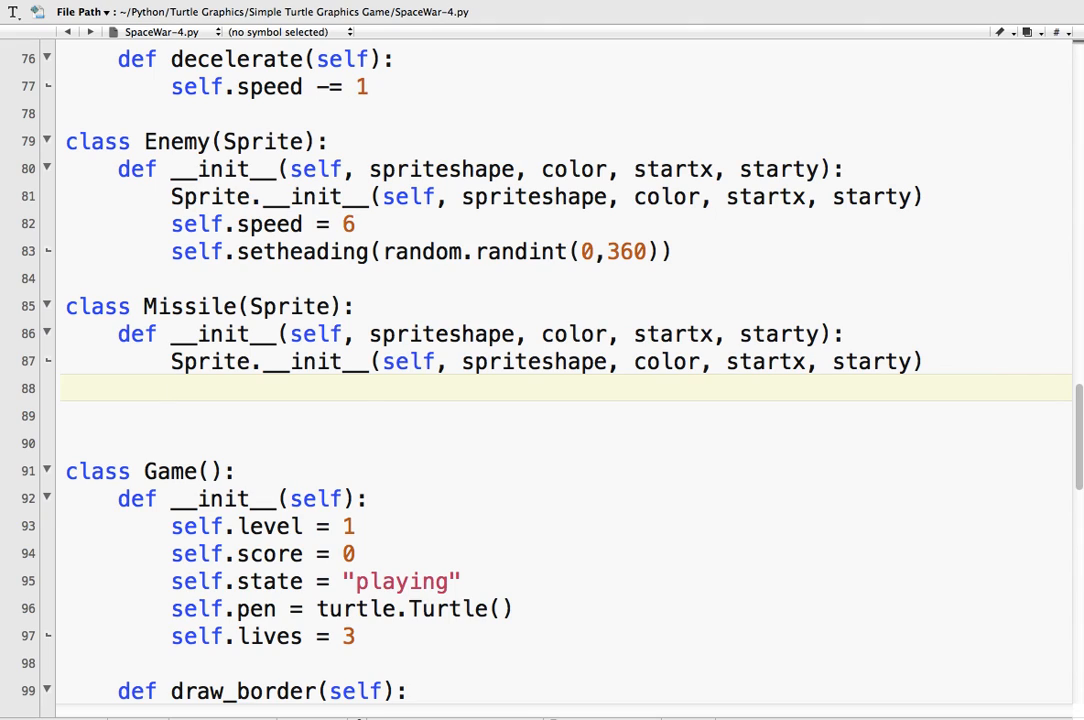
- Set self.speed = 20 and self.status = "ready" in Missile's __init__, leaving blank lines after
type("self.spe")
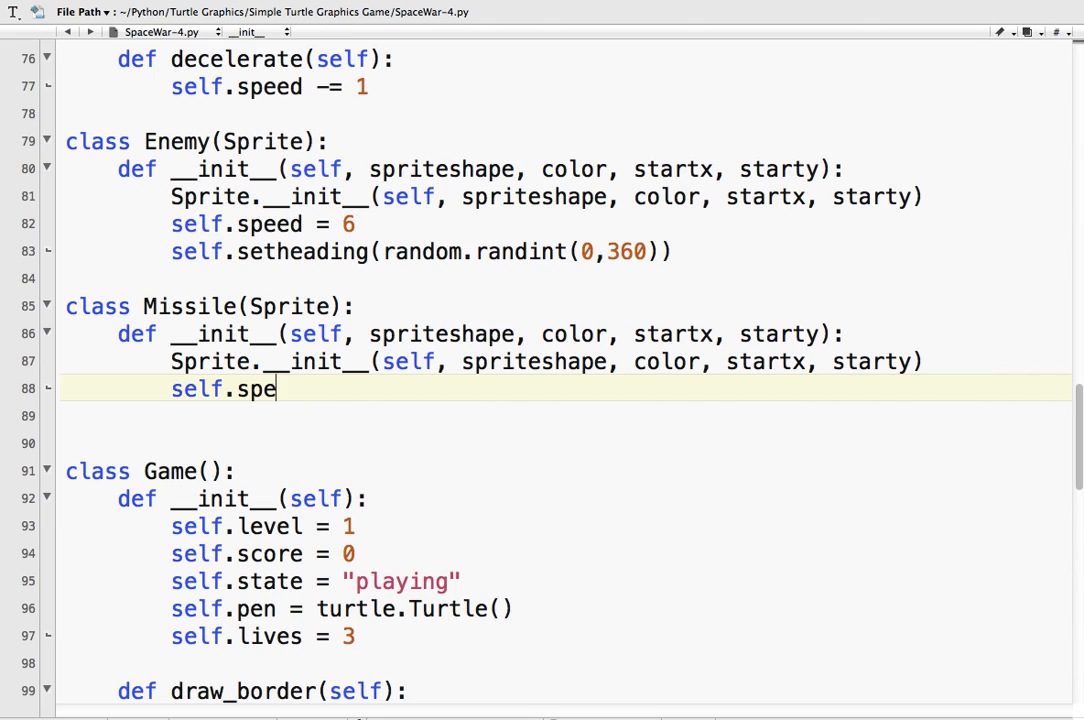
type("ed = 20")
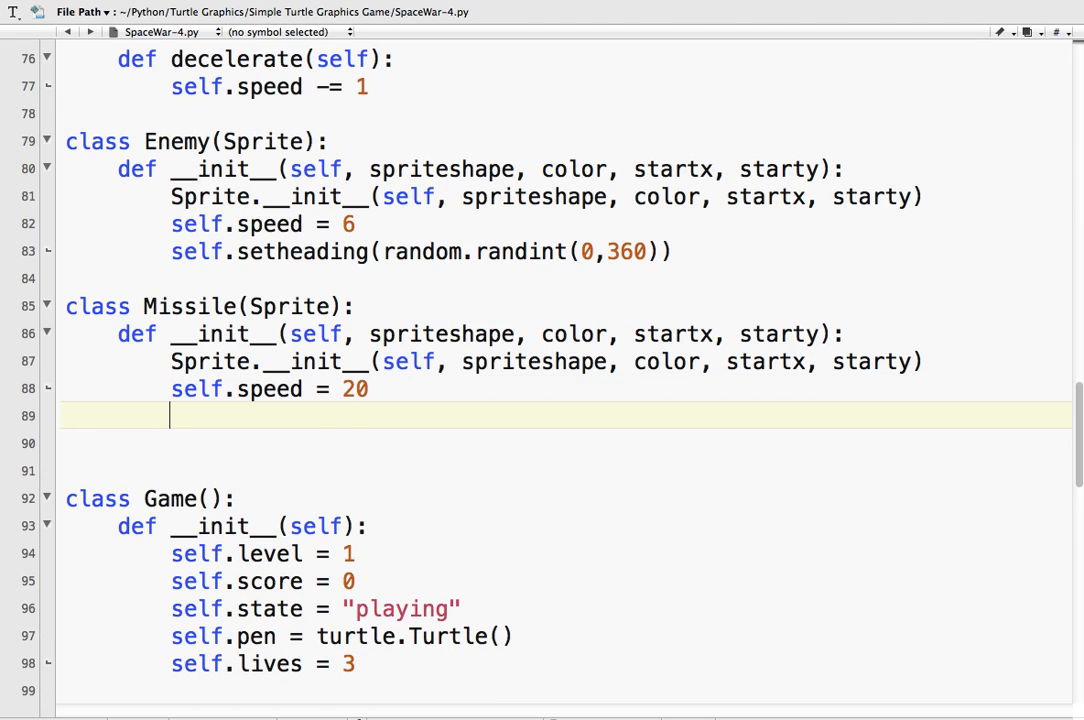
type("s")
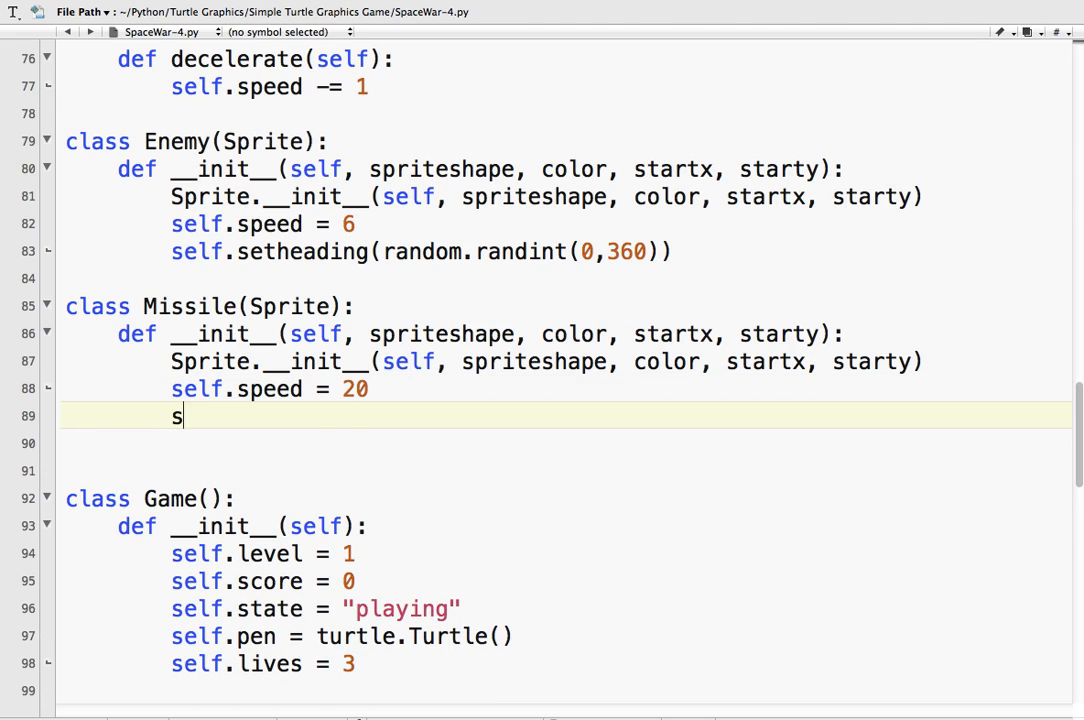
type("elf.status")
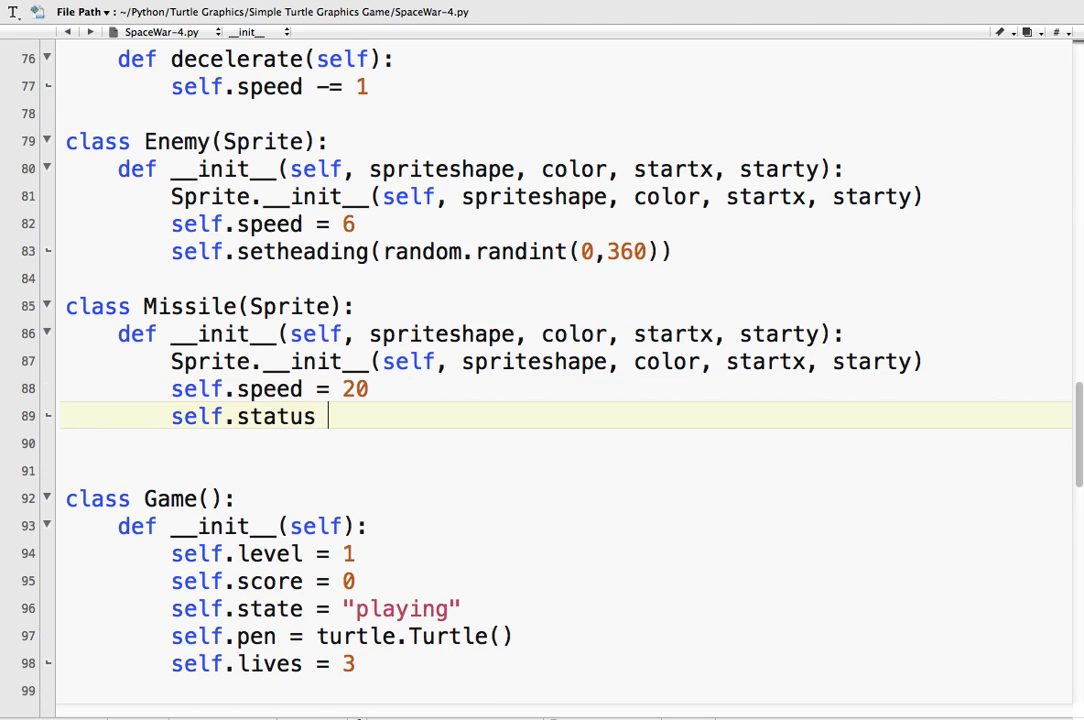
type("= \"")
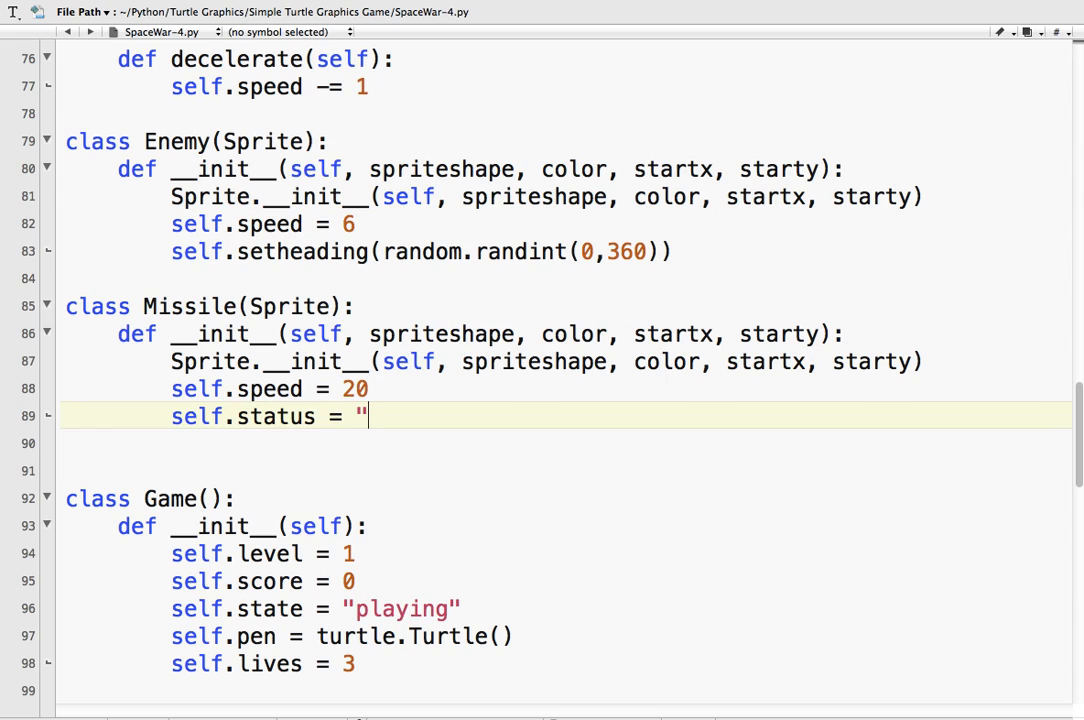
type("ready")
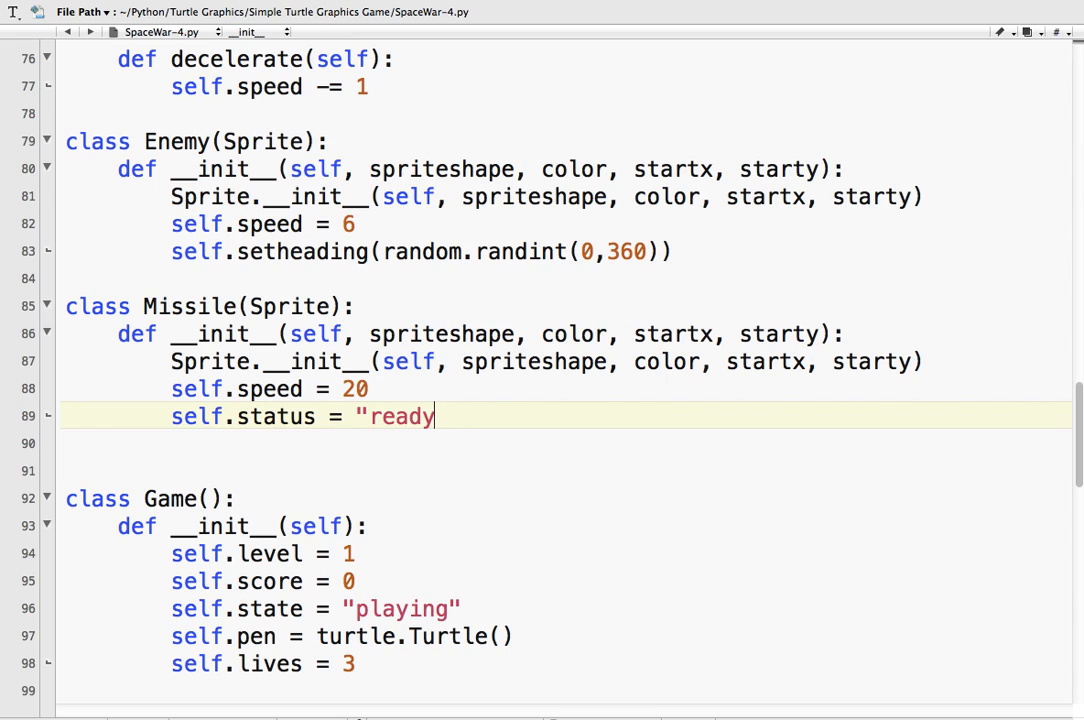
type("\"")
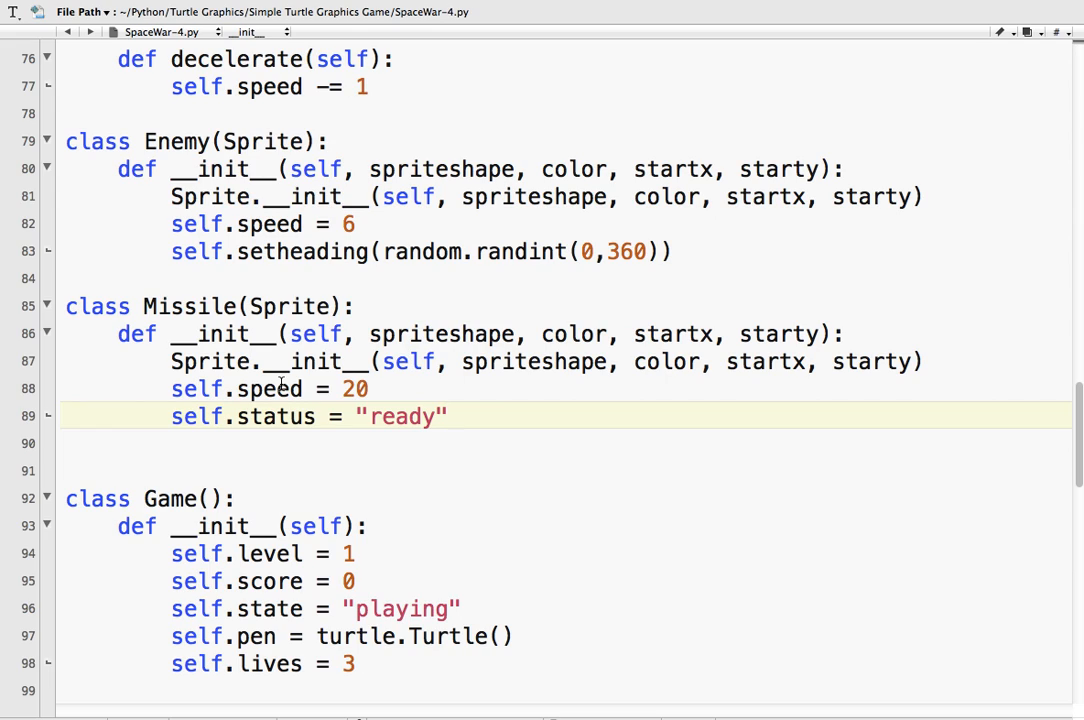
left_click(448, 416)
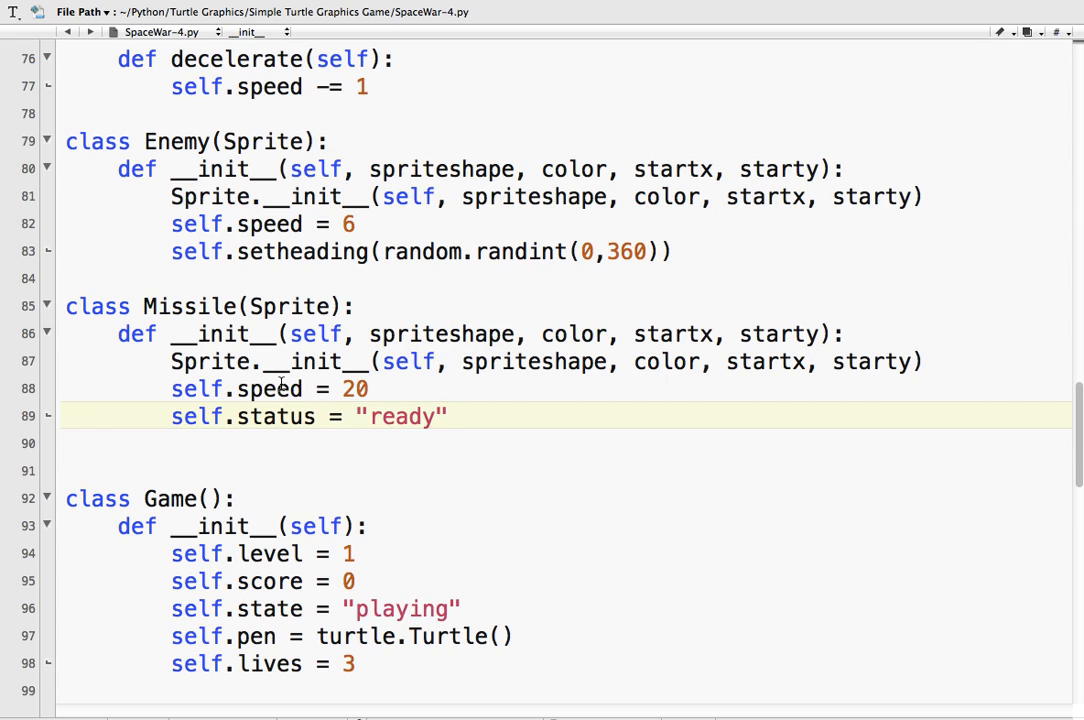
key("enter")
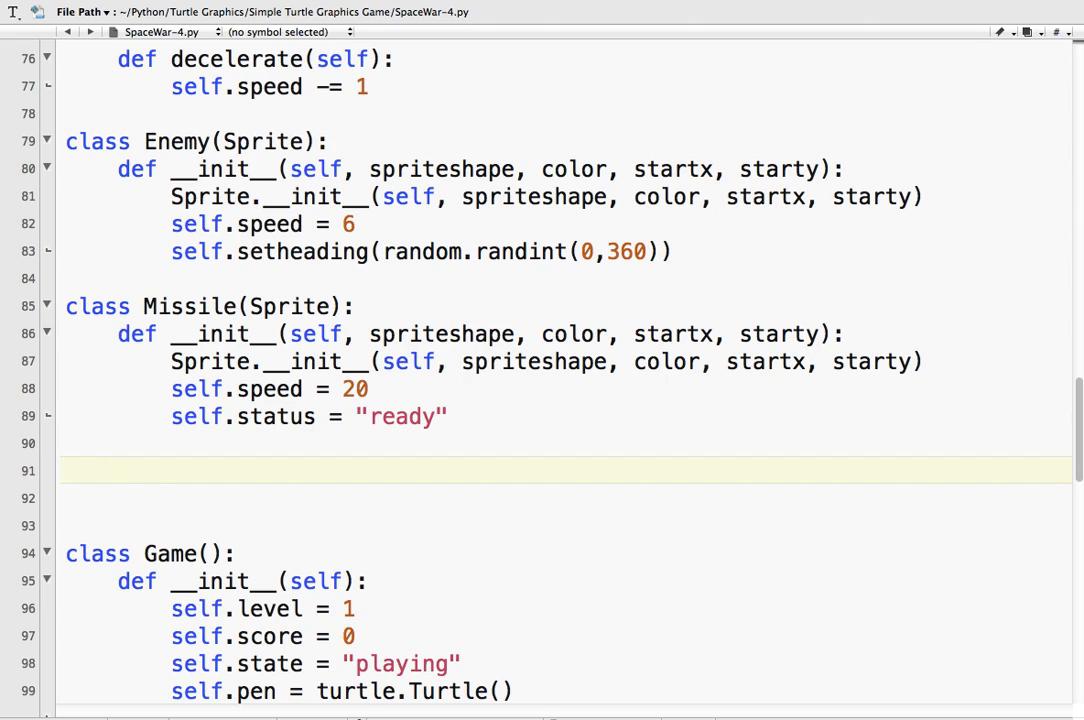
- Write the def fire(self): header for Missile, redoing a mistyped first attempt
type("if status")
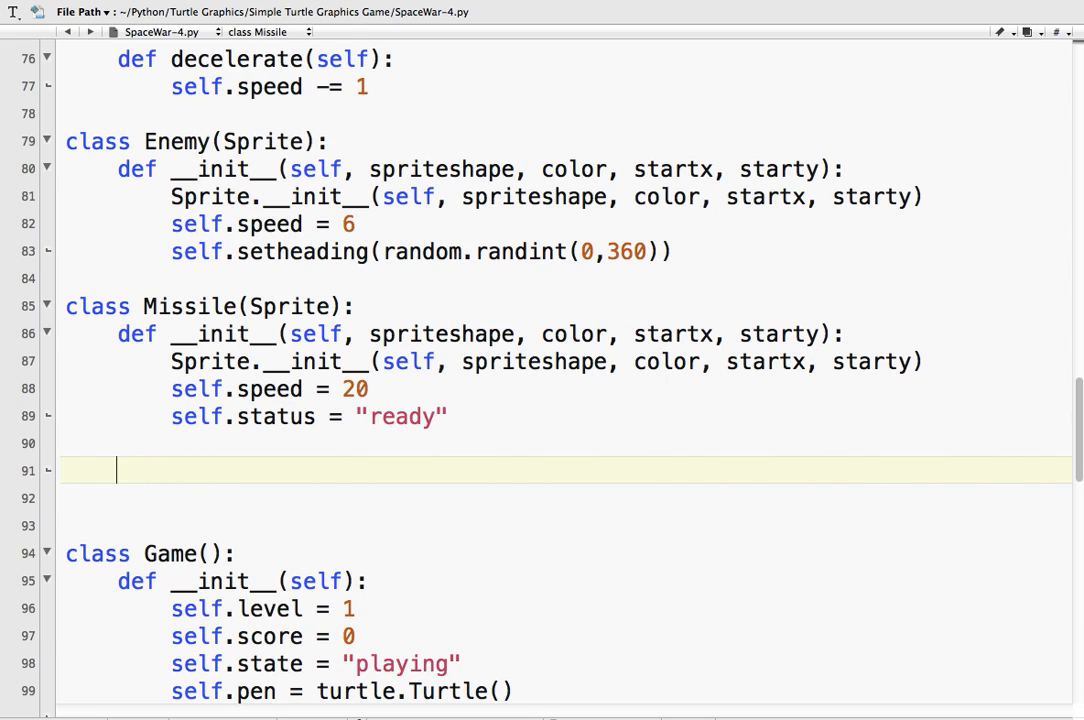
type("def fire")
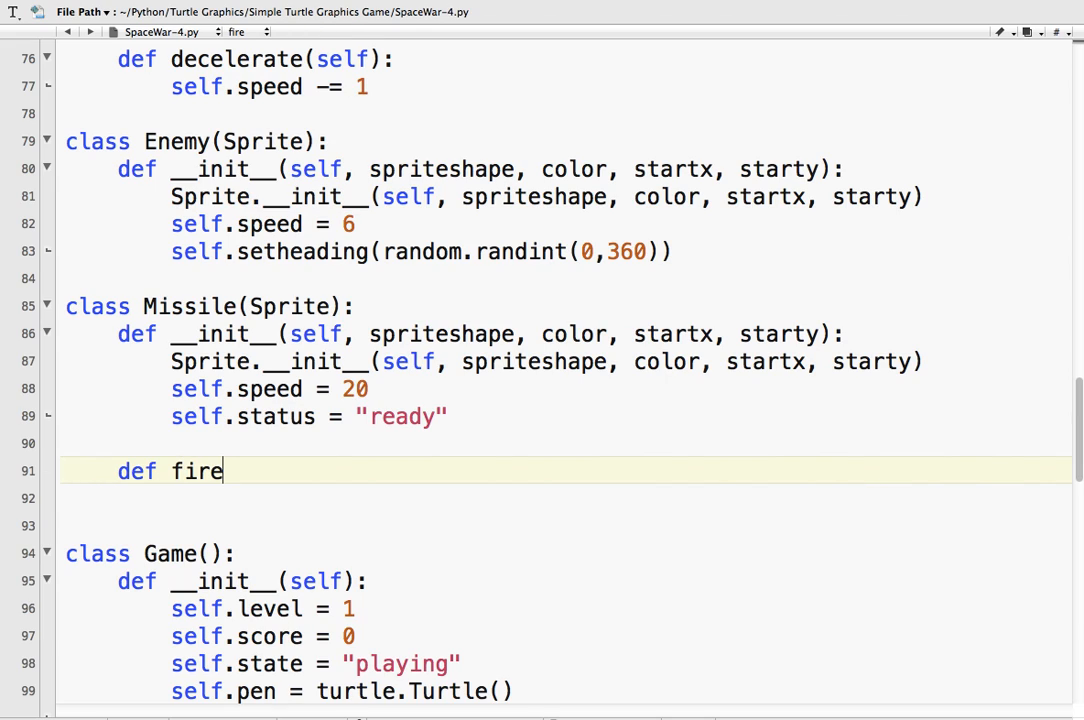
type("(self):")
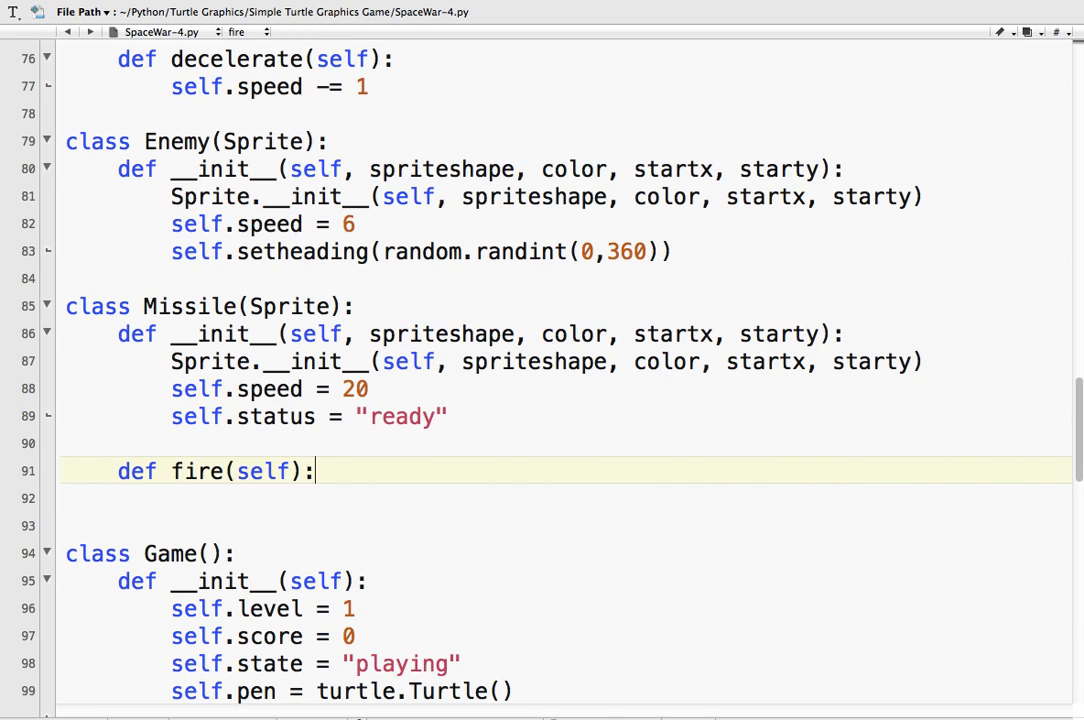
key("enter")
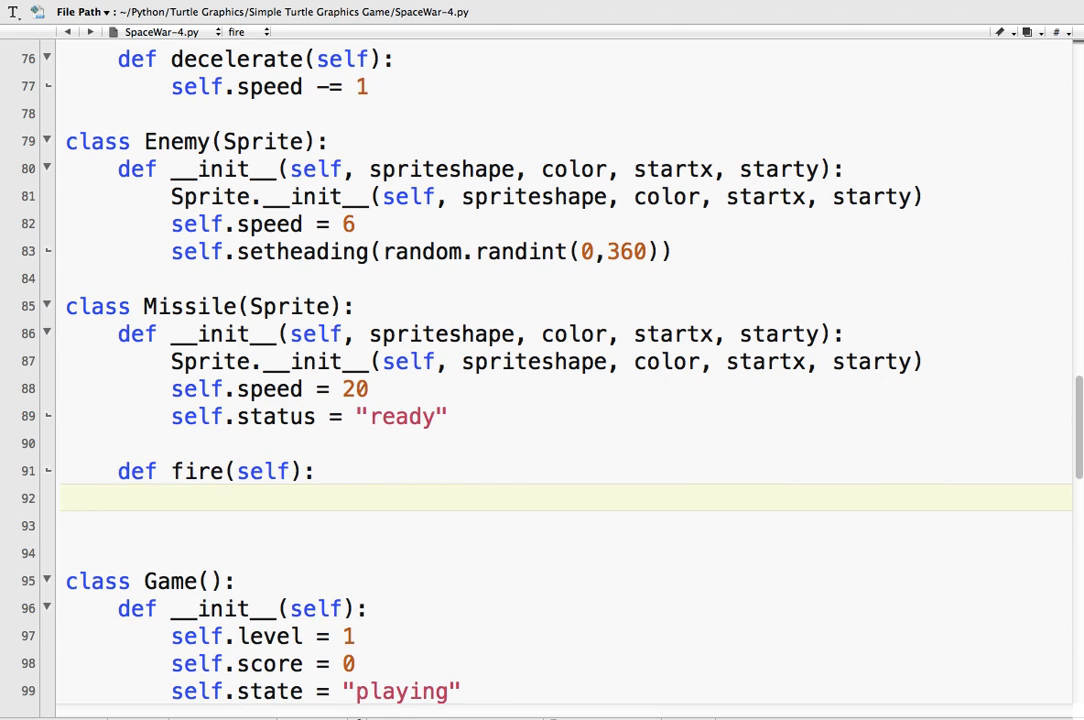
type("is")
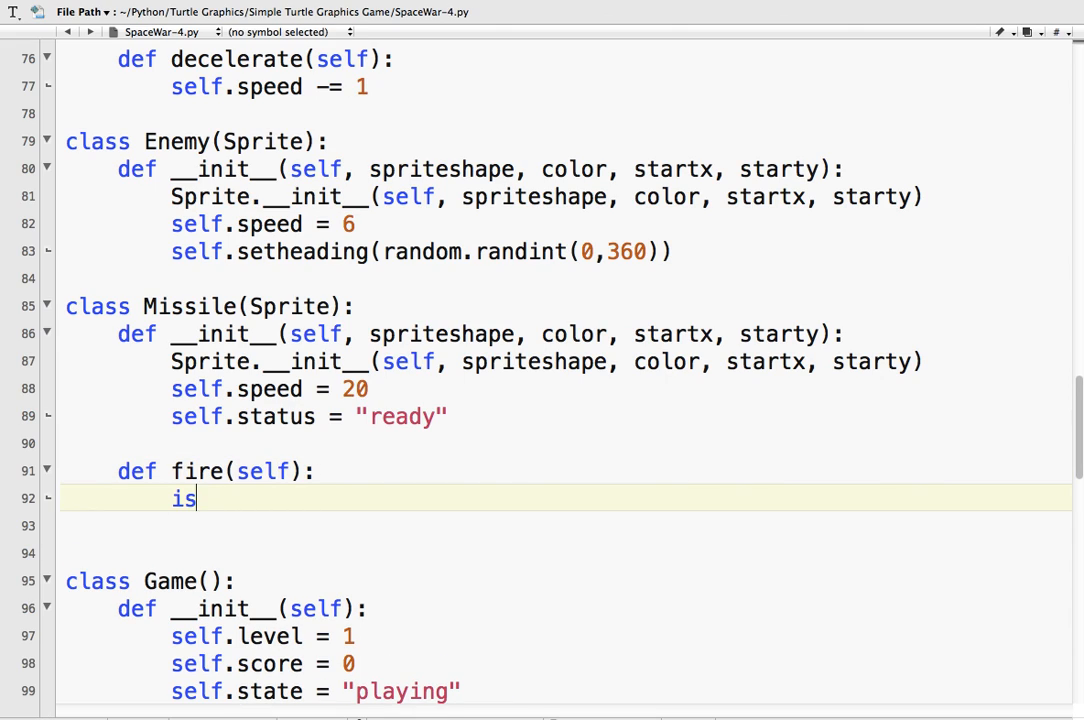
key("backspace")
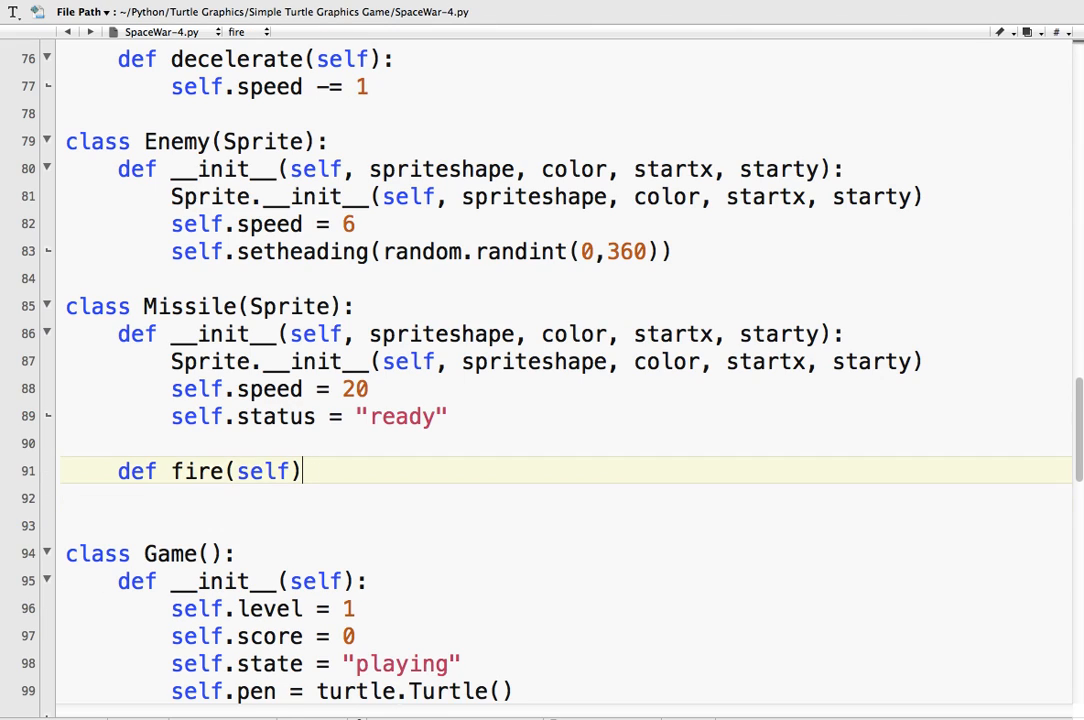
key("backspace")
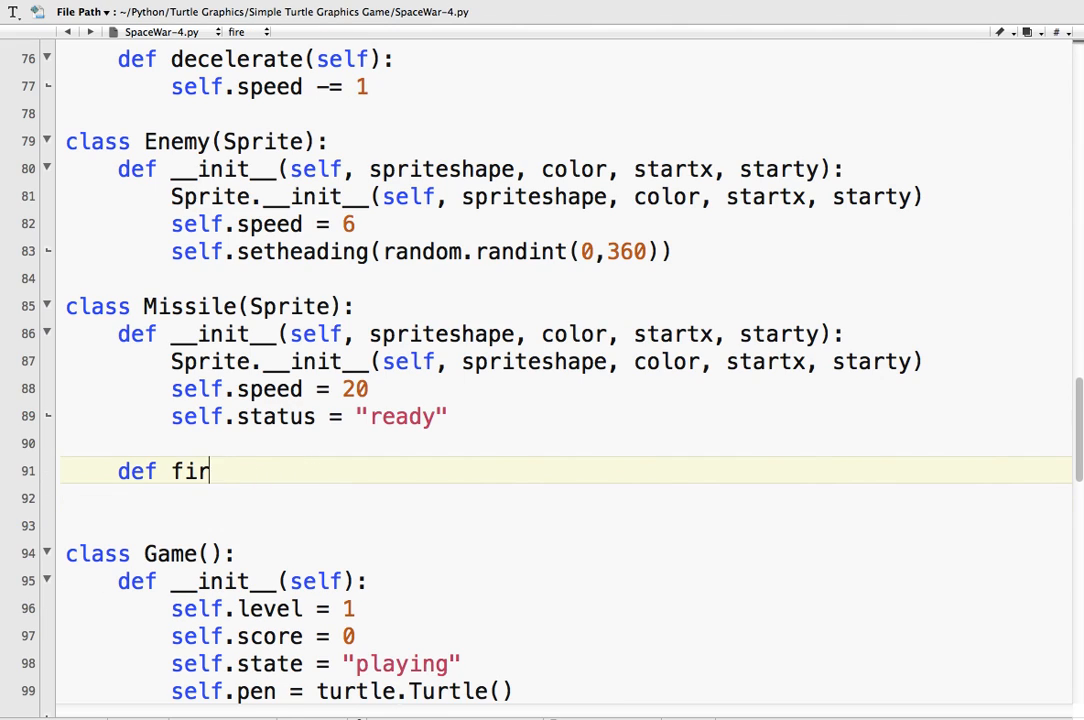
type("move")
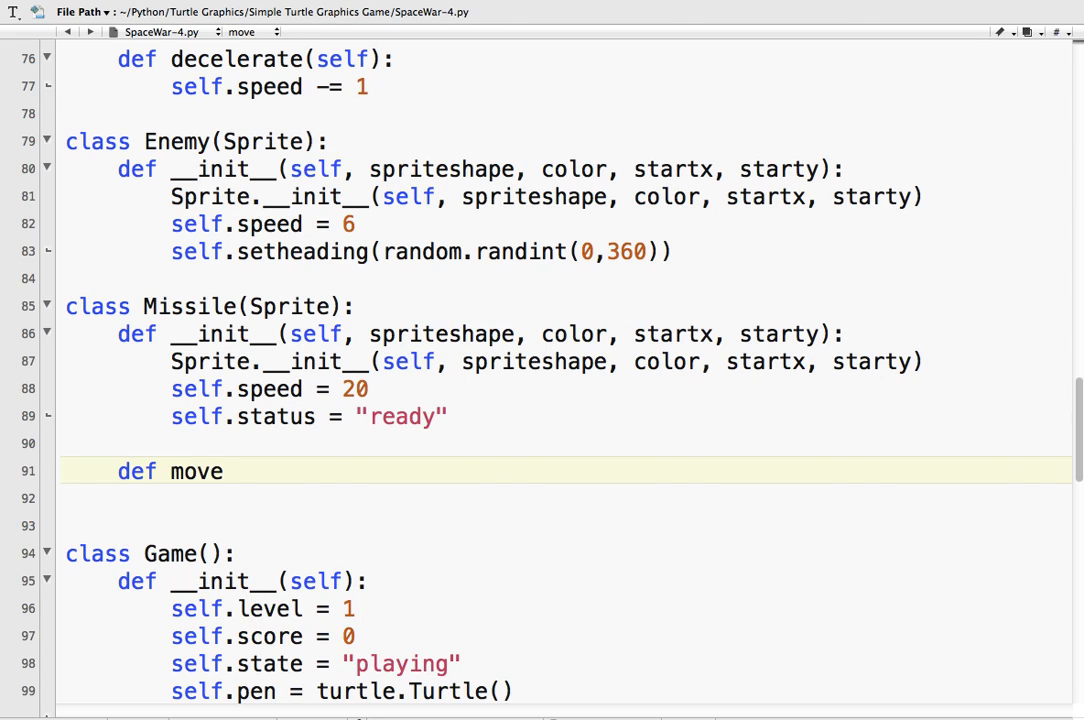
type("(self):")
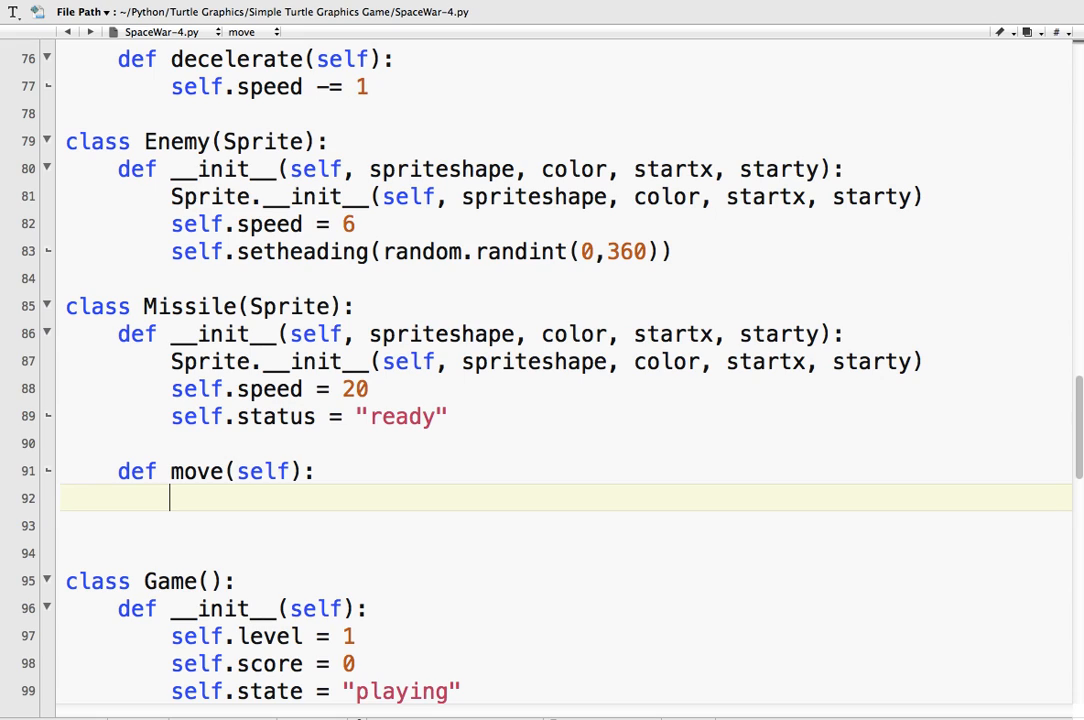
type("fir")
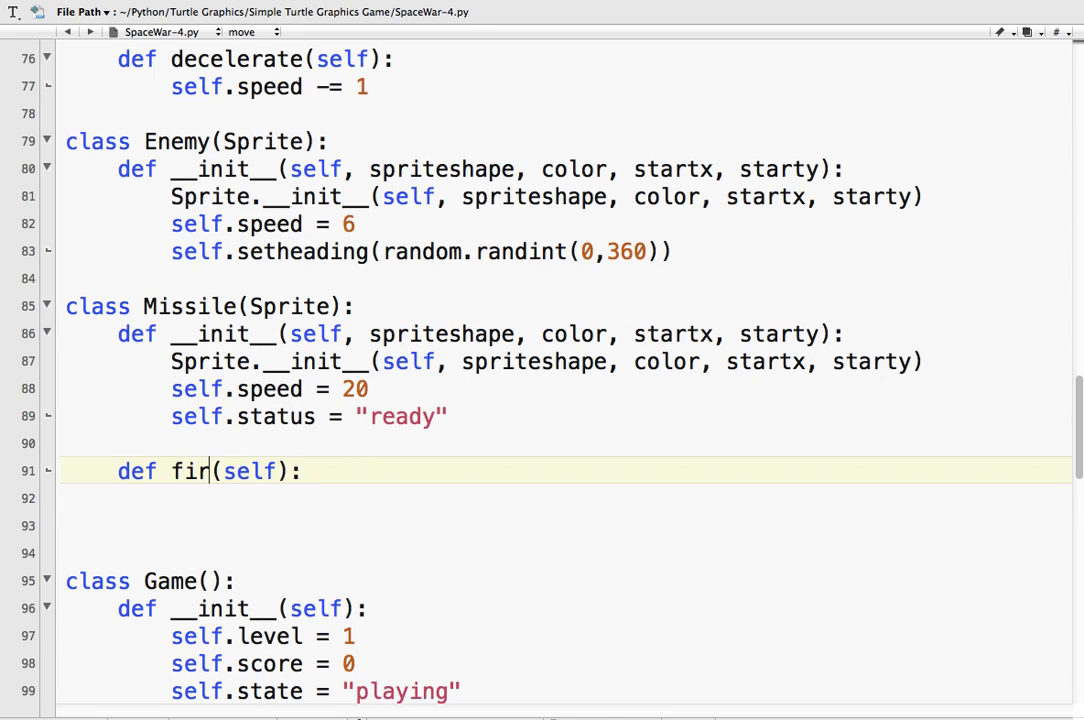
type("e")
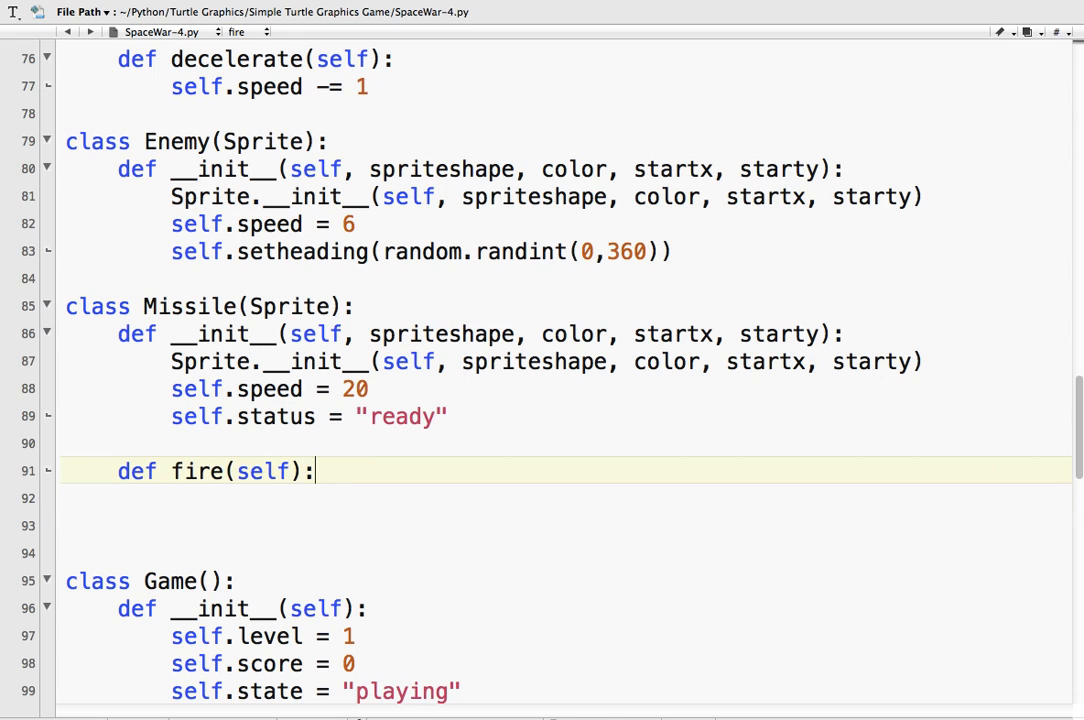
- In fire, set self.status = "shoot" when self.status == "ready"
key("enter")
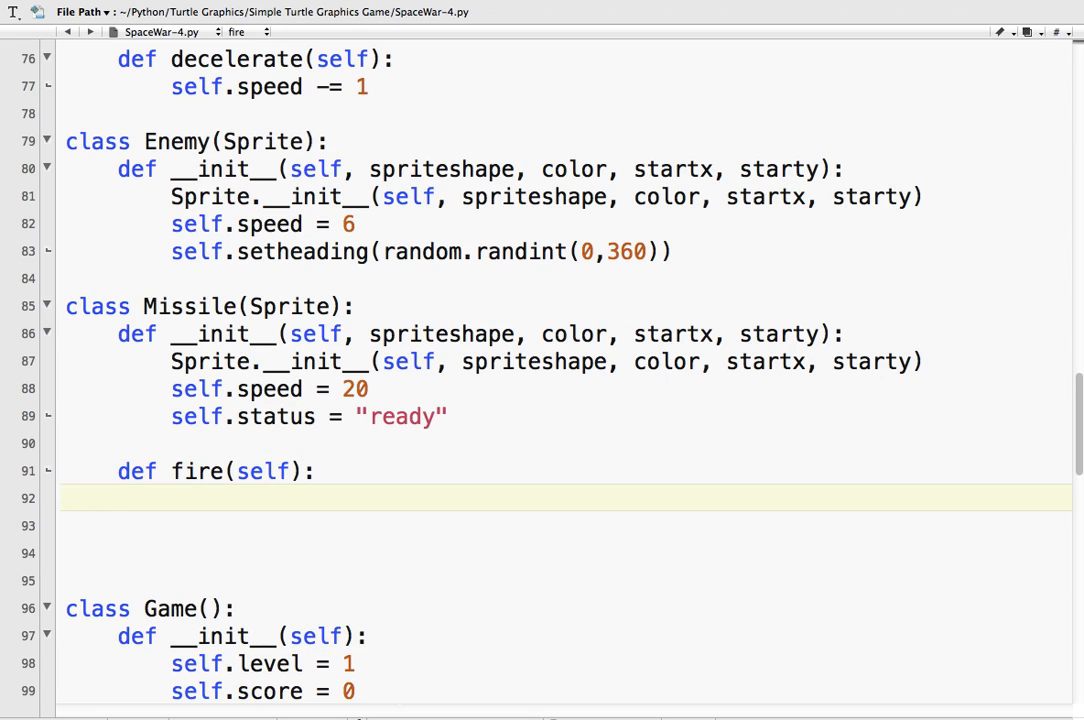
type("if self.s")
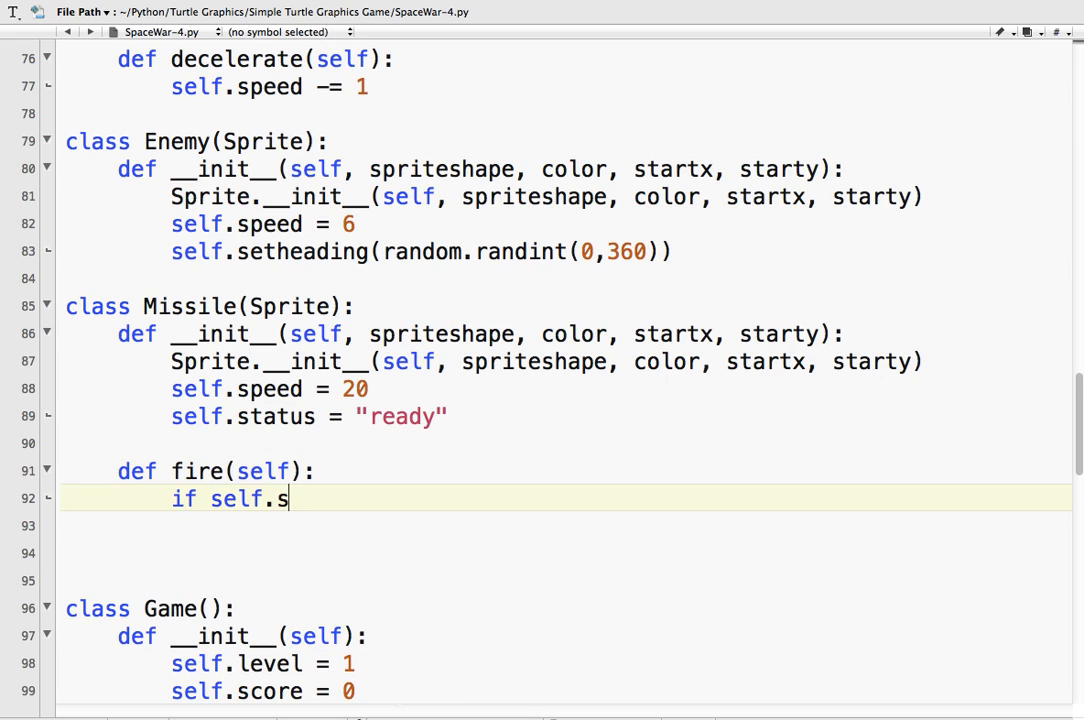
type("tatus == \"read")
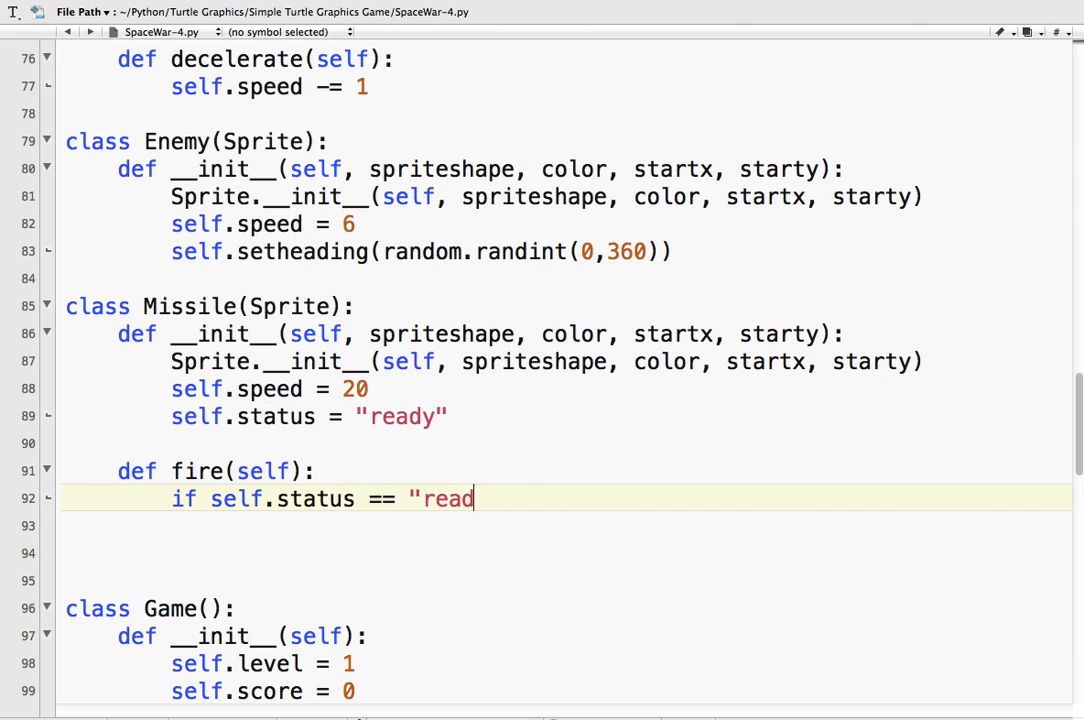
type("y\":")
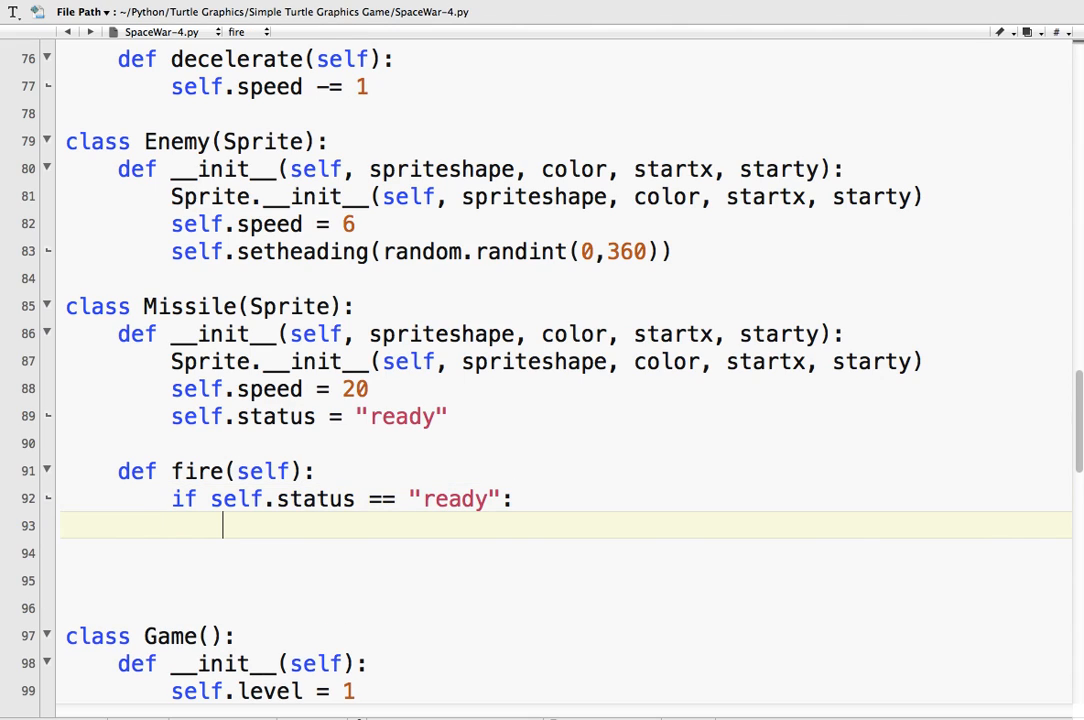
type("self.")
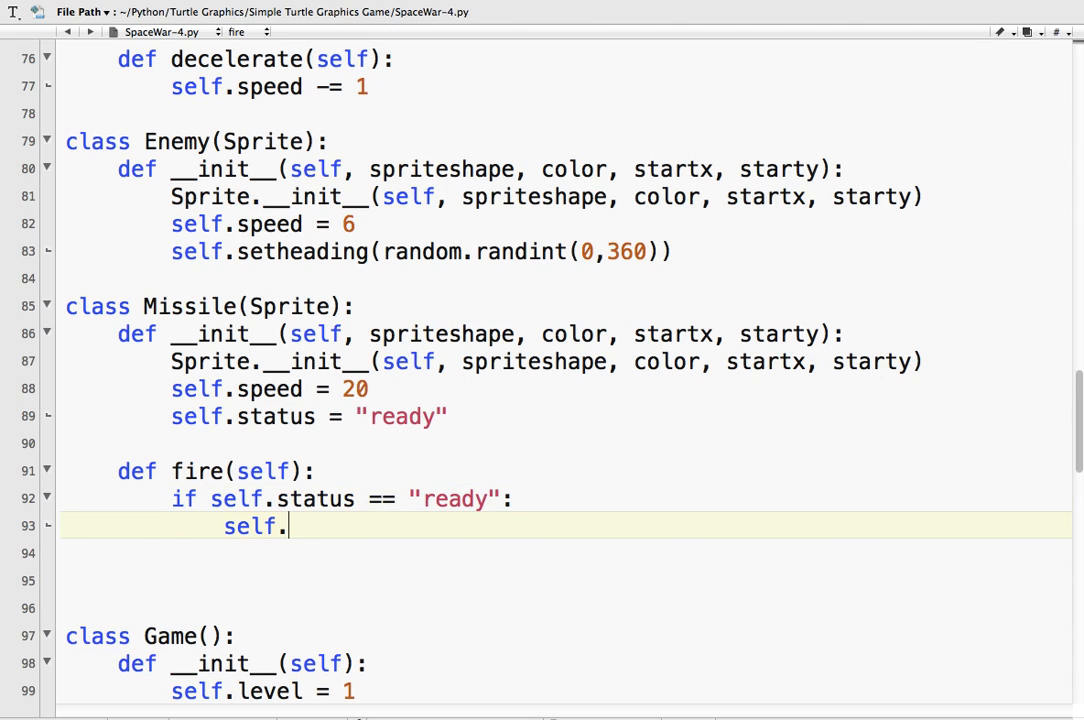
type("status =")
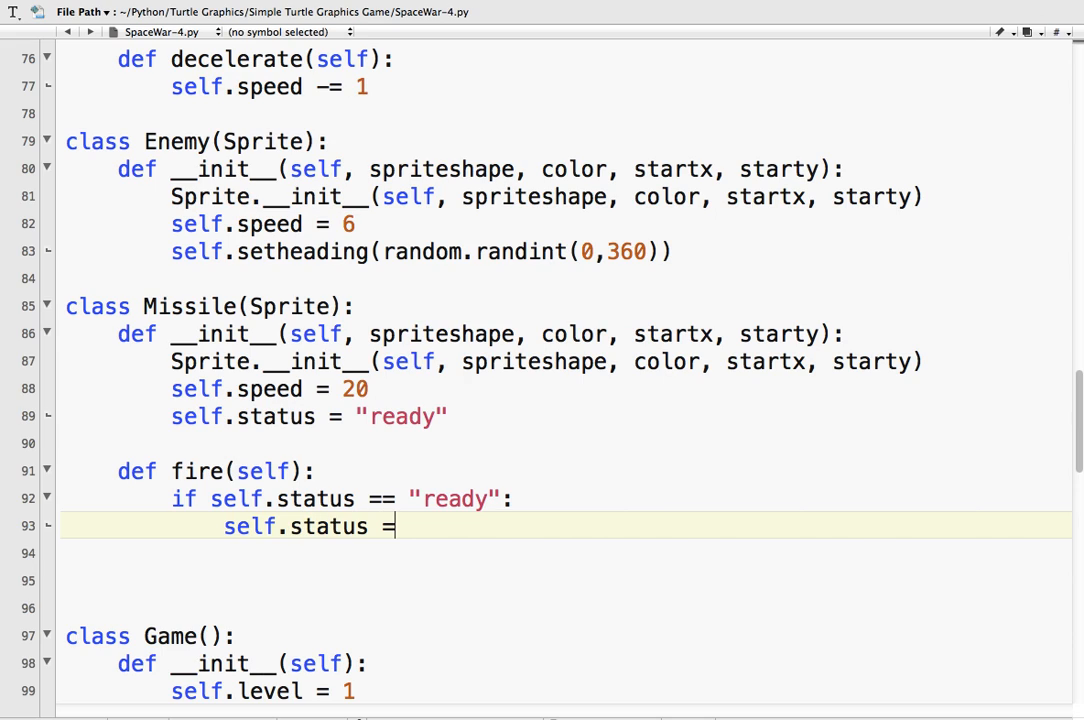
type("\"")
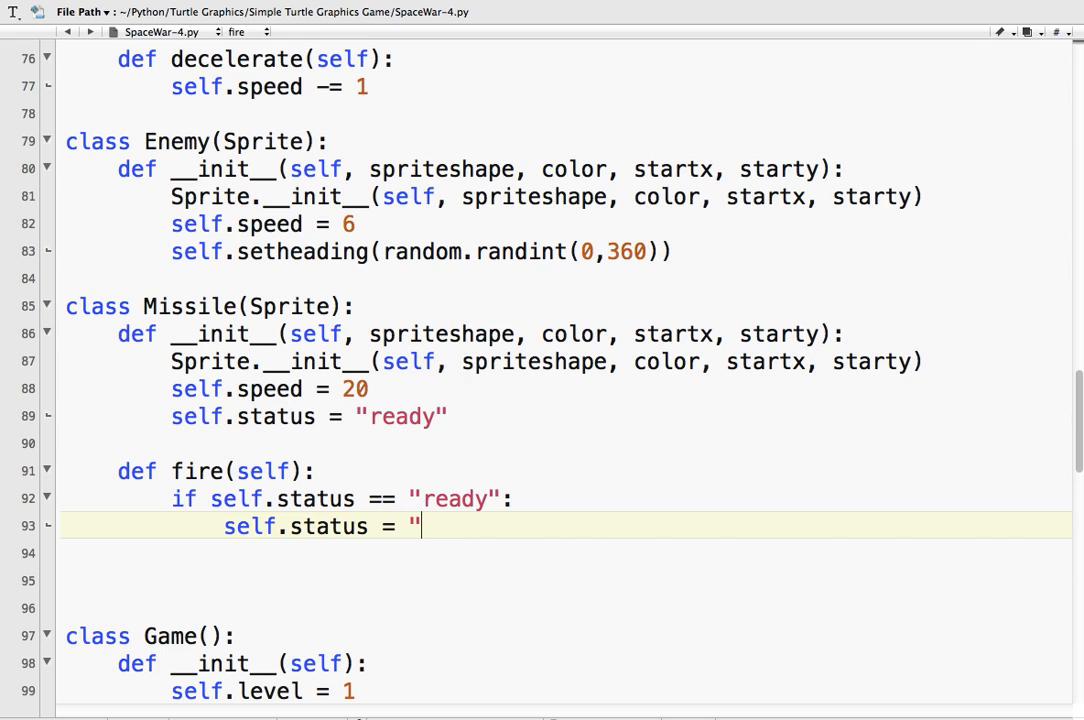
type("shoo")
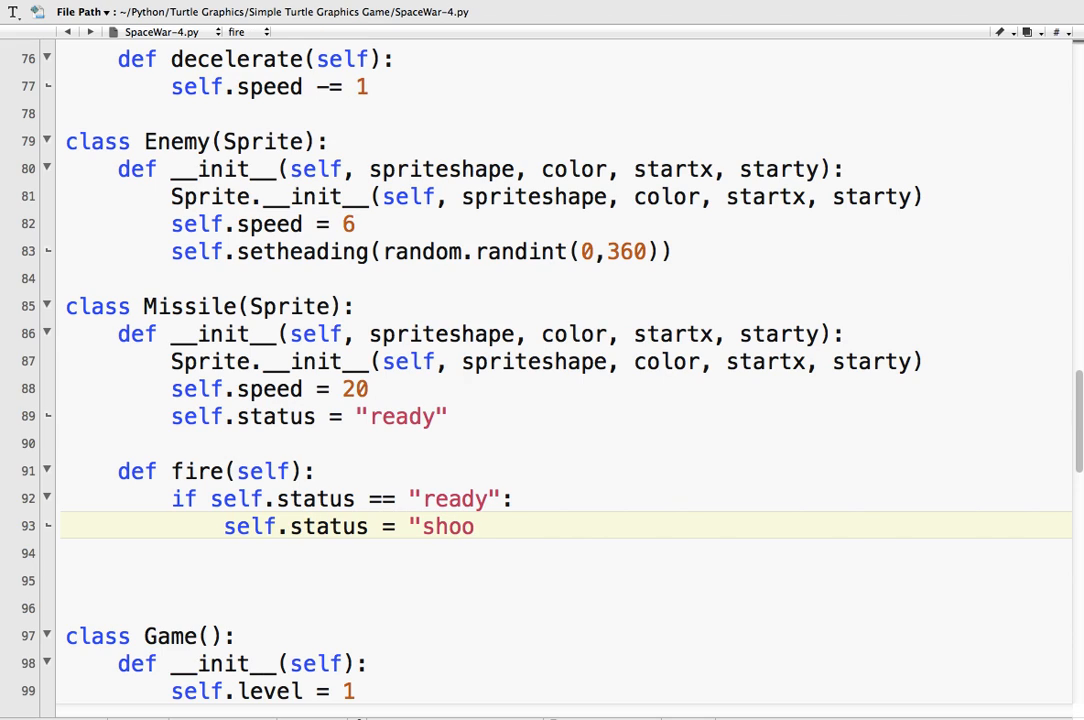
type("t")
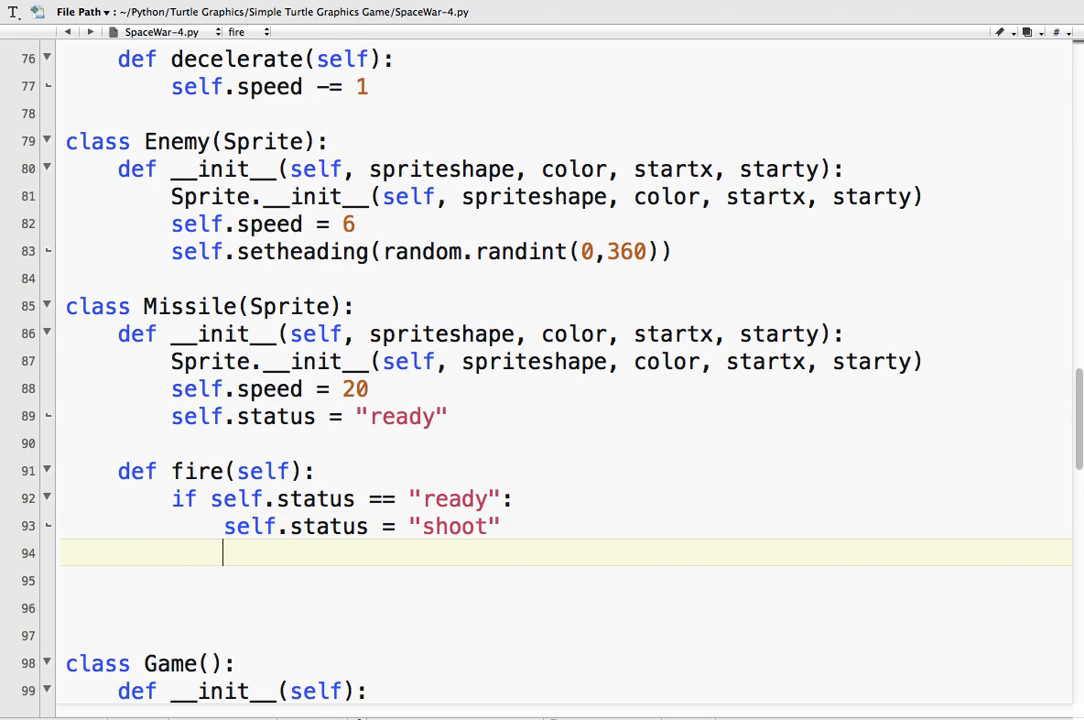
key("Return")
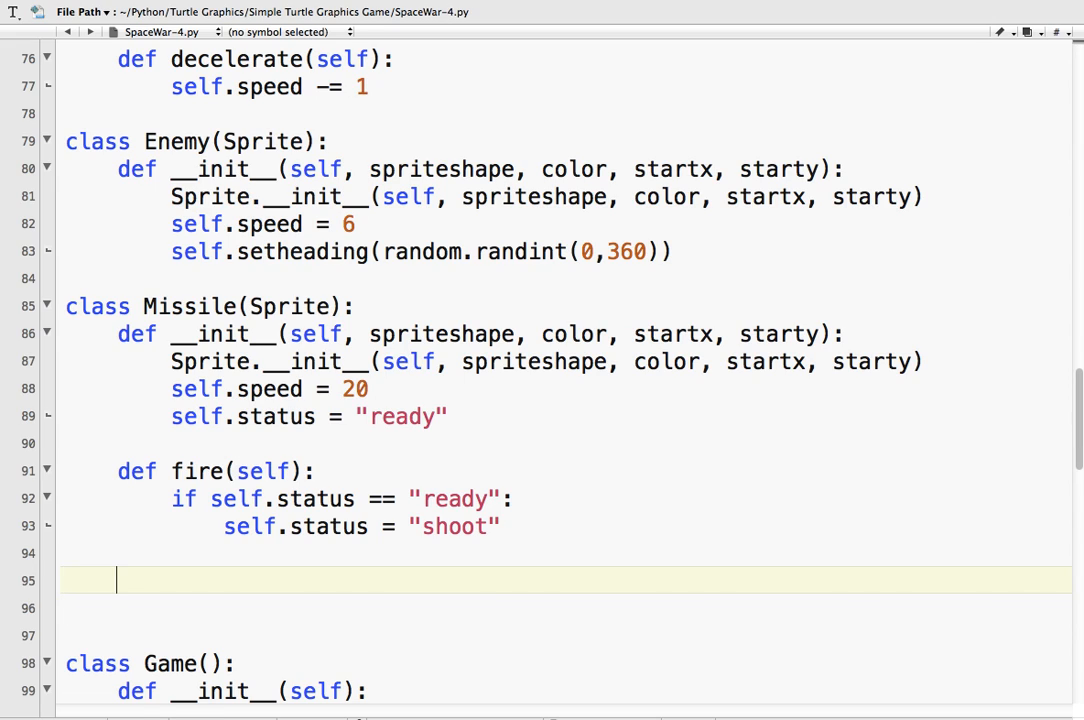
- Start def move(self) for Missile and check Sprite.move above for reference
type("def move")
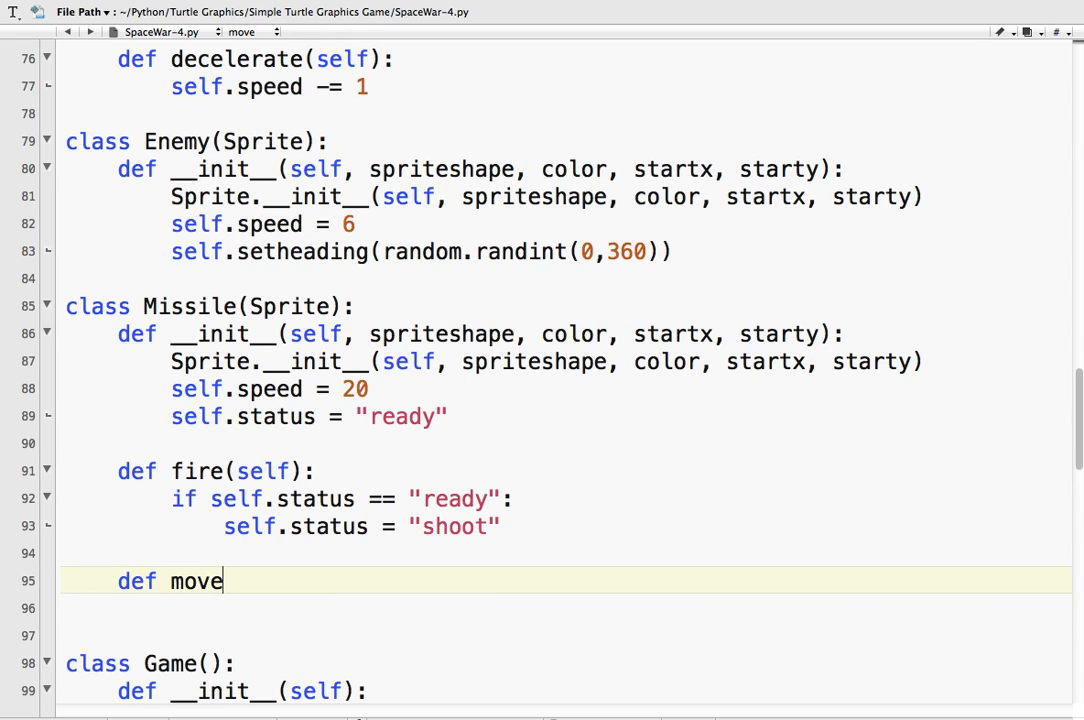
type("(sel")
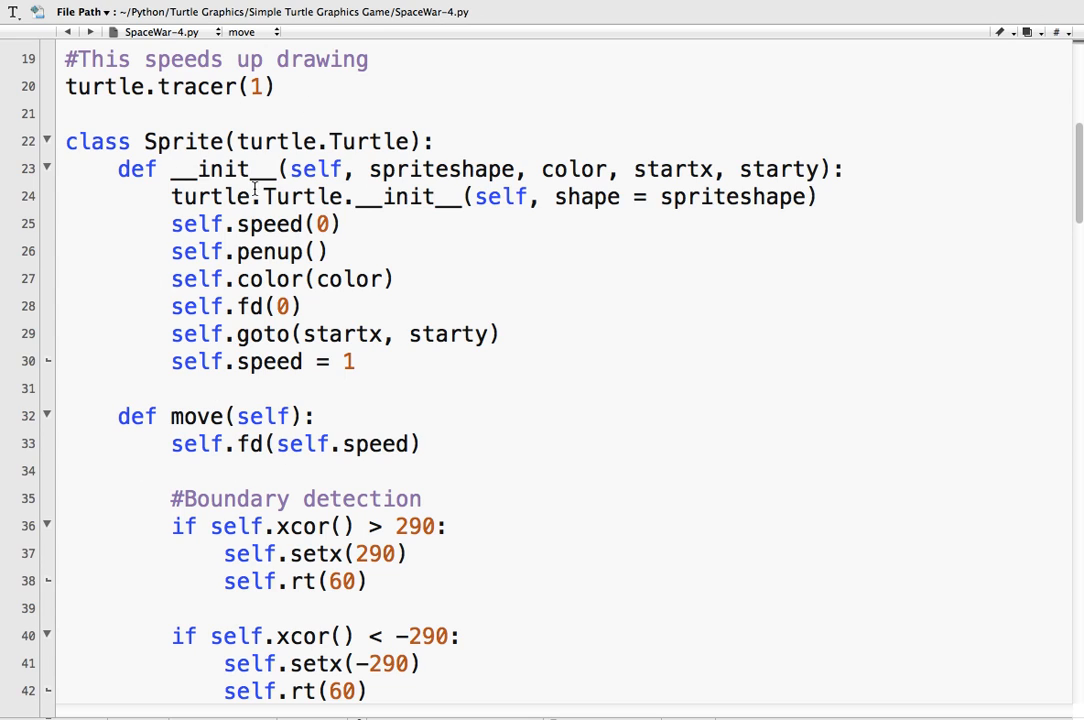
scroll("down", 3)
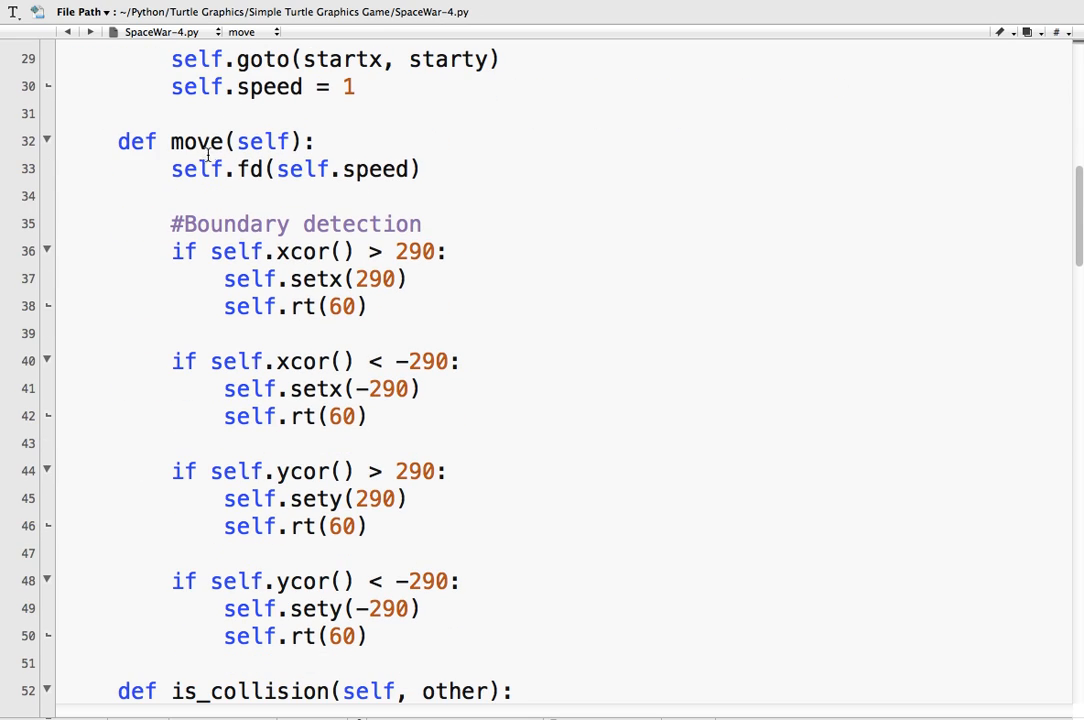
scroll("down", 3)
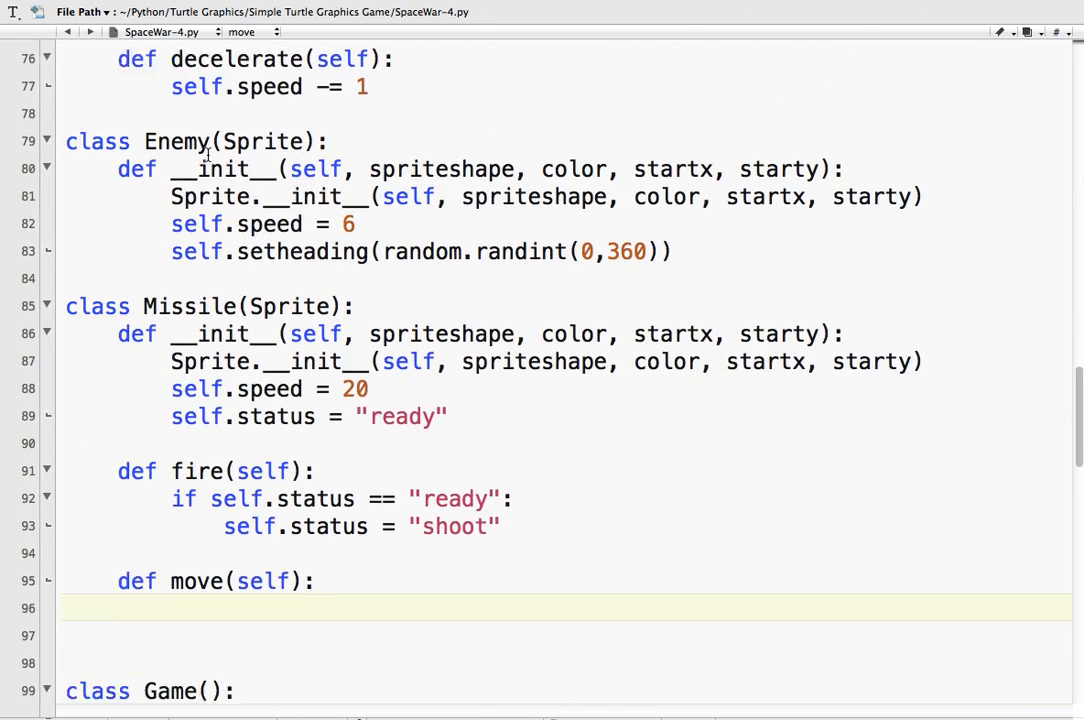
scroll("down", 3)
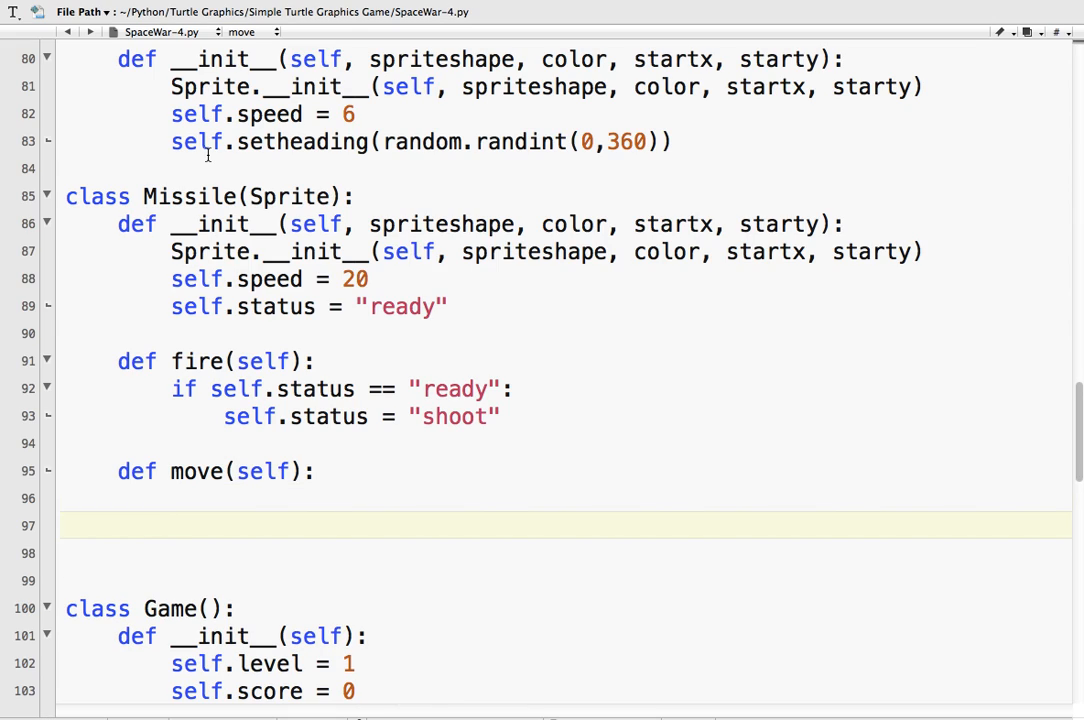
- Move forward by self.speed when status is "firing", and have fire set status to "firing"
type("i")
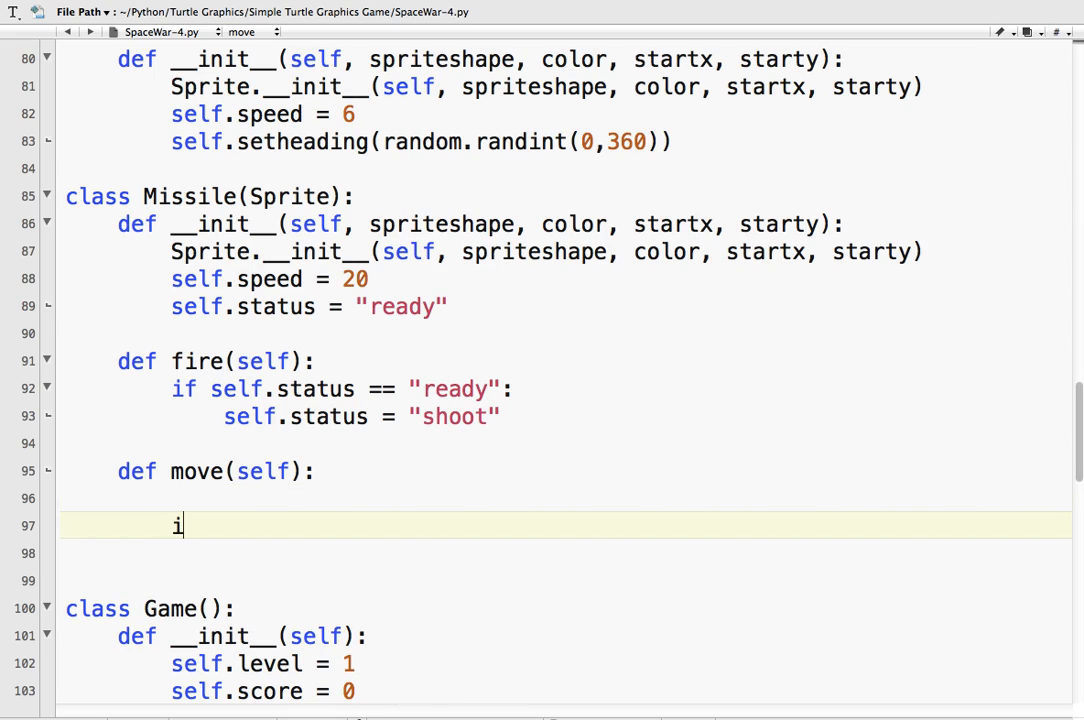
type("f self.status")
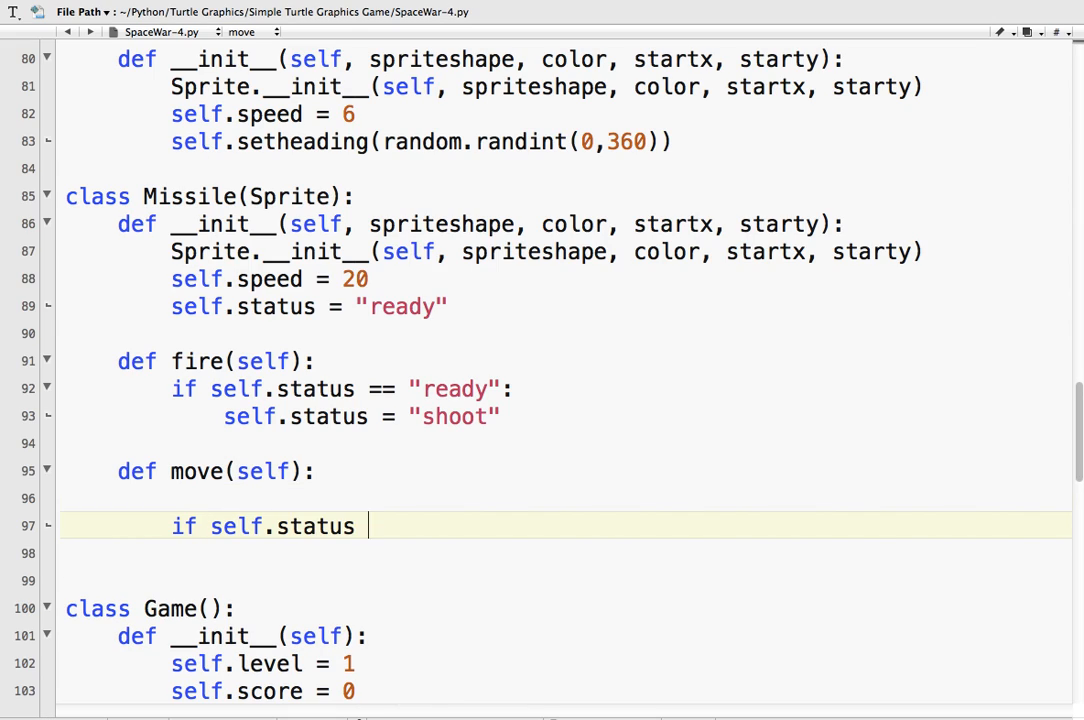
type("== \"firing")
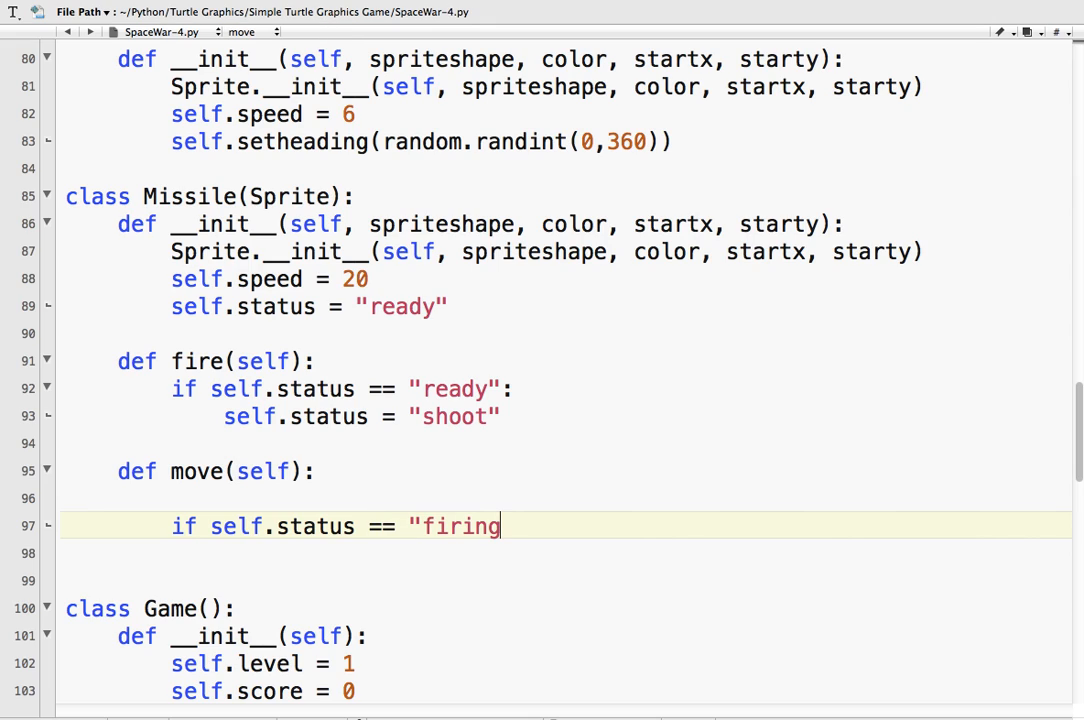
type("\":\"")
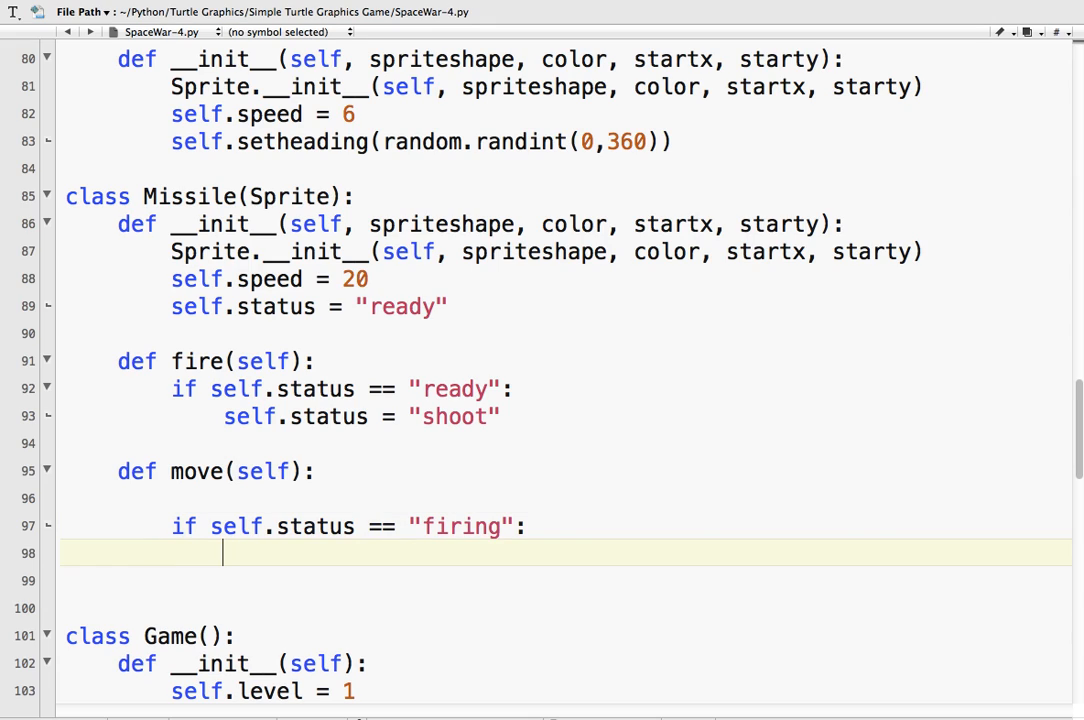
type("self.fd(sel")
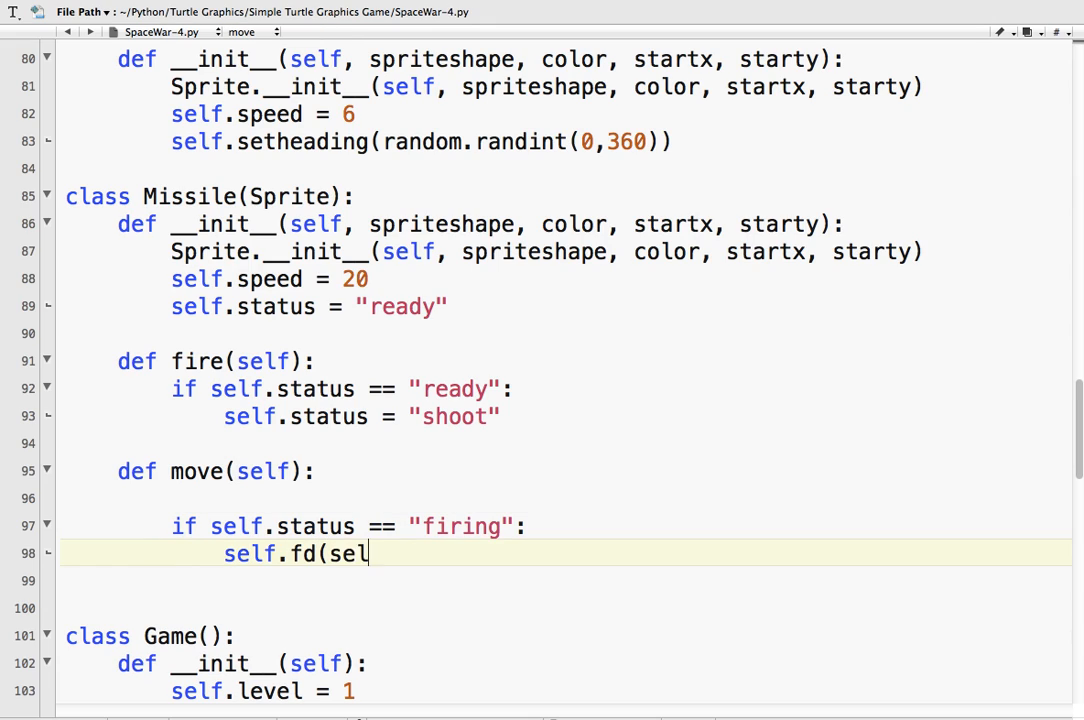
type("f.speed)")
left_click(566, 416)
type("fi")
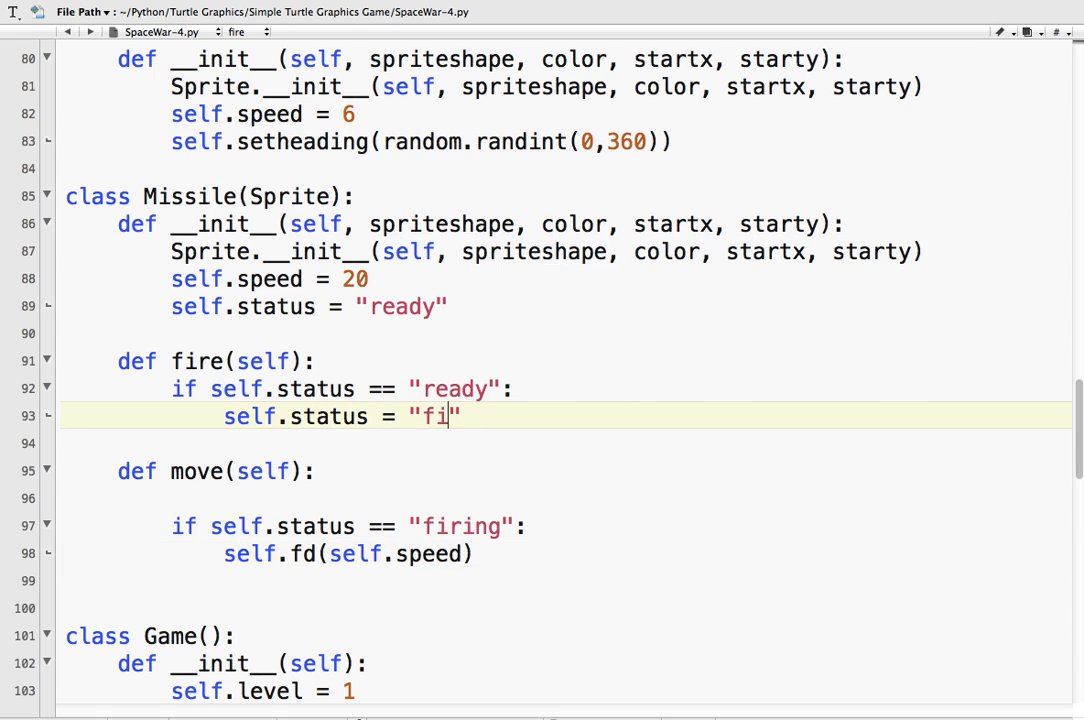
type("ring")
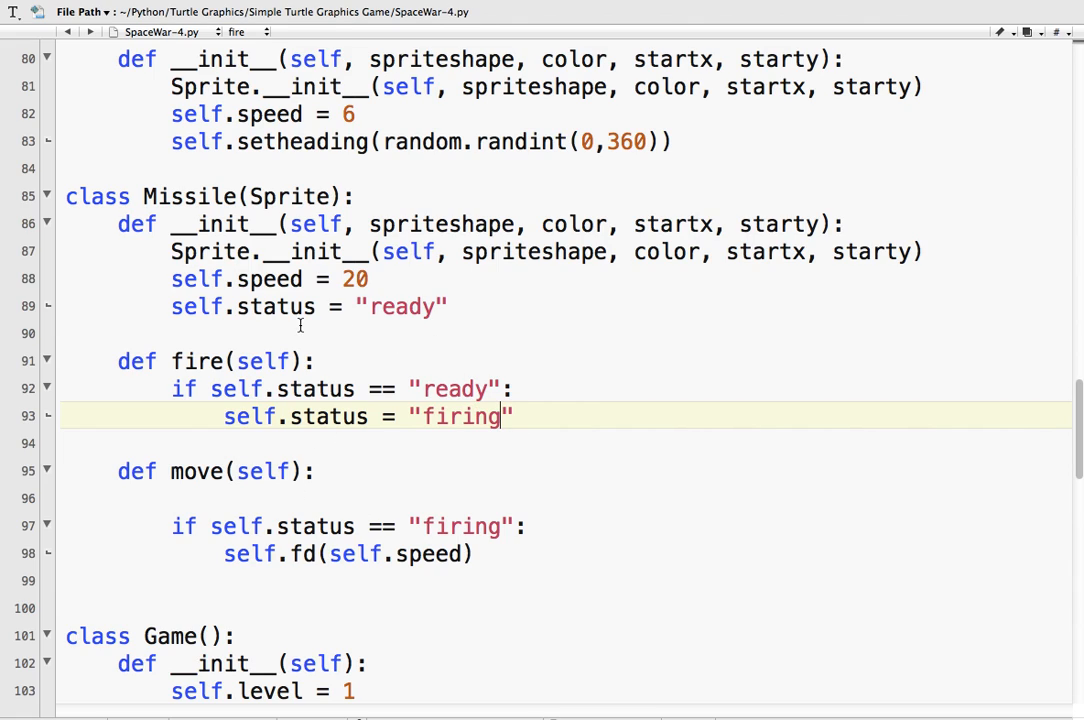
mouse_move(213, 323)
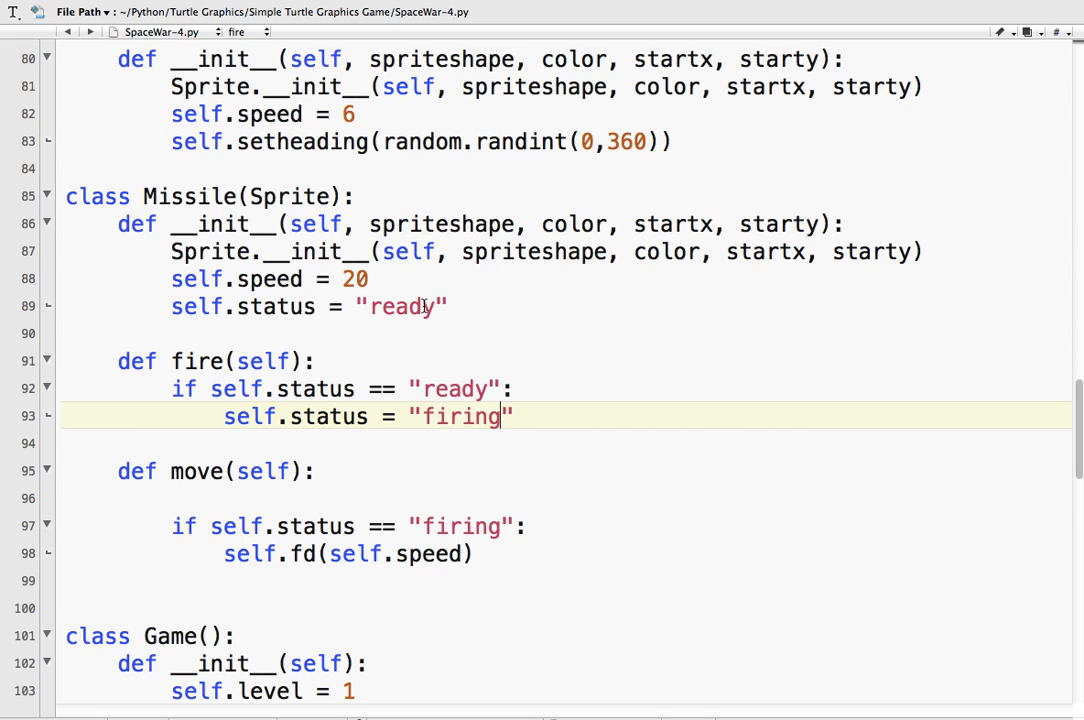
mouse_move(278, 366)
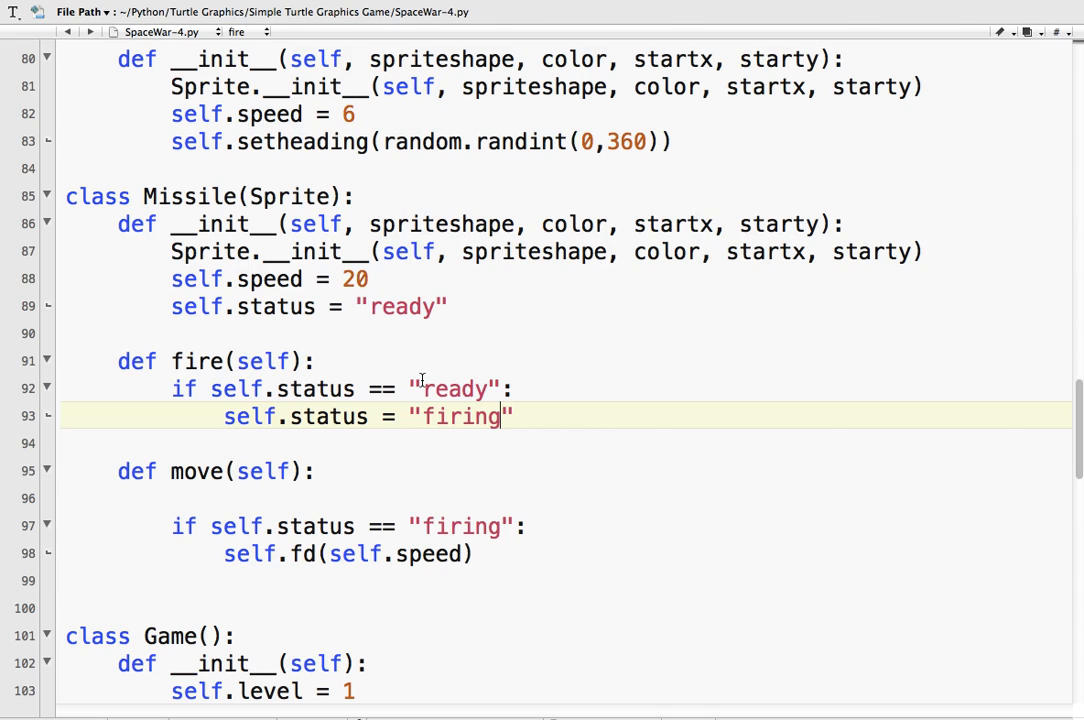
mouse_move(240, 499)
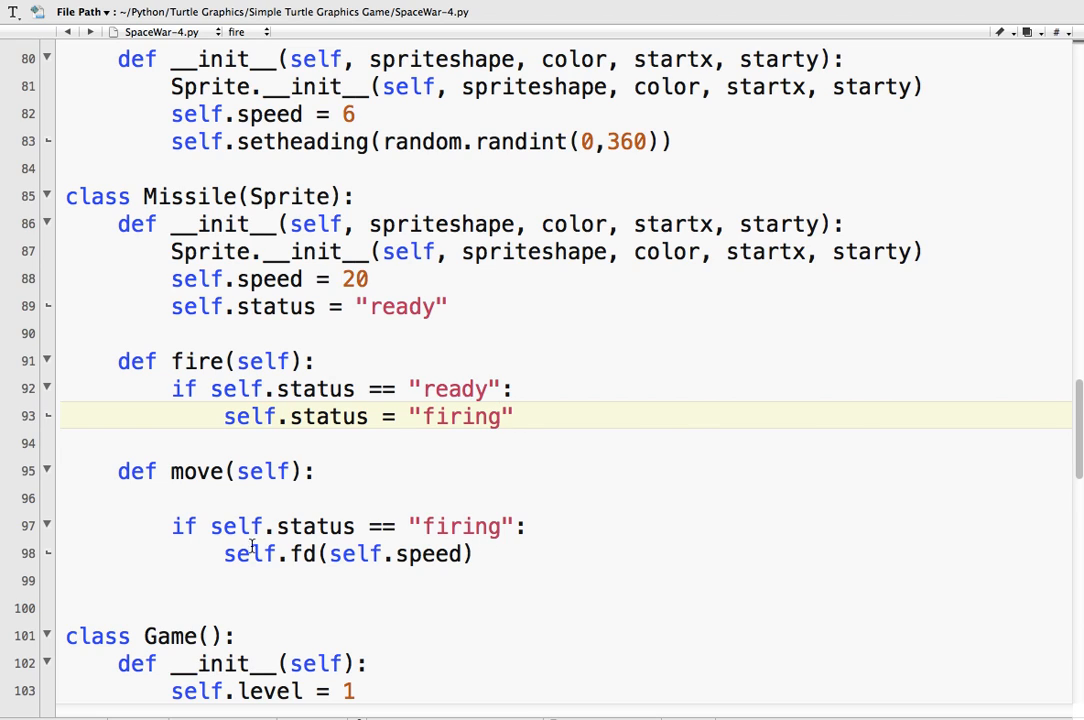
mouse_move(395, 397)
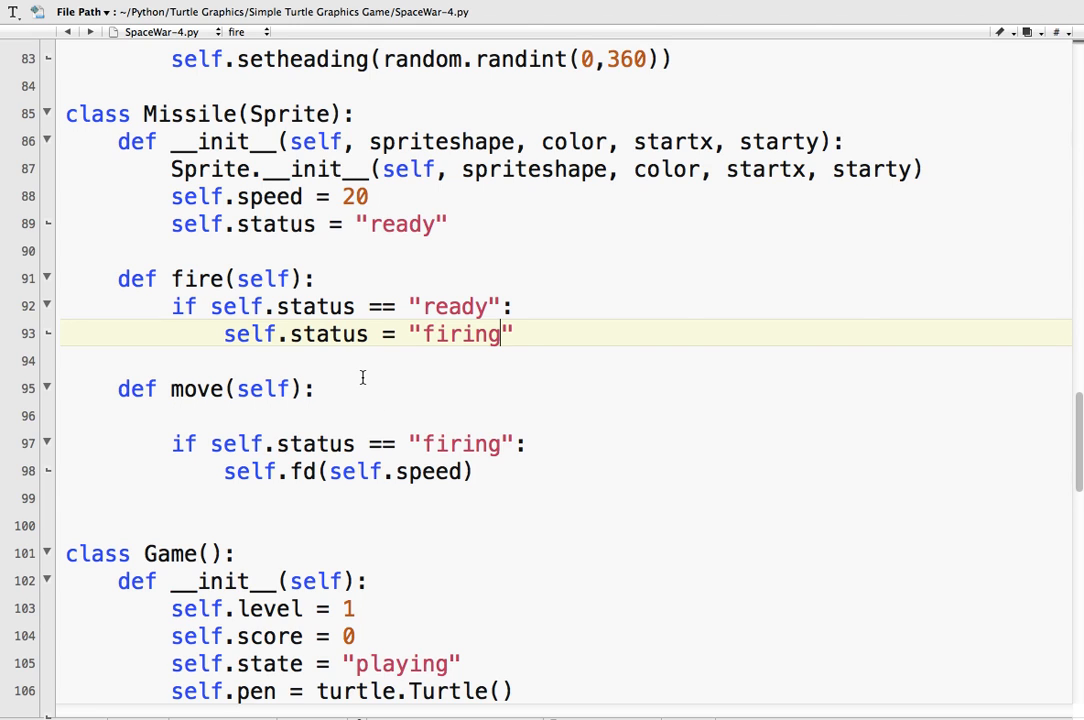
- Create missile = Missile("triangle", "yellow", 0, 0) alongside the player and enemy
scroll("down", 3)
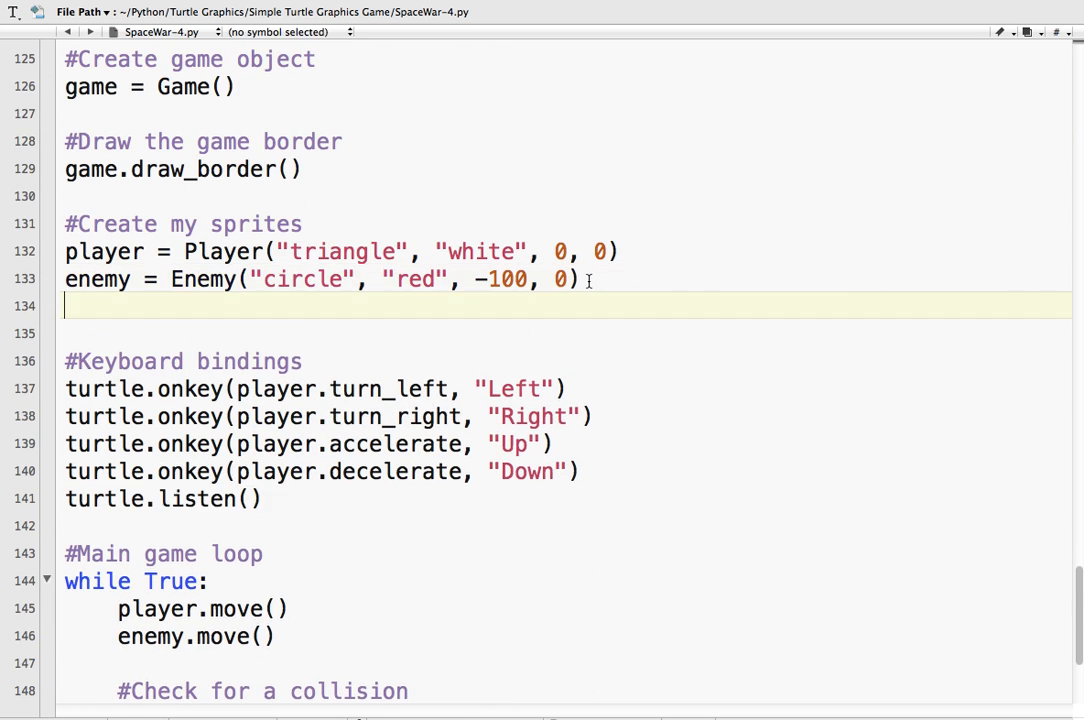
type("missile =")
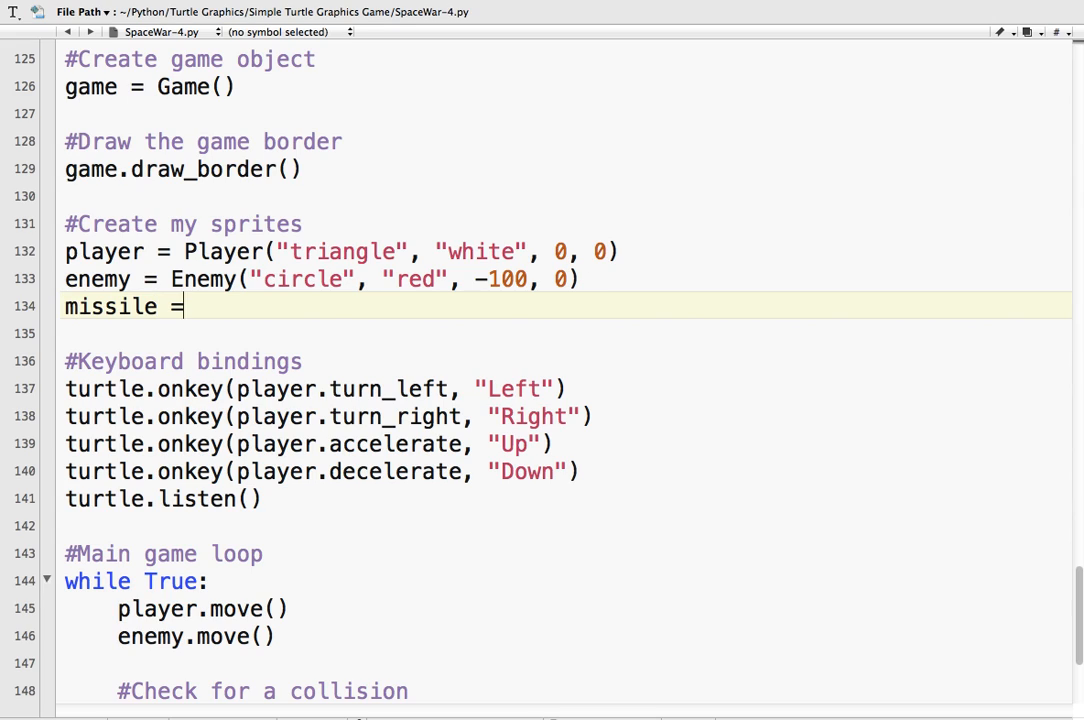
type("Mis")
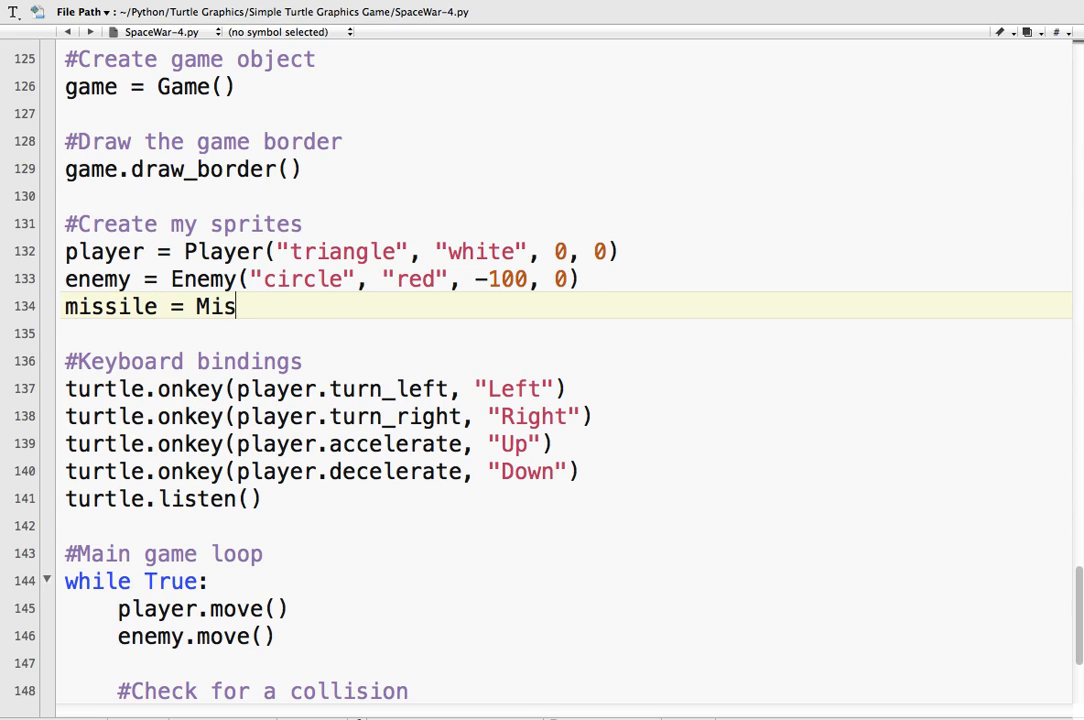
type("sile(\"")
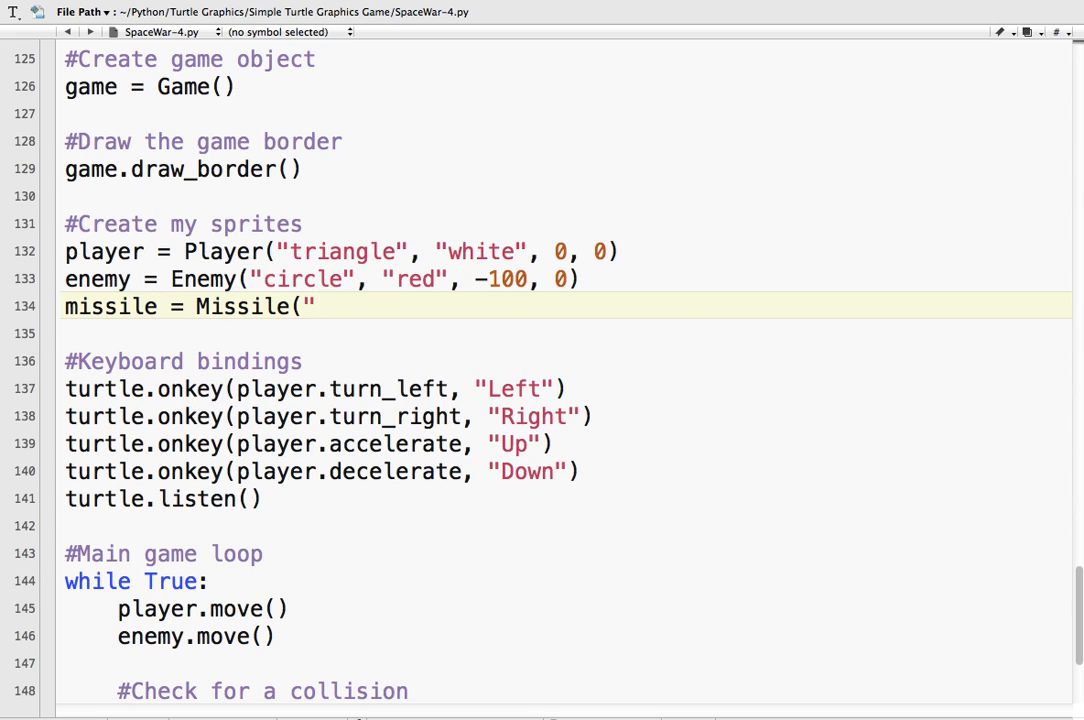
type("triangle\"")
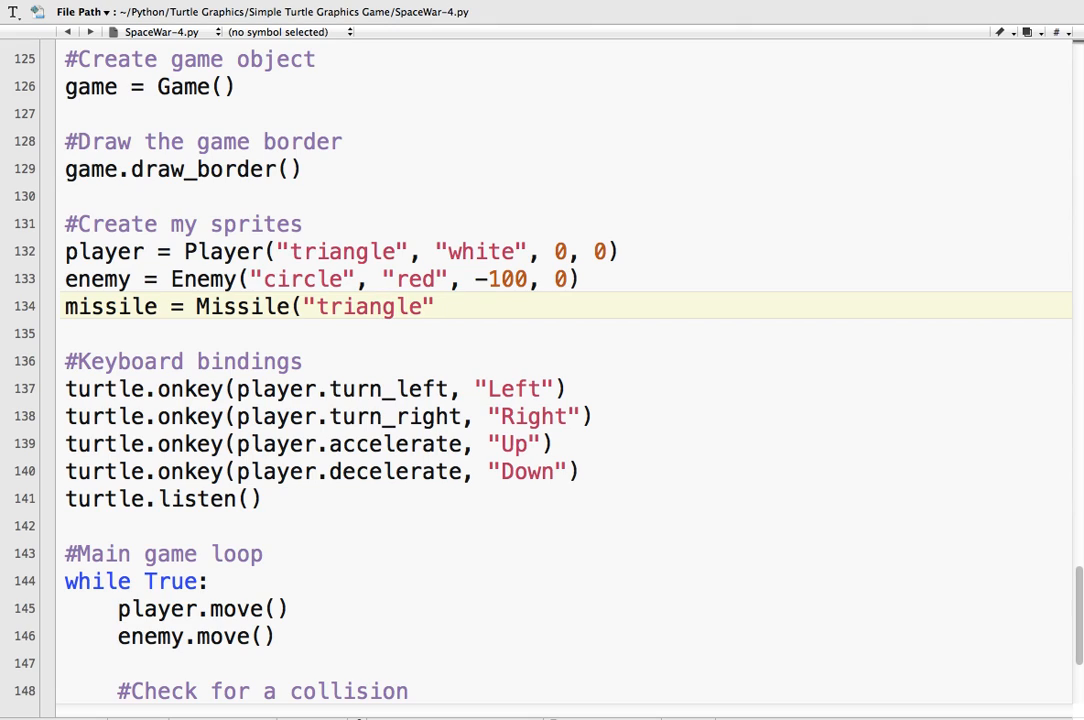
type(", \"yellow")
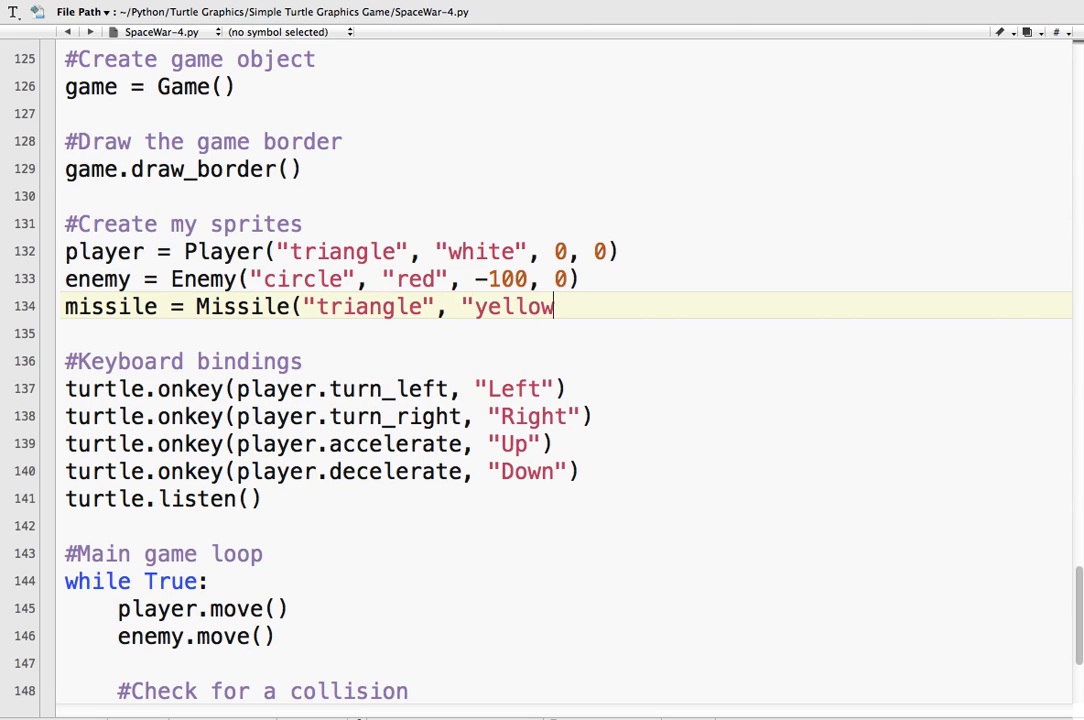
type("\",")
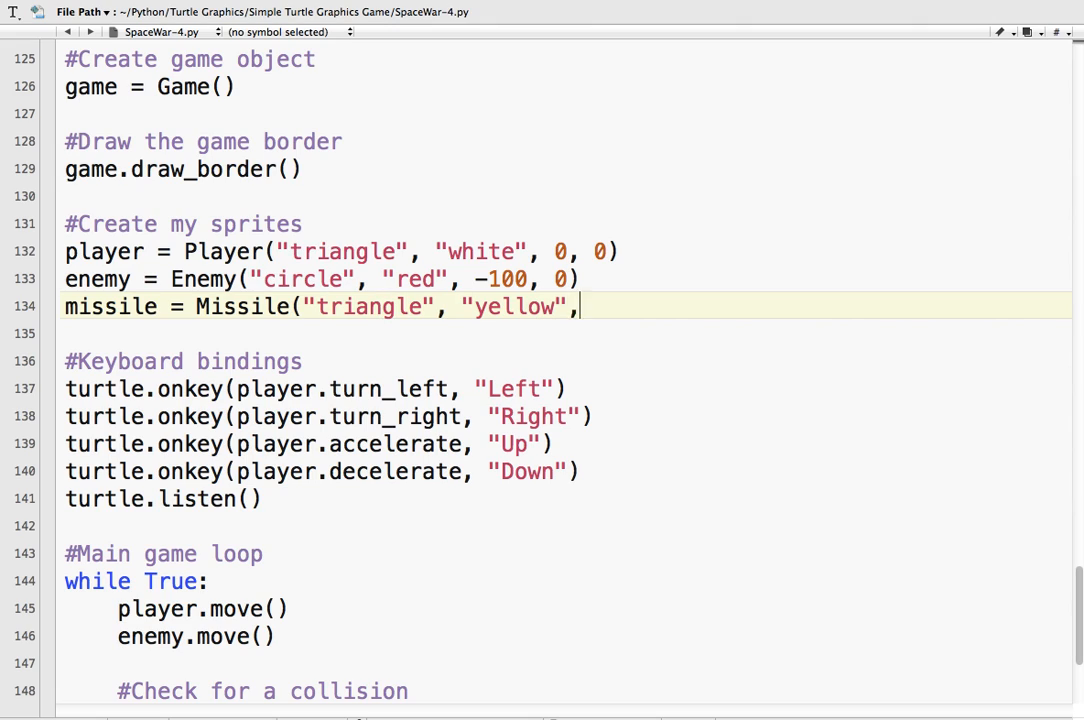
type("0, 0")
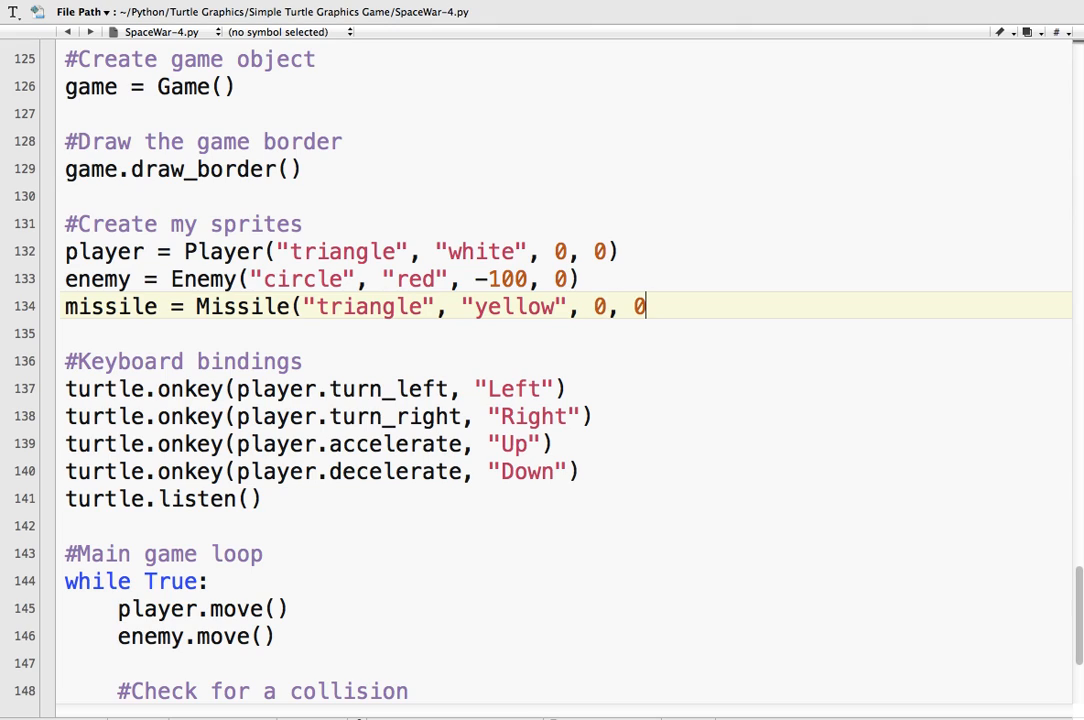
type(")")
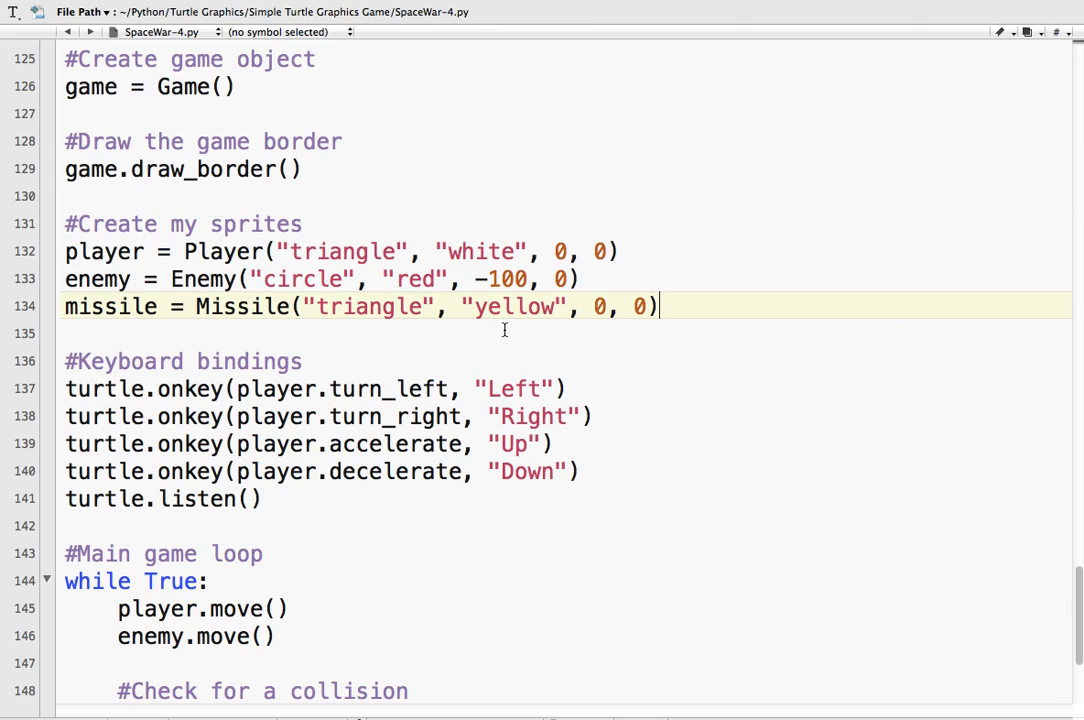
mouse_move(469, 318)
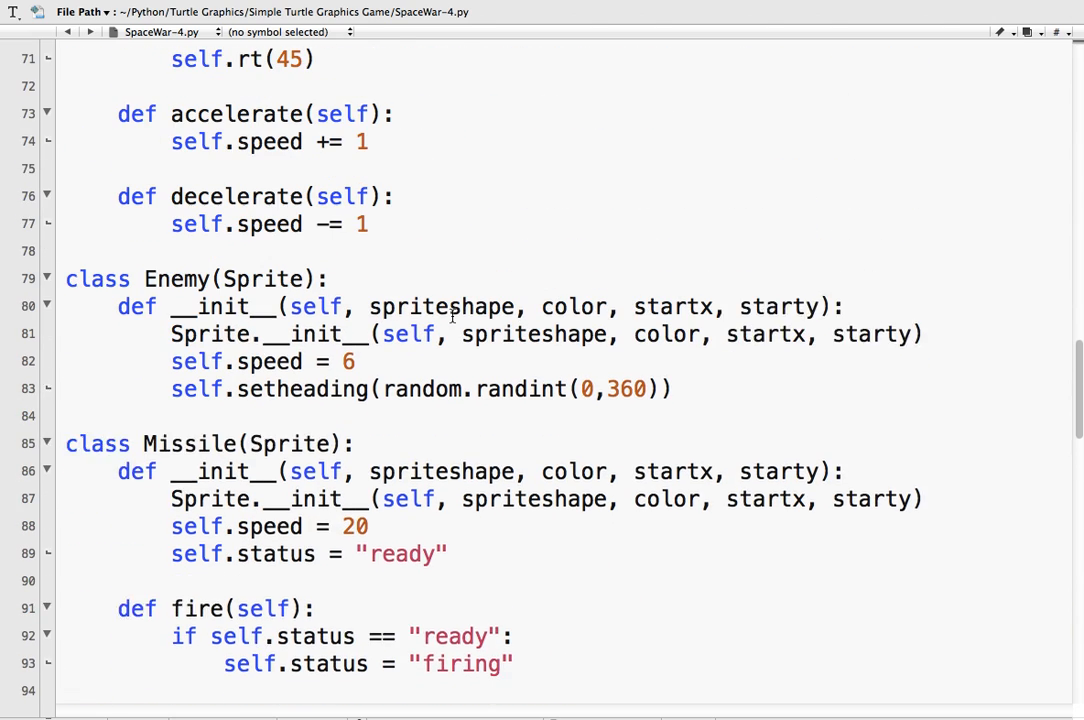
- Add missile.shapesize(stretch_wid=0.3, stretch_len=0.4, outline=None) in Missile's __init__
scroll("down", 3)
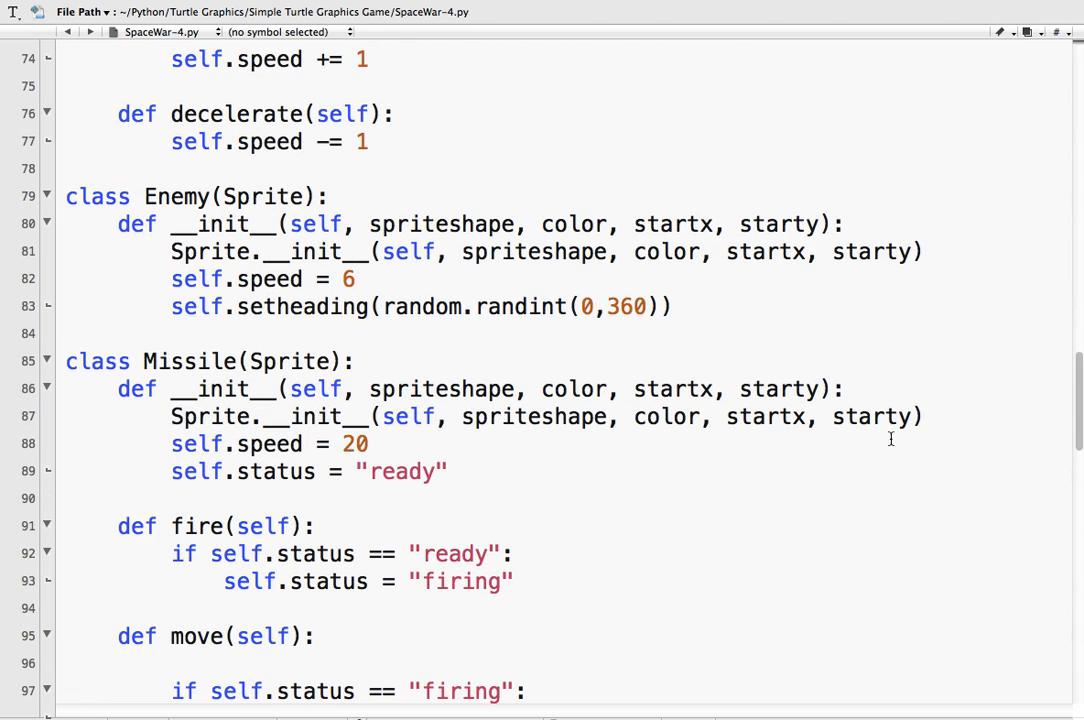
type("mi")
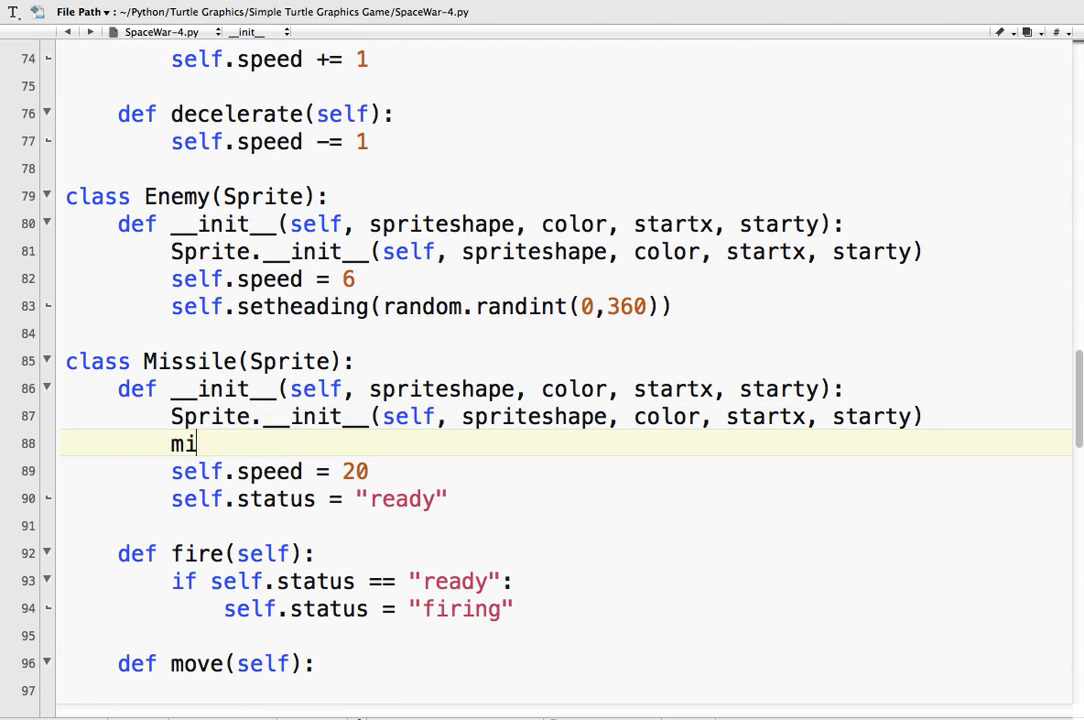
type("ssile.")
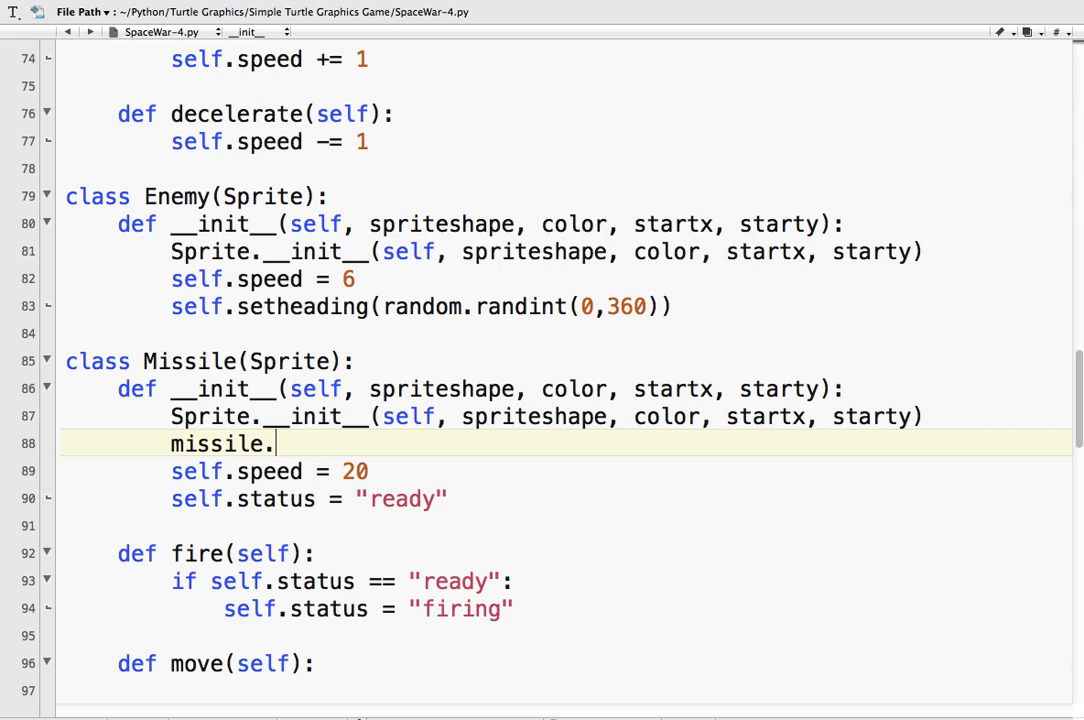
type("shapesize(stretch_")
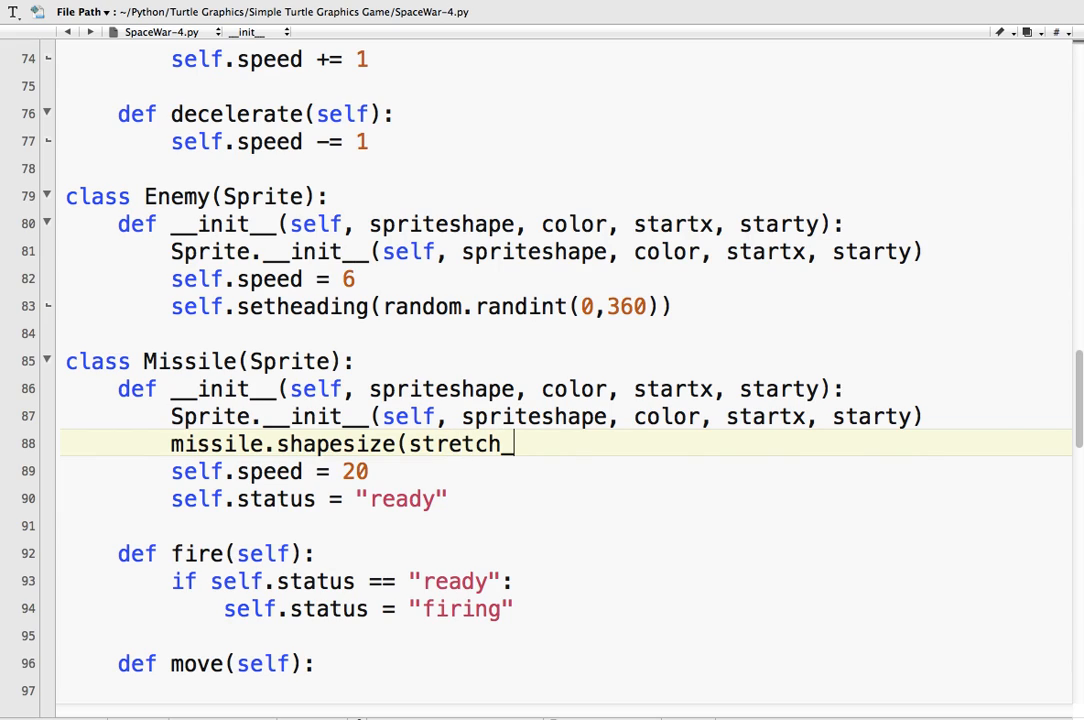
type("wid")
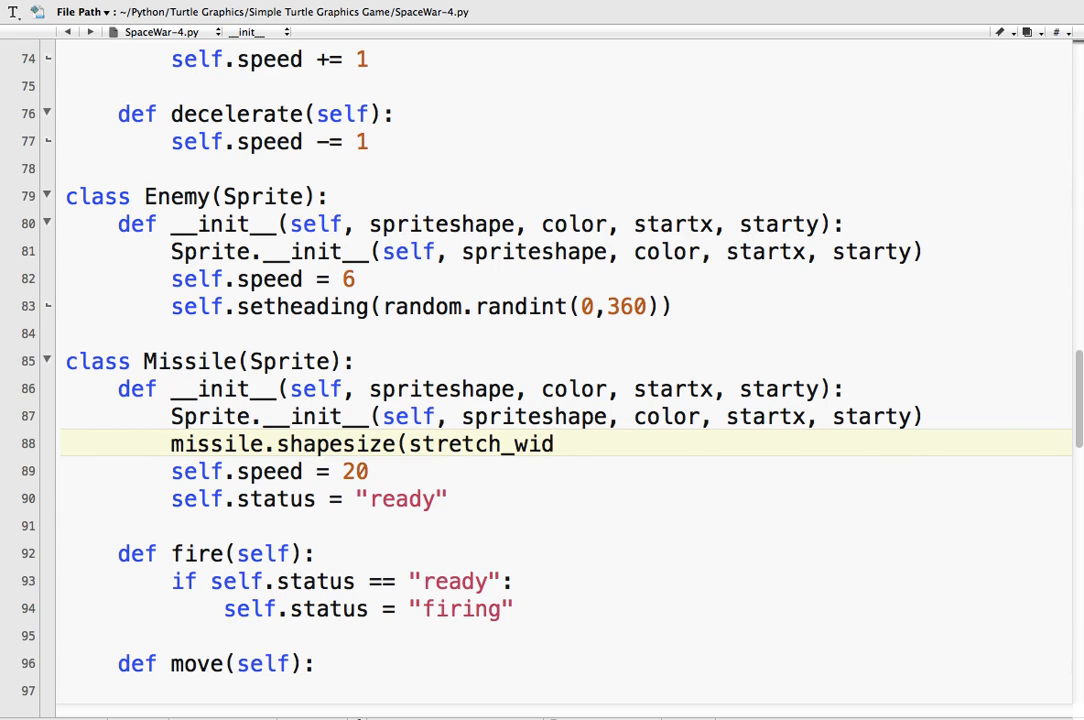
type("=0.3")
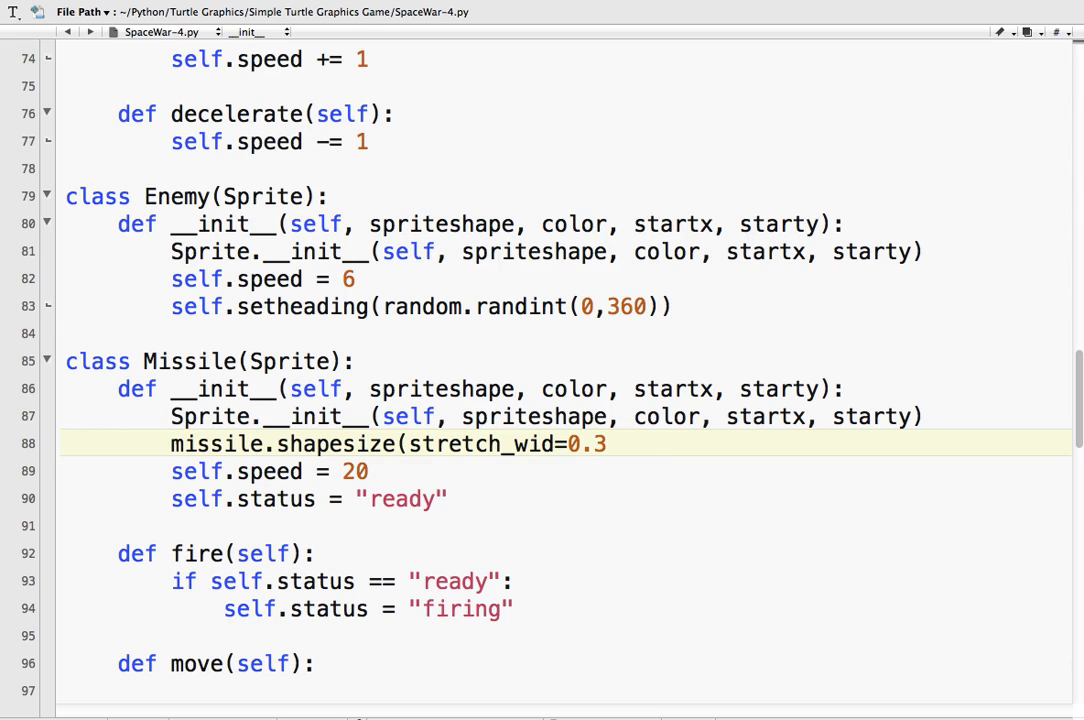
type(",")
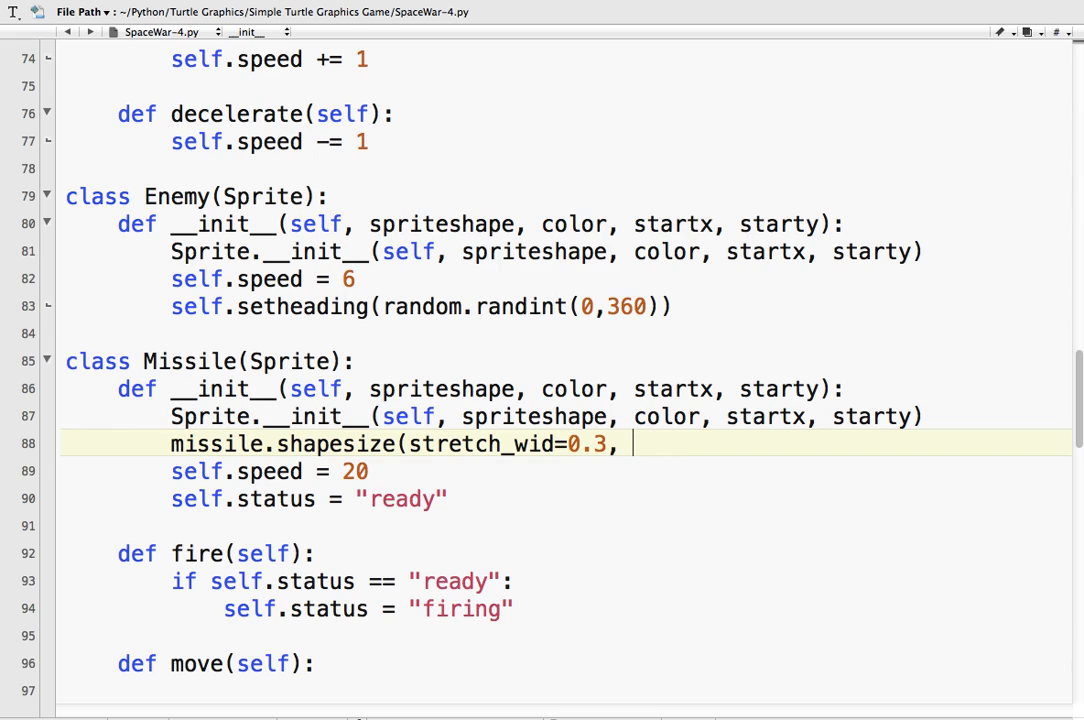
type("st")
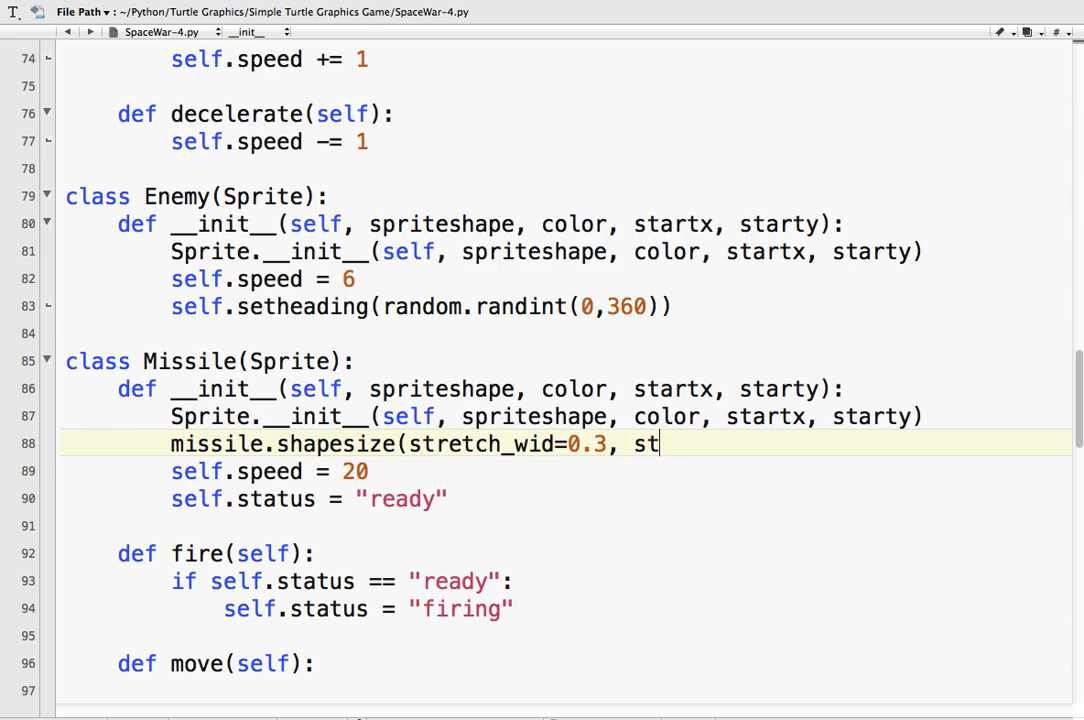
type("retch_len")
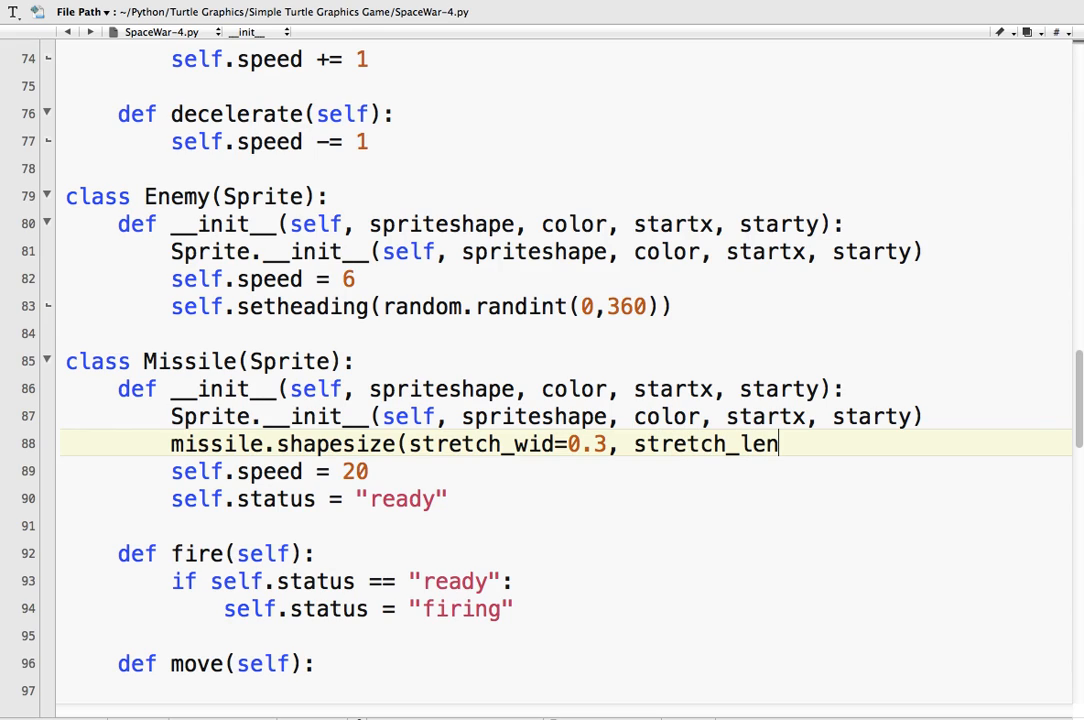
type("=0.3")
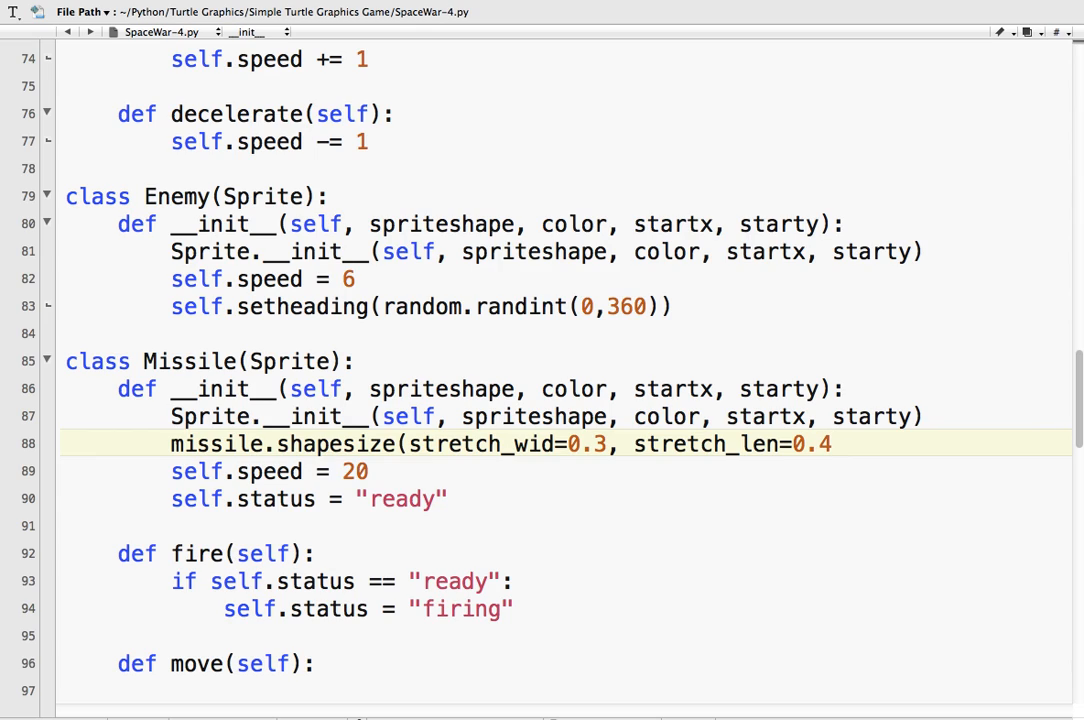
type(", outline")
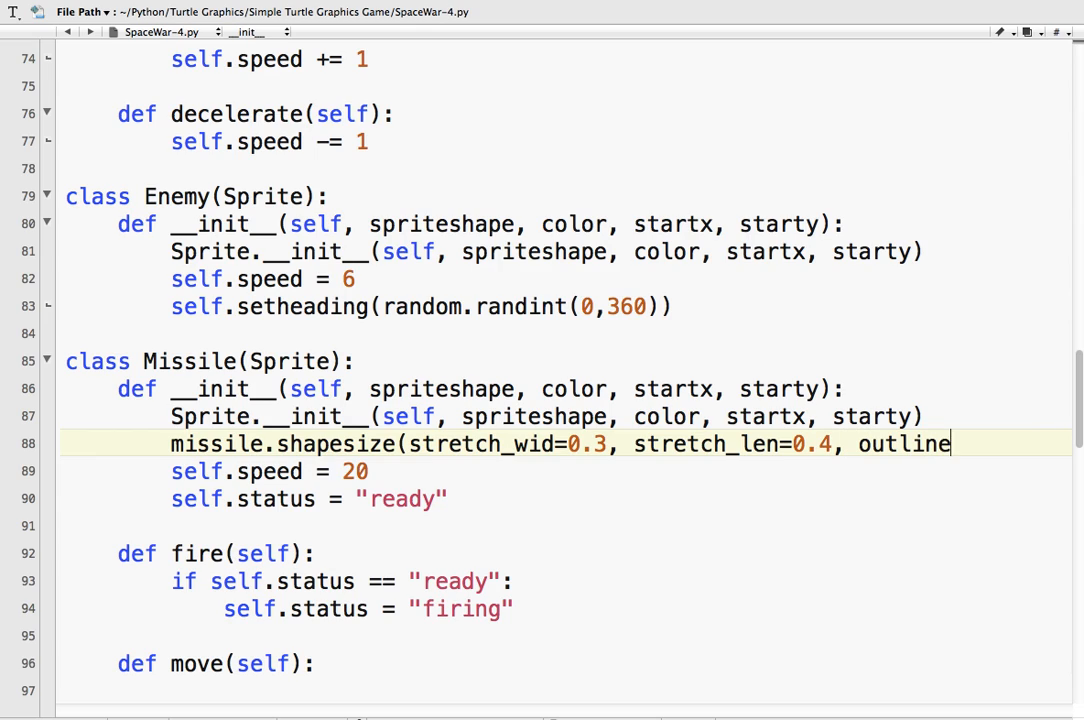
type("=None")
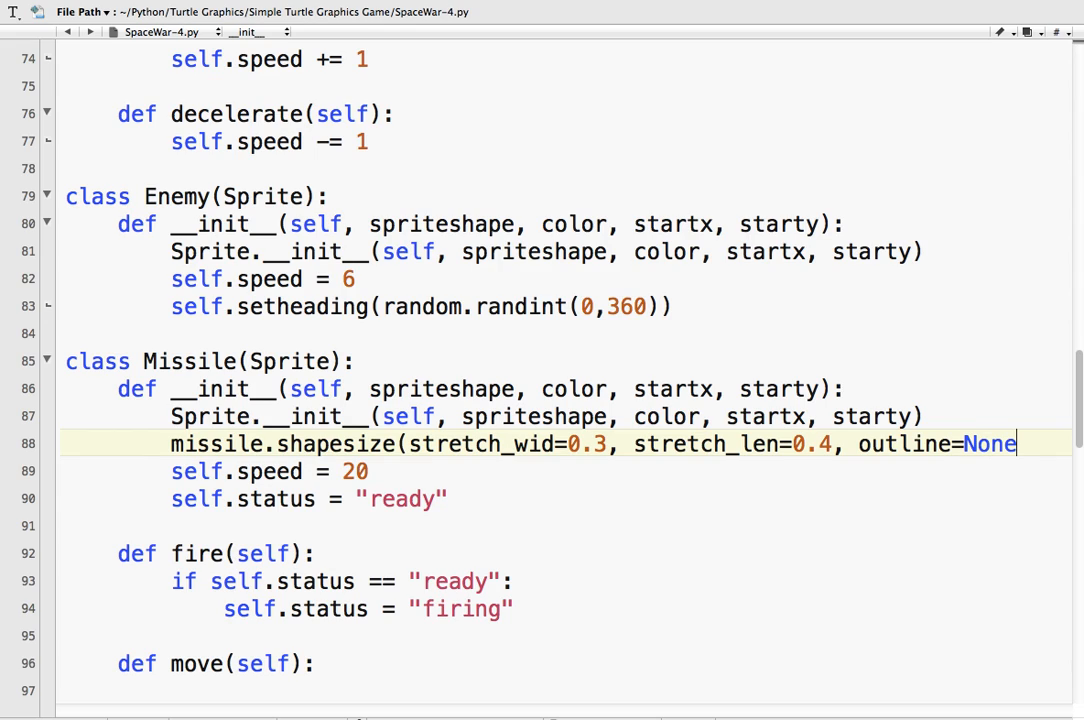
type(")")
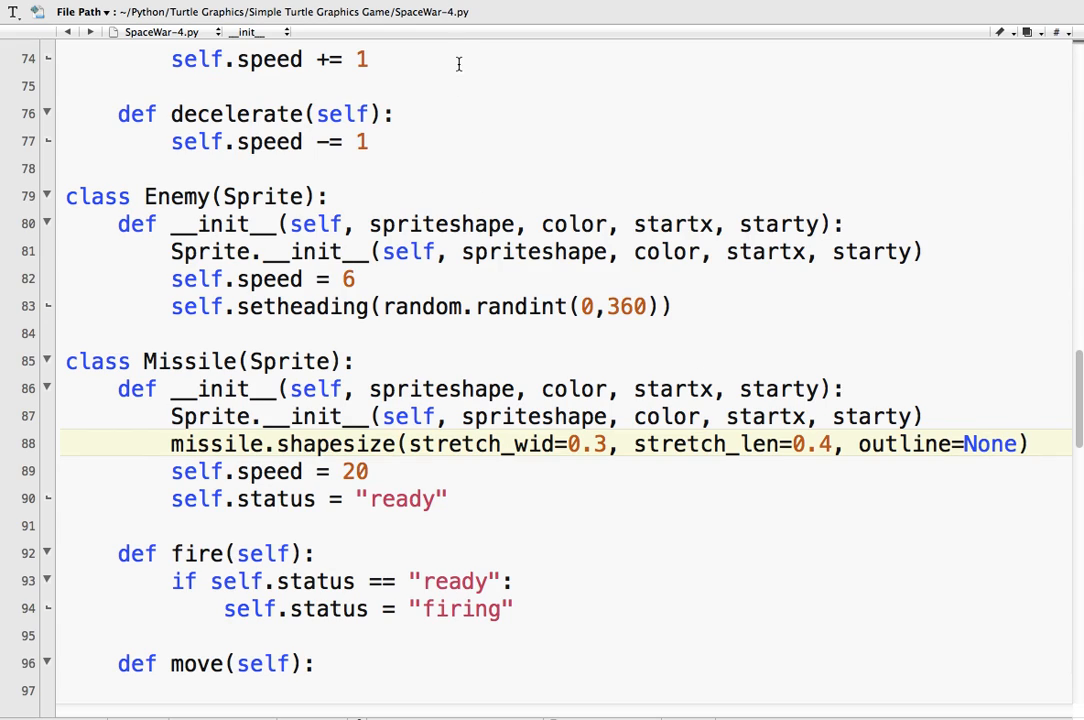
scroll("down", 3)
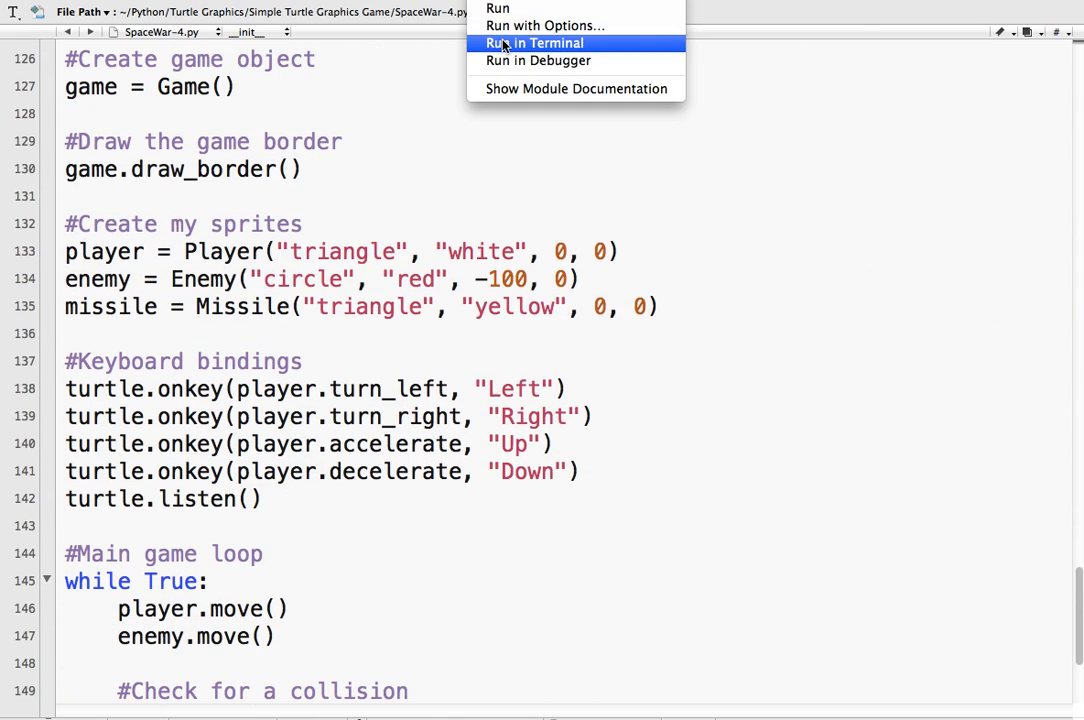
- Test-run in Terminal, change missile.shapesize to self.shapesize, and close the Terminal window
left_click(533, 42)
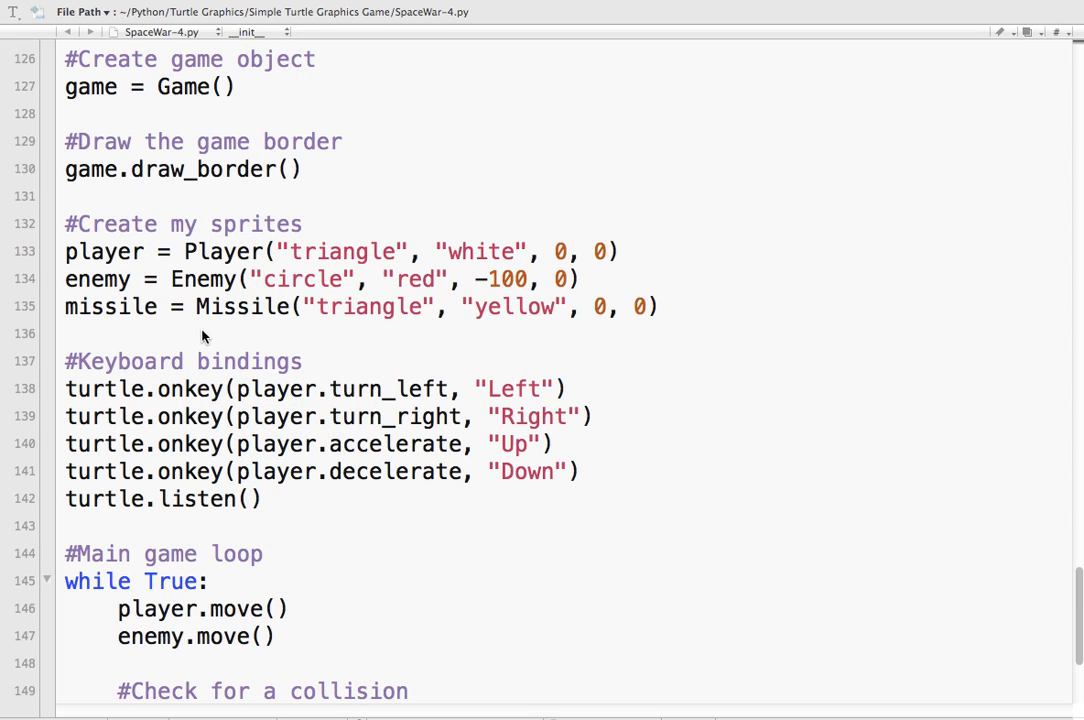
mouse_move(155, 325)
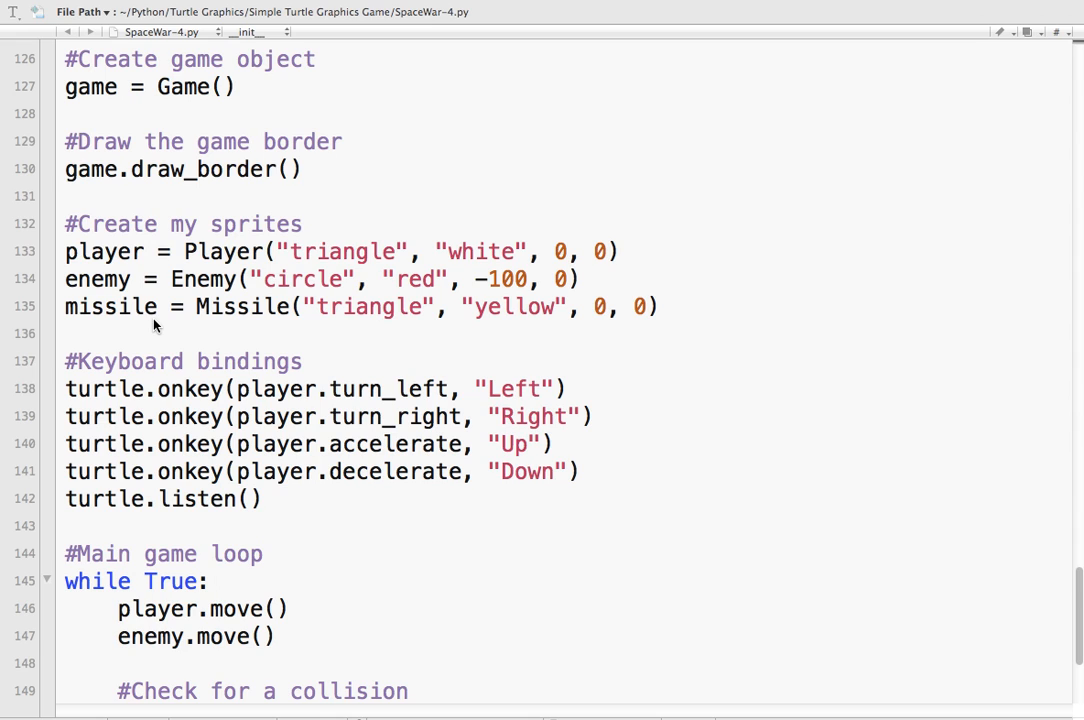
scroll("down", 3)
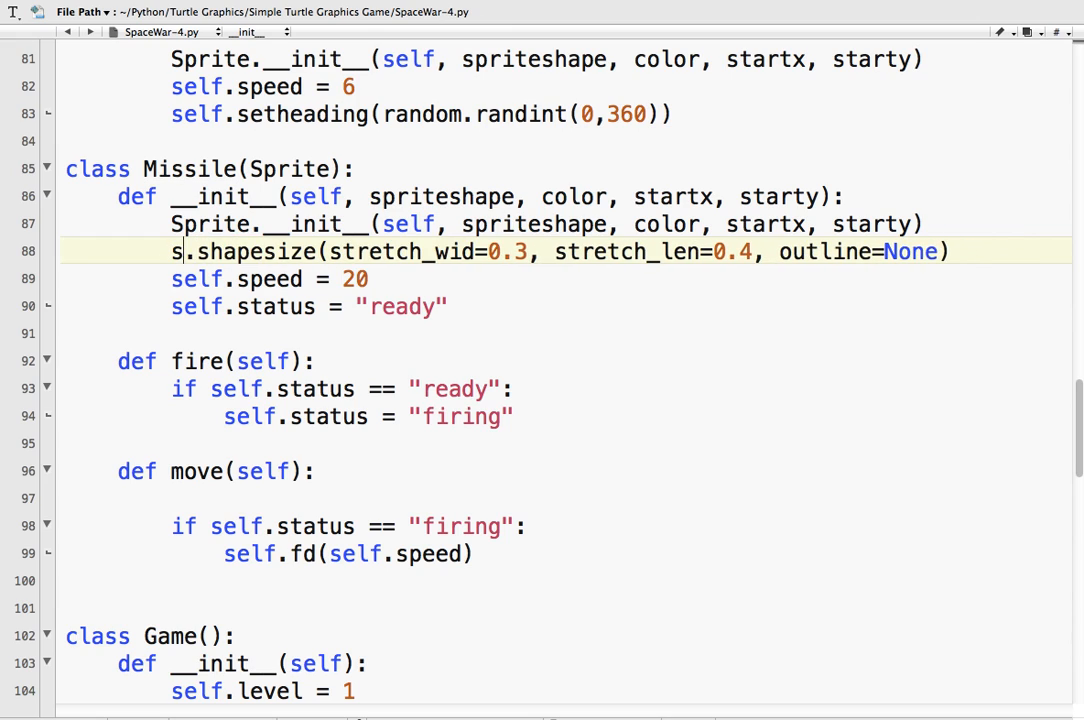
type("elf.shap")
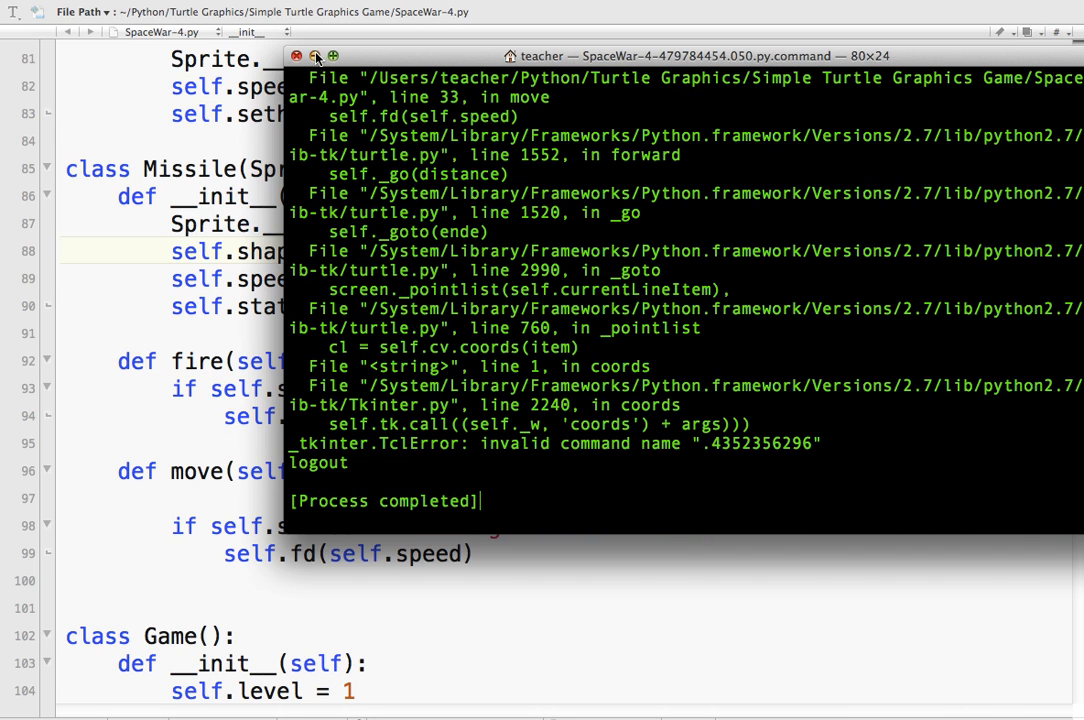
left_click(296, 55)
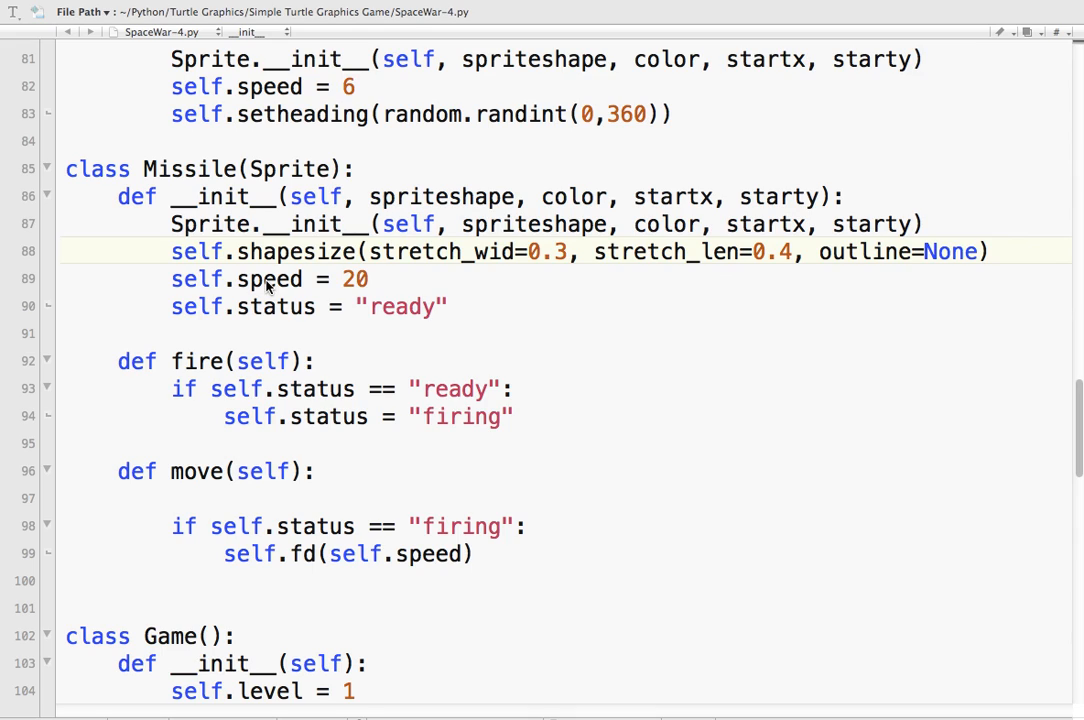
mouse_move(308, 370)
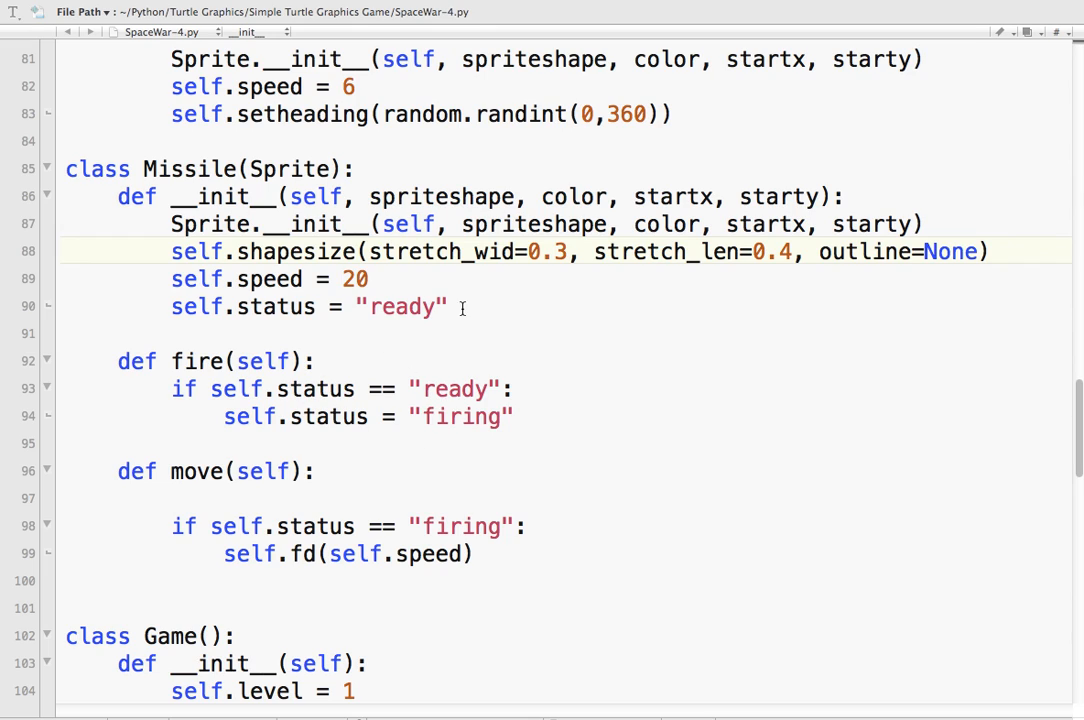
- Park the missile off-screen with self.goto(-1000, 1000) after the status line
type("s")
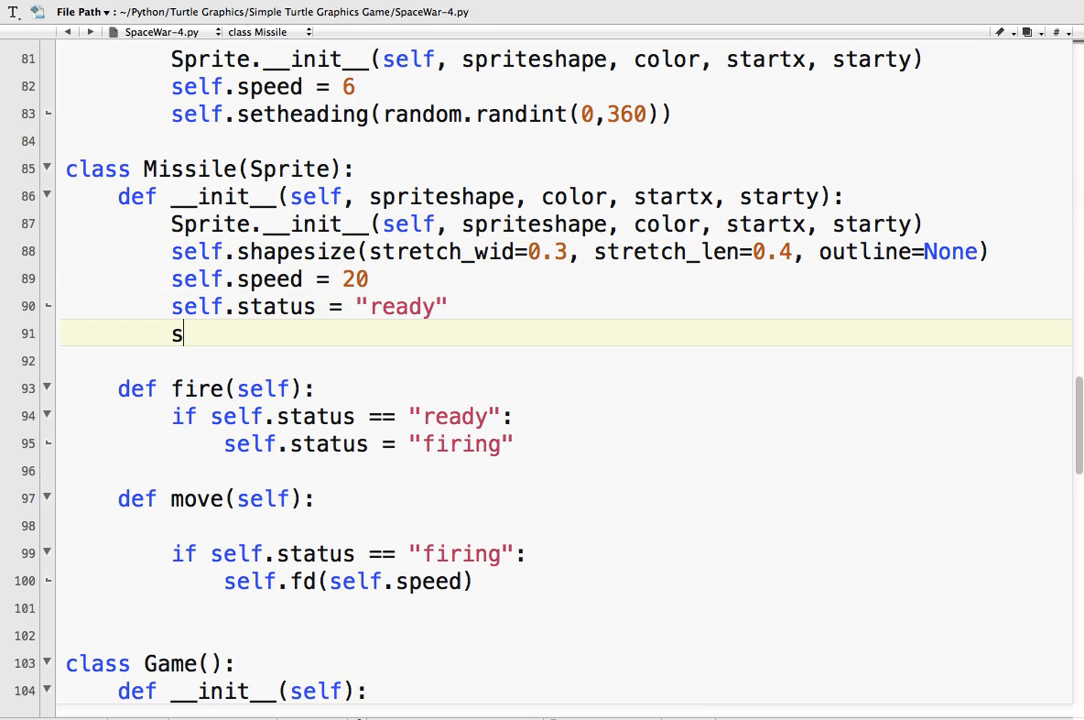
type("elf.got")
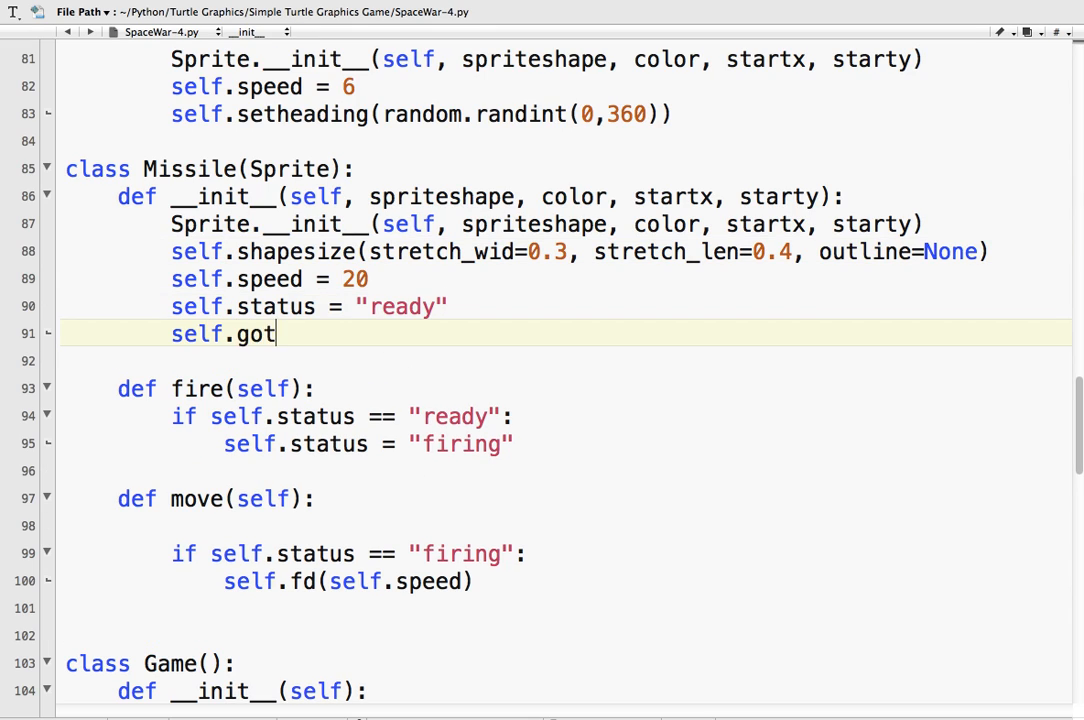
type("o(-1000")
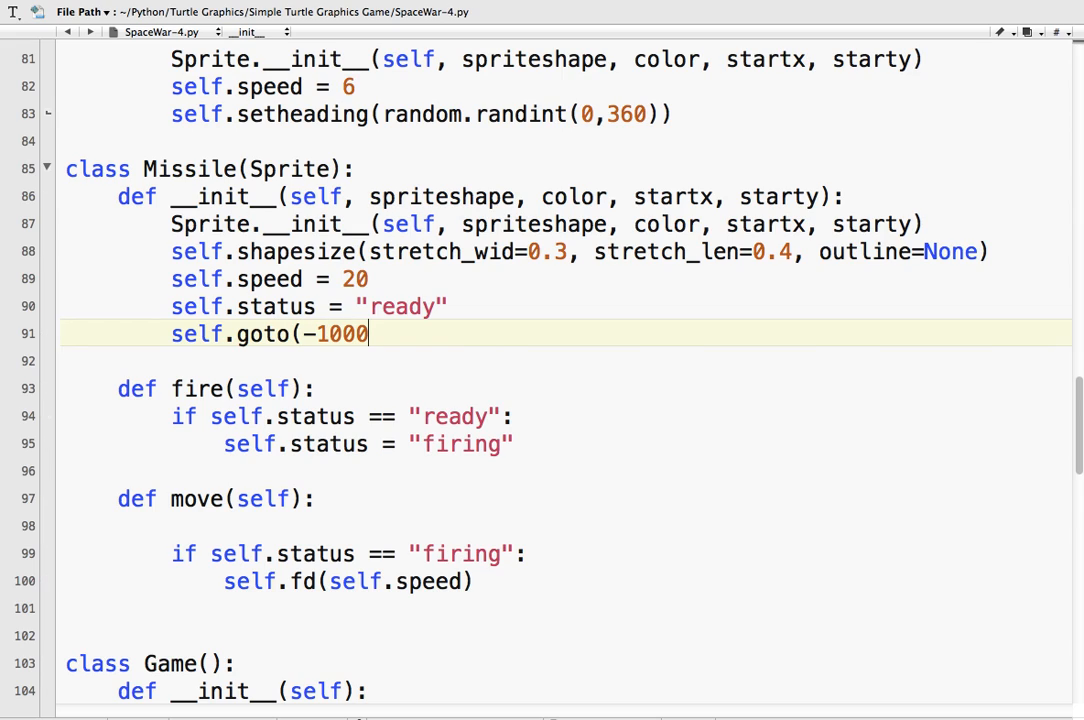
type(", 1")
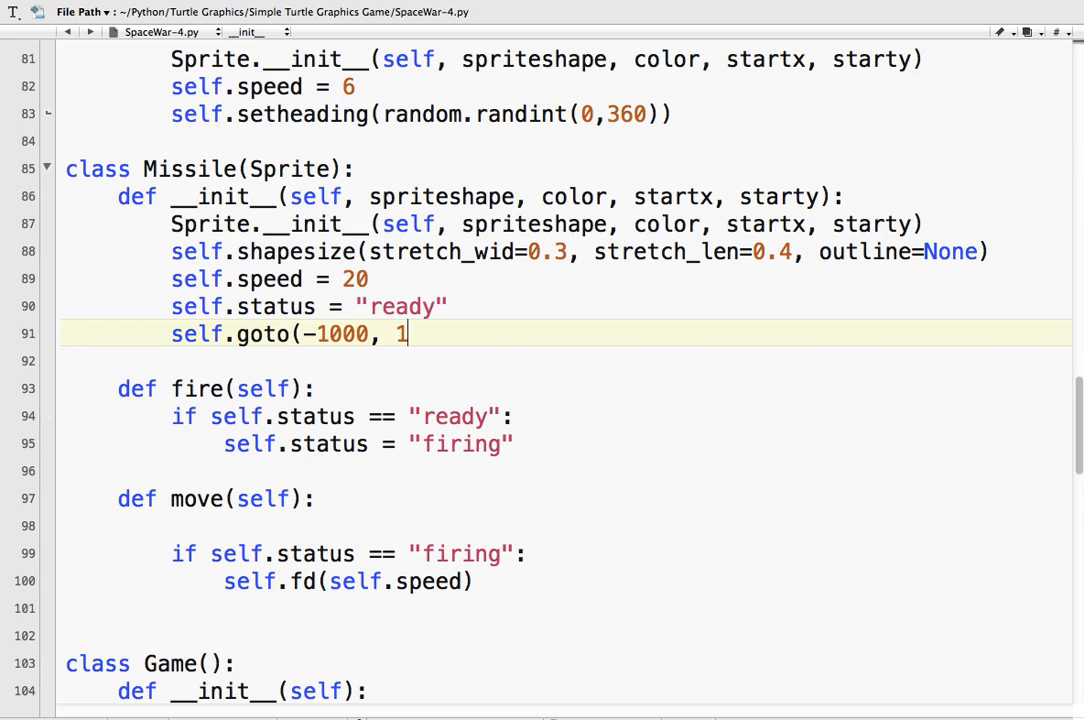
key("Backspace")
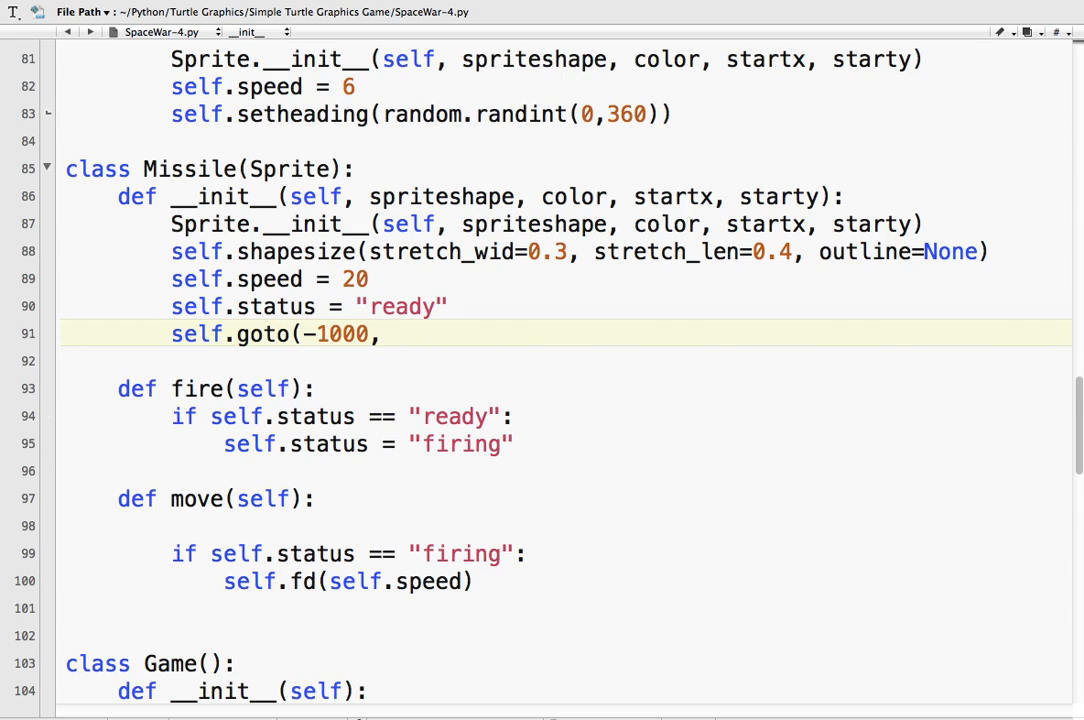
type("100")
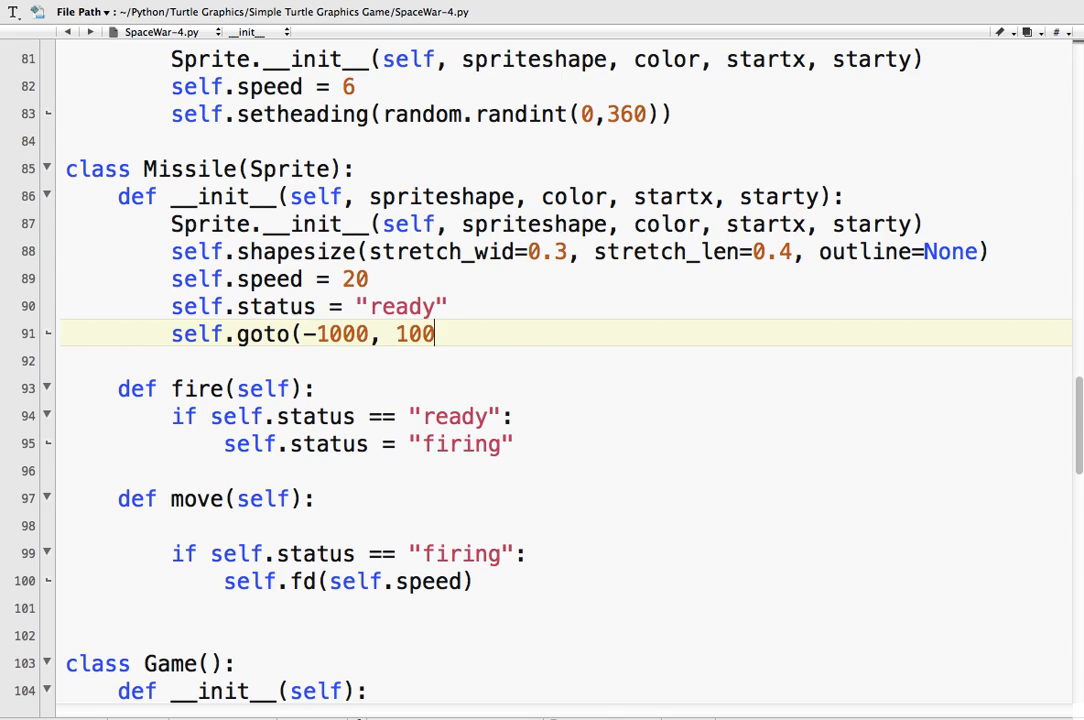
type("0)")
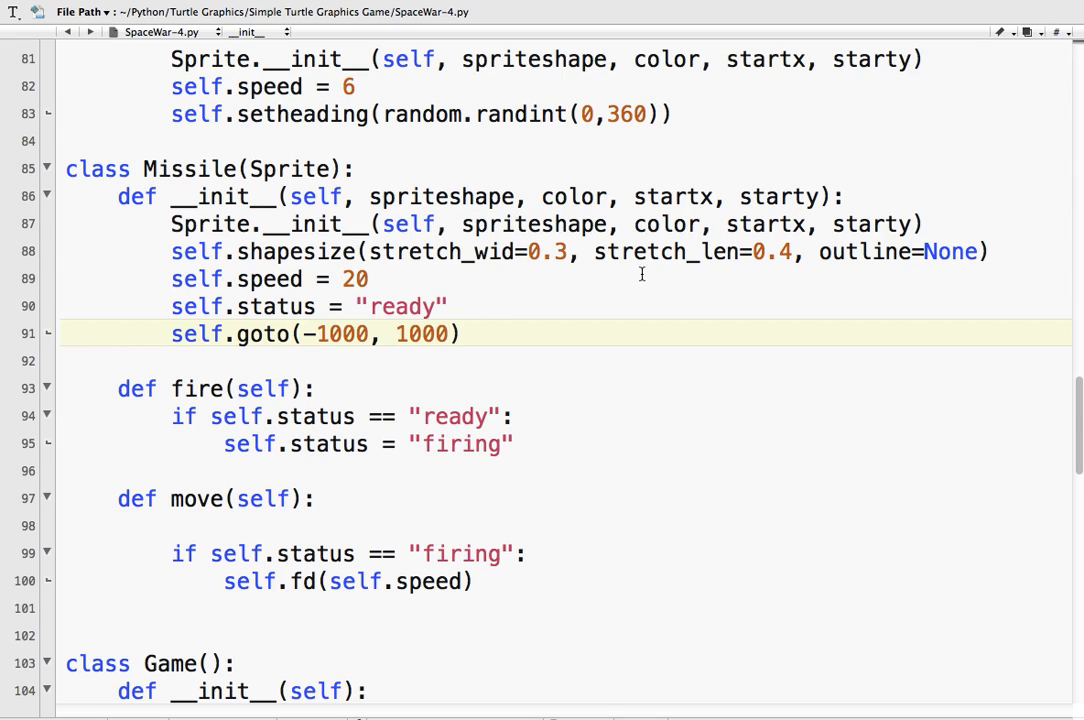
left_click(459, 333)
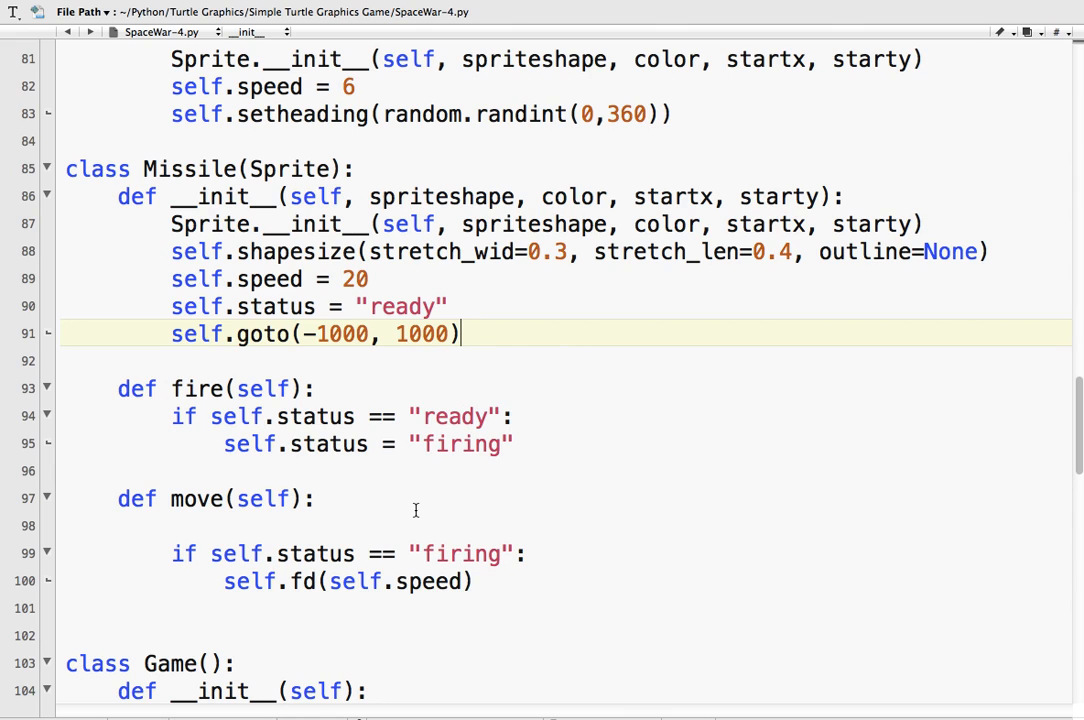
mouse_move(318, 360)
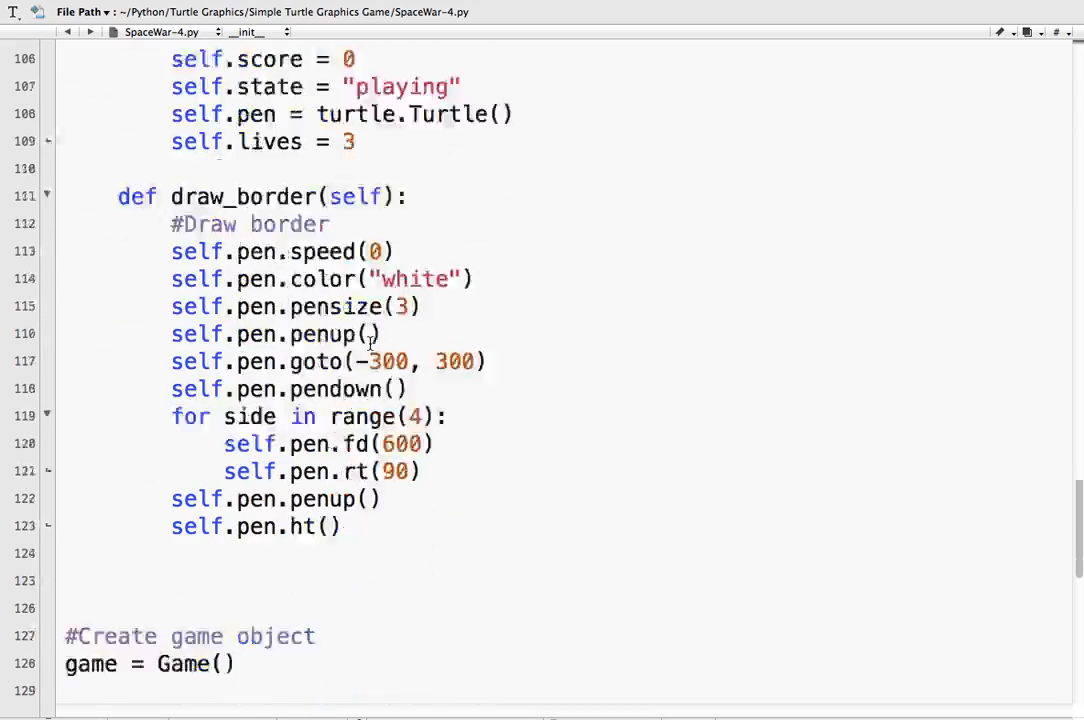
- Bind turtle.onkey(missile.fire, "space") with the other keyboard bindings
scroll("down", 3)
type("turlte.")
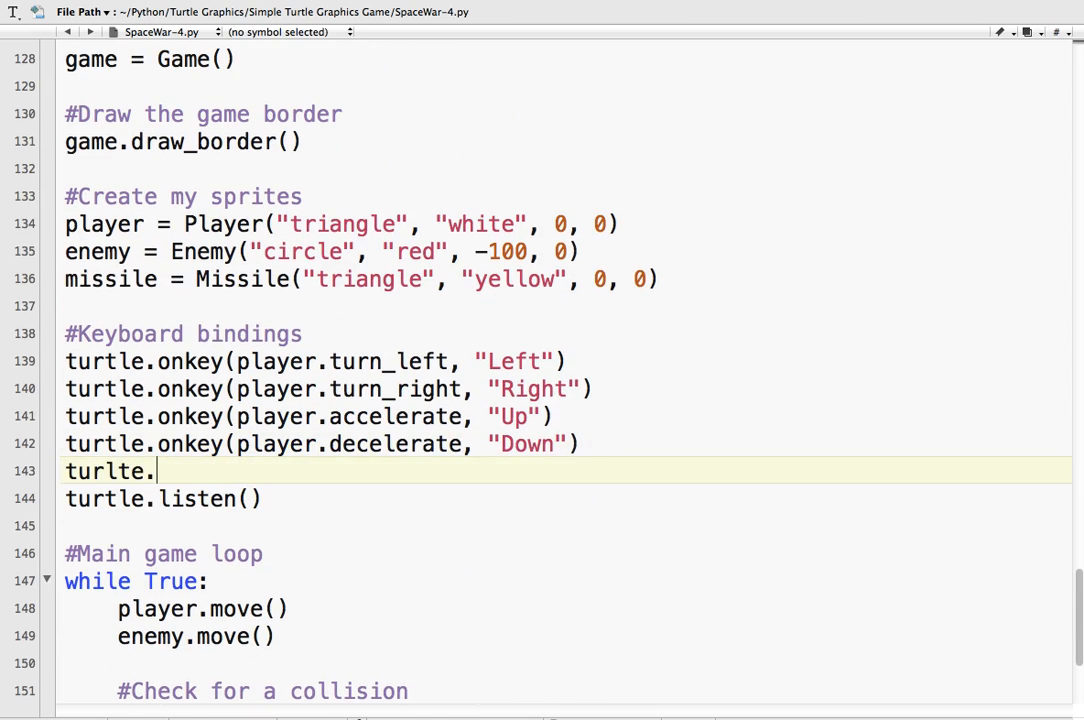
type("onkey(")
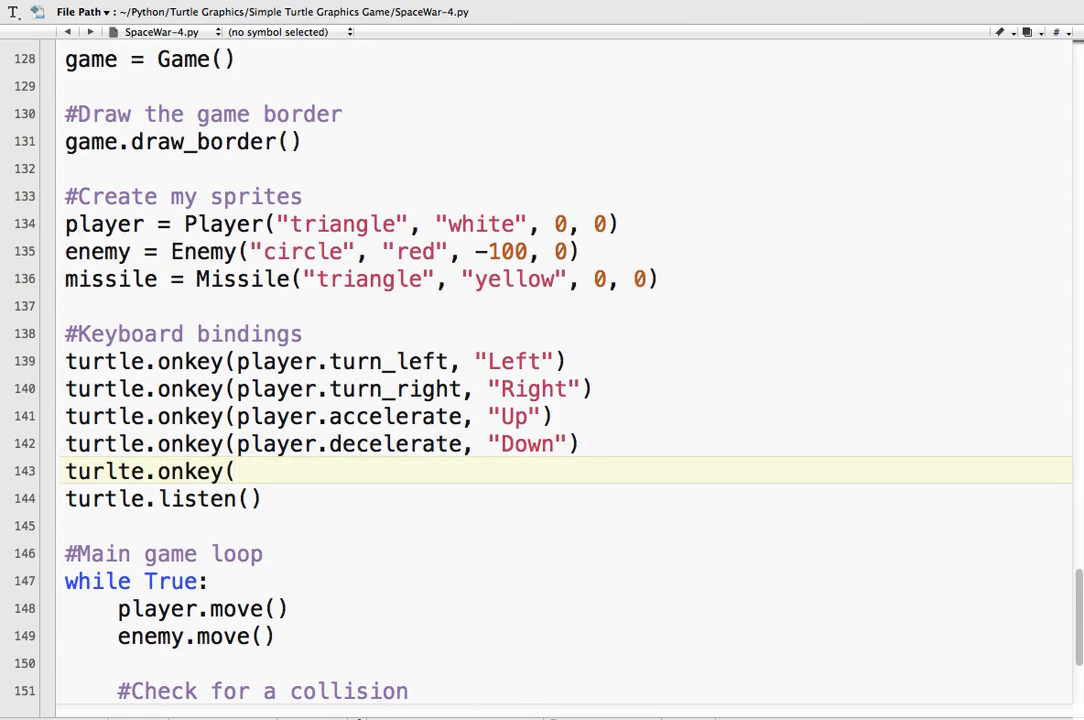
type("mis")
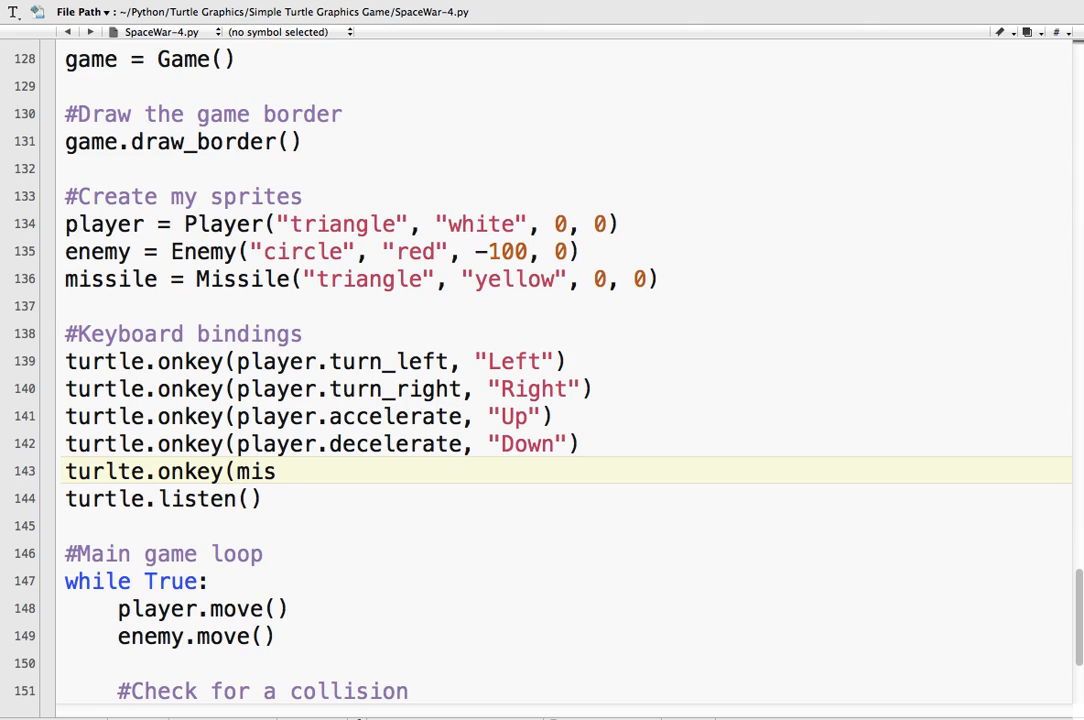
type("sile.fire")
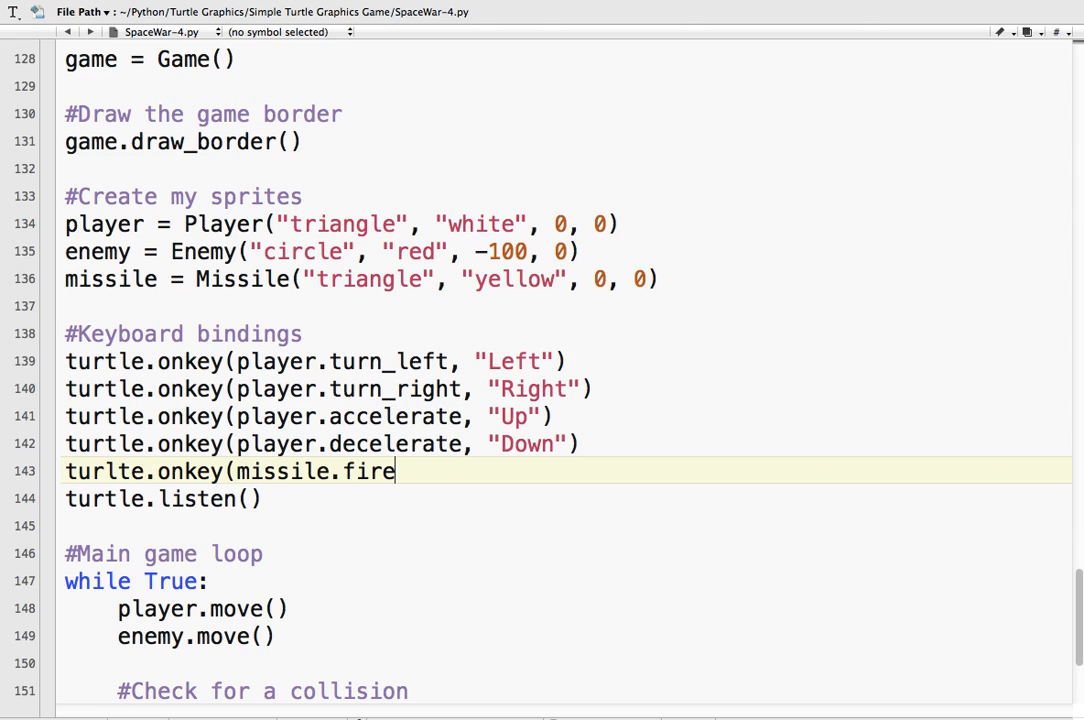
type(", \"space")
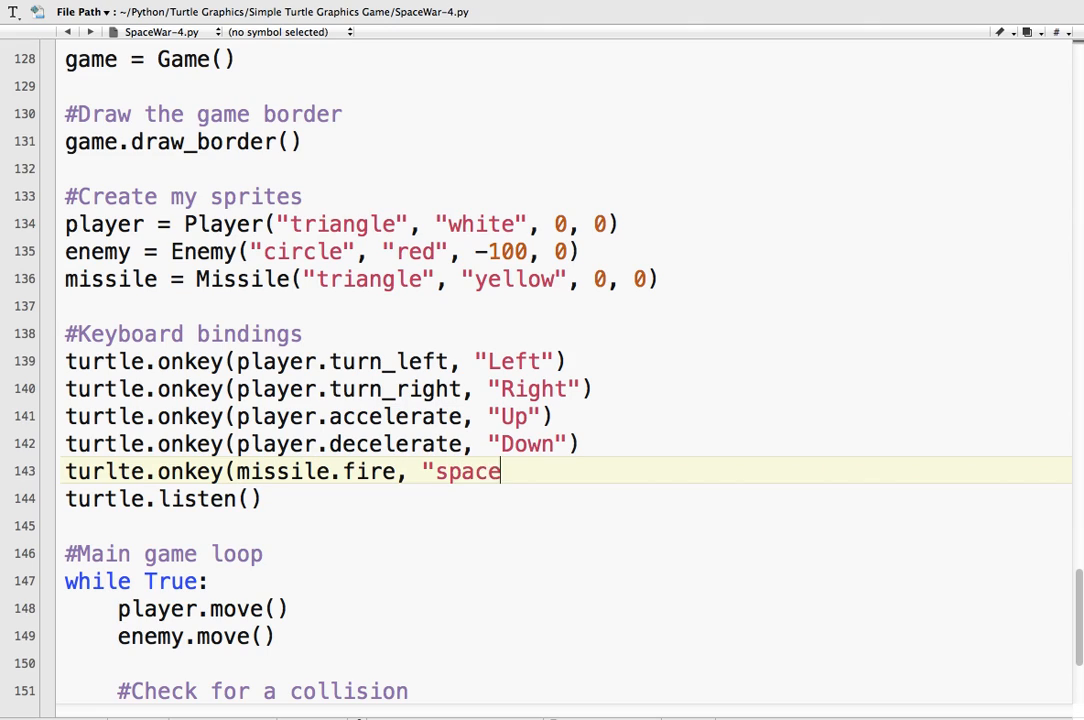
type("\")")
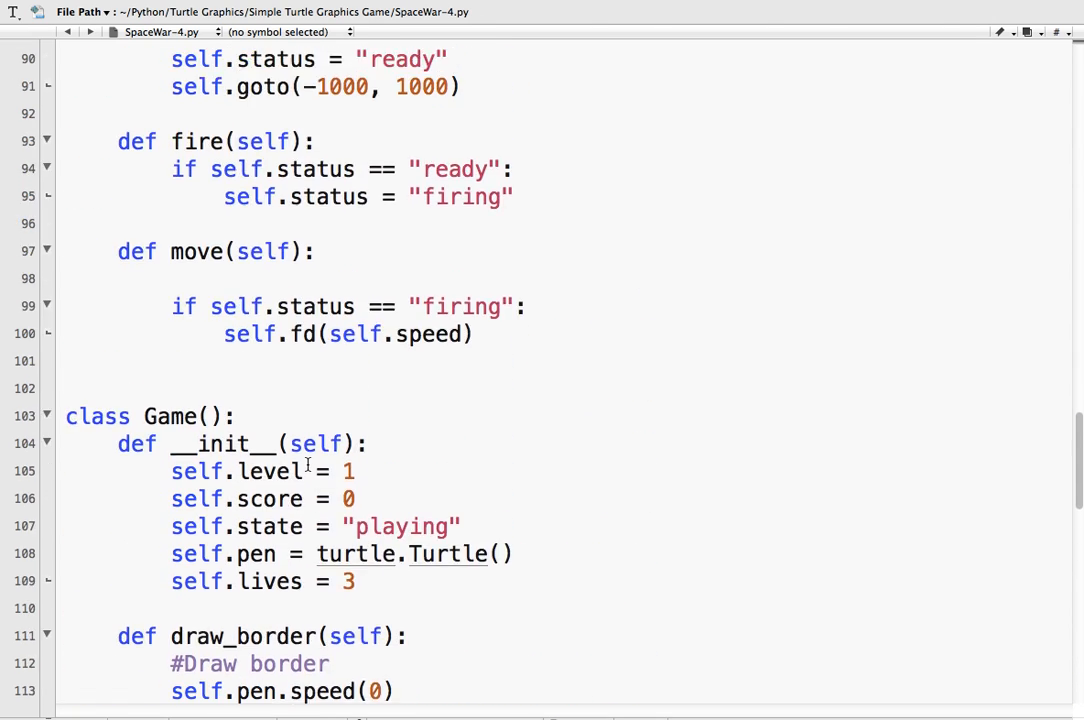
scroll("up", 3)
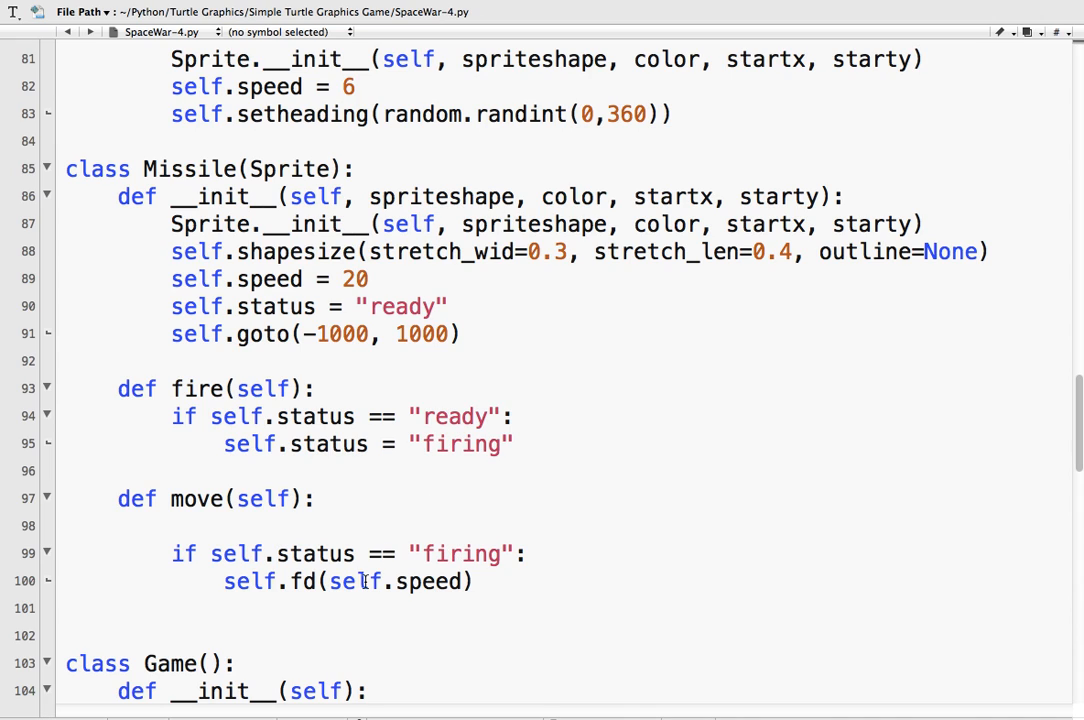
- Comment out self.goto(-1000, 1000), call missile.move() in the main loop, and run the game
type("#")
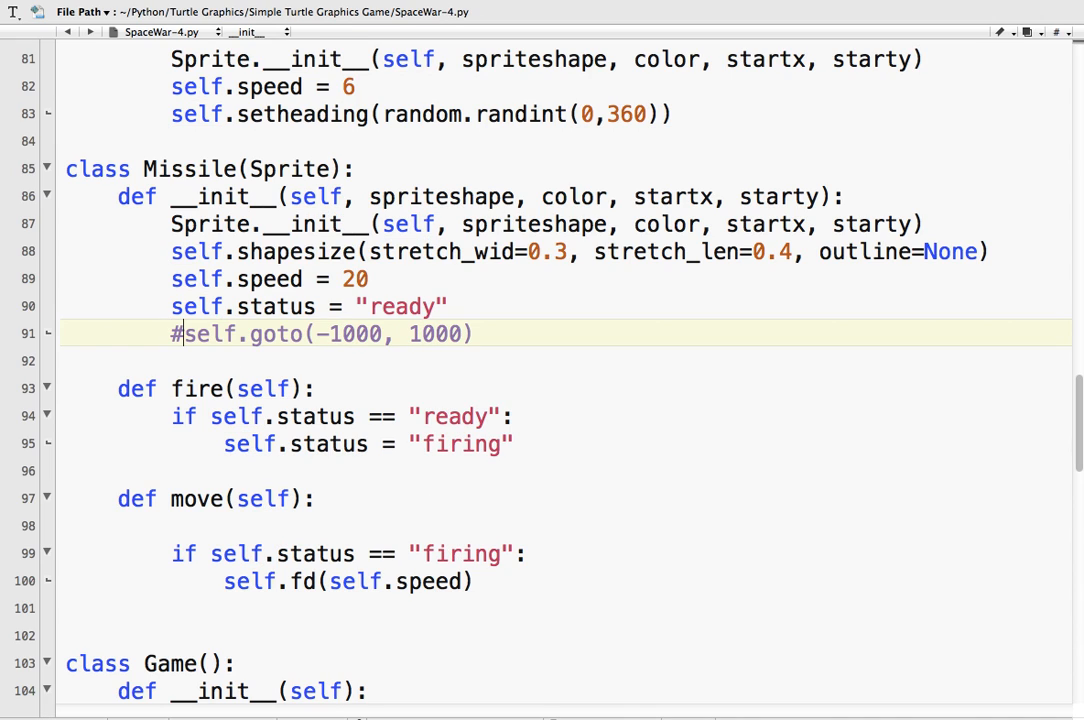
scroll("down", 3)
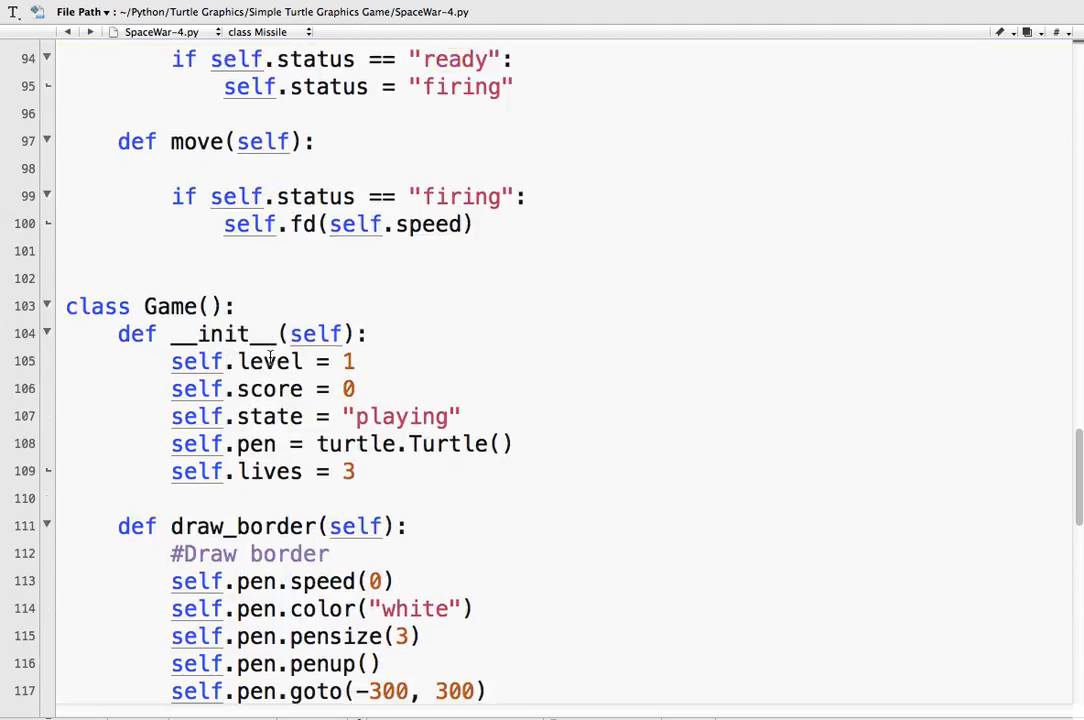
scroll("down", 3)
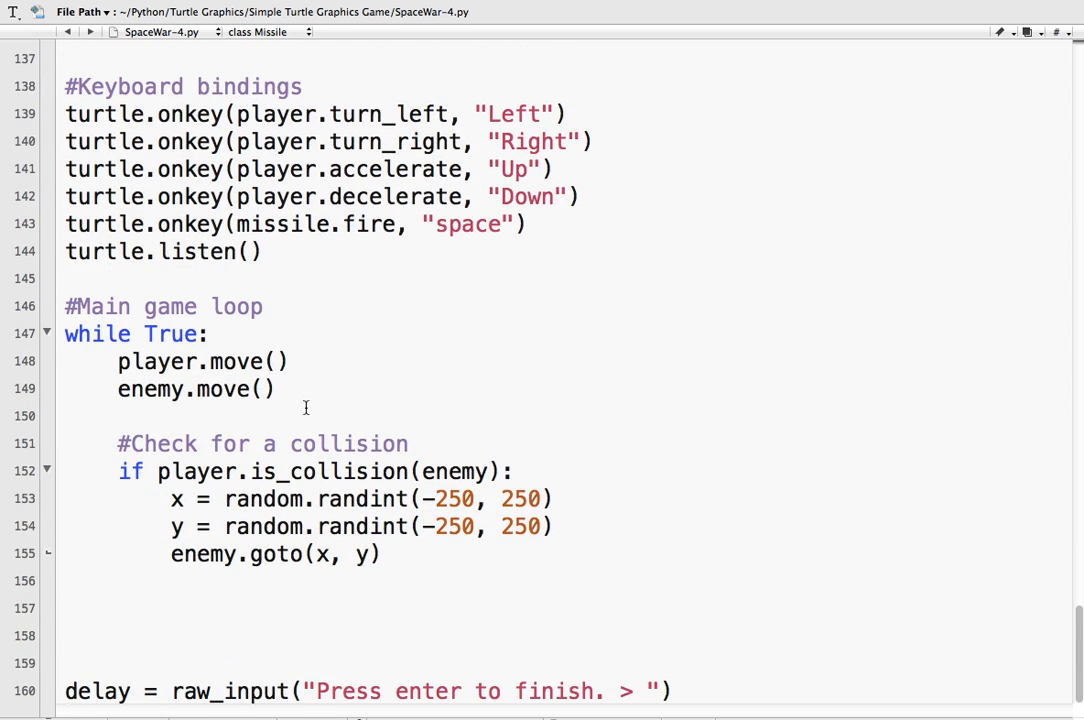
type("missile")
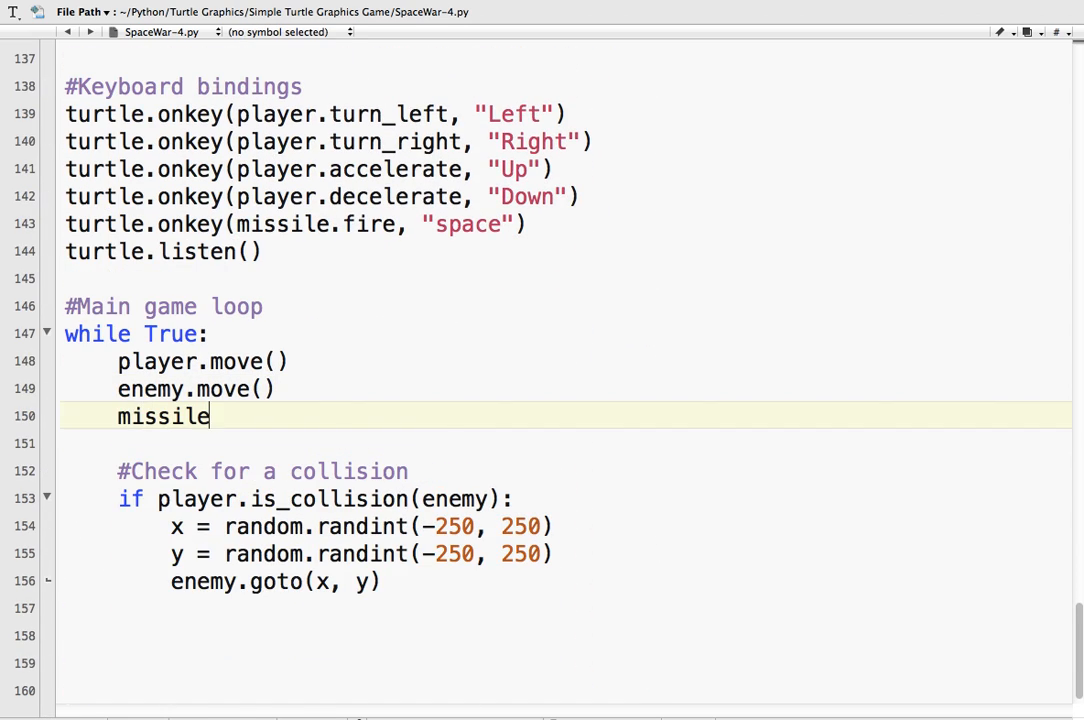
type(".move()")
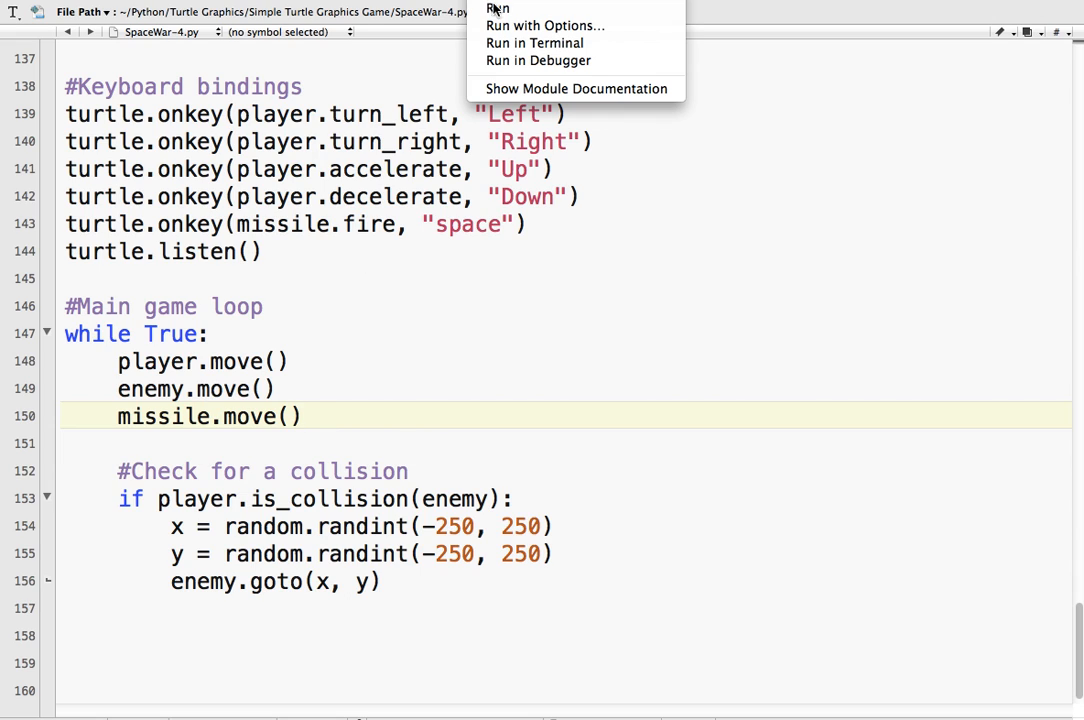
left_click(497, 8)
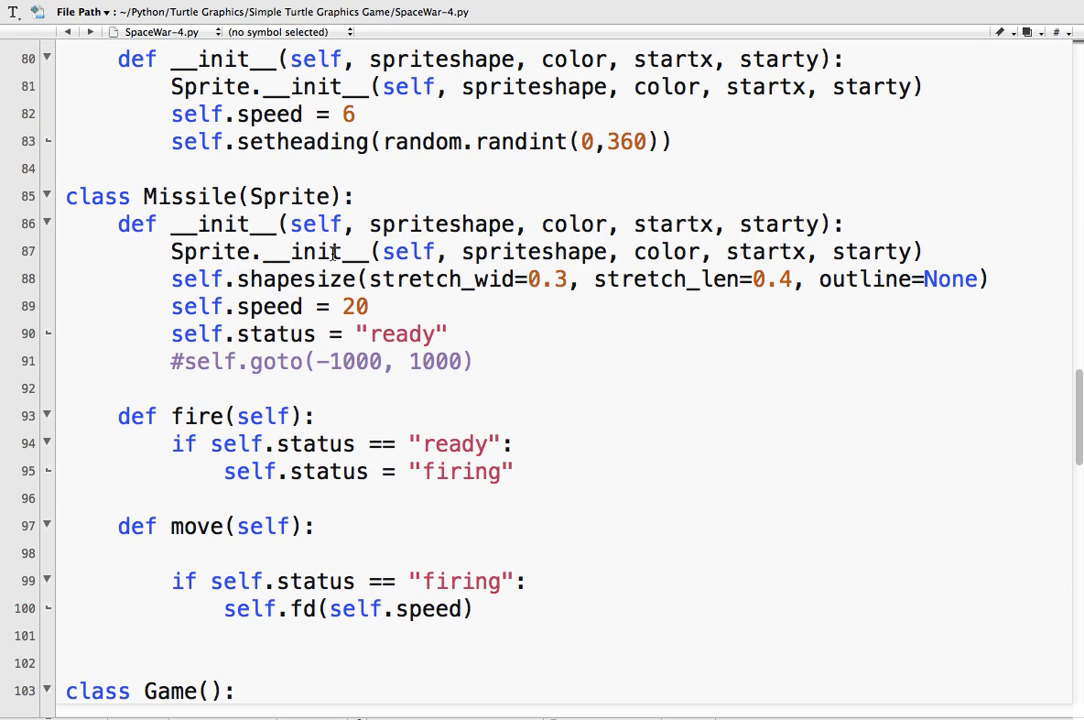
mouse_move(338, 334)
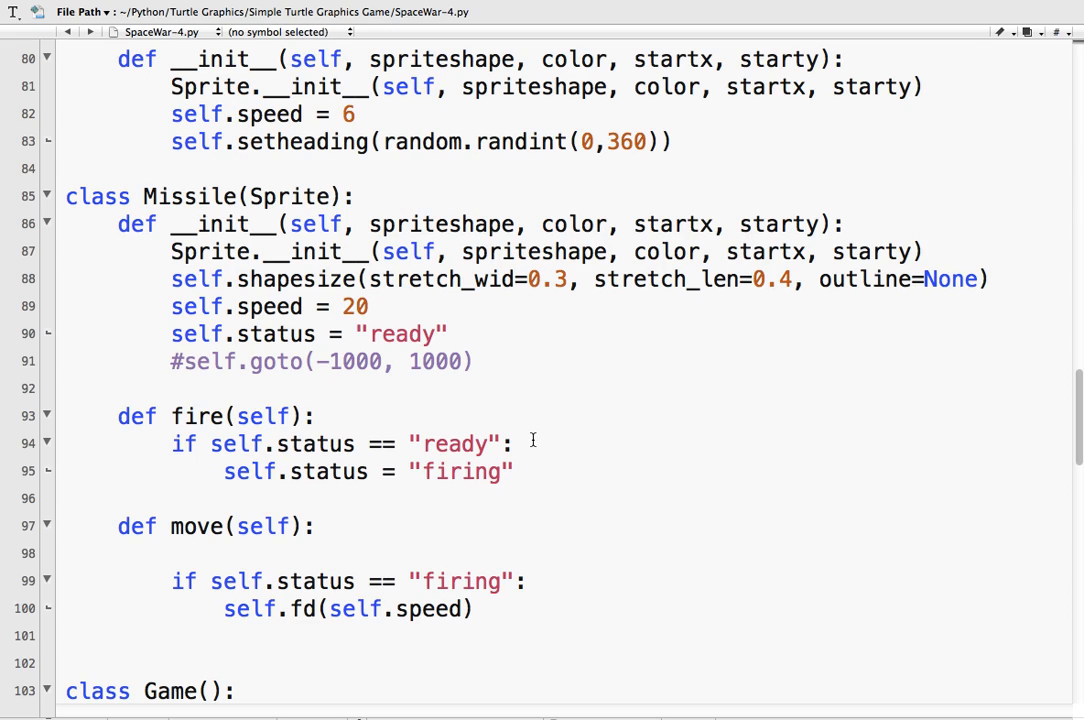
mouse_move(403, 553)
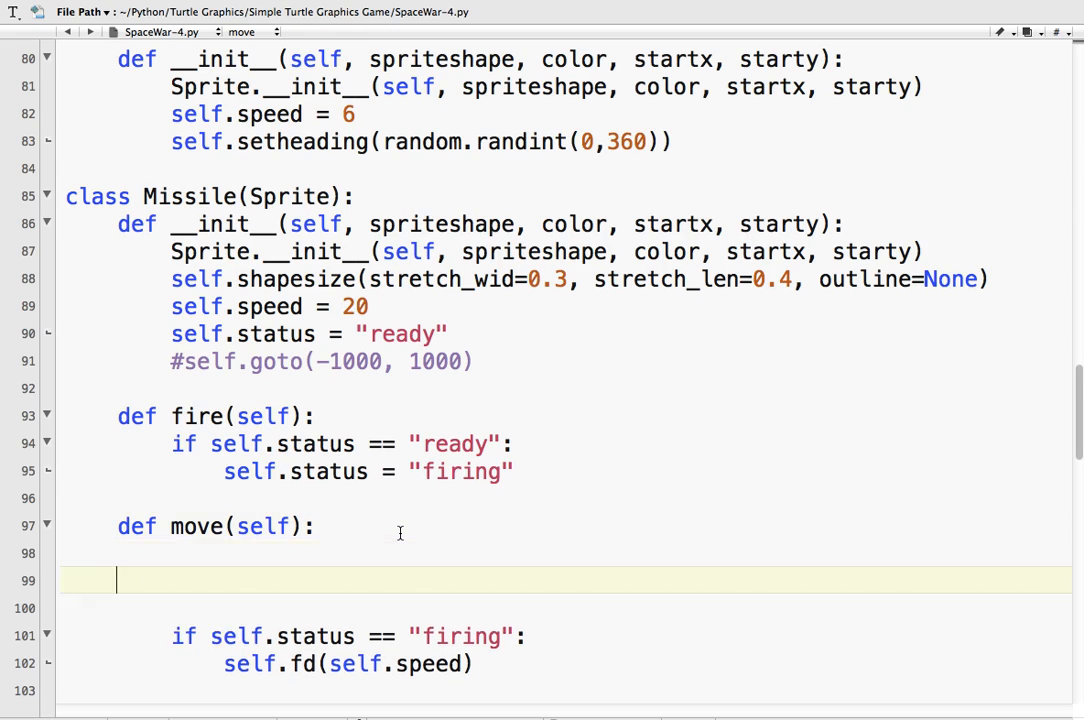
- Add self.goto(player.xcor(), player.ycor()) at the start of Missile.fire and tidy blank lines
key("Backspace")
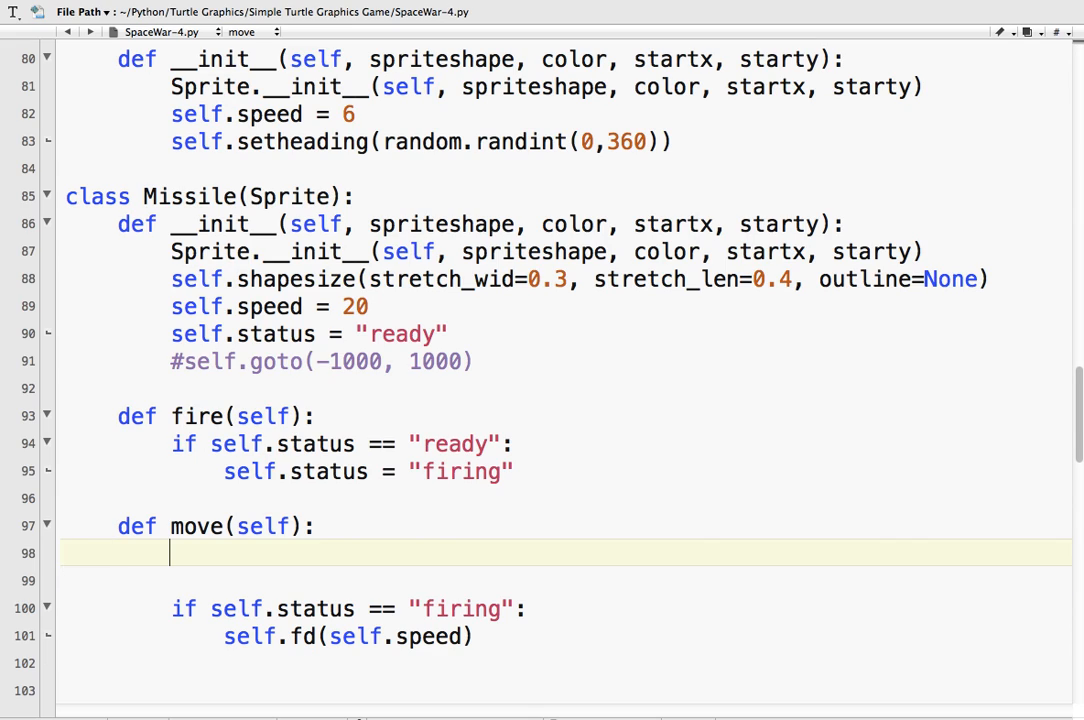
double_click(458, 471)
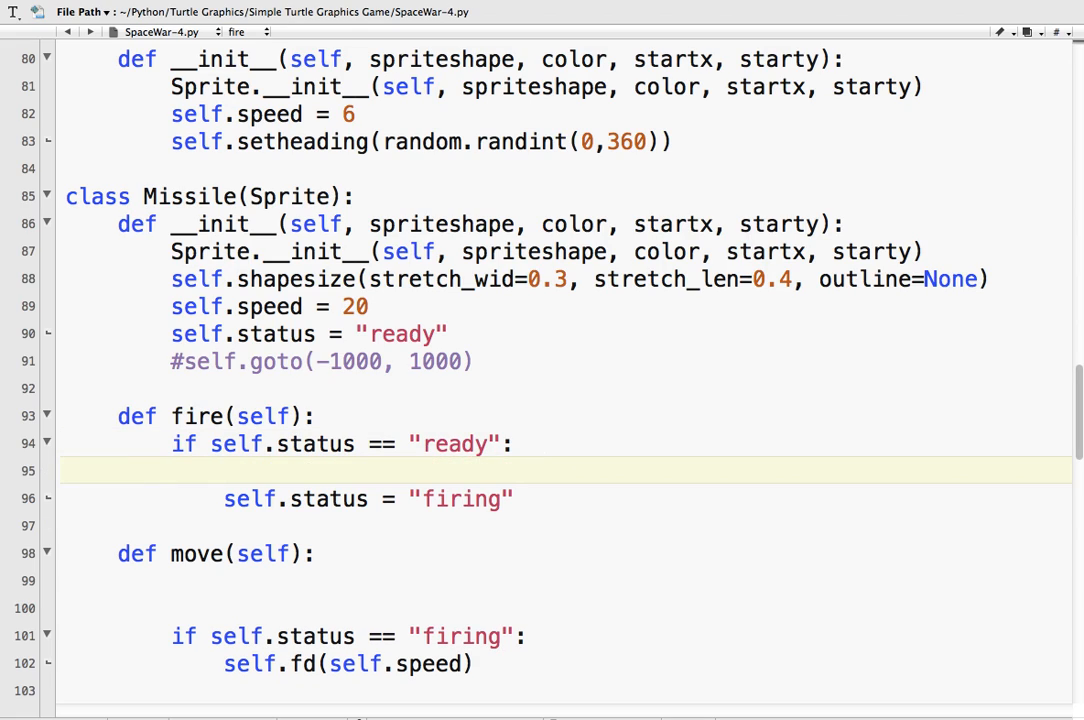
left_click(223, 471)
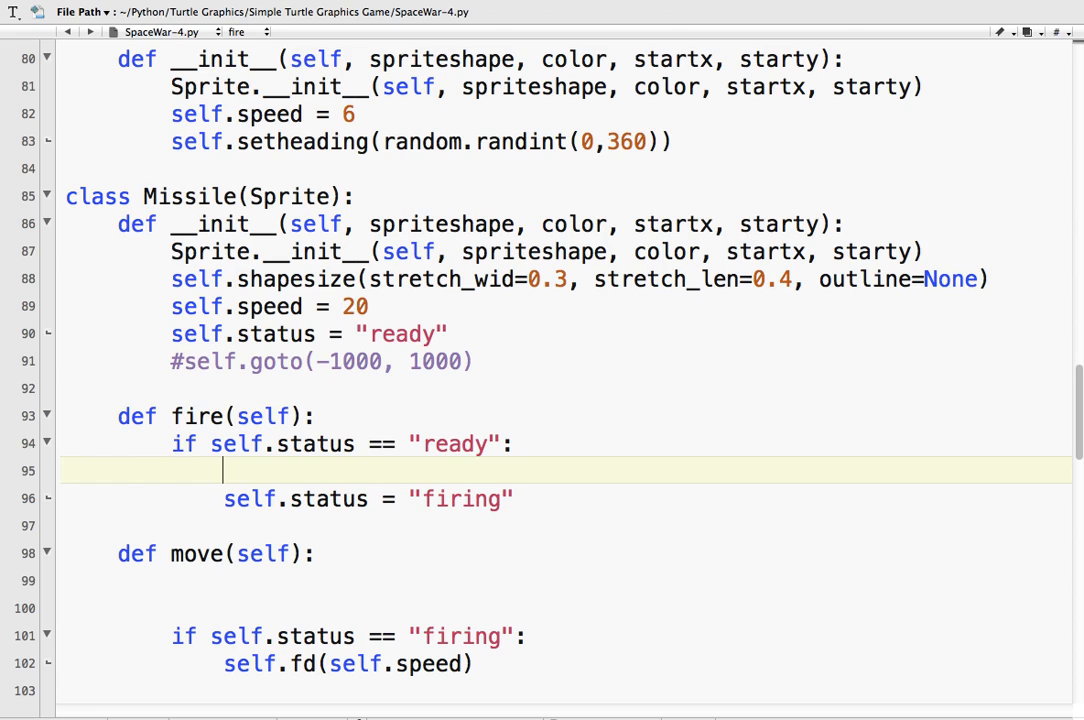
type("self")
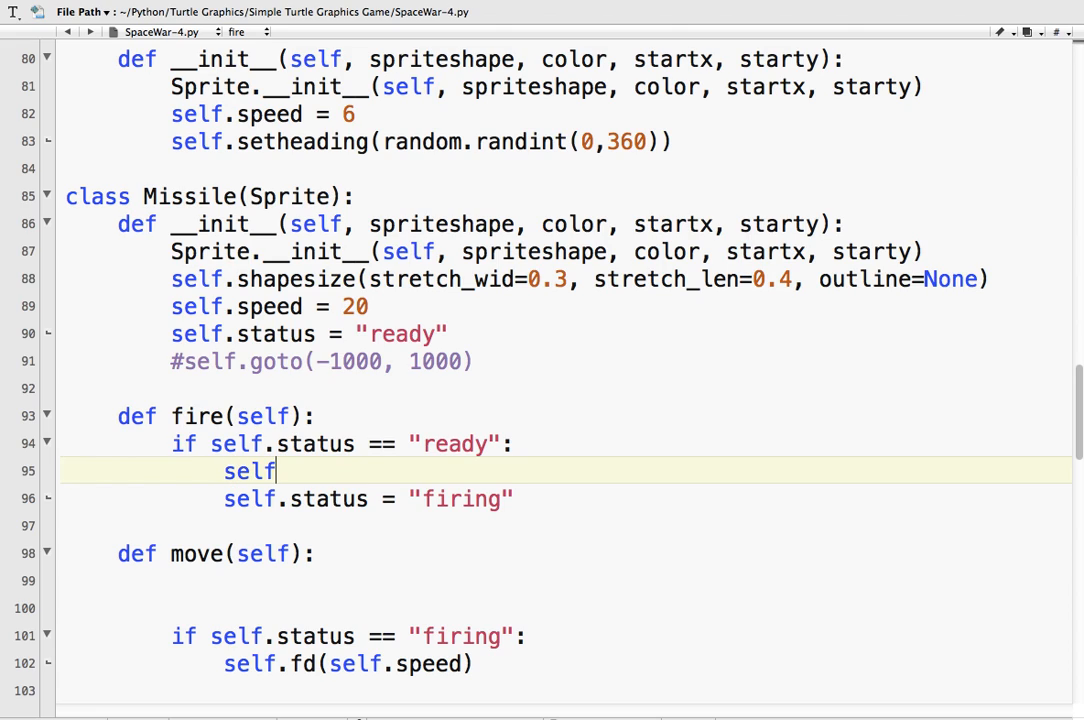
type(".goto")
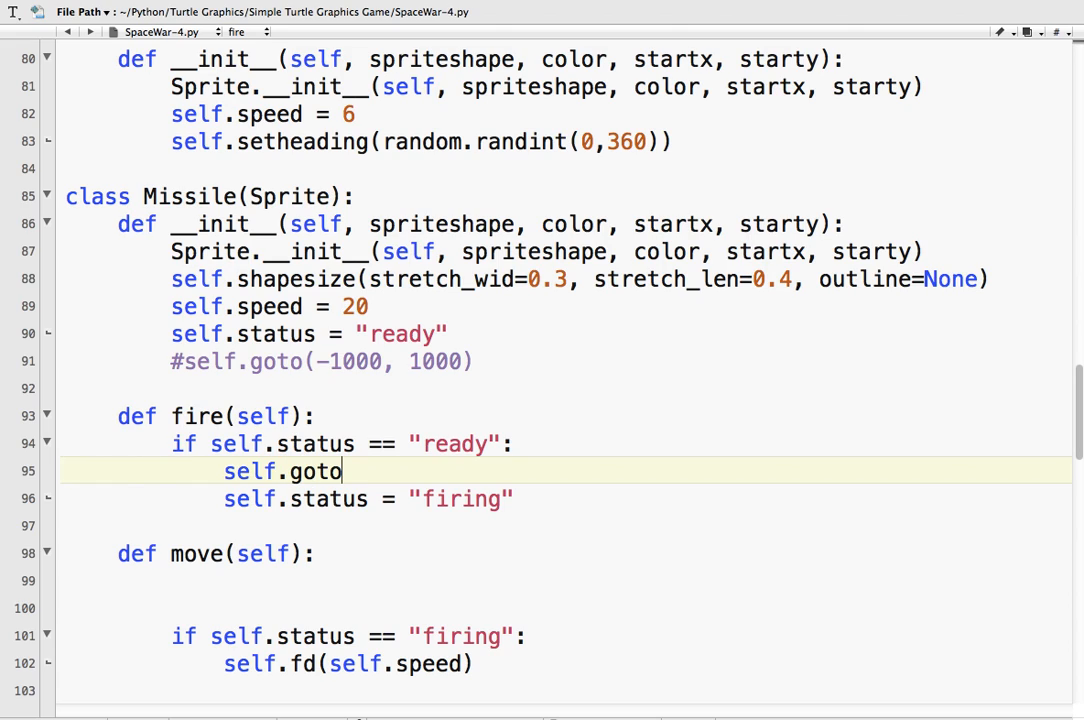
type("(")
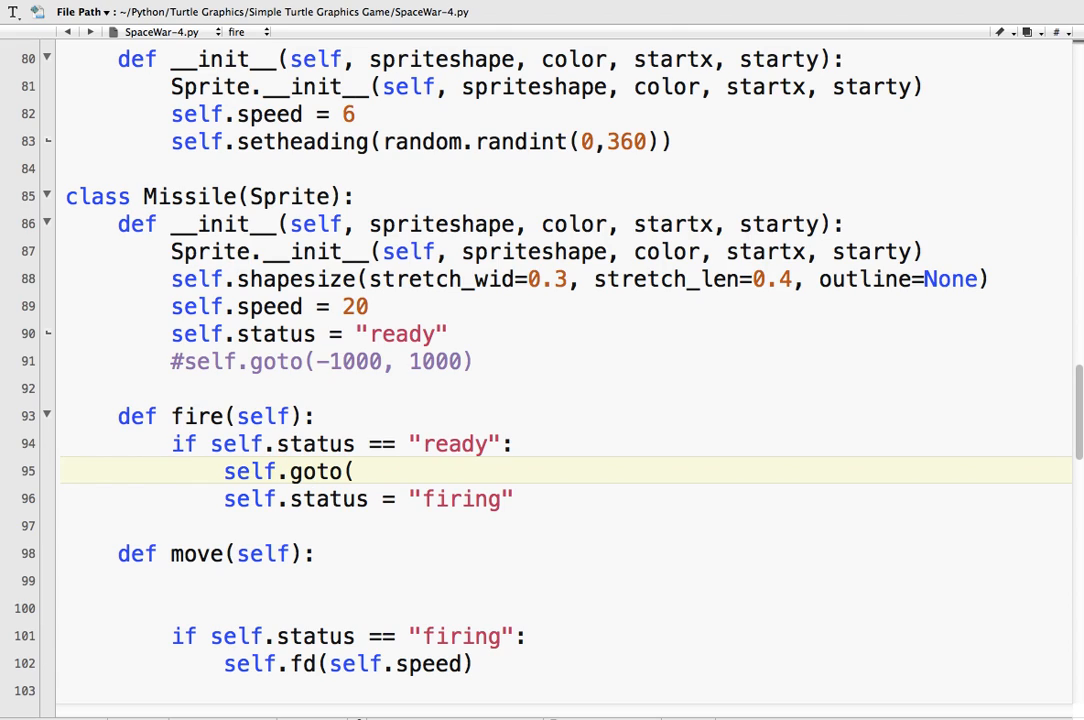
type("player.")
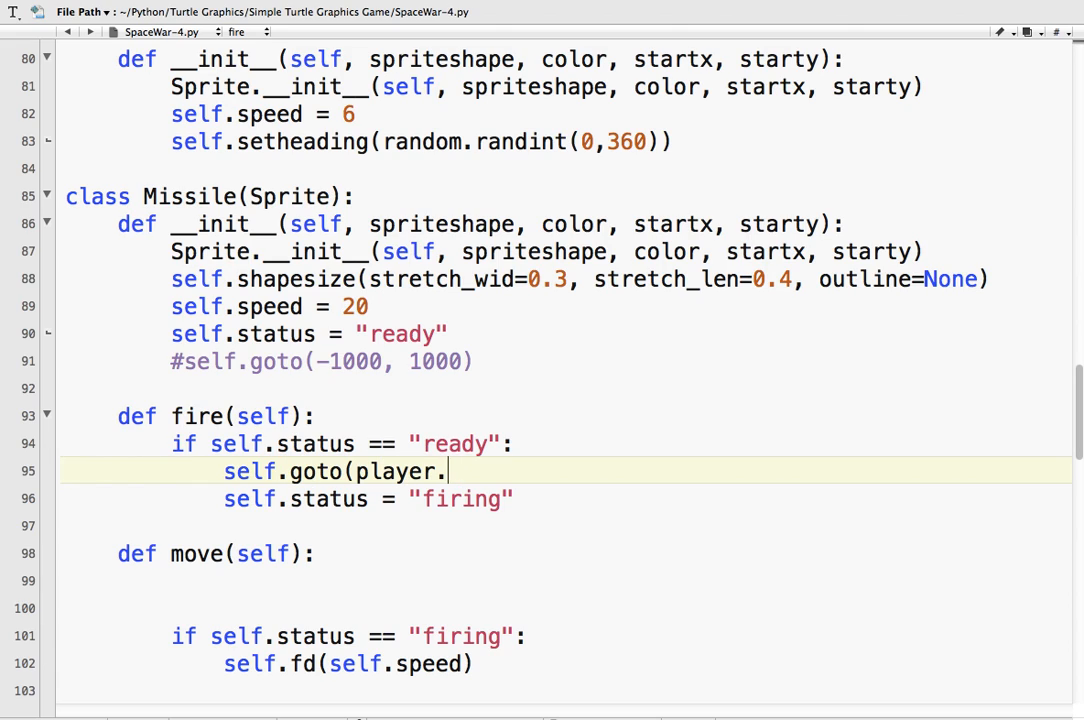
type("xcor(),")
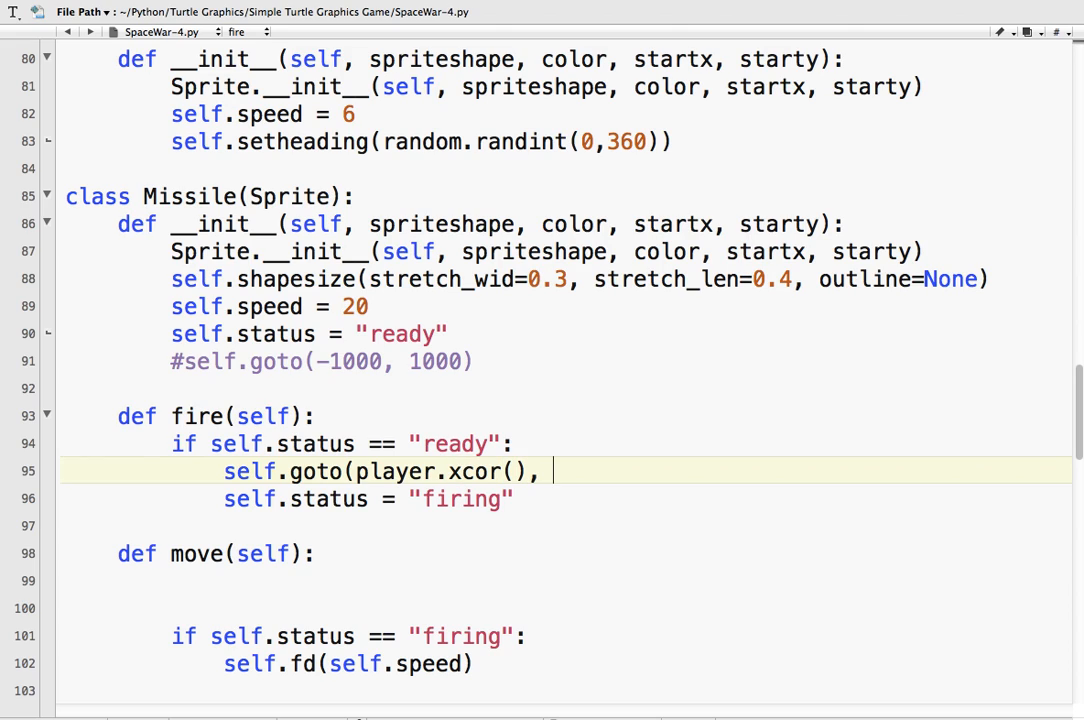
type("player.y")
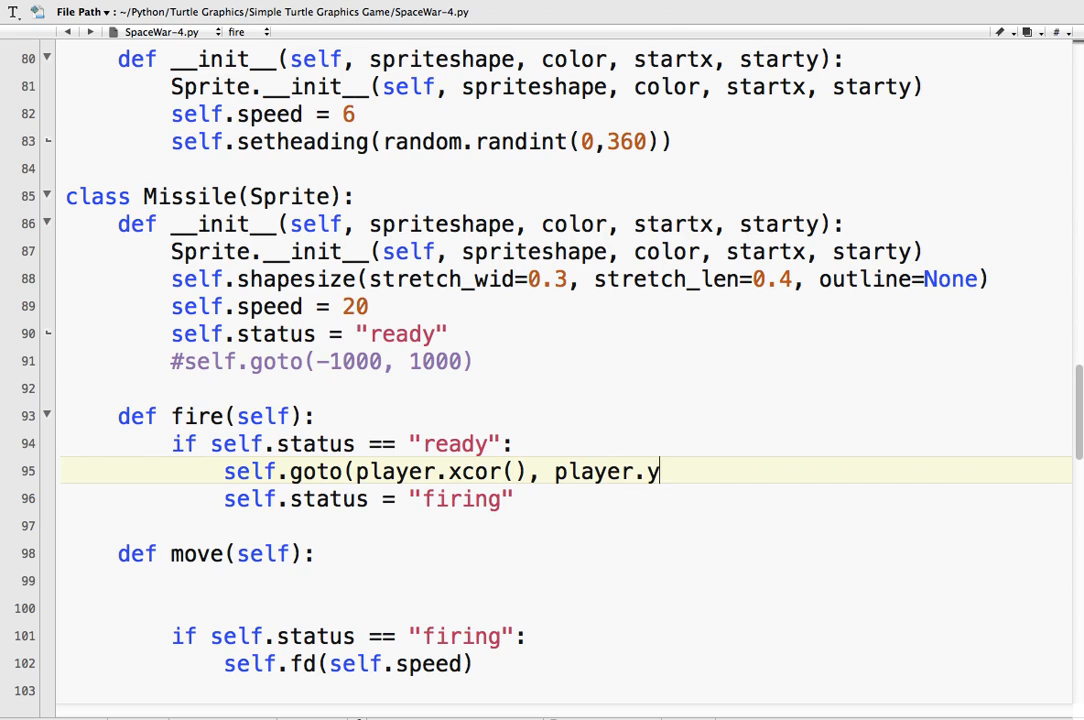
type("cor())")
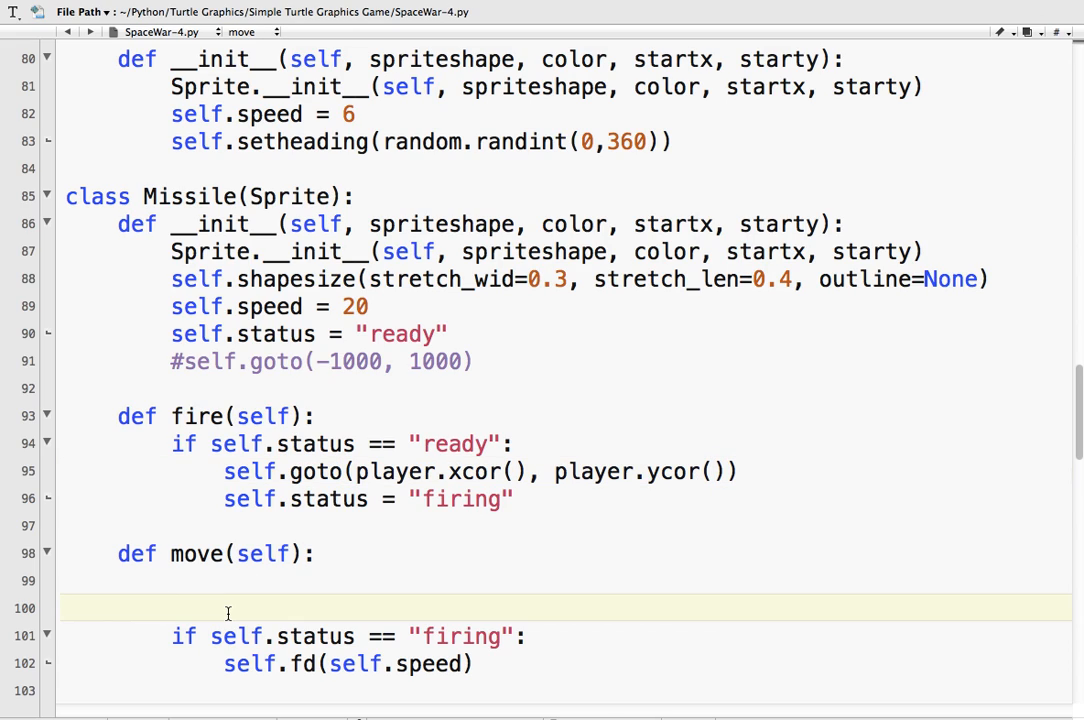
key("backspace")
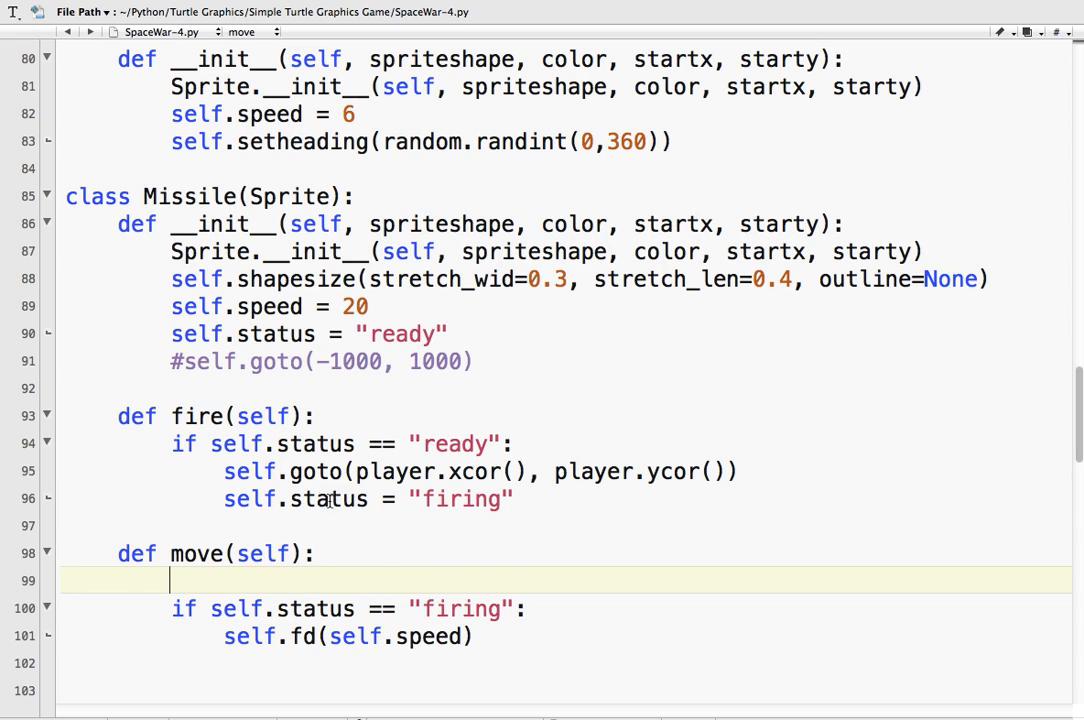
mouse_move(458, 471)
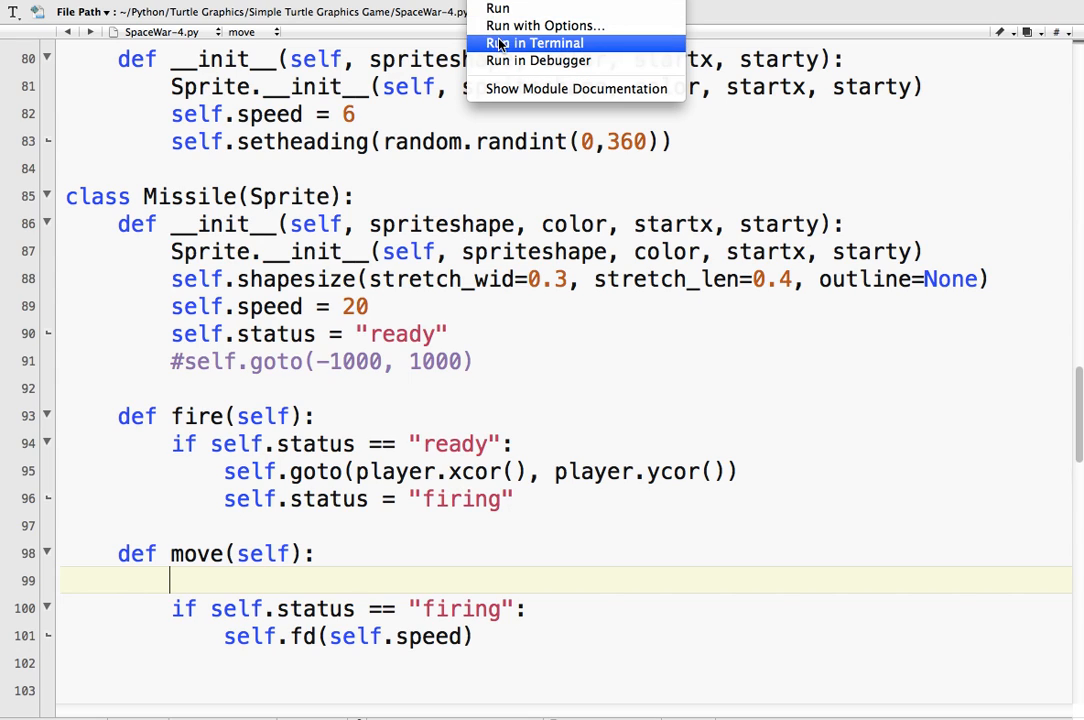
- Run a test, then add self.setheading(player.heading()) to Missile.fire
left_click(533, 42)
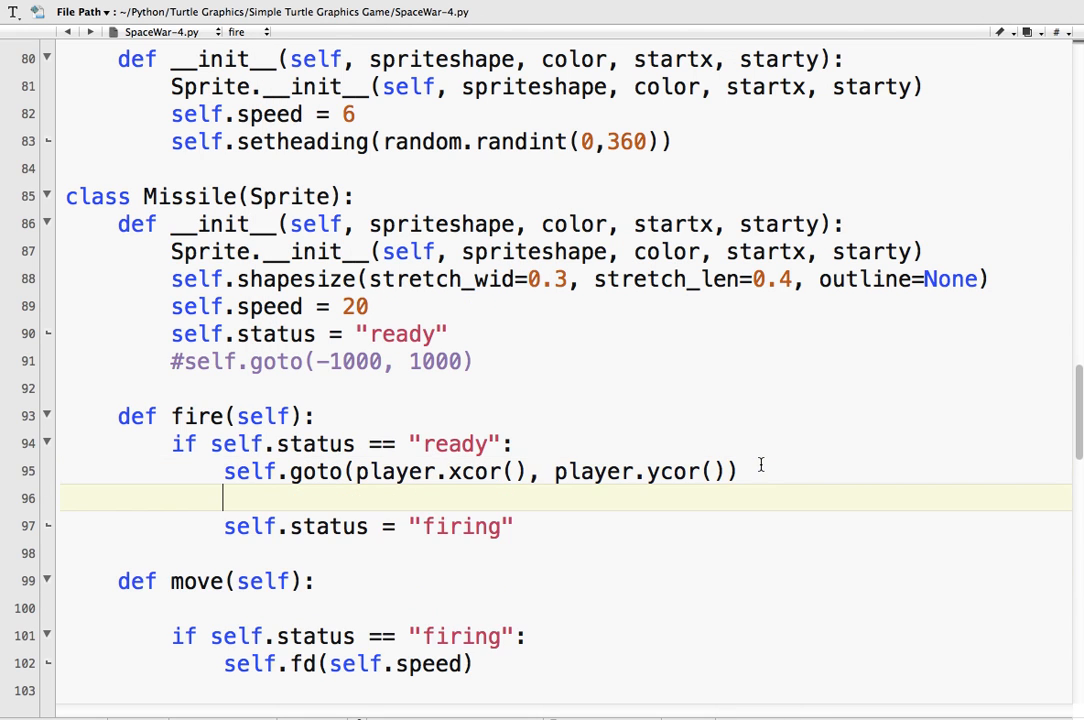
type("self.sethead")
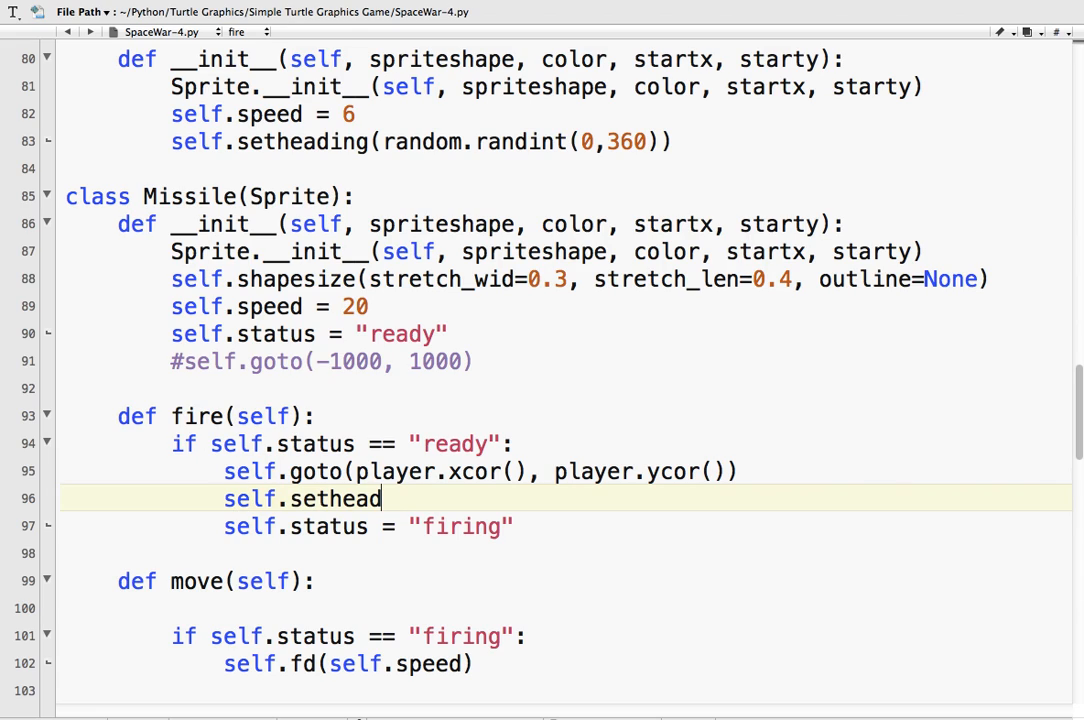
type("ing(play")
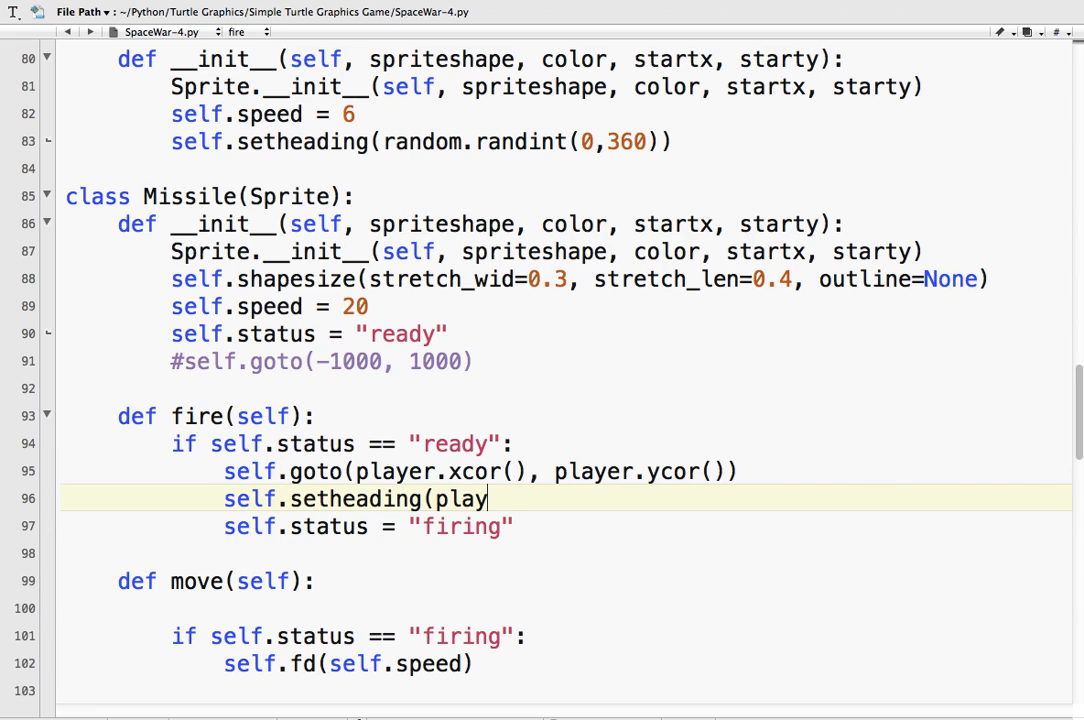
type("er.")
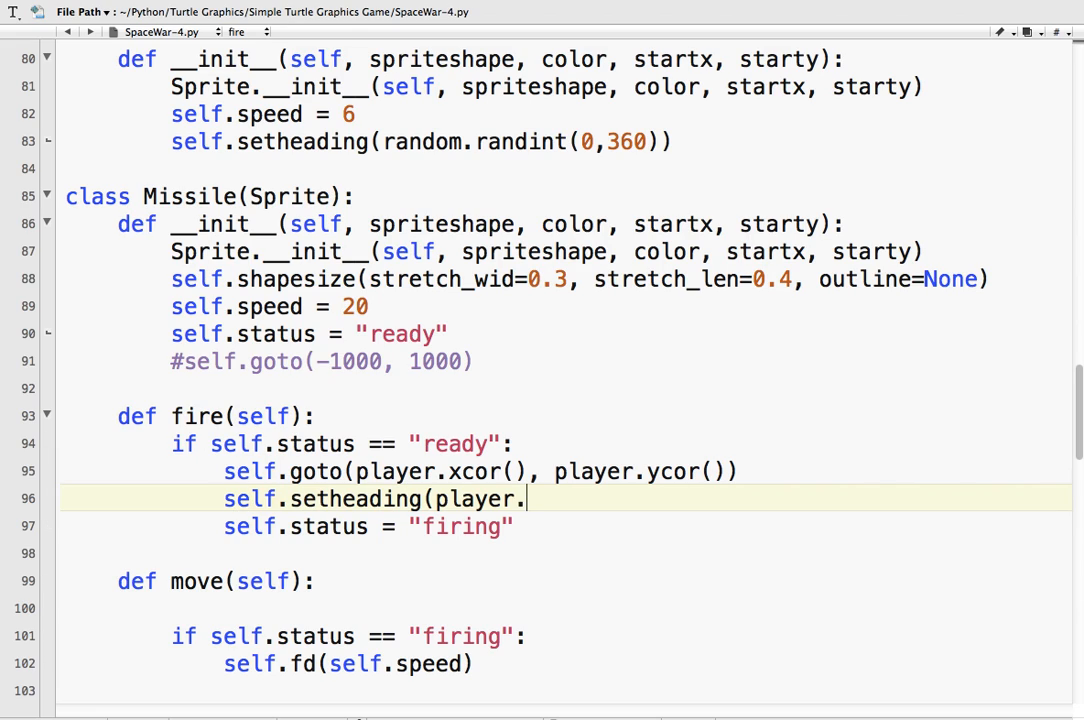
type("heading()")
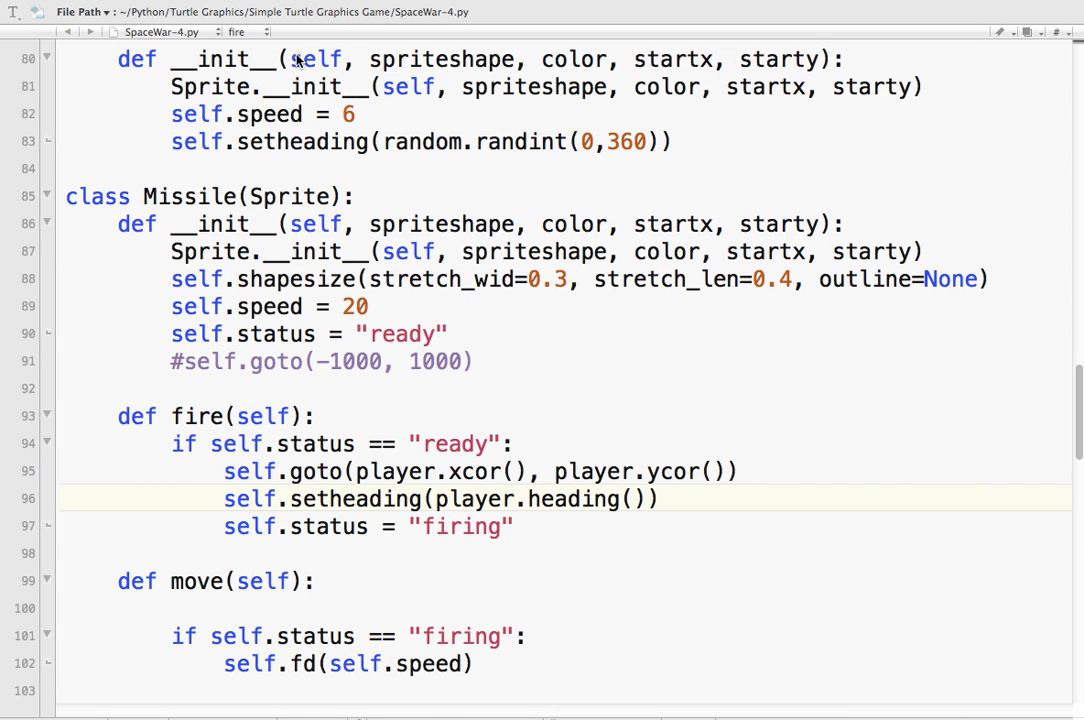
- Close the game's Terminal window and restore self.goto(-1000, 1000) in Missile.__init__
scroll("down", 3)
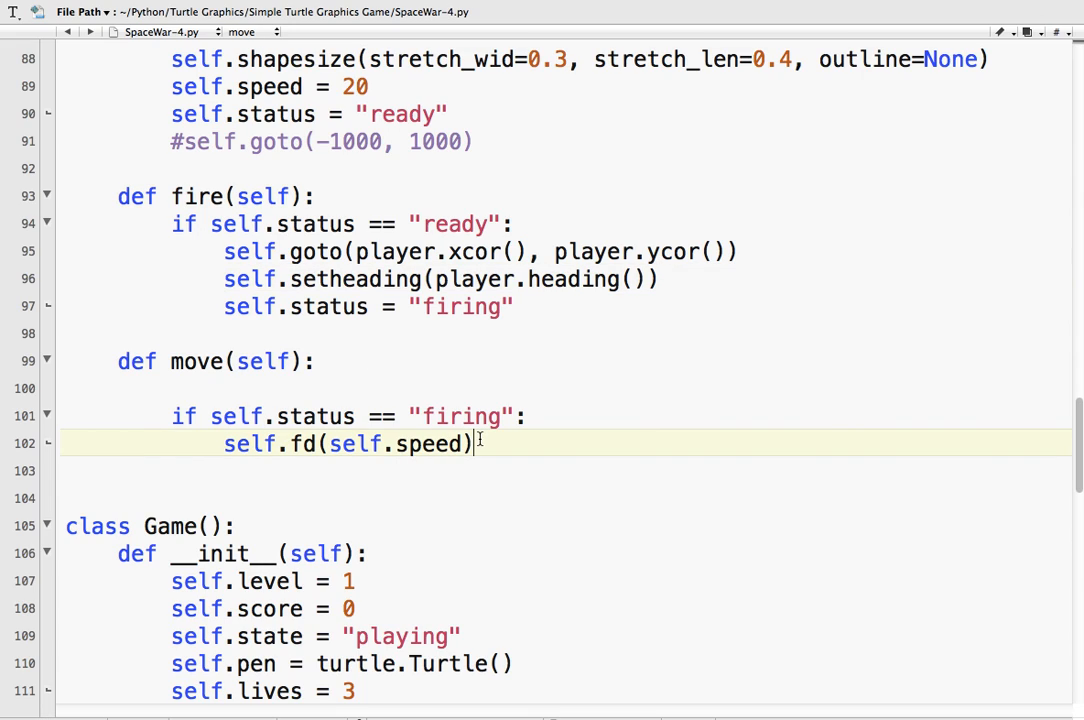
mouse_move(344, 361)
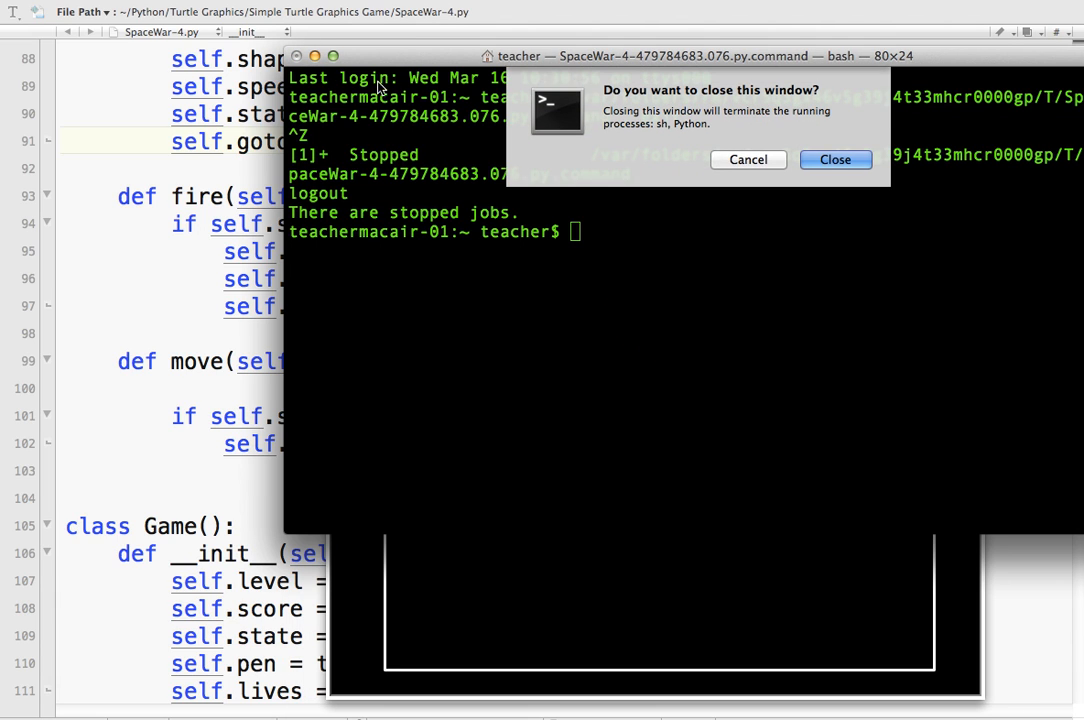
left_click(834, 159)
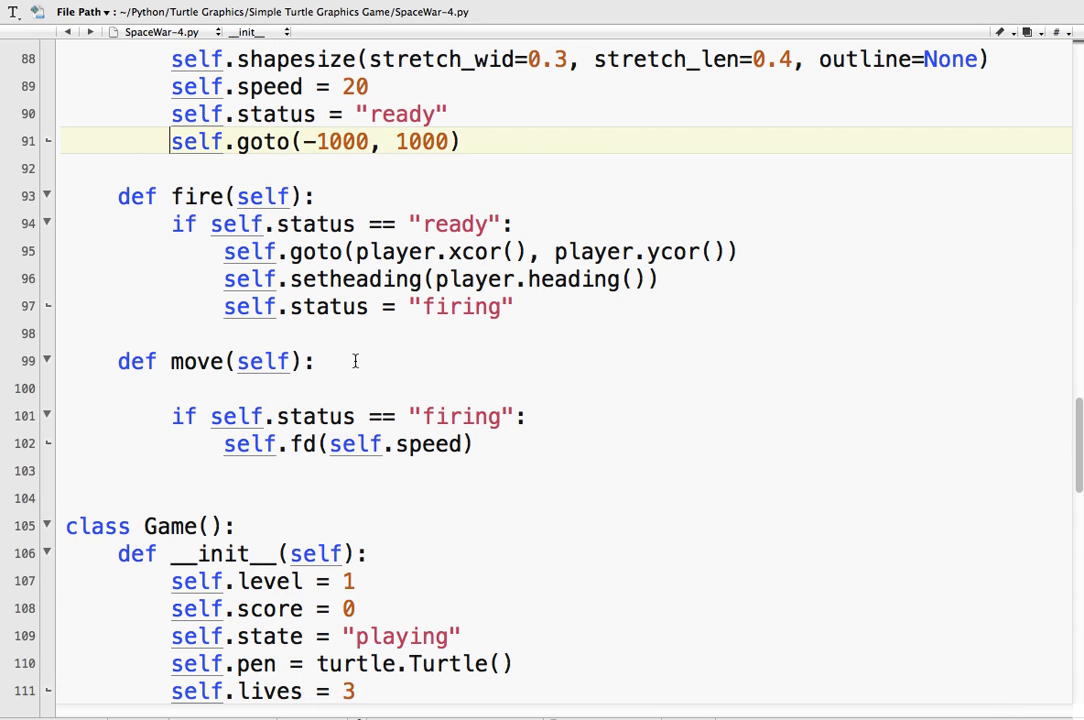
scroll("down", 3)
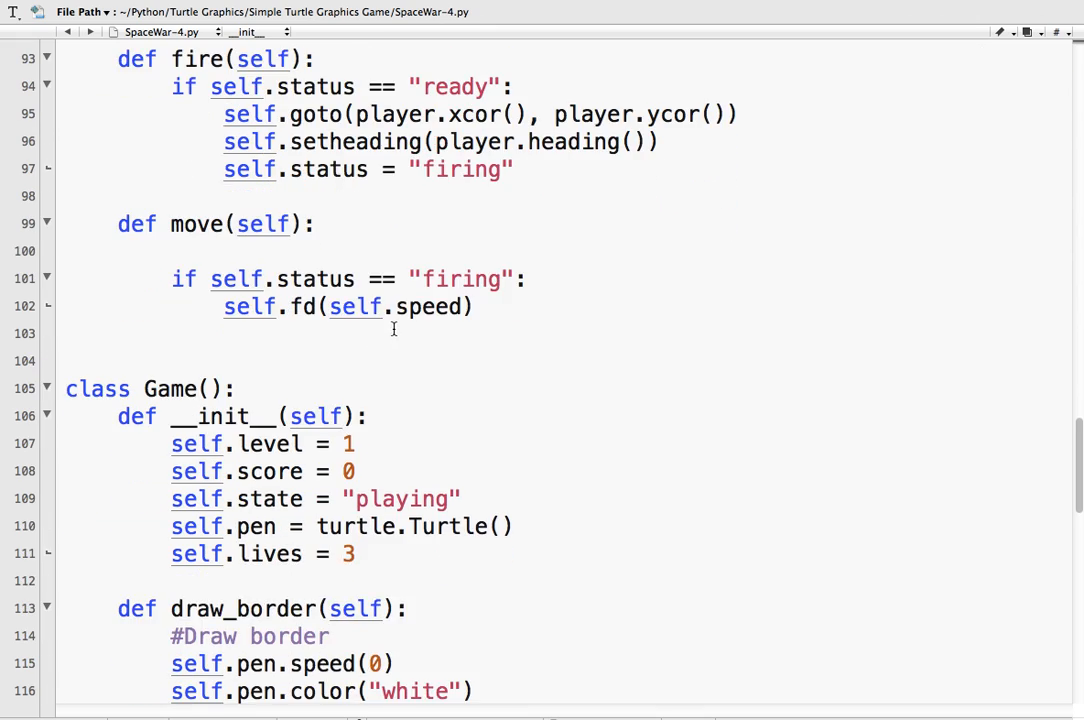
mouse_move(428, 346)
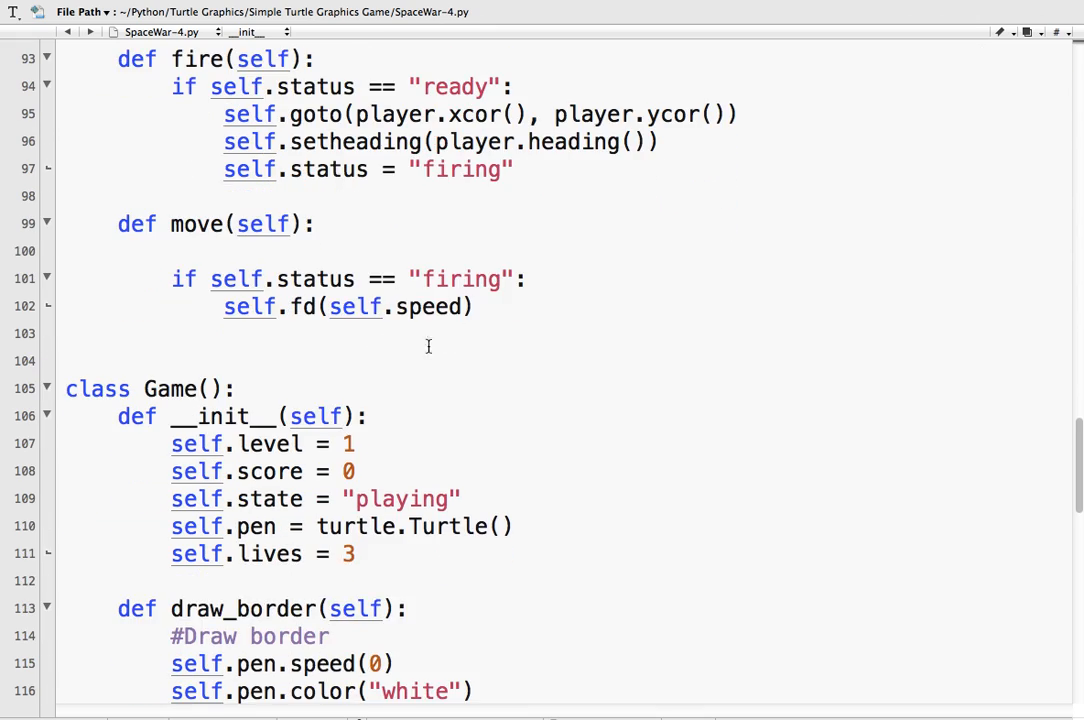
mouse_move(490, 307)
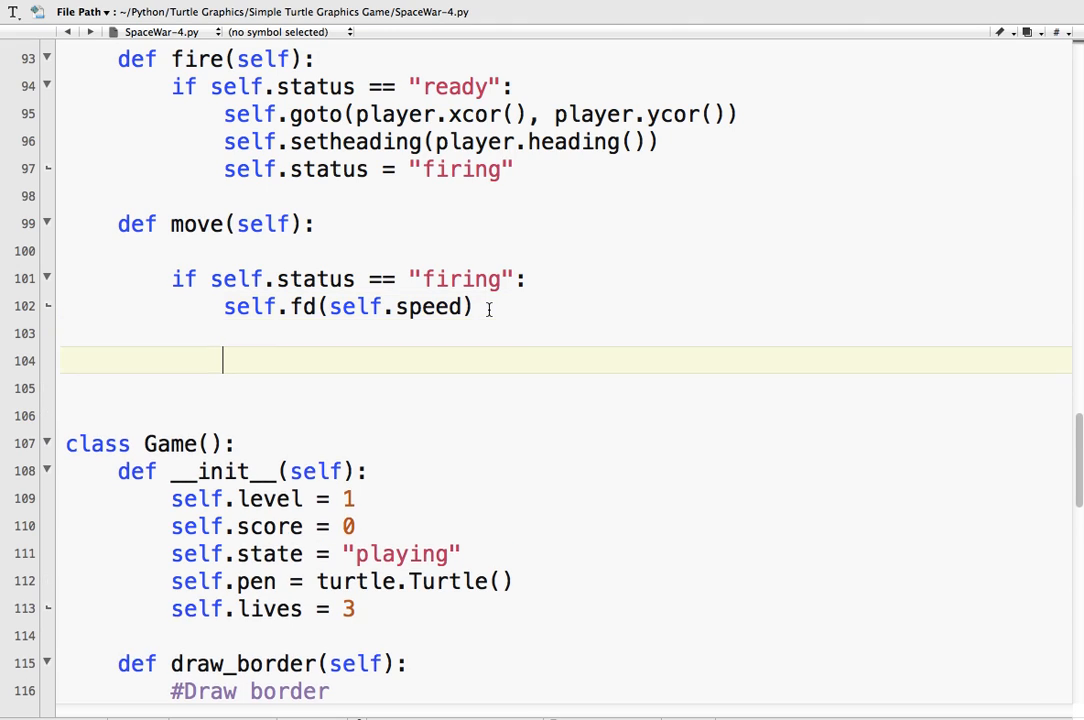
- Write the #Border check condition testing xcor and ycor beyond ±290 in Missile.move
type("#")
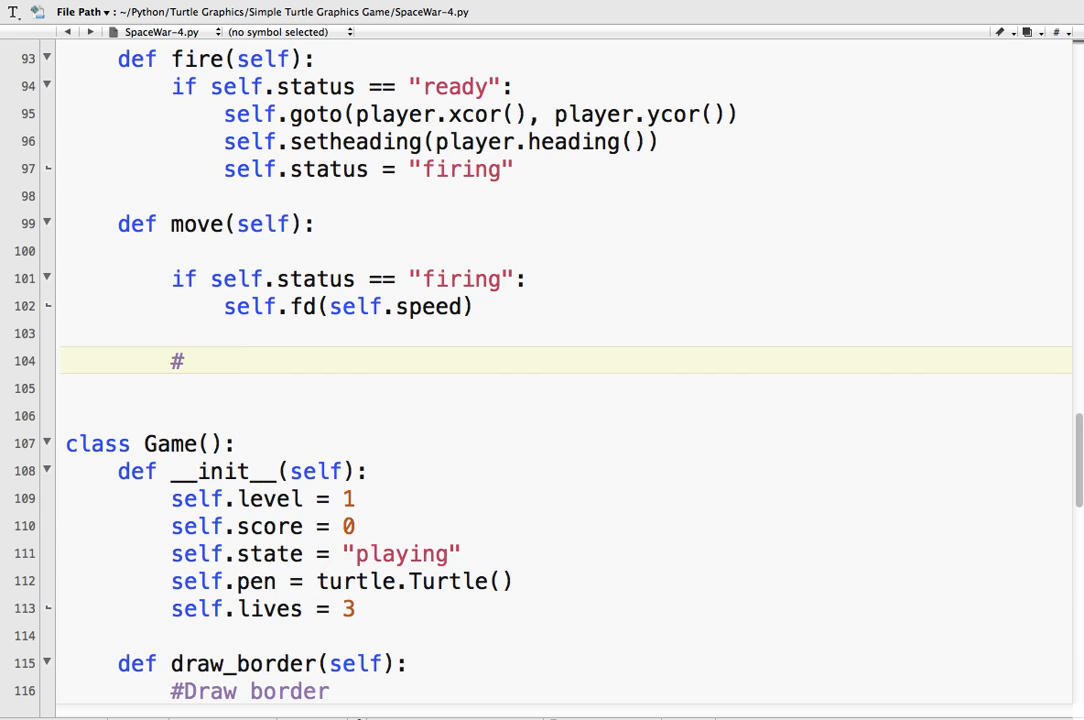
type("Border check")
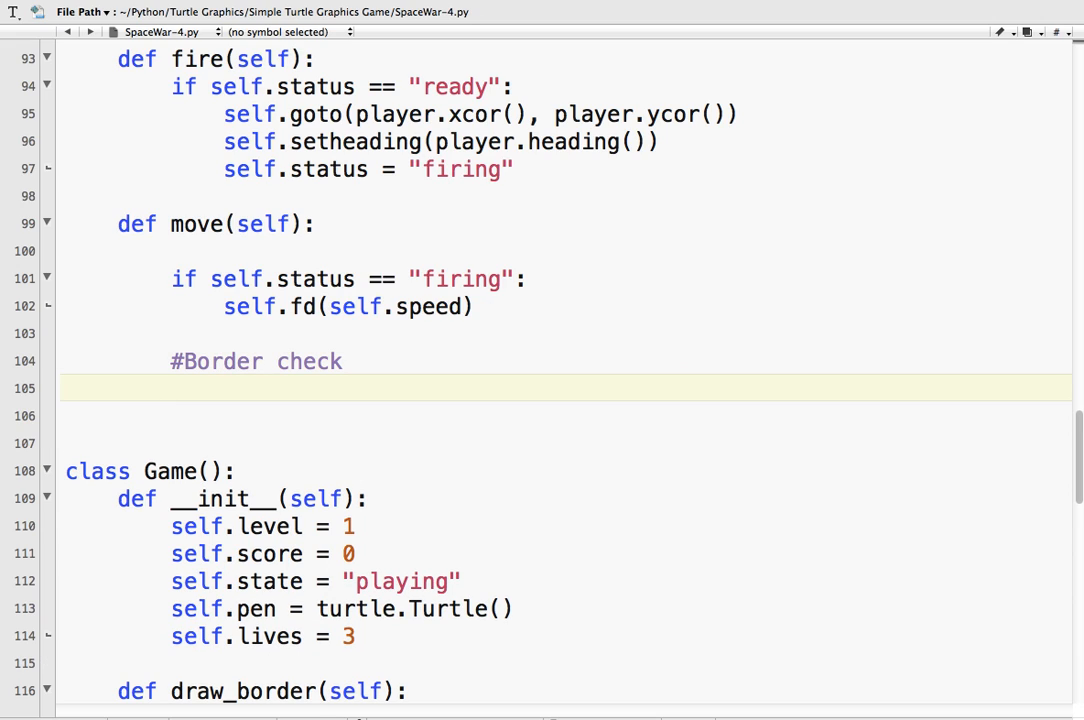
type("if se")
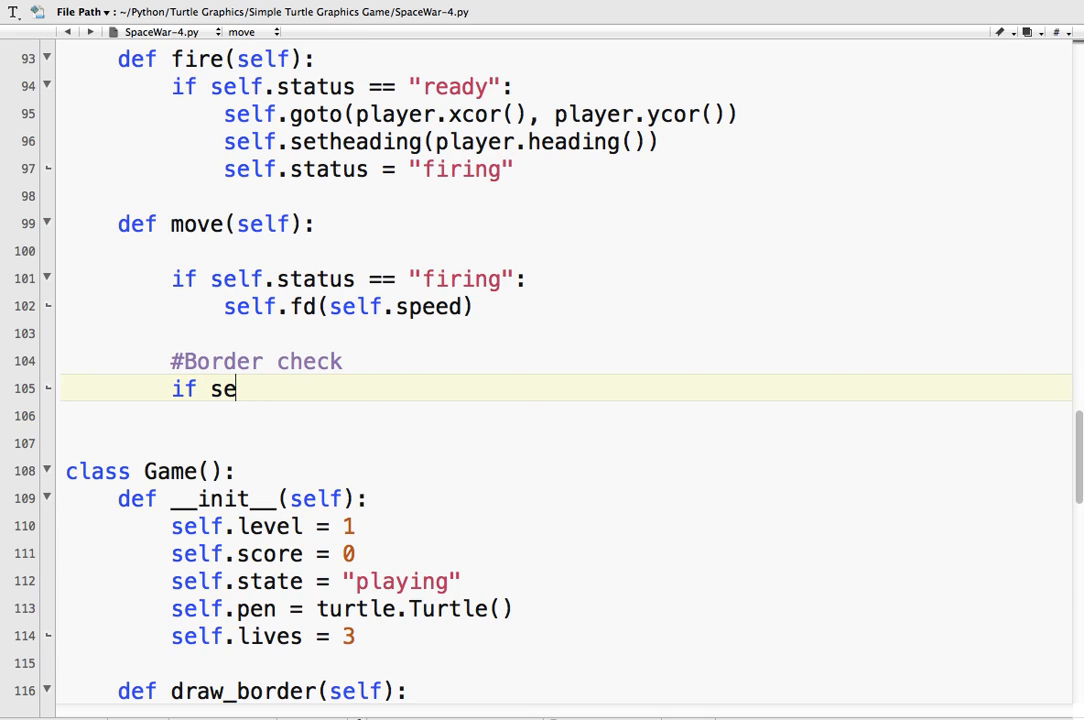
type("lf.xcor <")
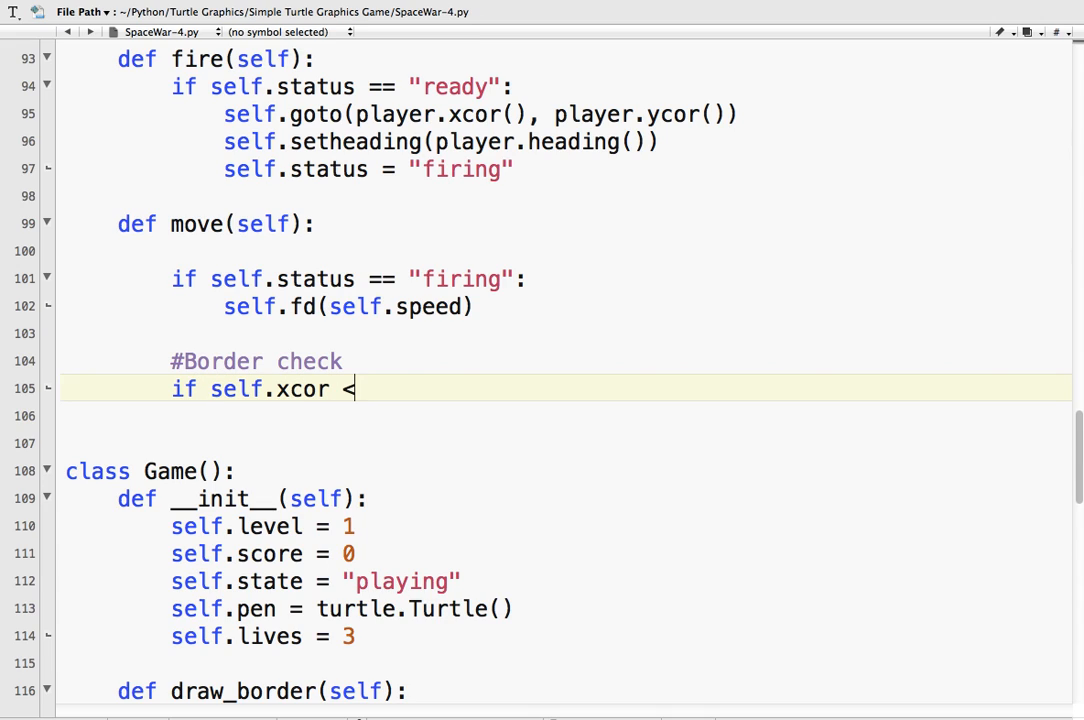
type("-290")
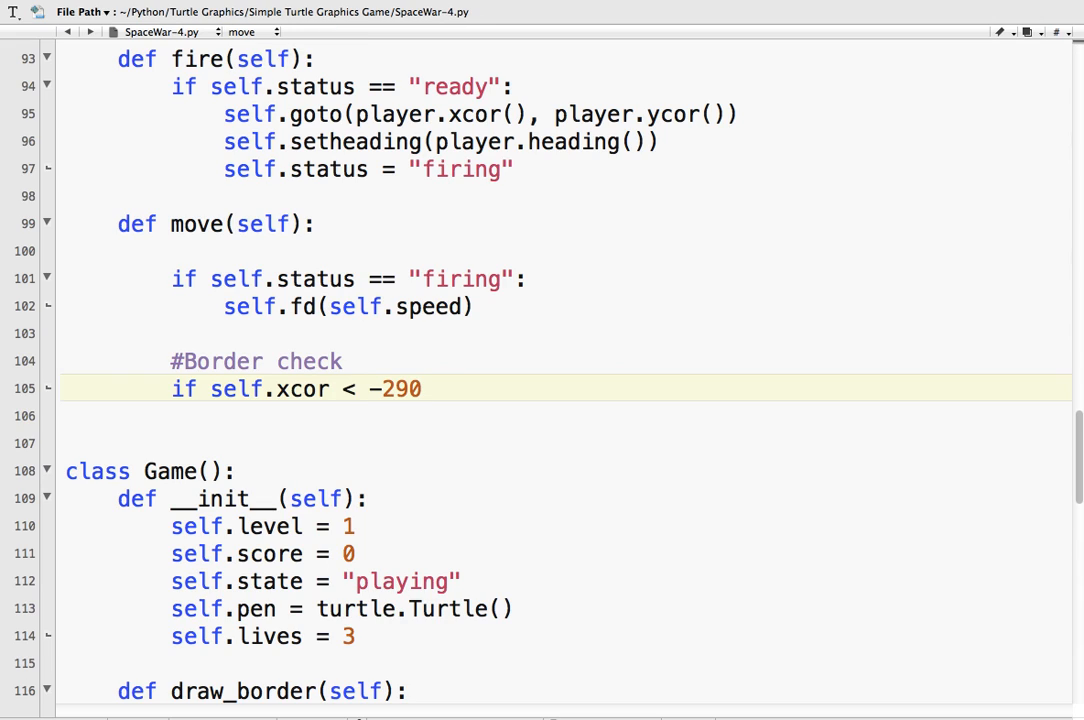
type("or self.")
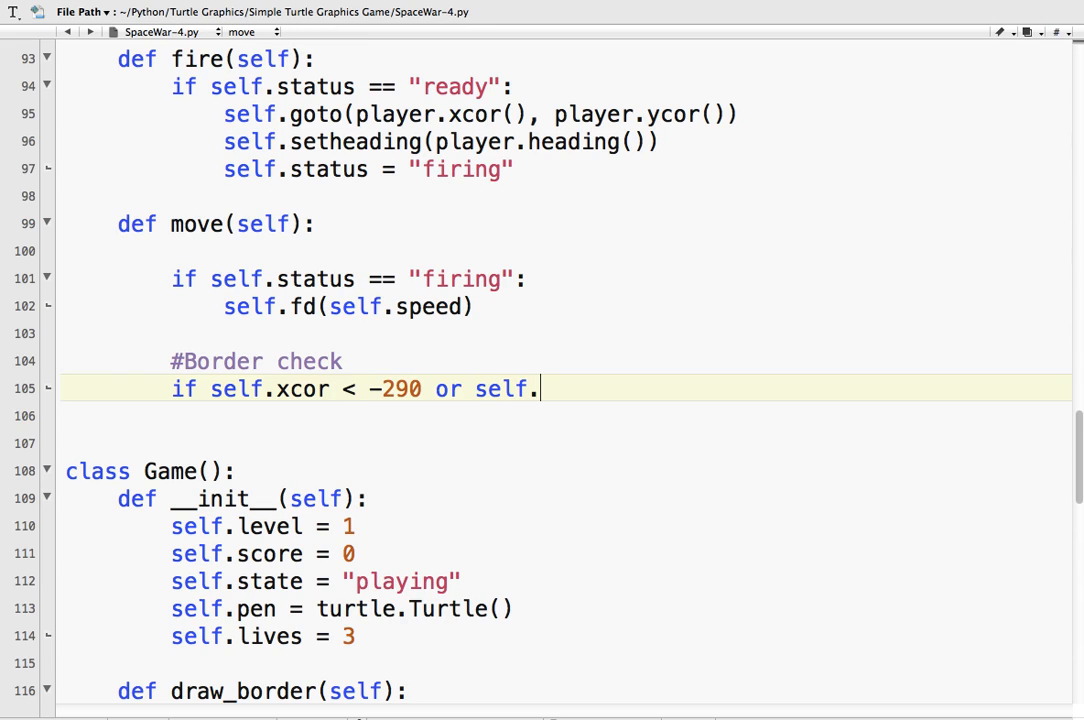
type("xcor")
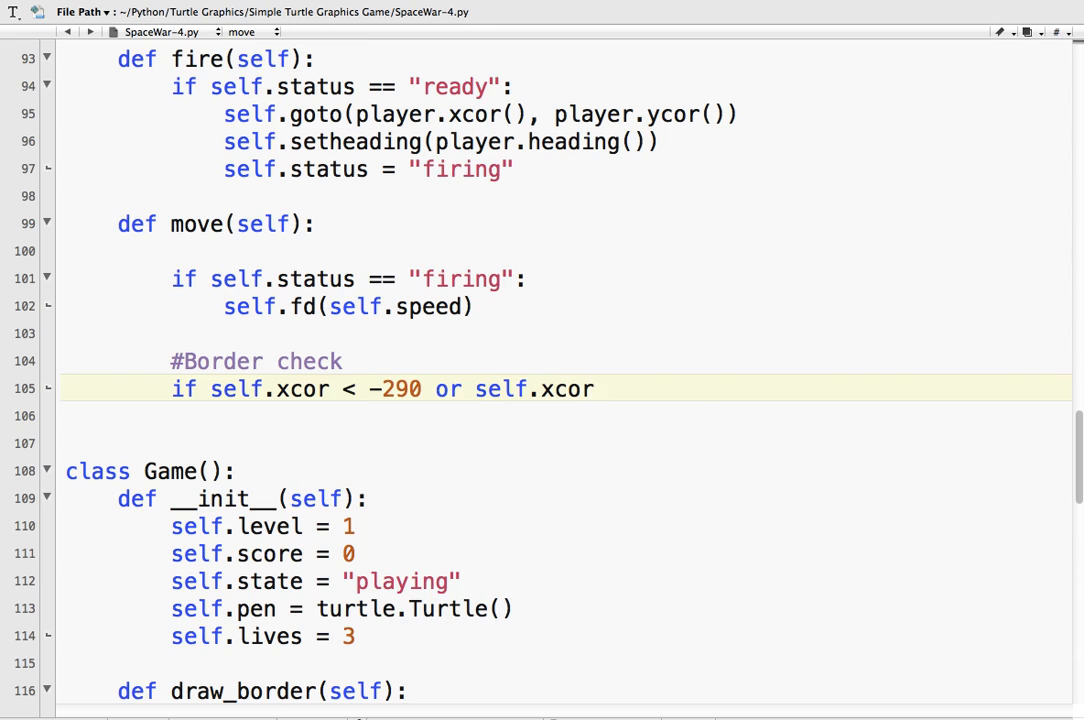
type("> 2909")
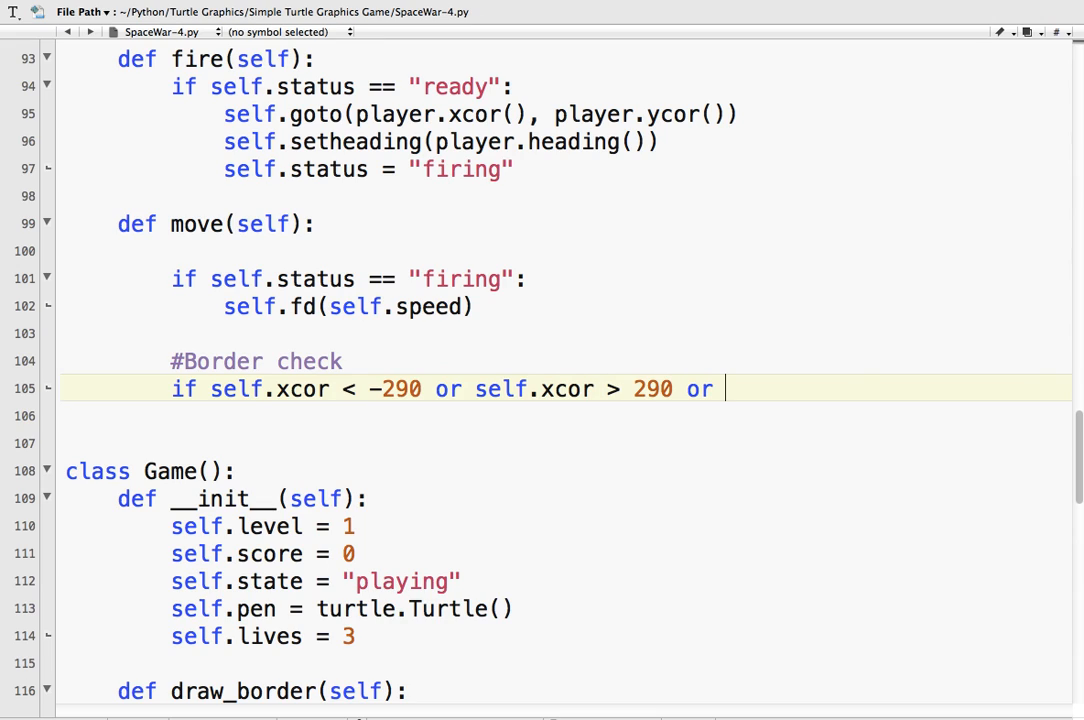
type("selv")
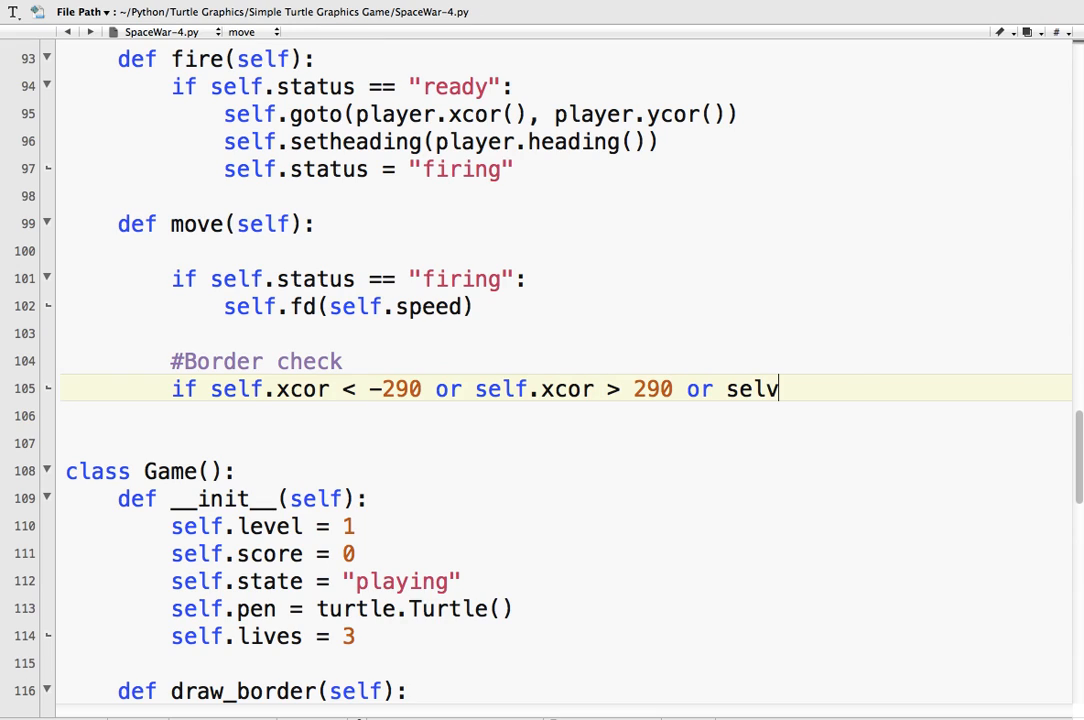
type("f.ycor()")
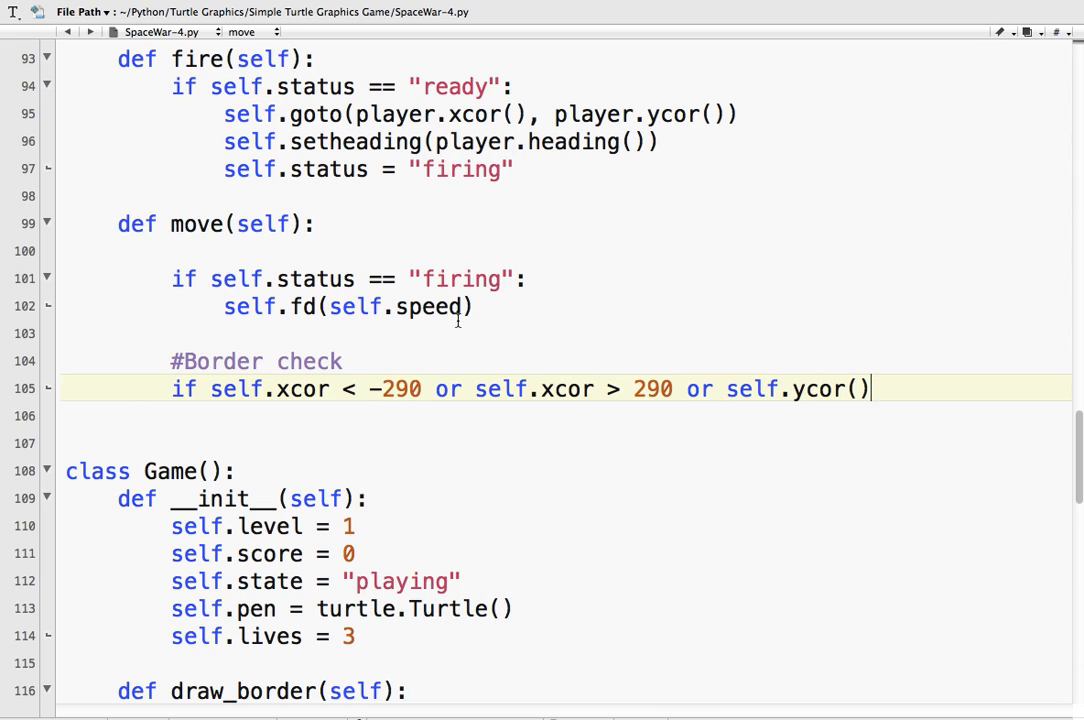
type("()")
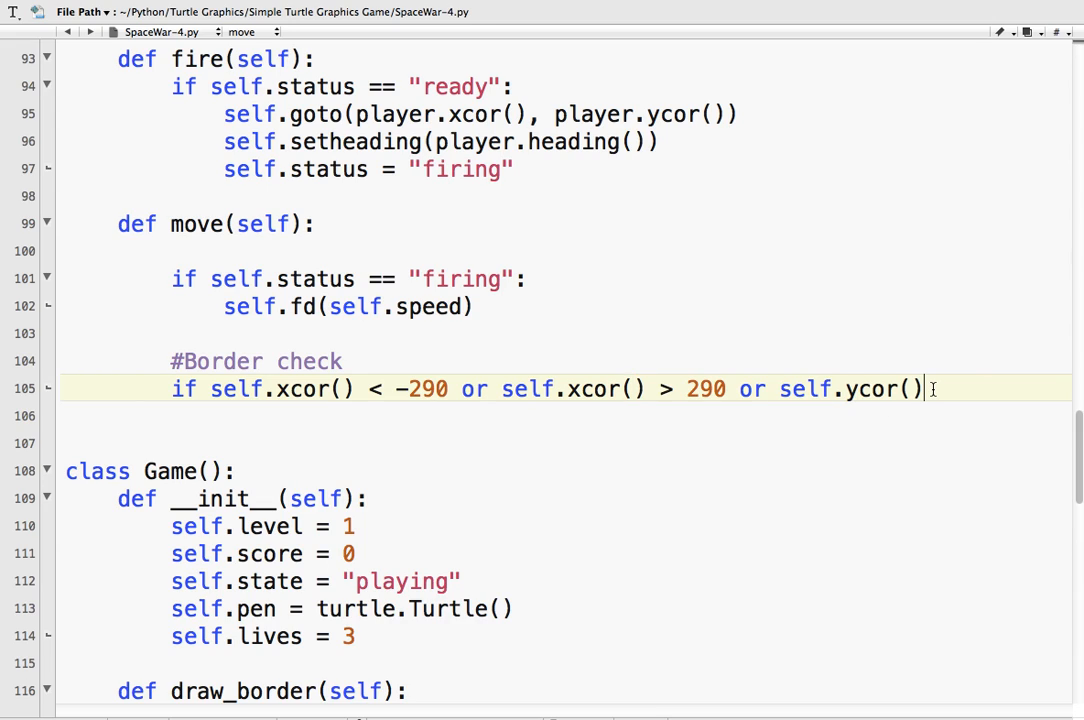
type("< -290")
type("\\")
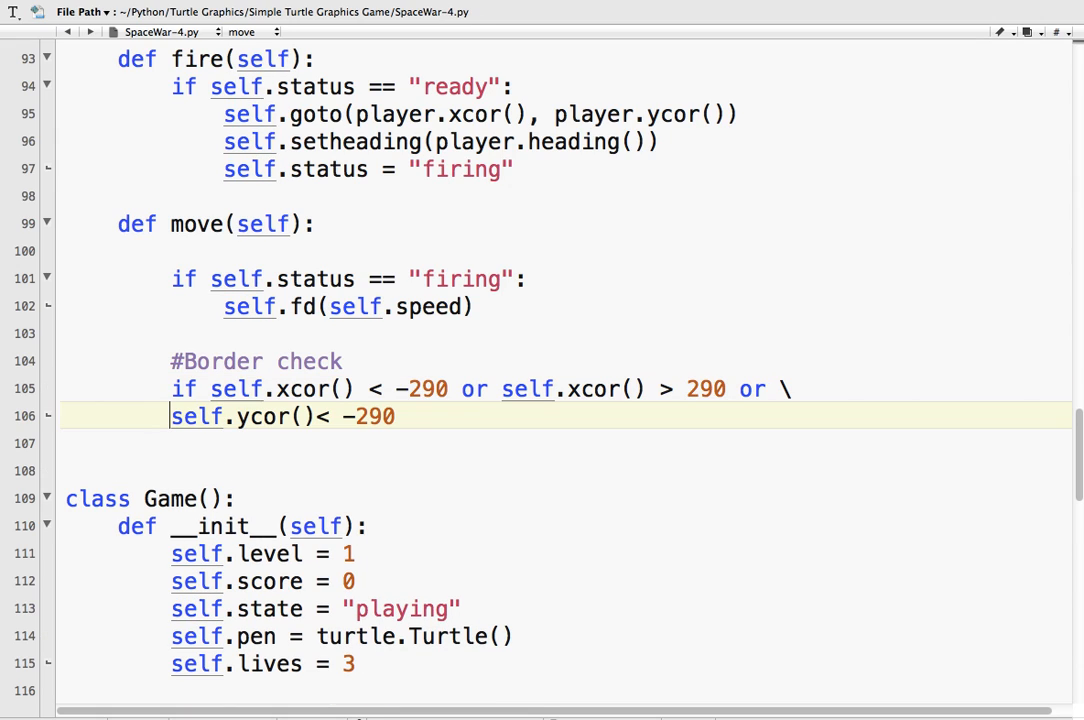
key("Tab")
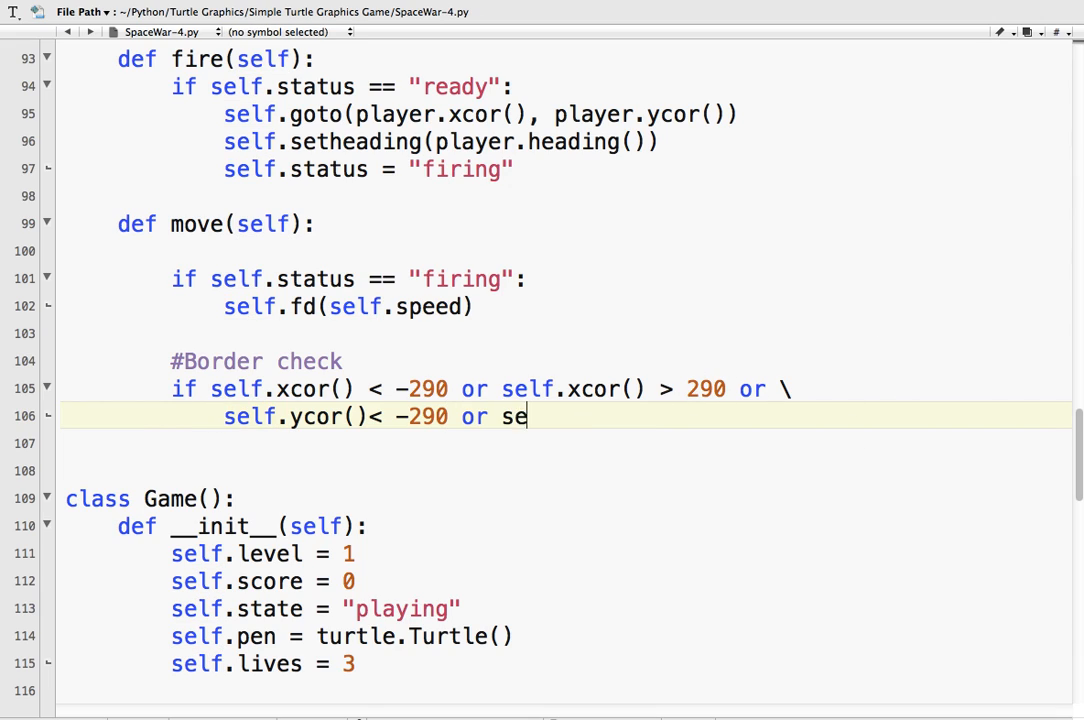
type("lf.ycor(")
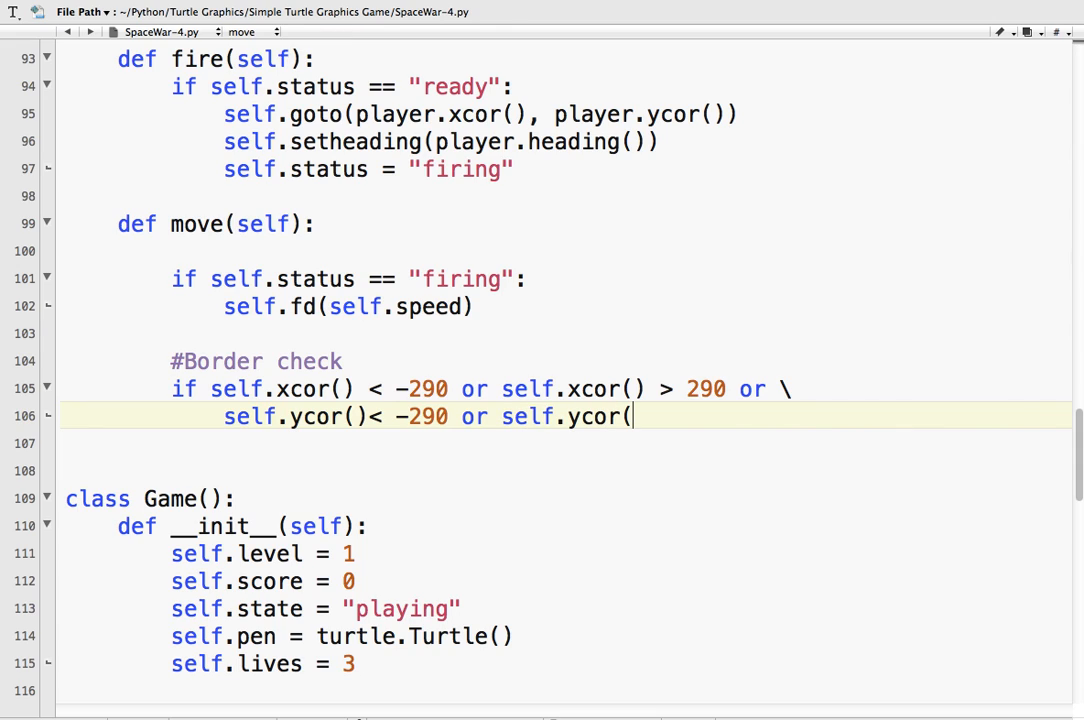
type(")> 290:")
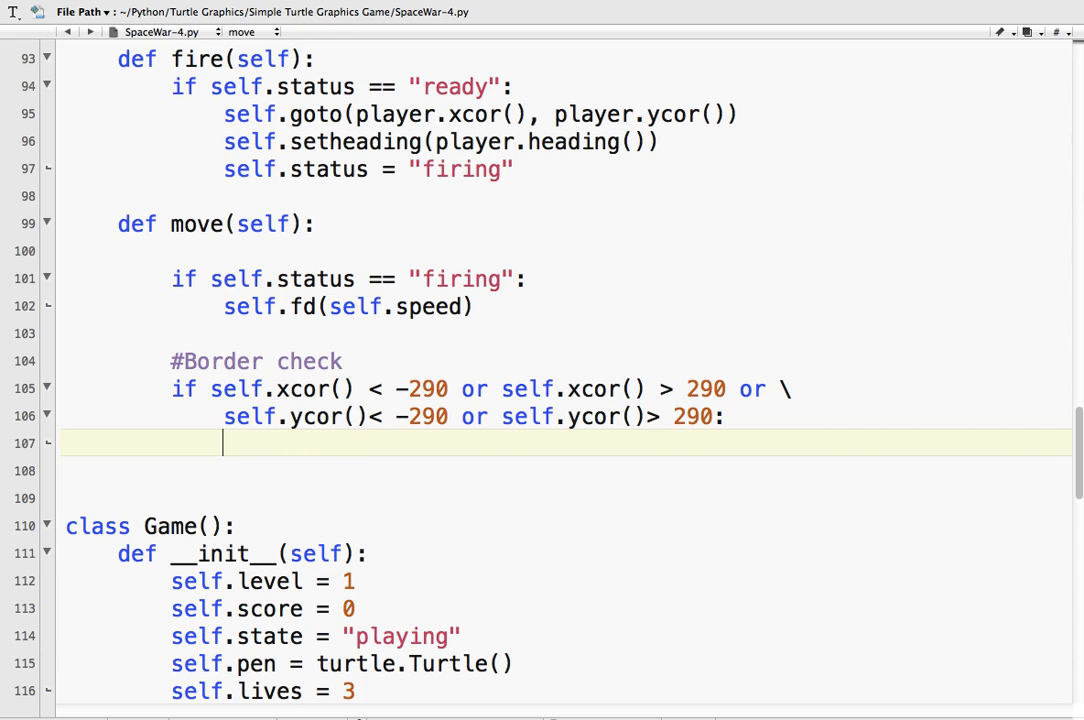
- Inside the border check, set status to "ready" and goto(-1000, 1000)
type("self.st")
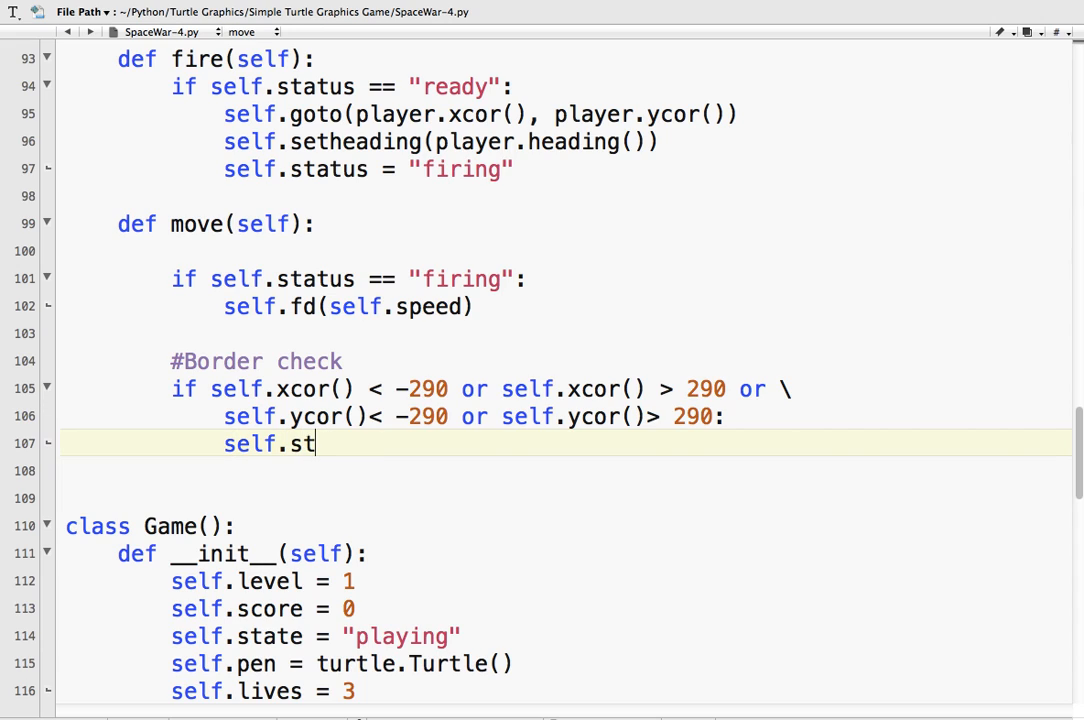
type("atus =")
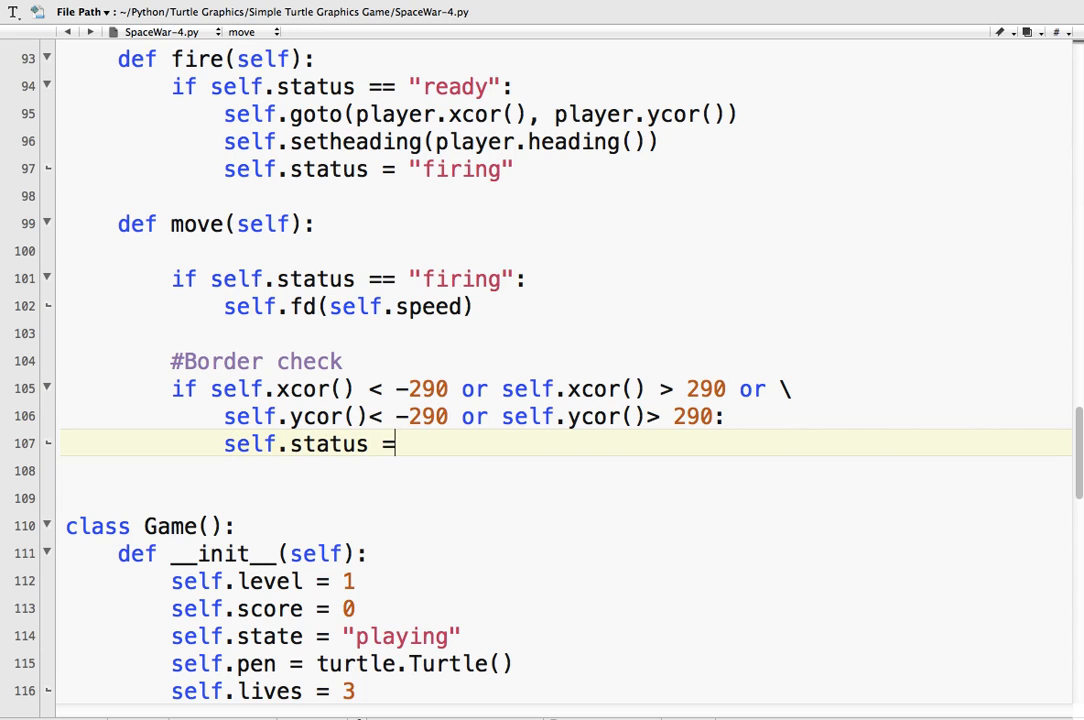
type("\"ready\"")
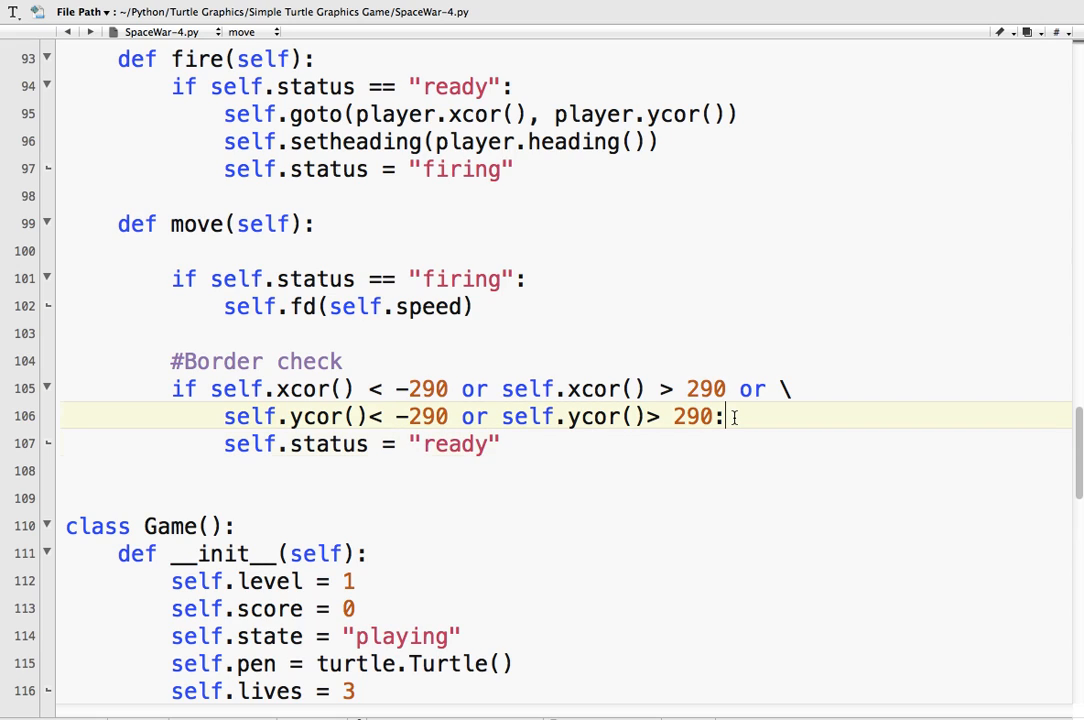
key("enter")
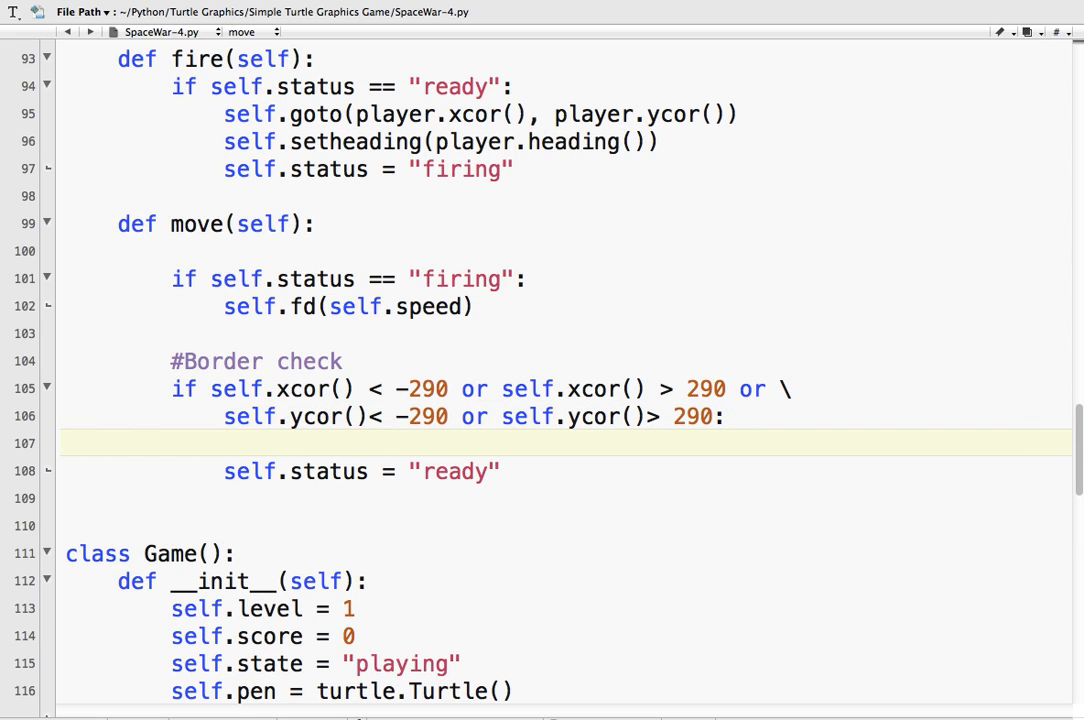
type("sel")
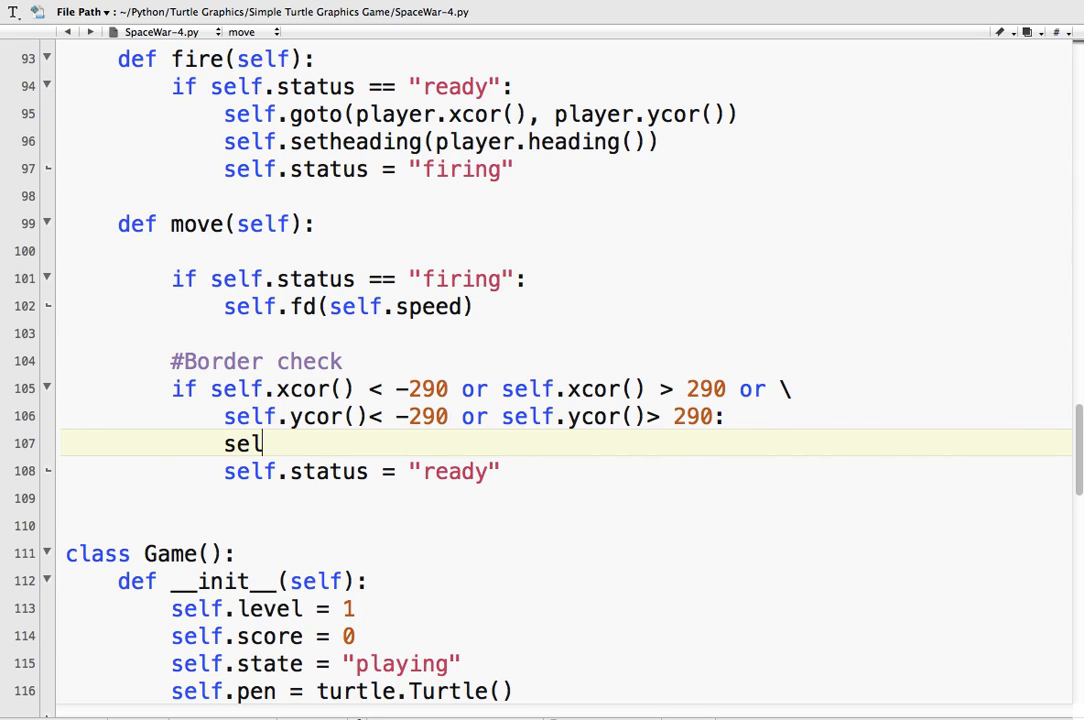
type("f.goto(")
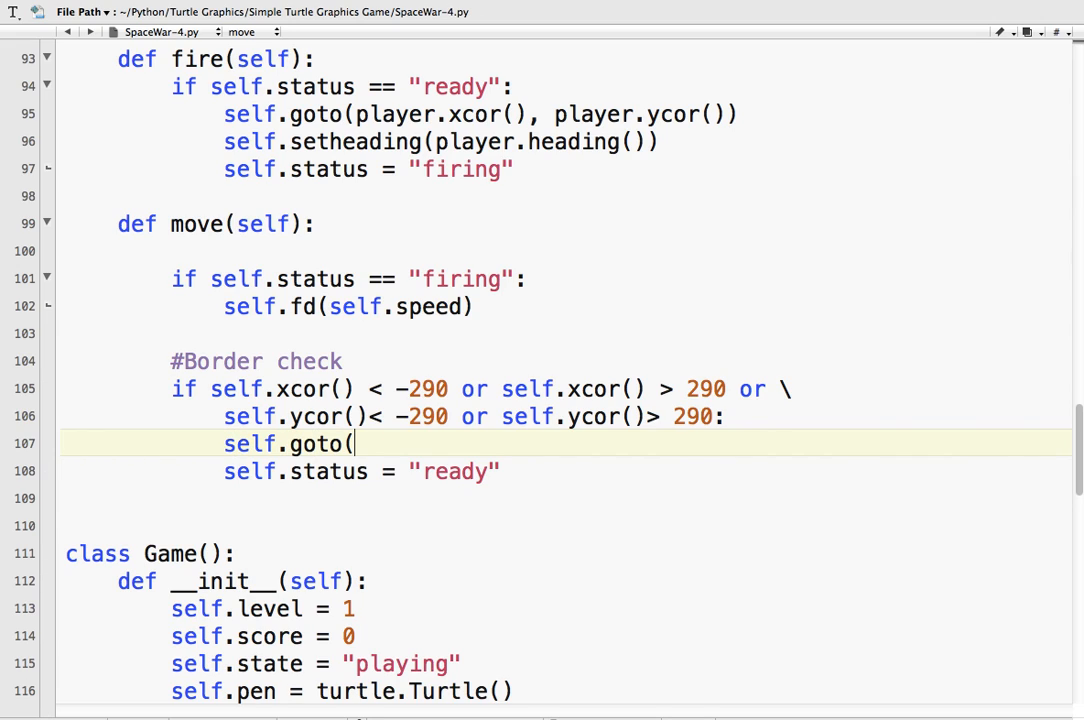
type("-1000")
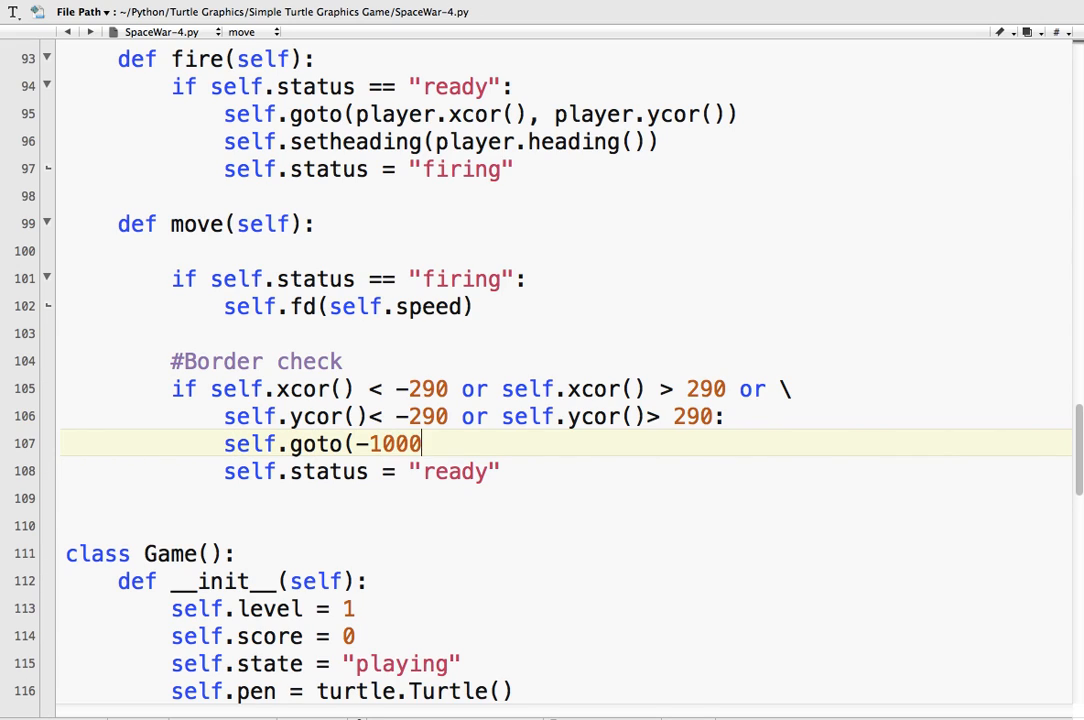
type(",1000")
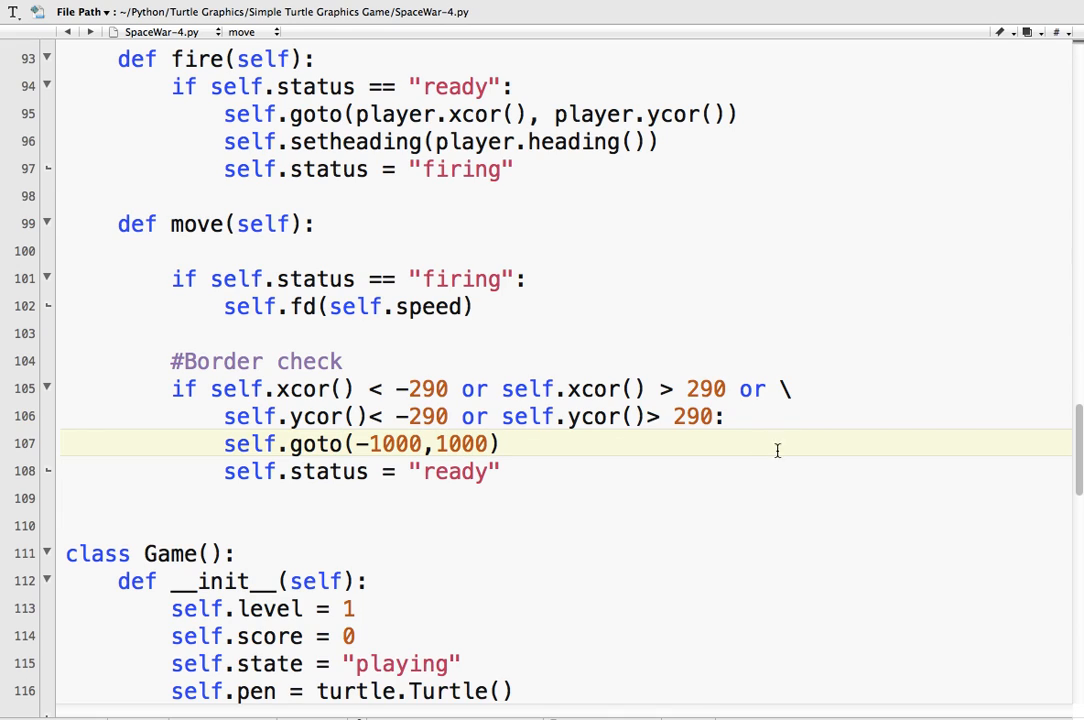
mouse_move(635, 388)
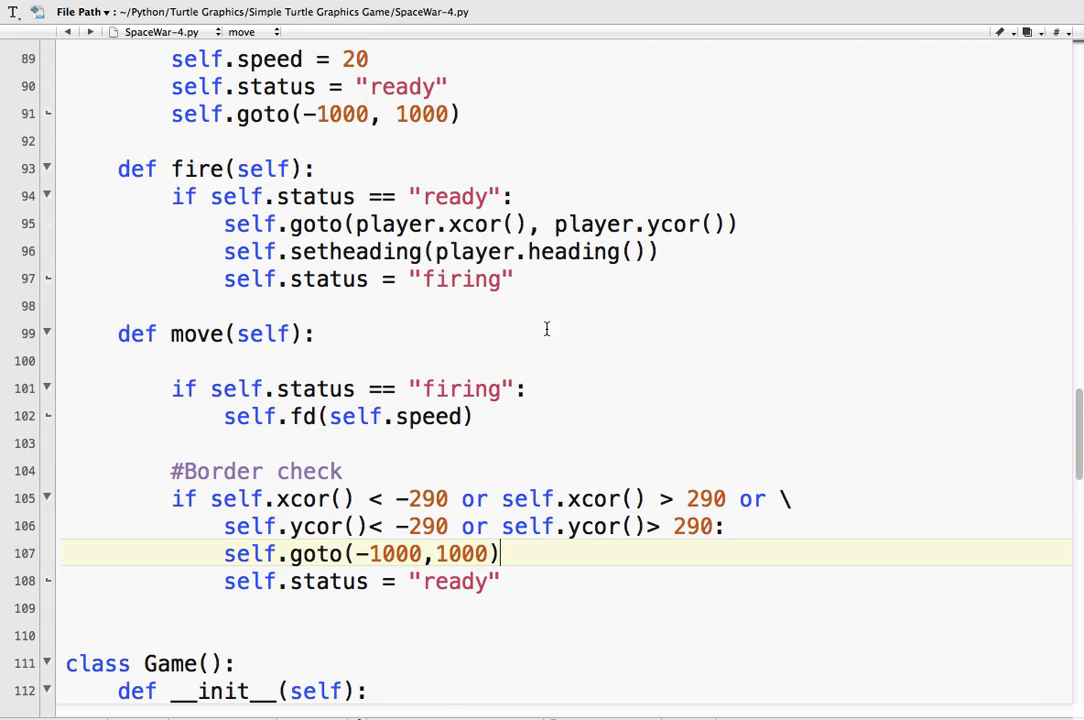
mouse_move(692, 317)
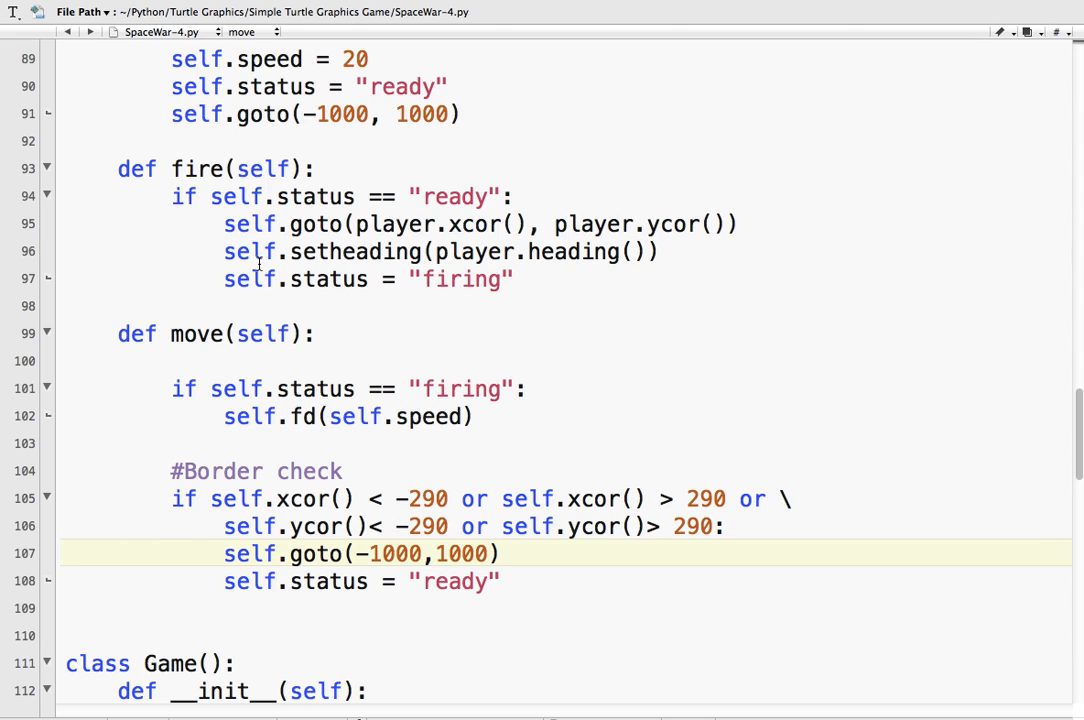
mouse_move(303, 378)
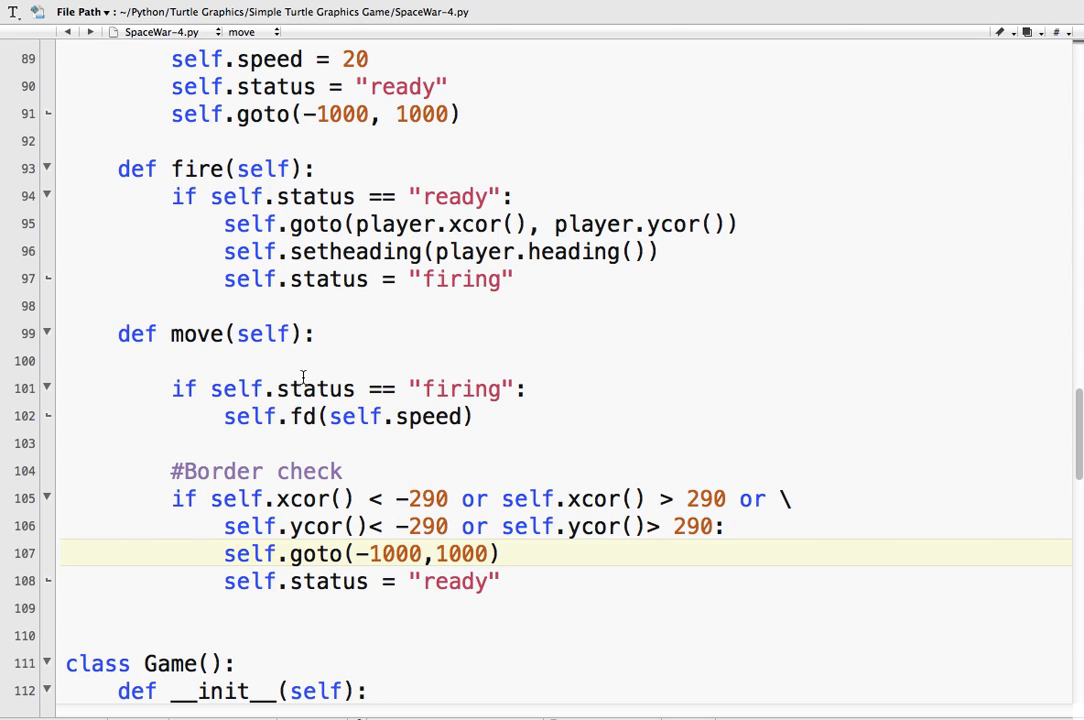
scroll("down", 3)
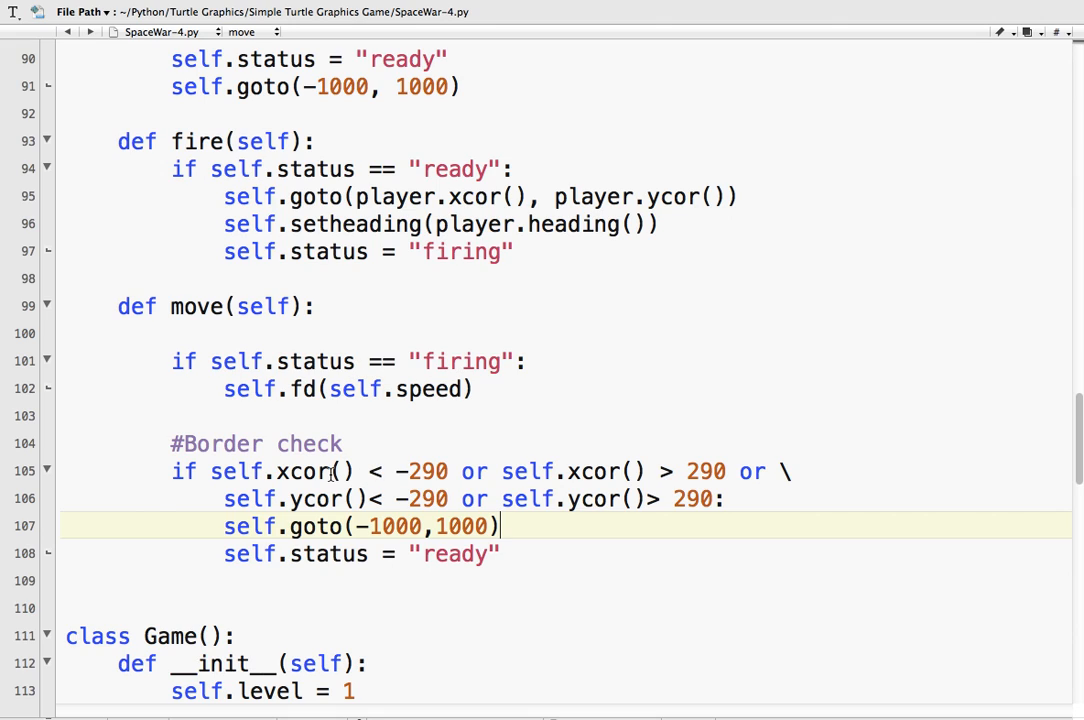
mouse_move(400, 513)
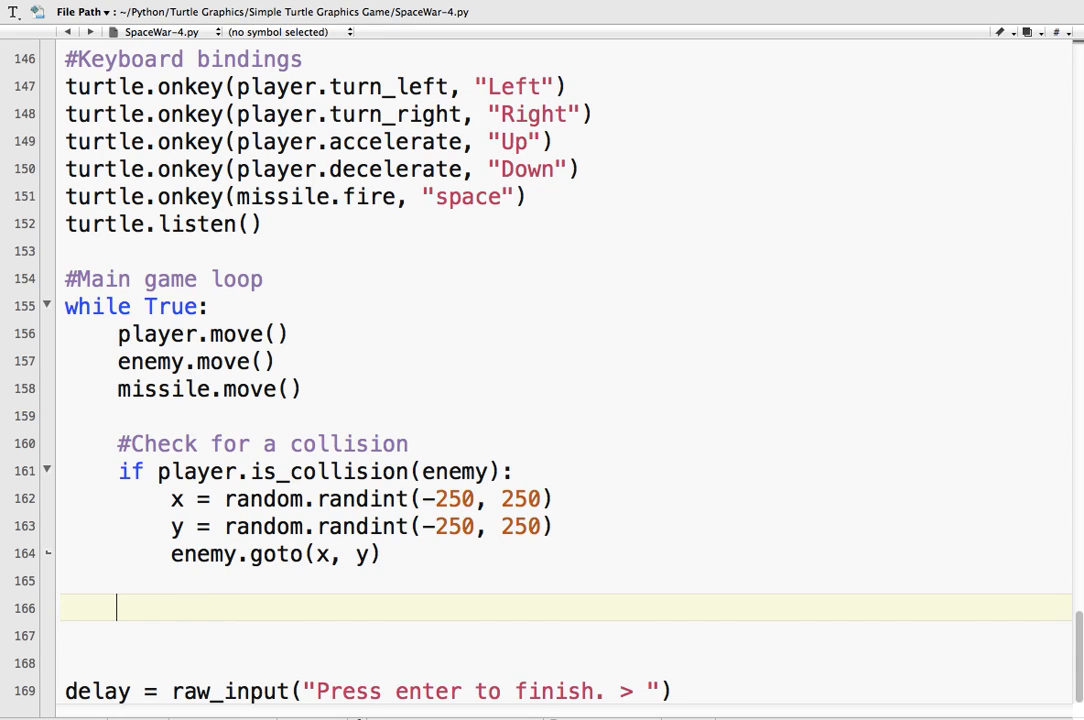
- Add the comment and 'if missile.is_collision(enemy):' to the main loop
type("#Check for")
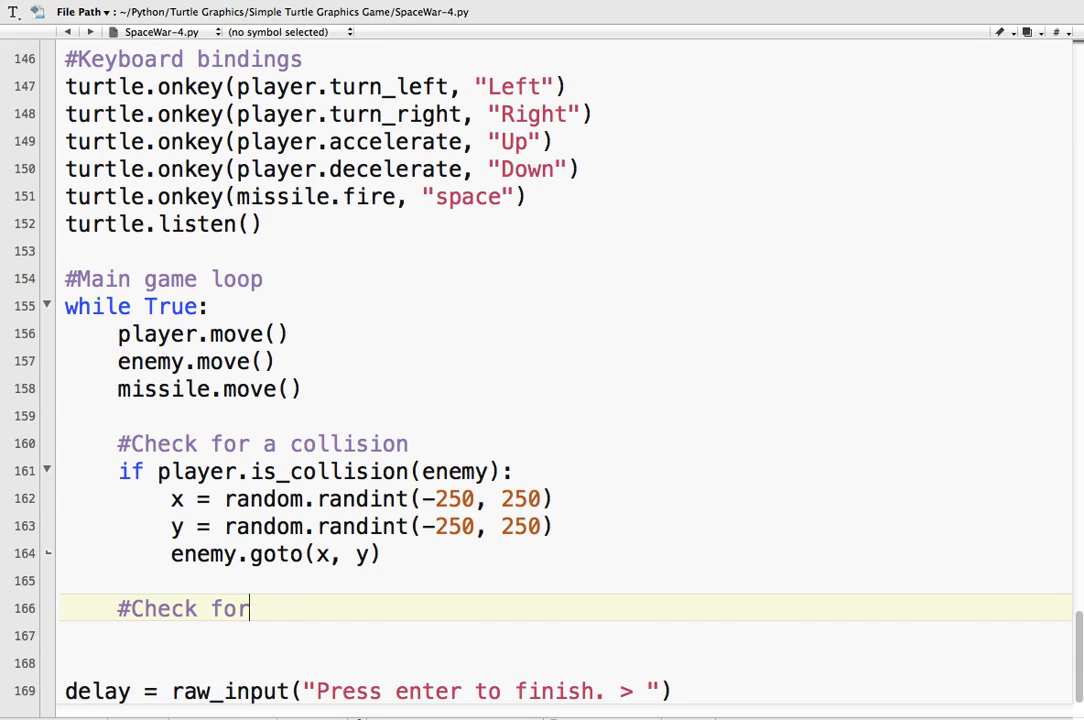
type("a collision between the mi")
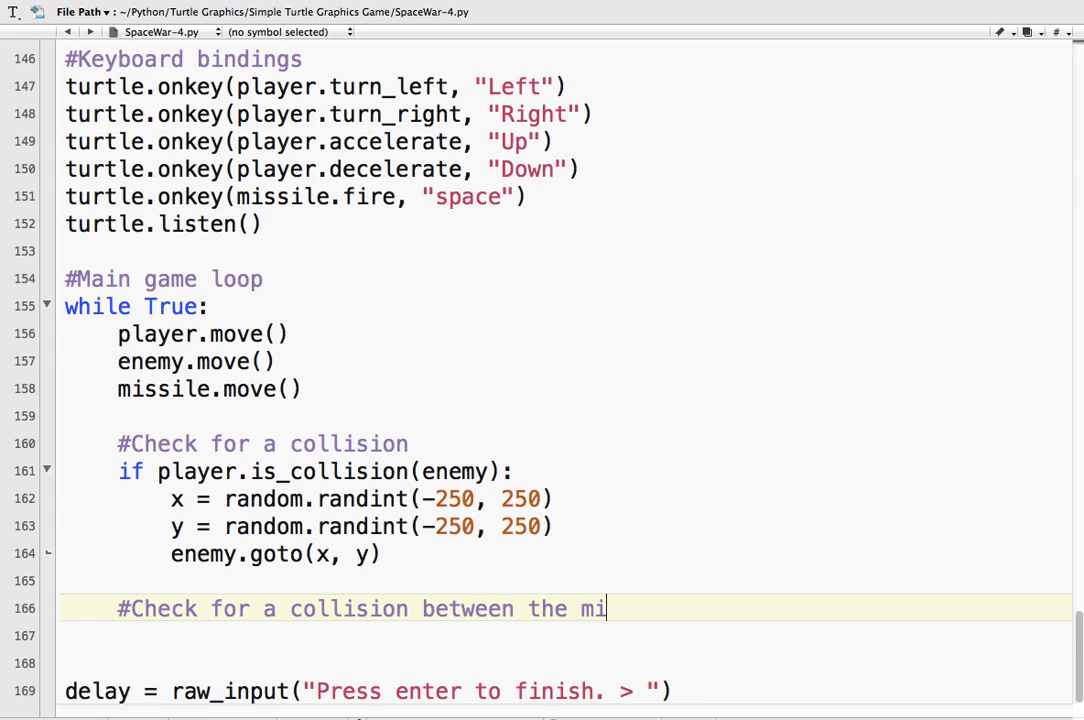
type("ssile and the ene")
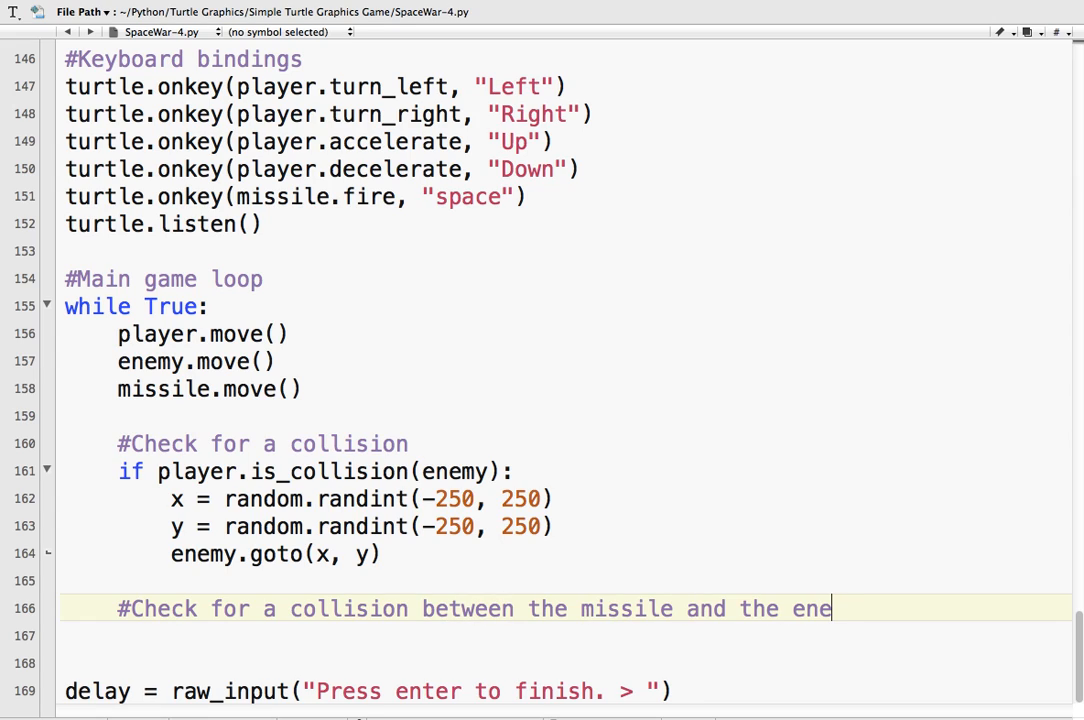
type("my")
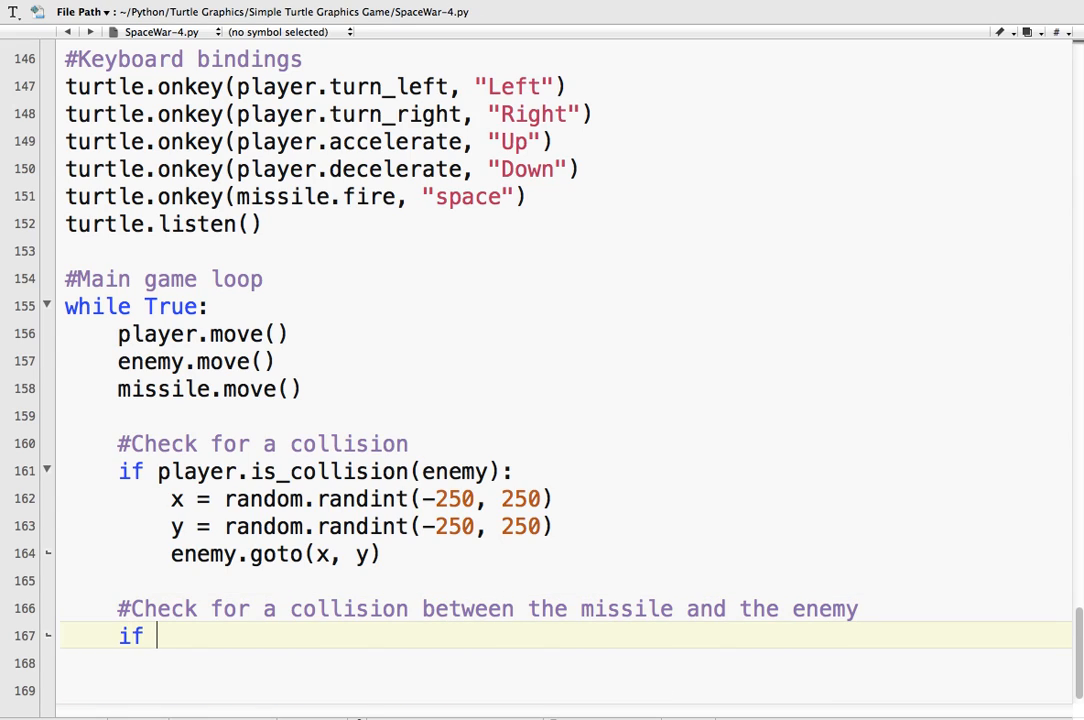
type("missile.")
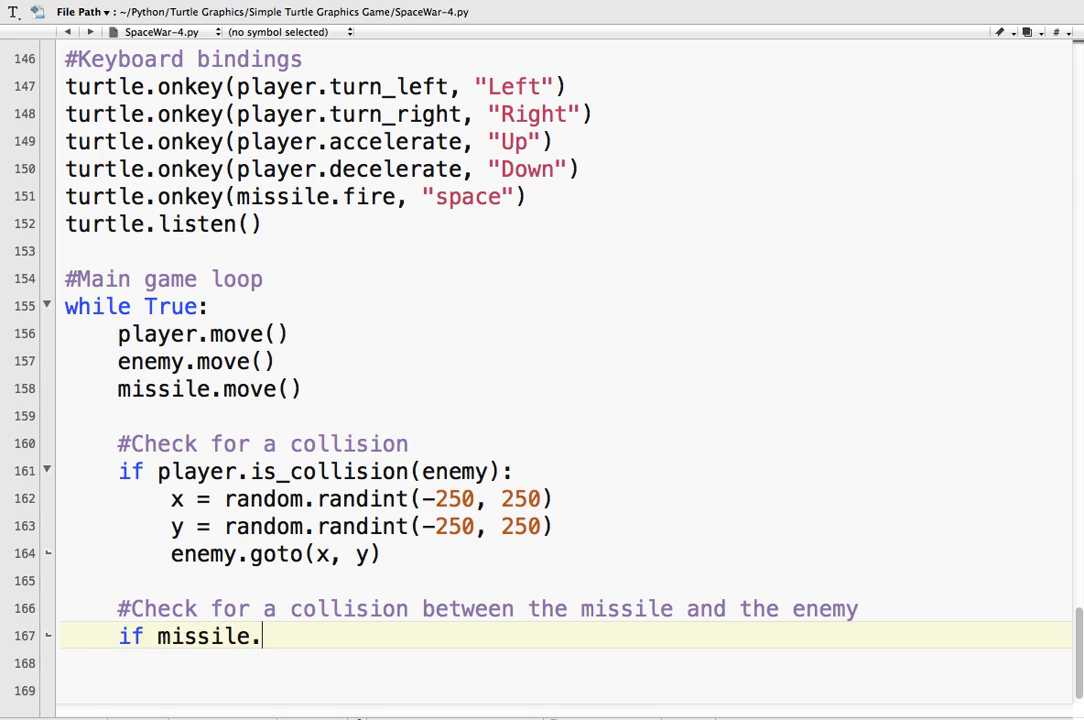
type("is_collision")
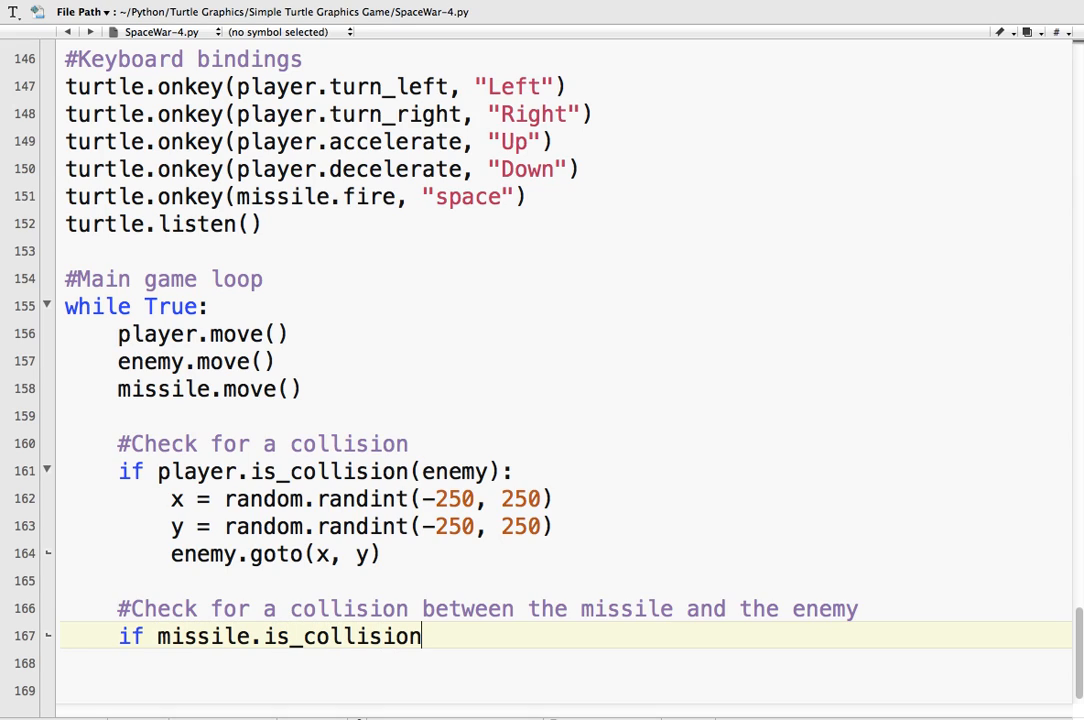
type("(enemy):")
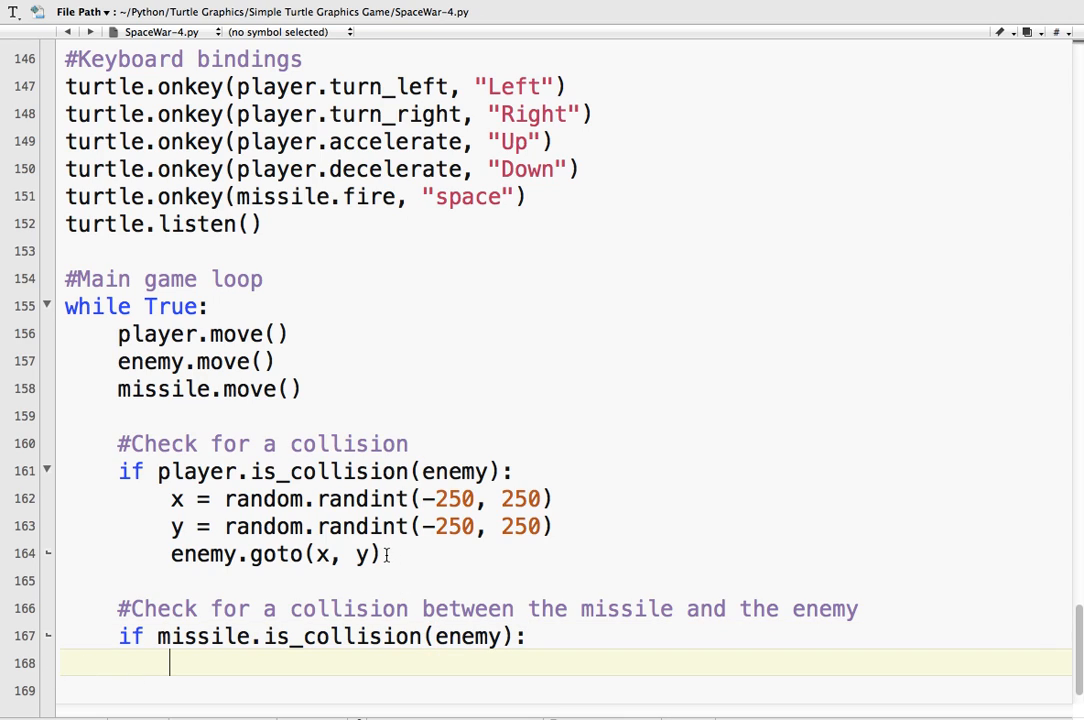
- Select the enemy randint/goto respawn lines to reuse under the missile collision
left_click_drag(171, 499, 381, 554)
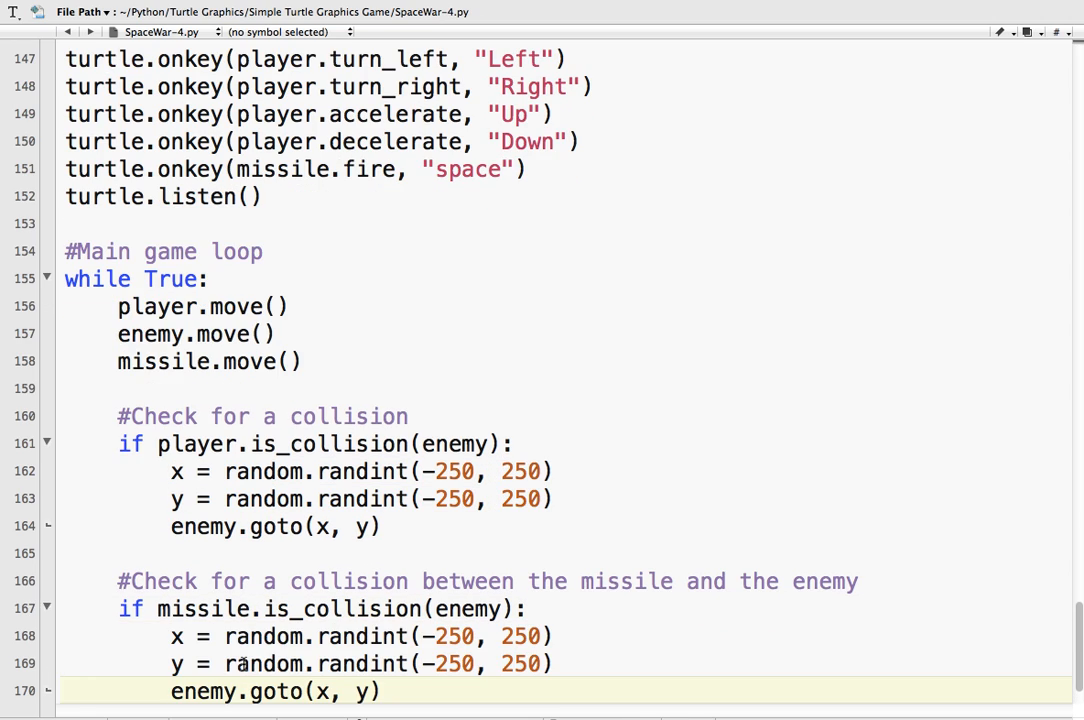
scroll("down", 3)
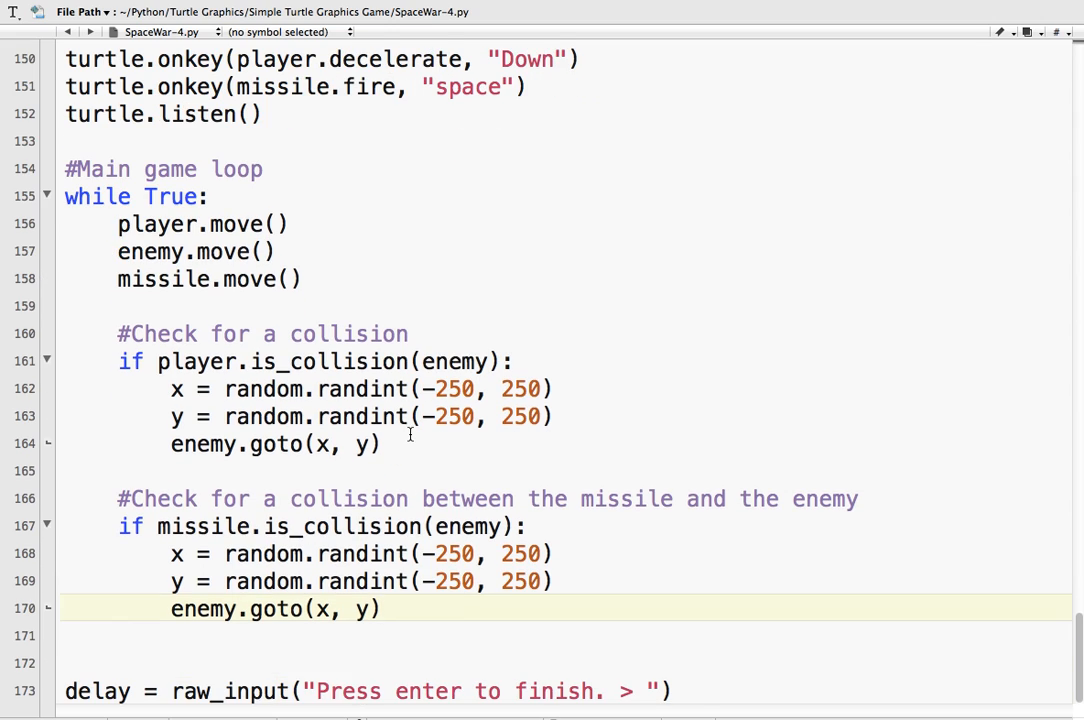
mouse_move(445, 273)
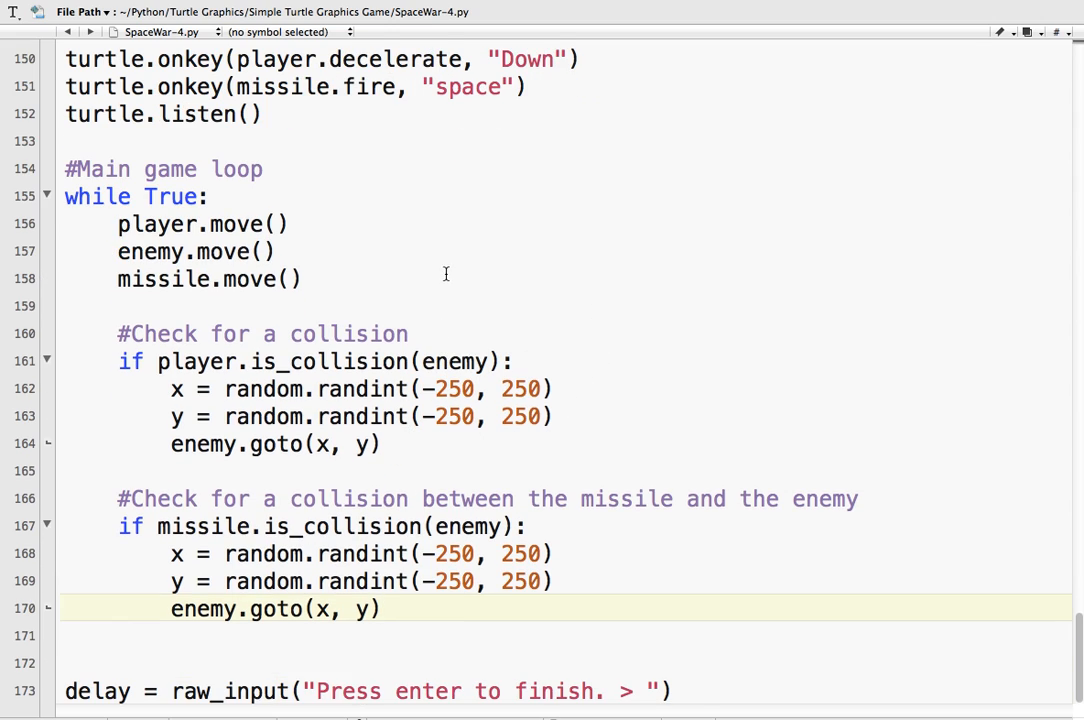
- Append 'with the player' to the first collision comment
type("w")
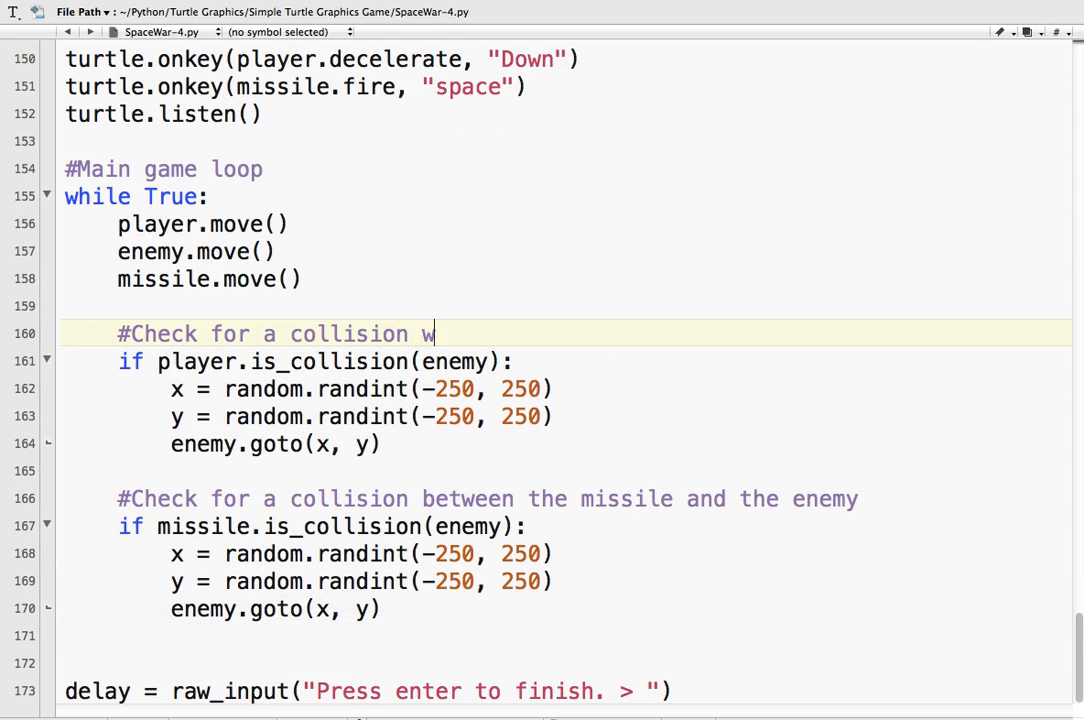
type("ith the playe")
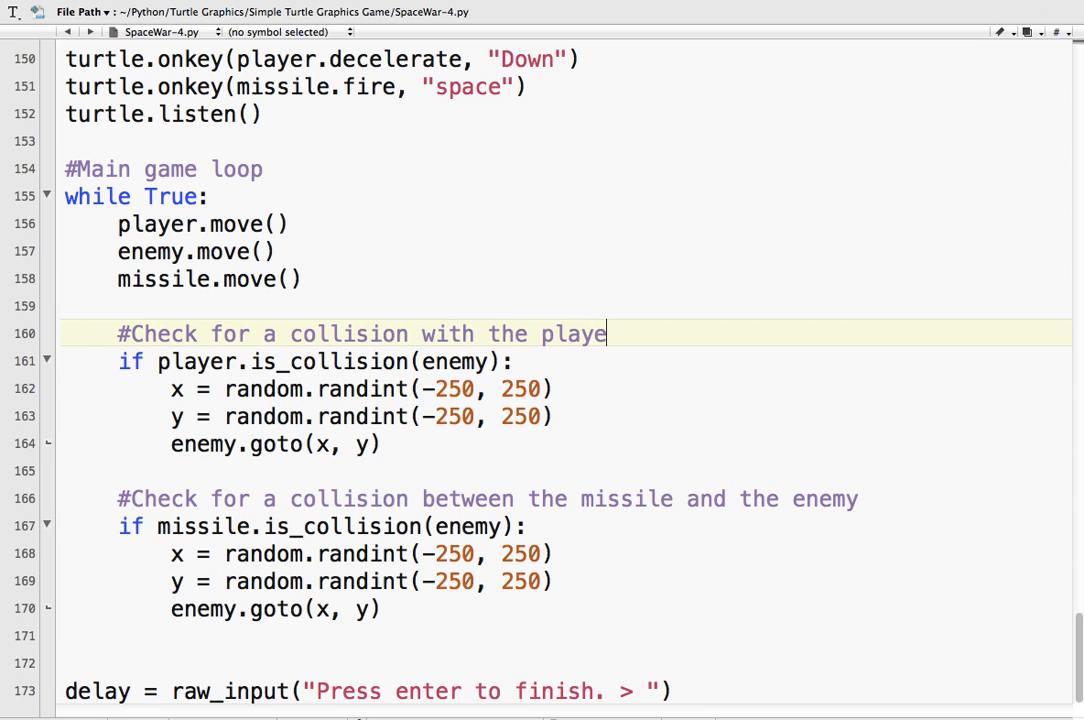
type("r")
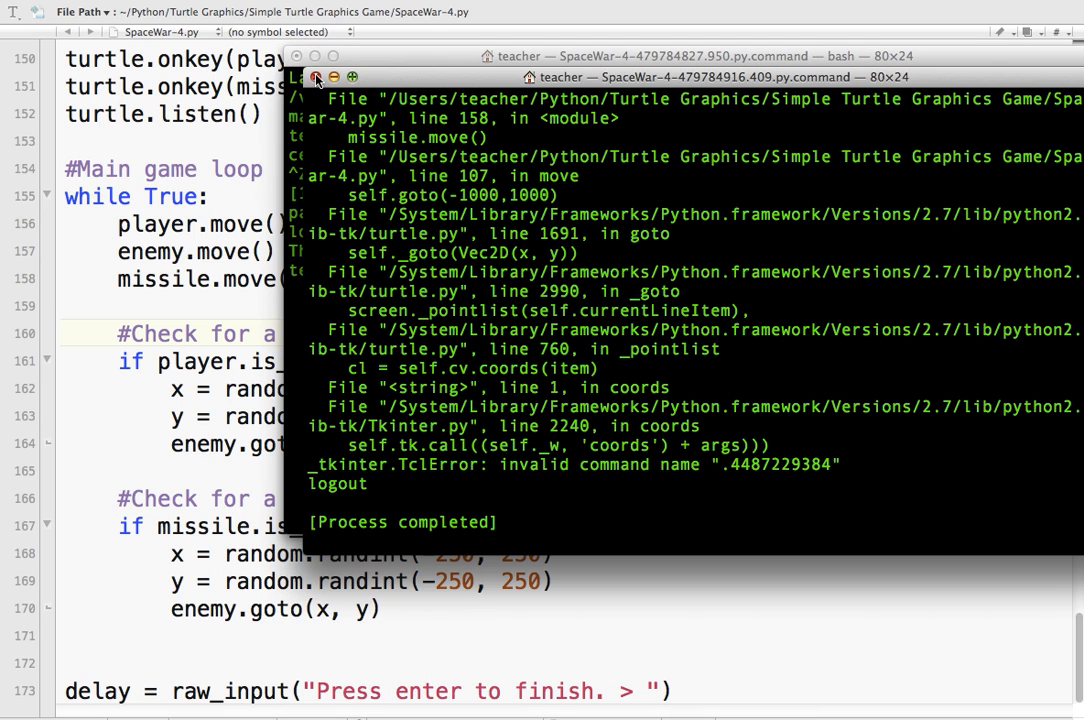
- Close the Terminal and add missile.status = "ready" to the missile–enemy collision block
left_click(316, 77)
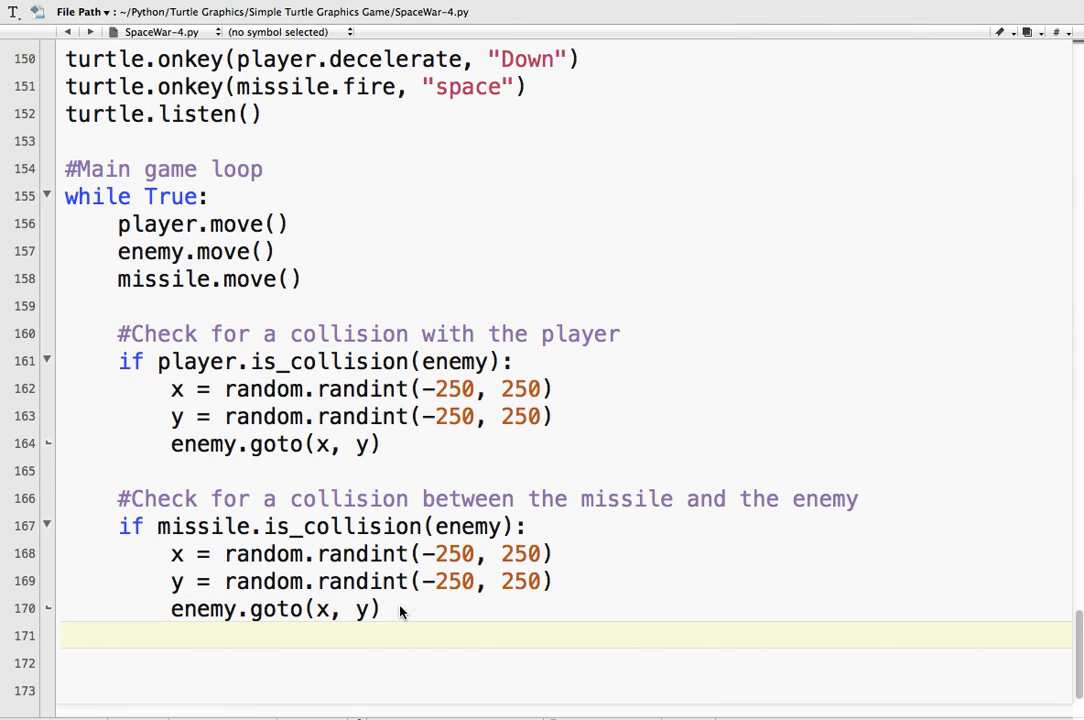
type("missile.")
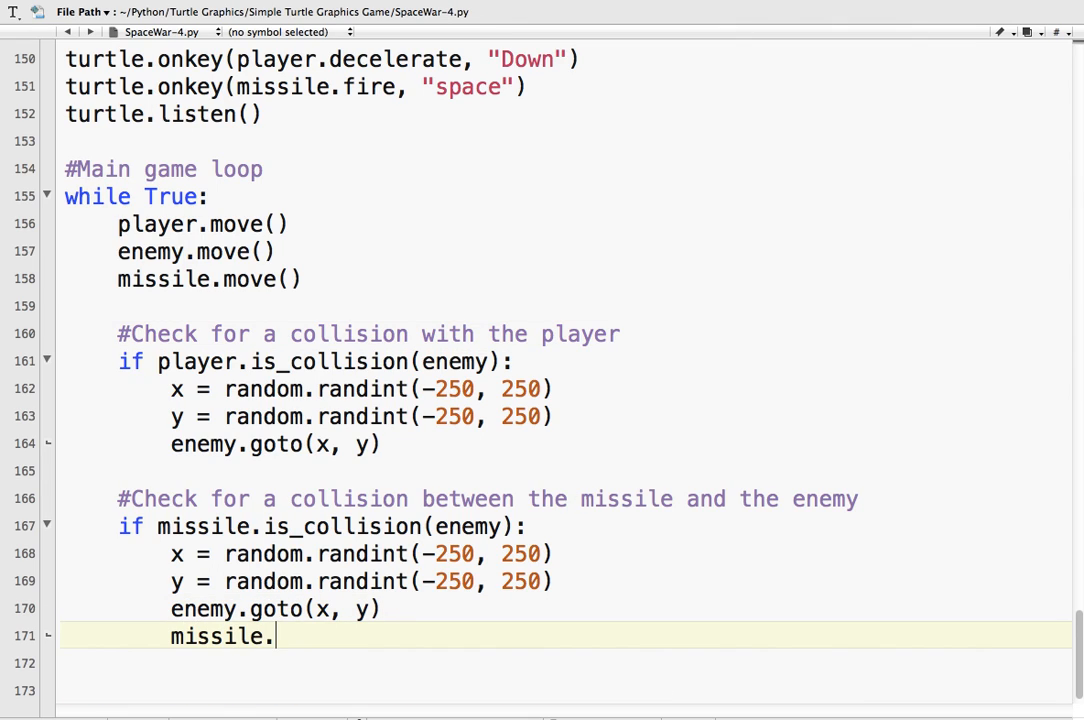
type("status")
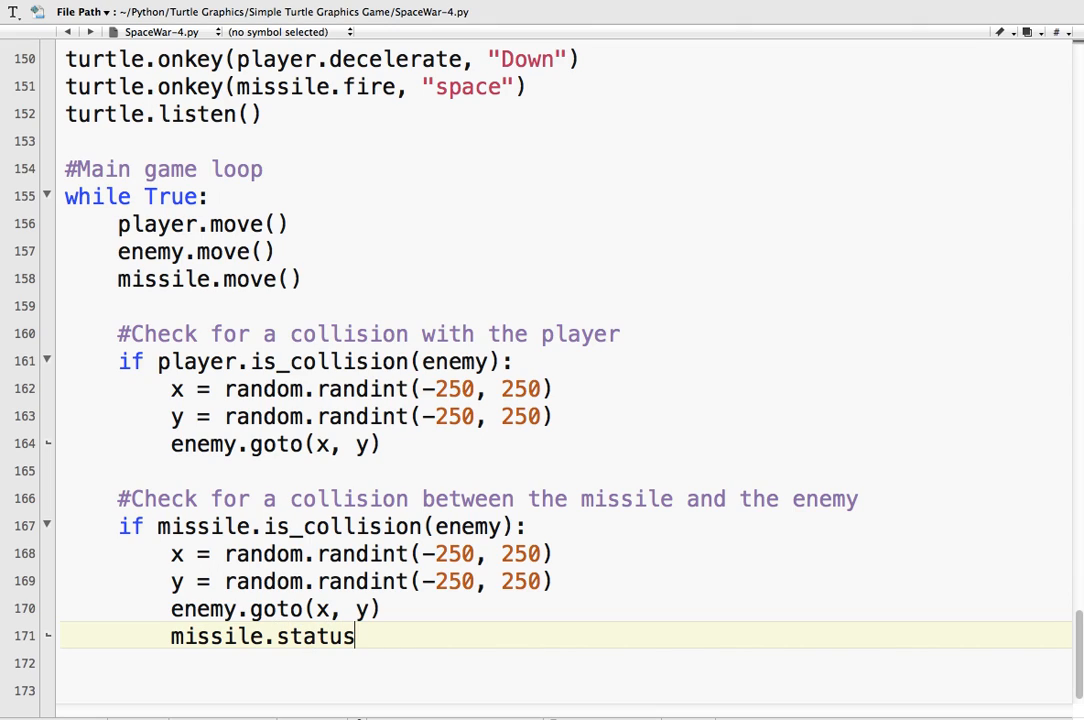
type("= \"ready\"")
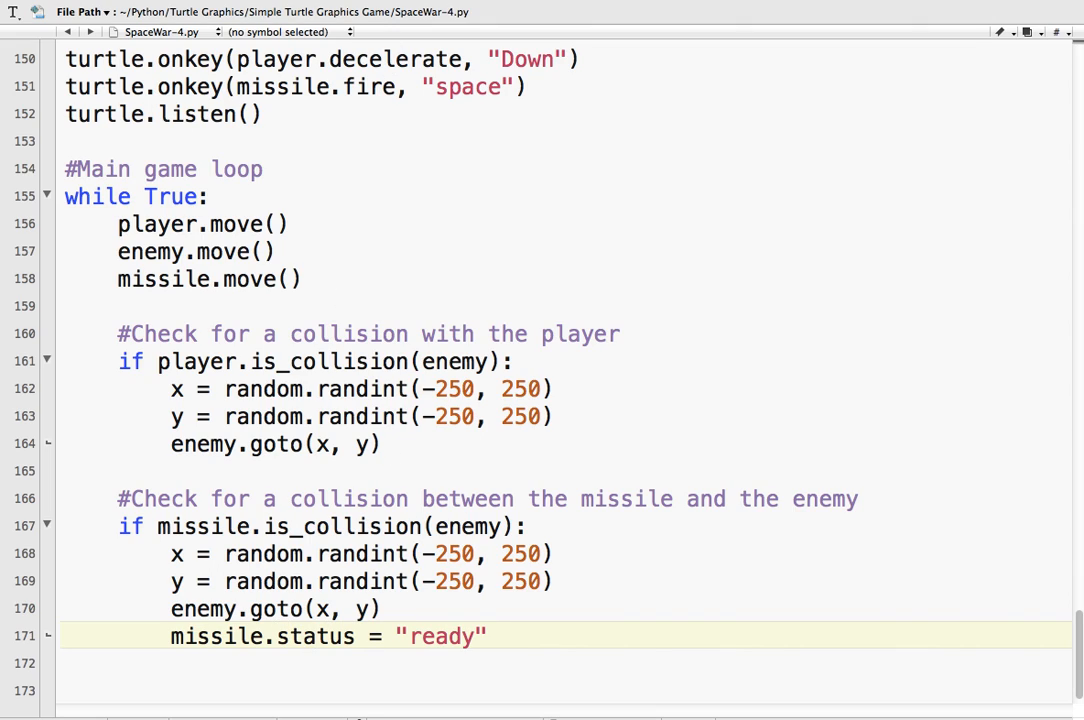
mouse_move(518, 63)
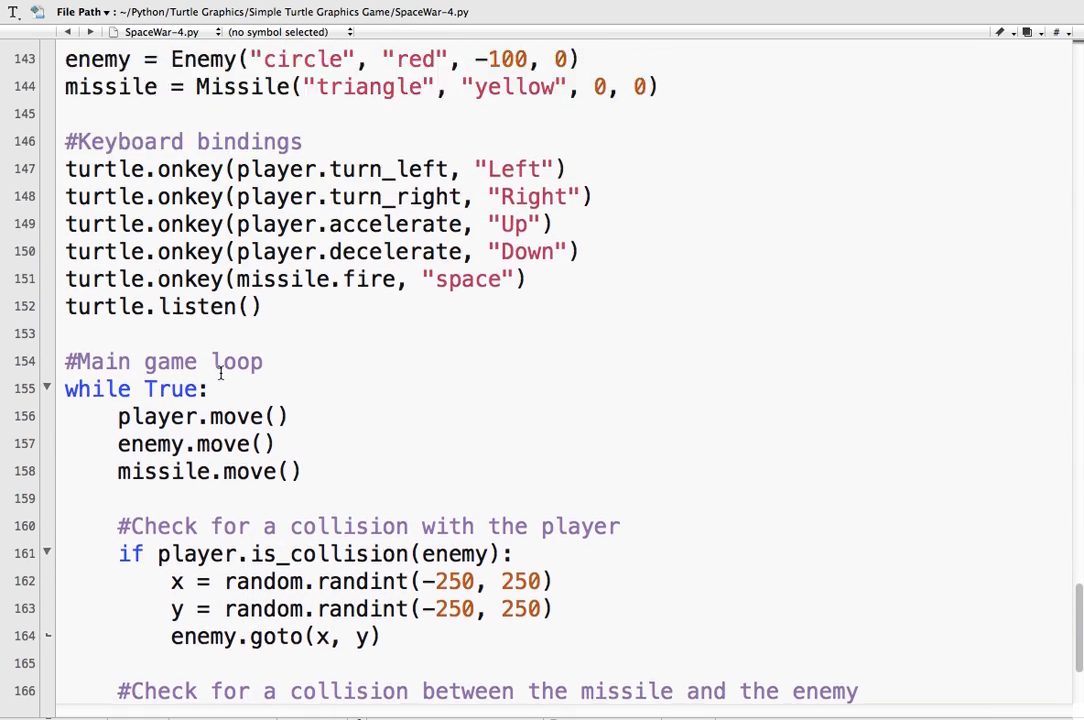
- Add 'if self.status == "ready":' parking in Missile.move and run the game
scroll("down", 3)
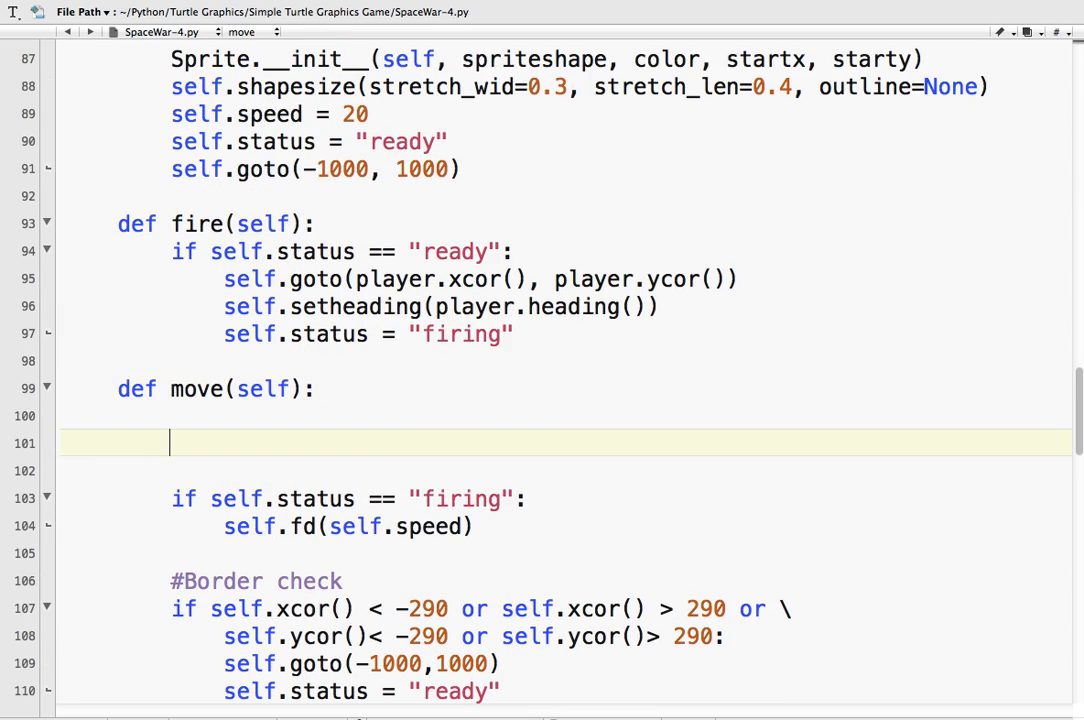
type("if self.s")
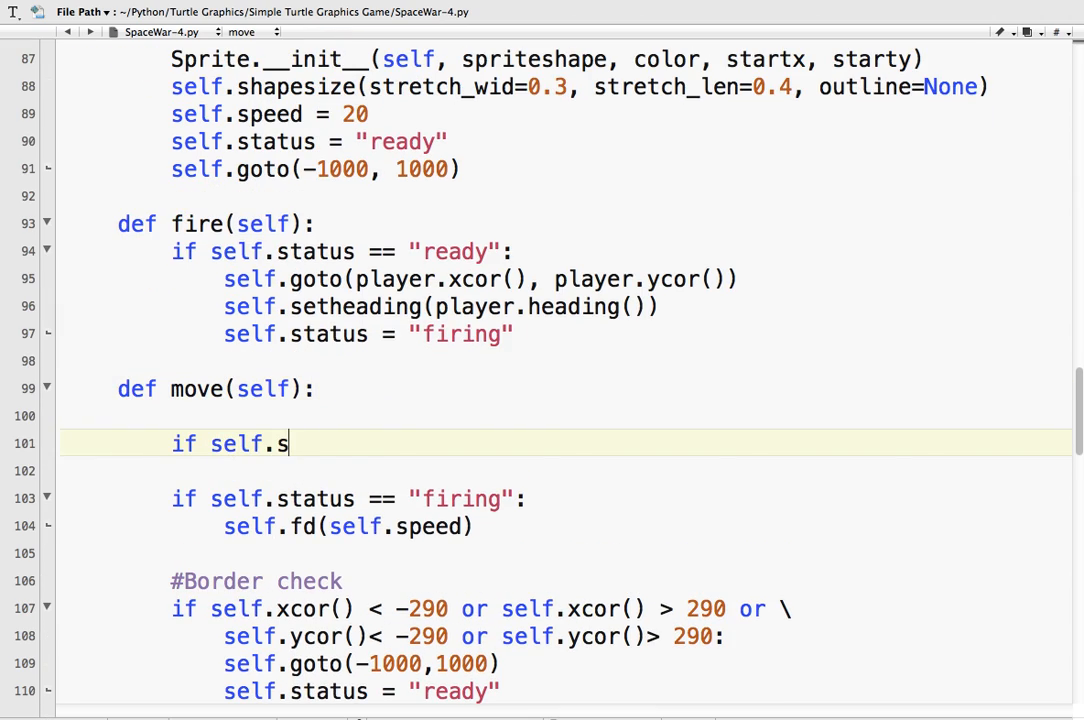
type("tatus")
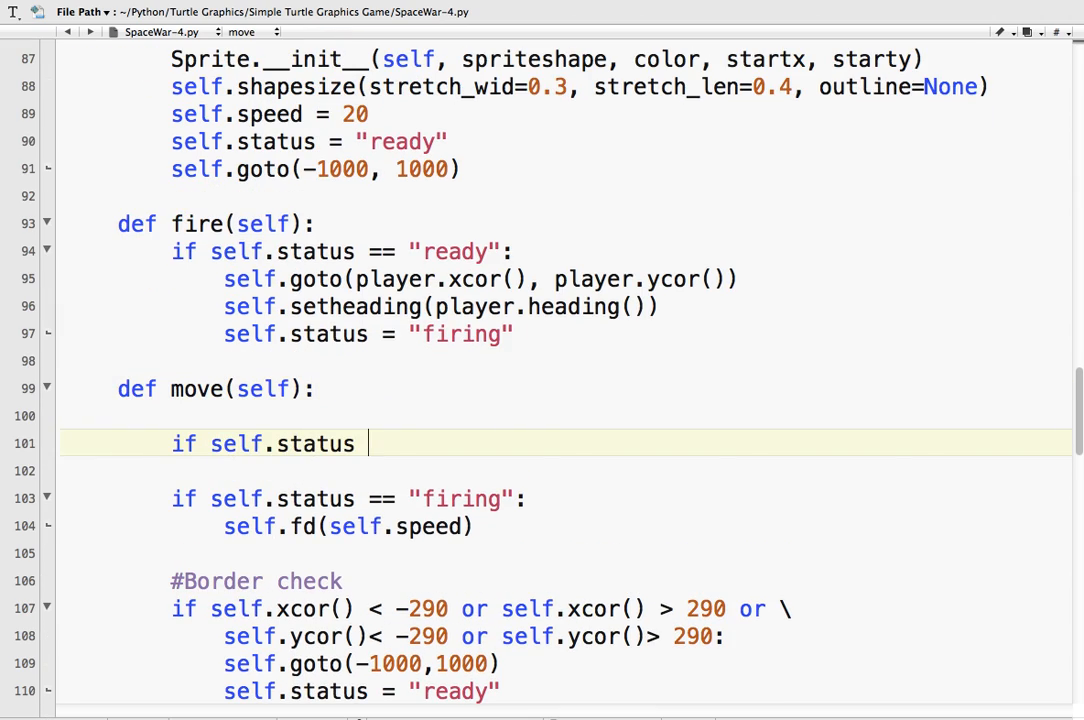
type("== \"ready\":")
type("self.goto(-1000, 1000)")
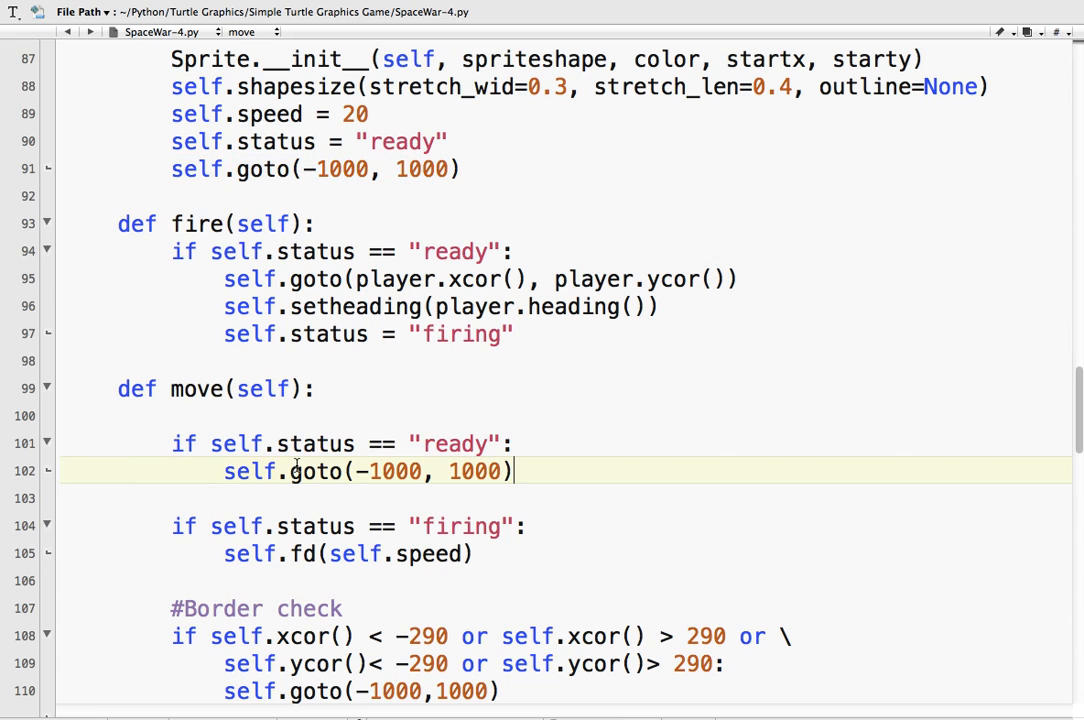
mouse_move(405, 365)
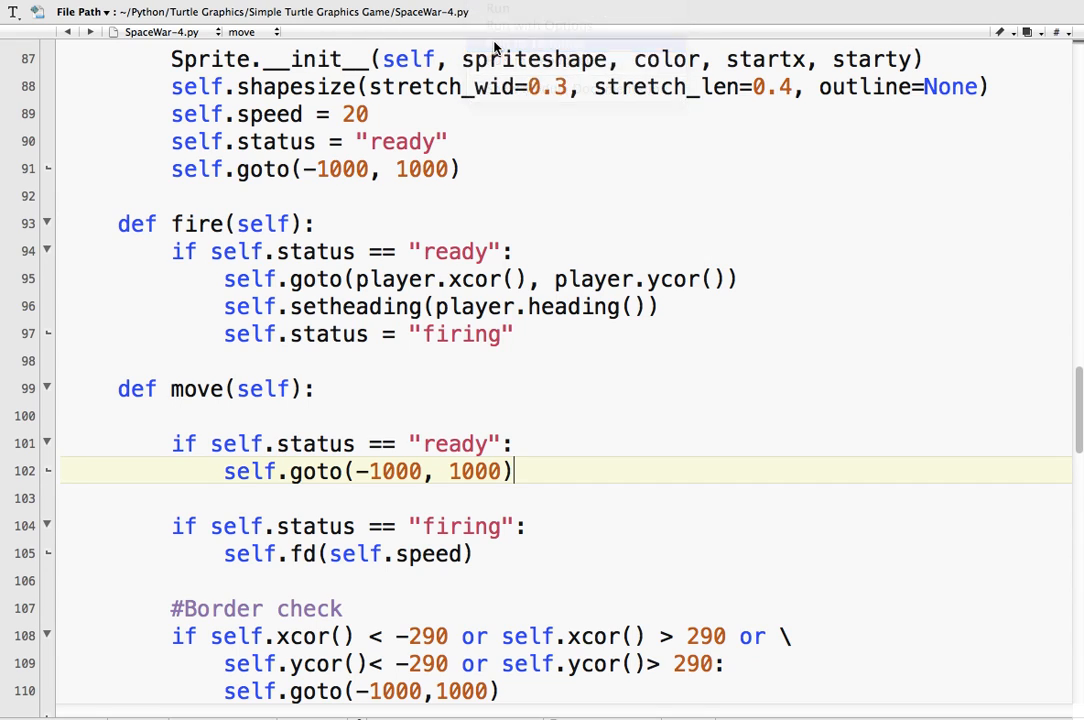
left_click(497, 9)
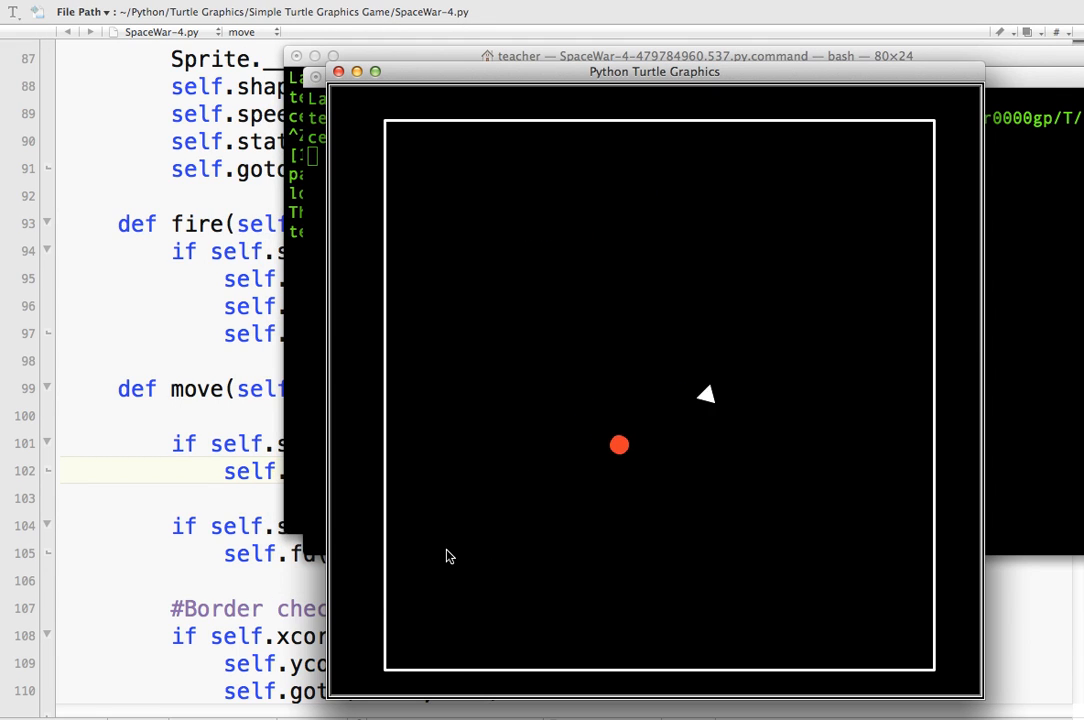